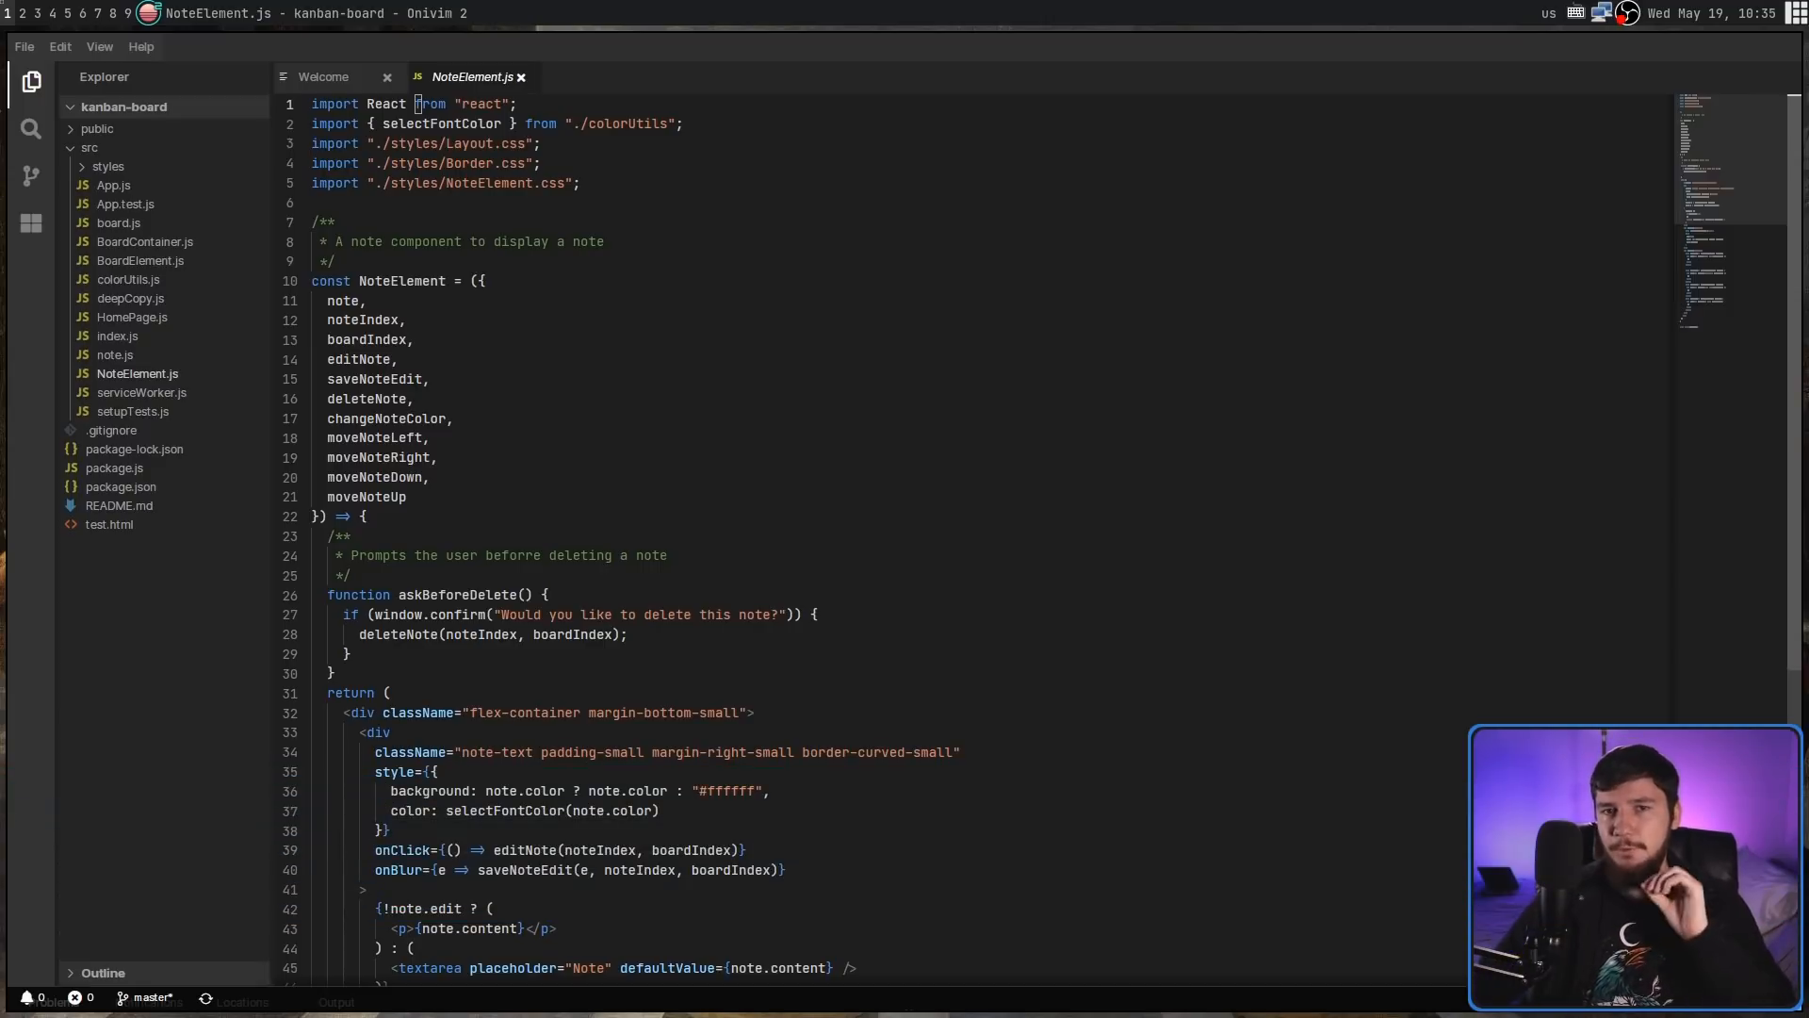
mouse_move(550, 400)
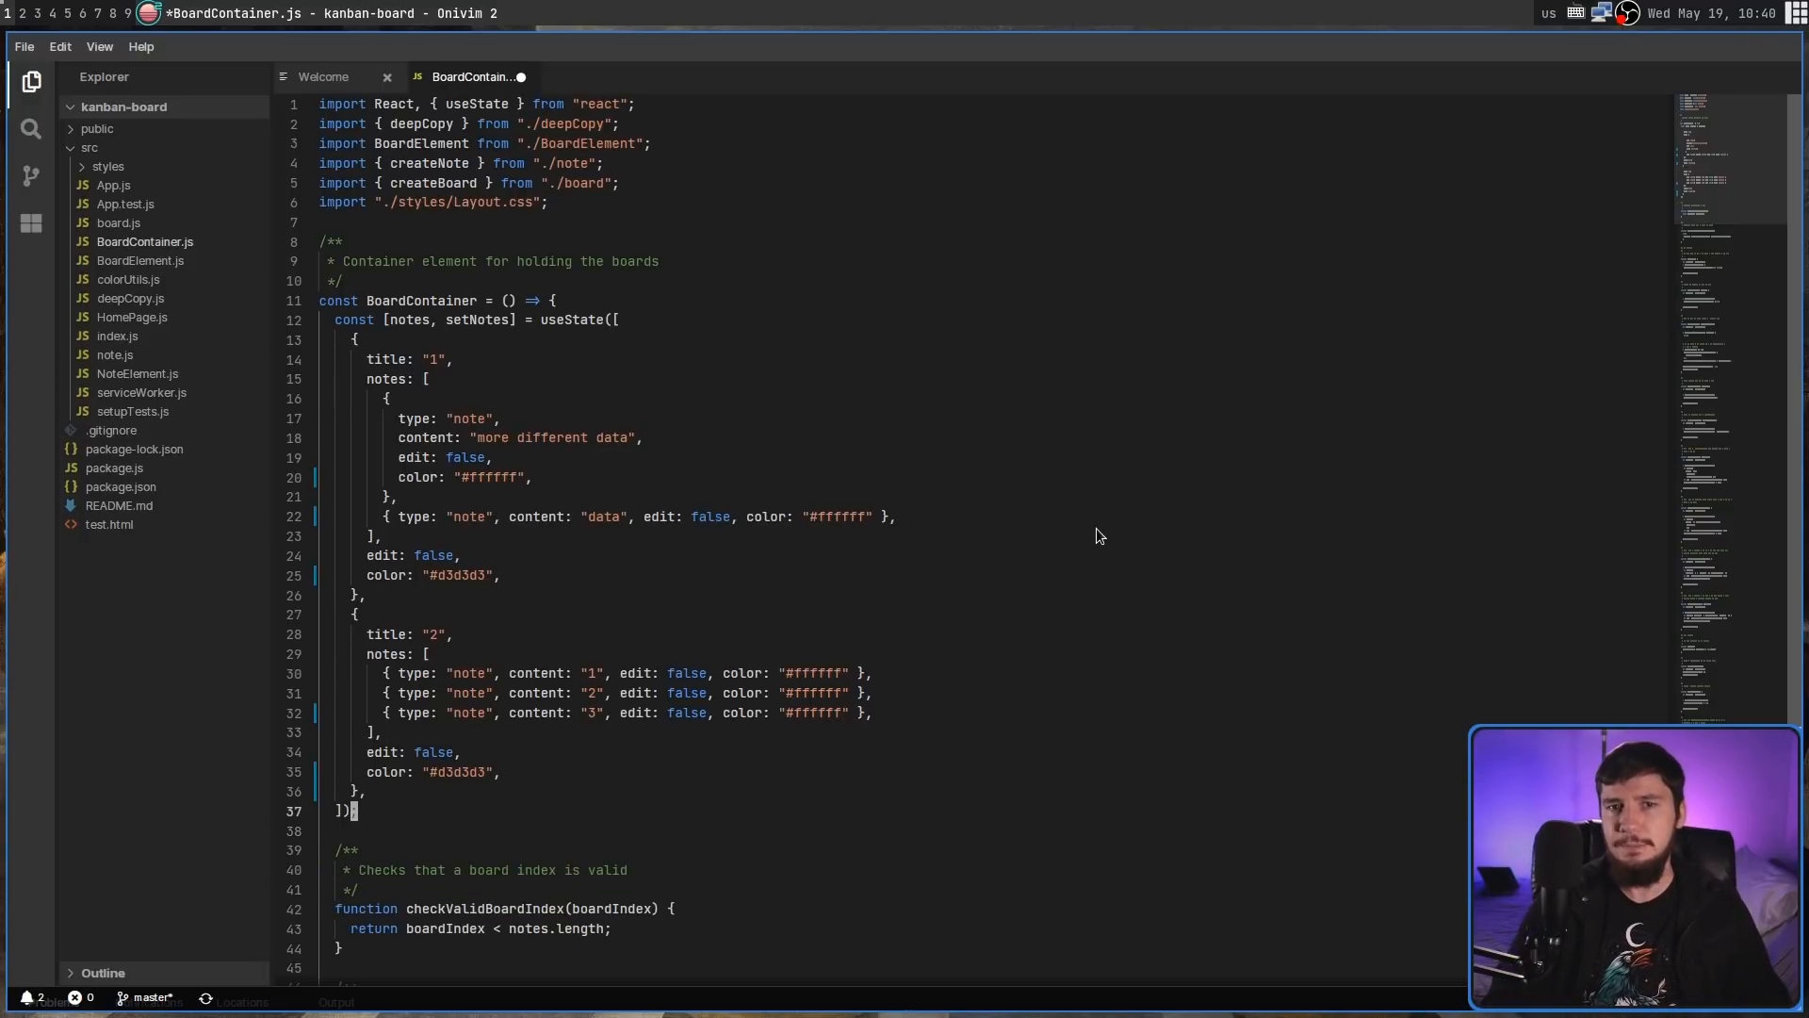
- Scroll down BoardContainer.js to the checkValidBoardIndex function
scroll(down, 3)
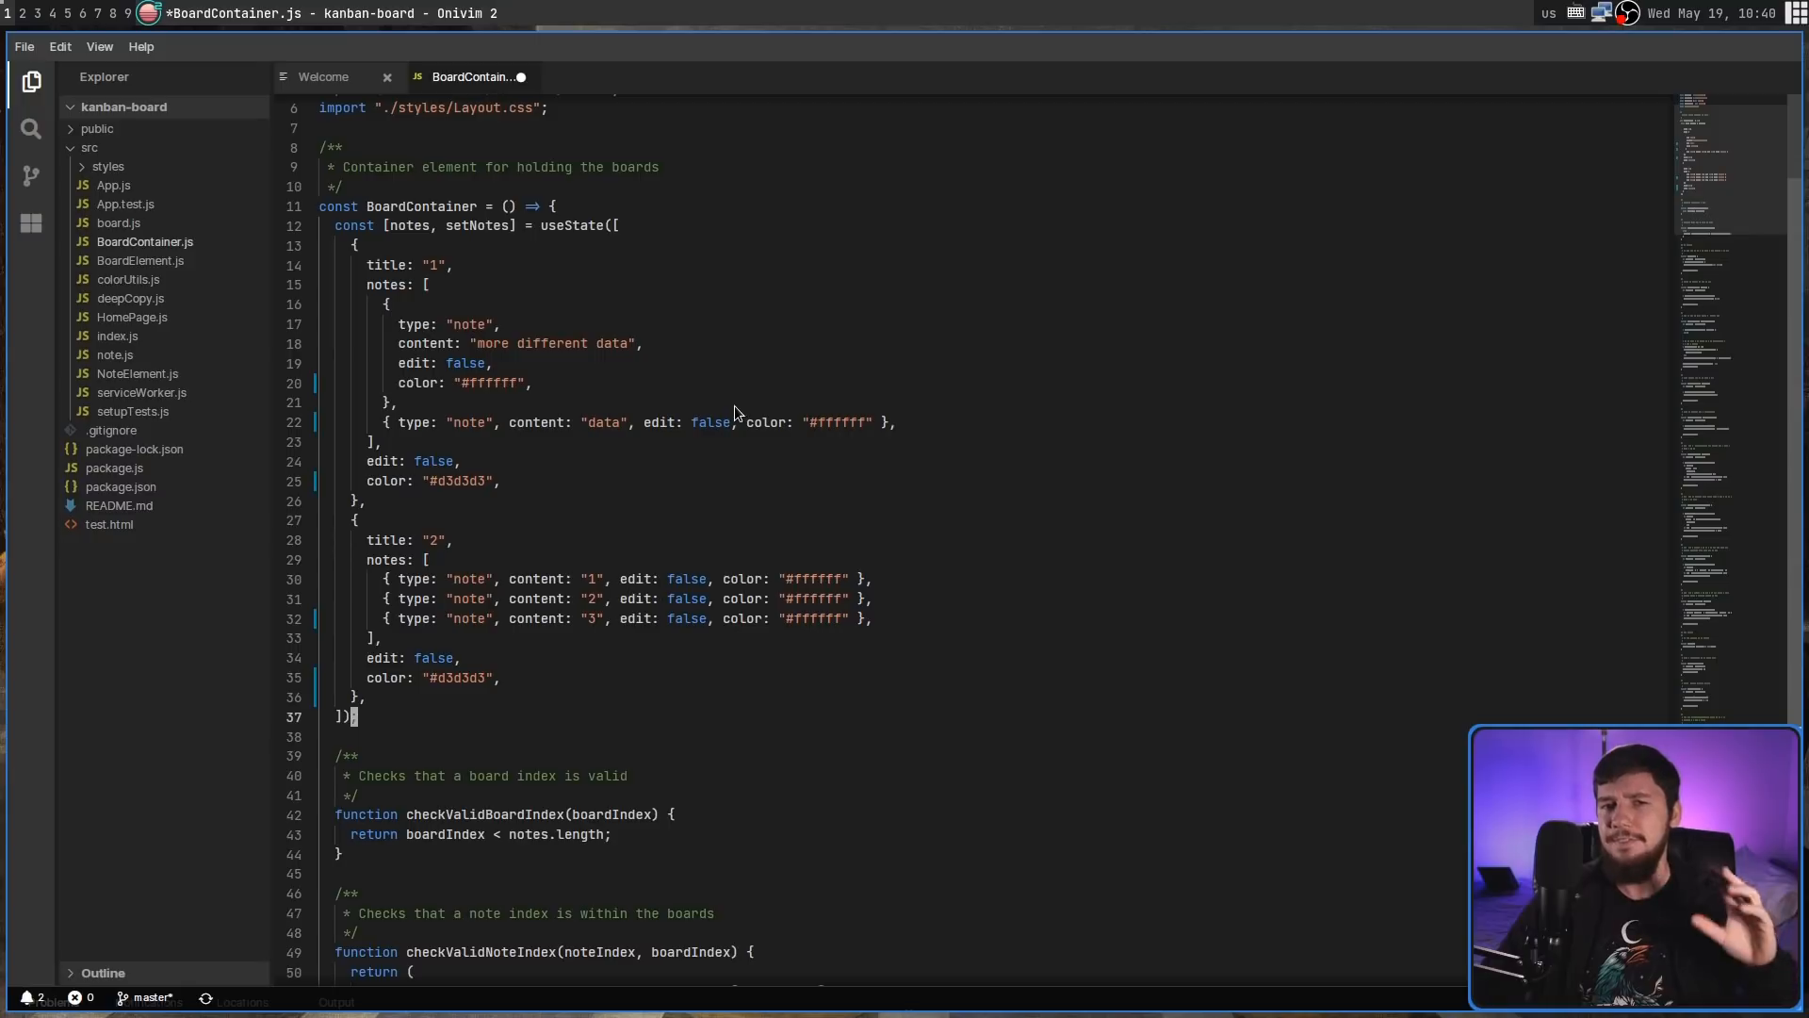
scroll(down, 3)
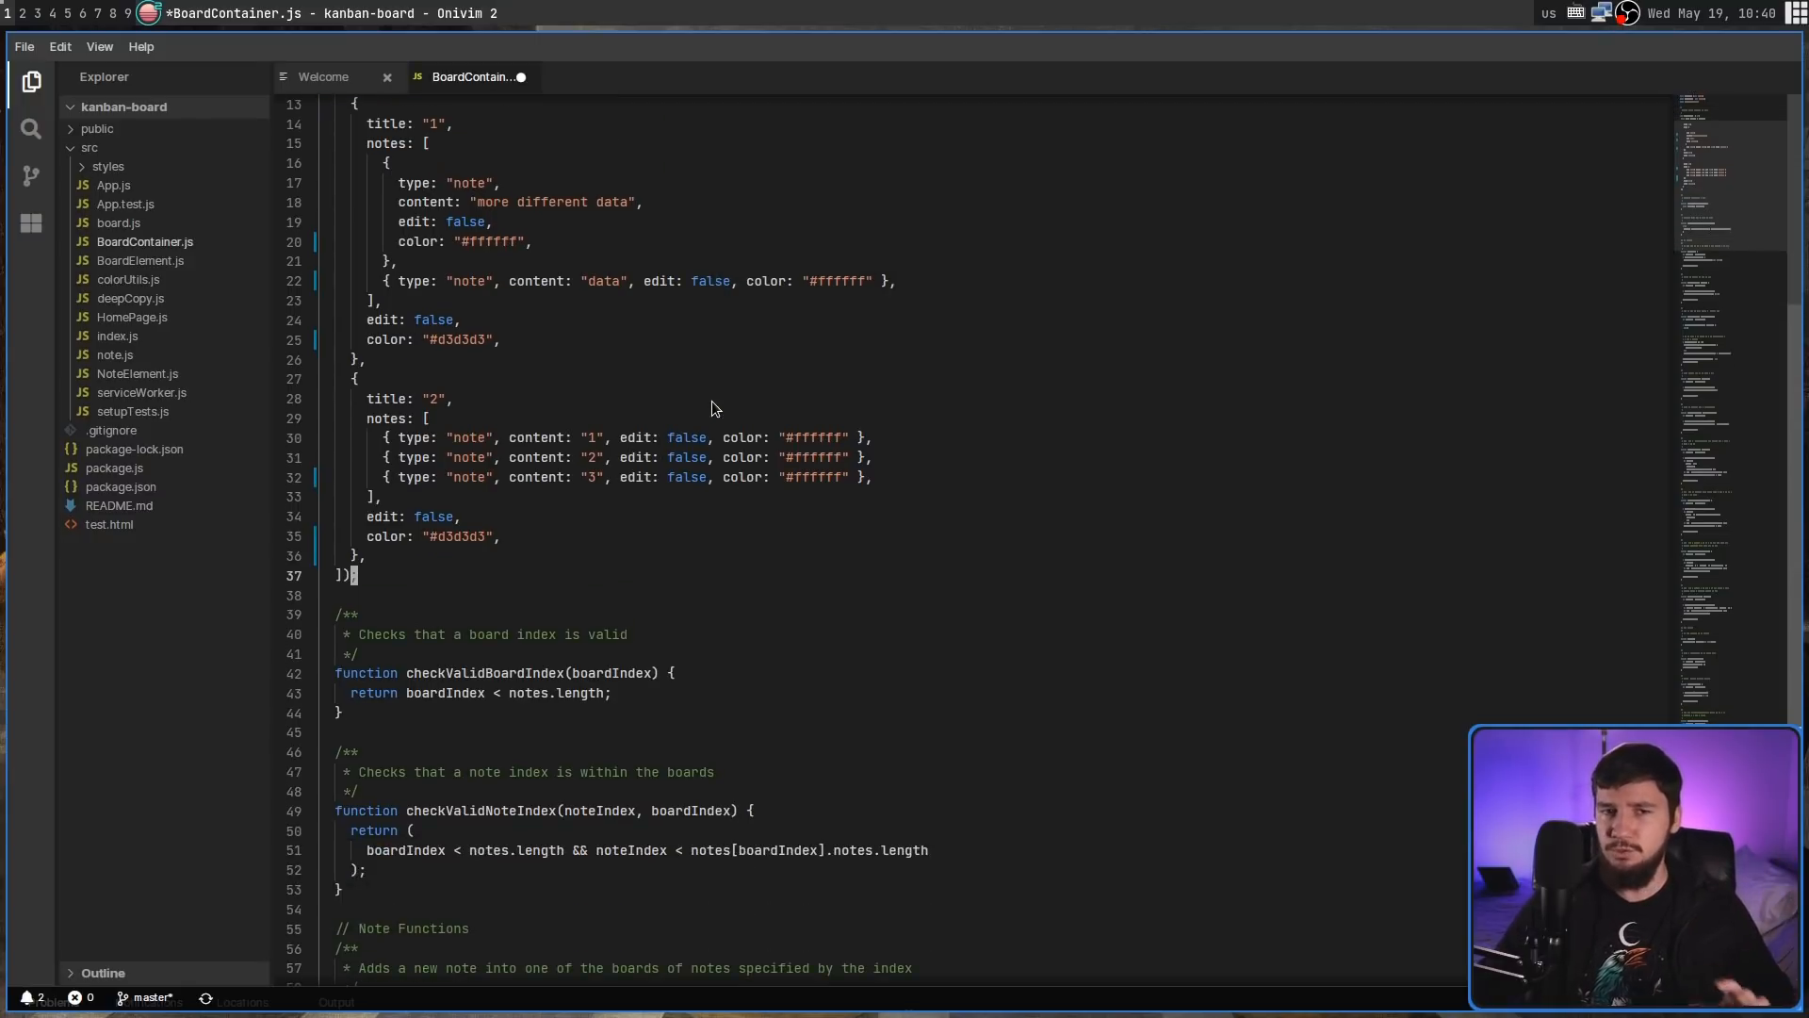
scroll(down, 3)
text(;)
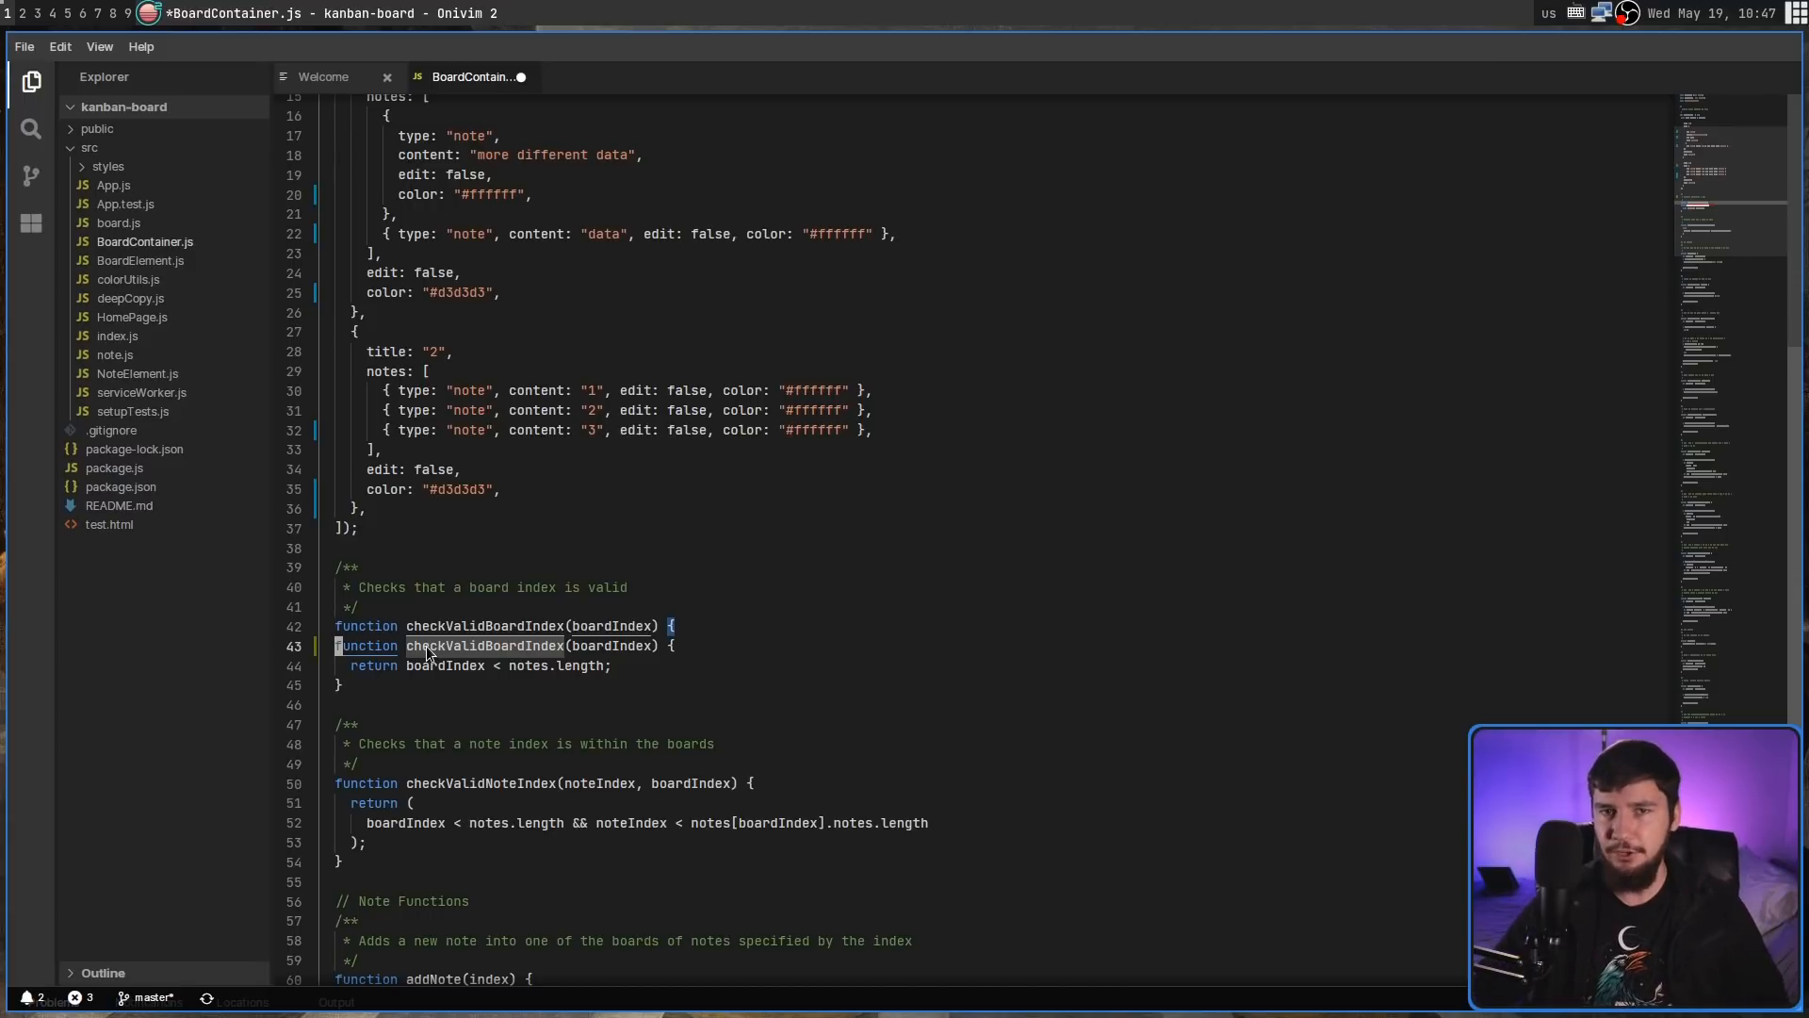
- Scroll further down BoardContainer.js to the moveNoteUp function and its doc comment
scroll(down, 3)
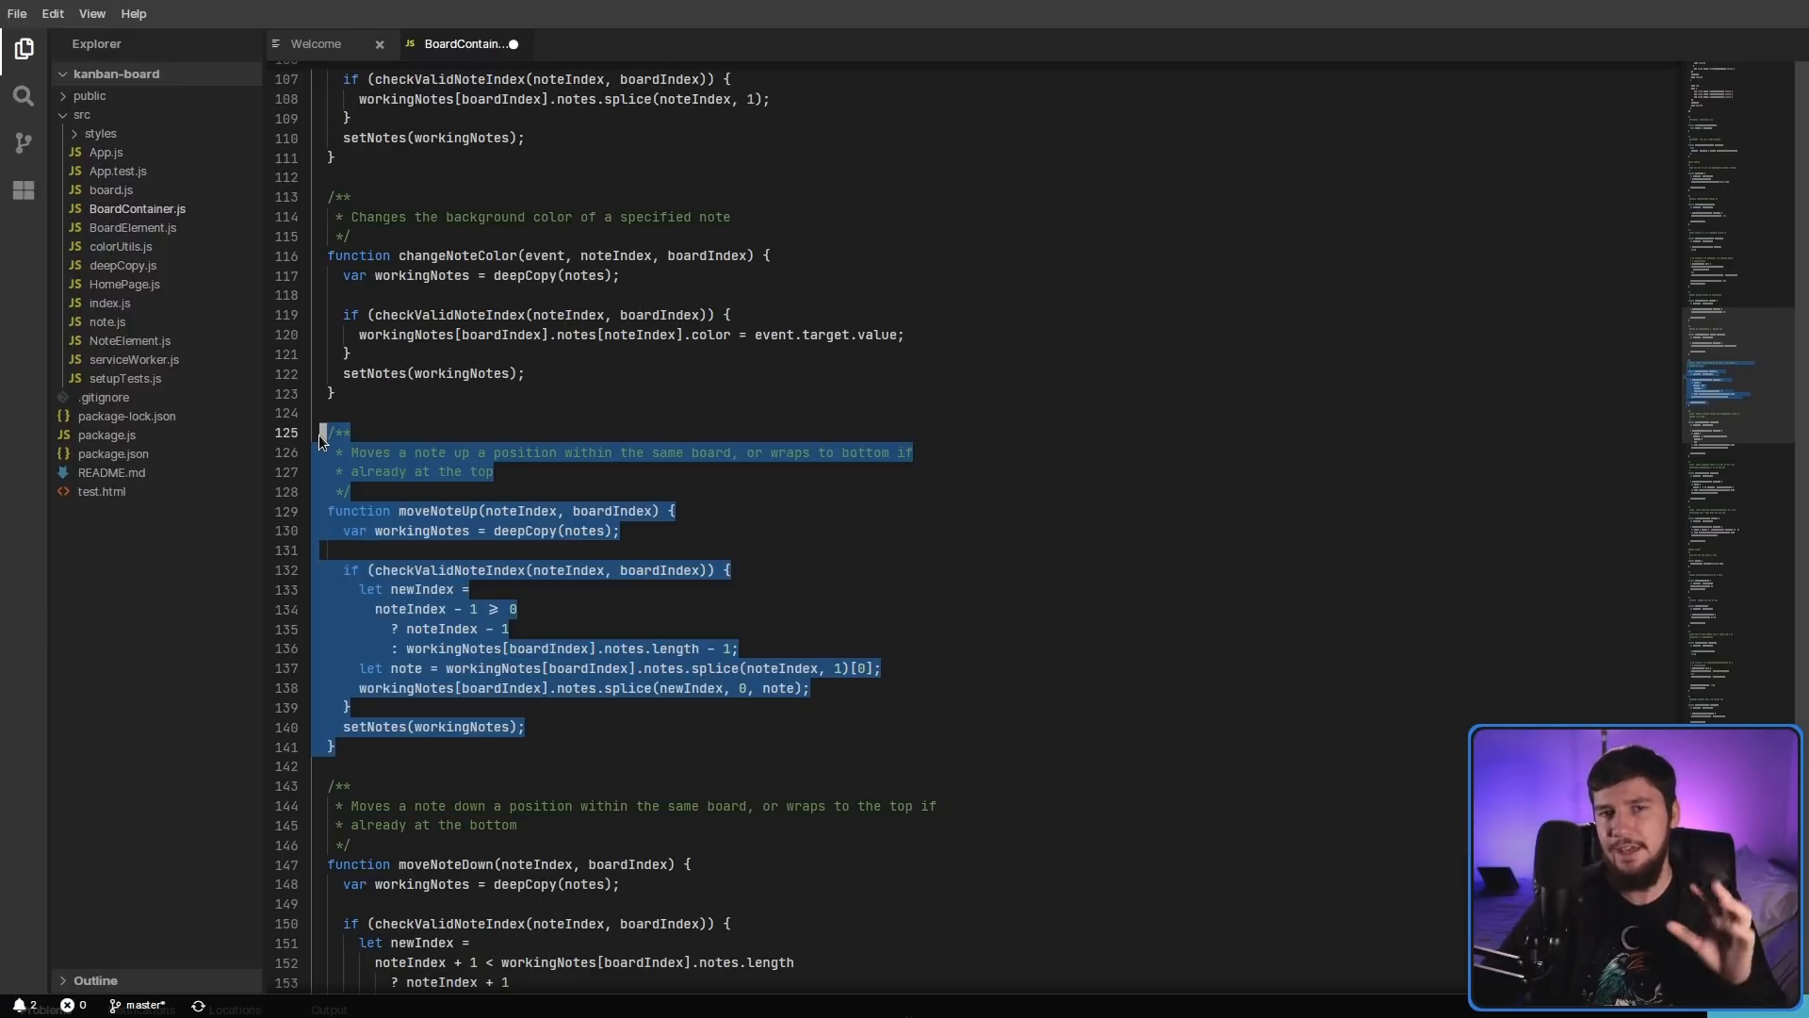
click(375, 412)
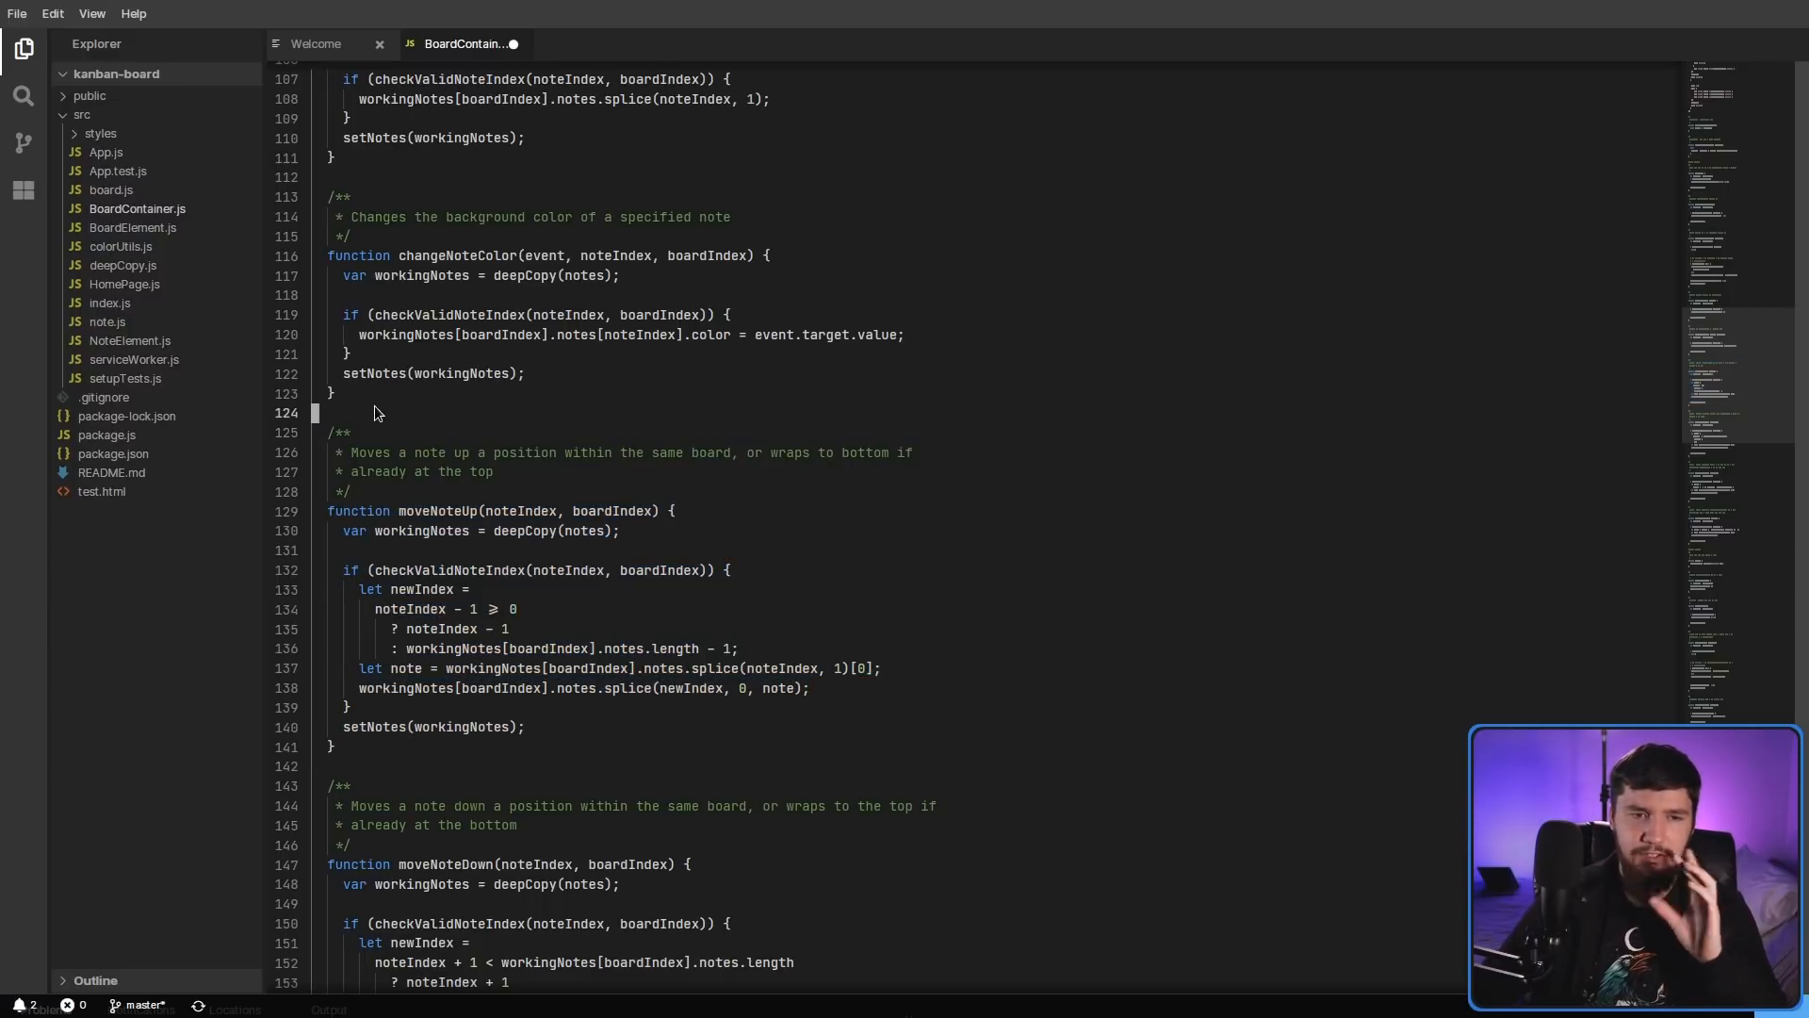
mouse_move(349, 422)
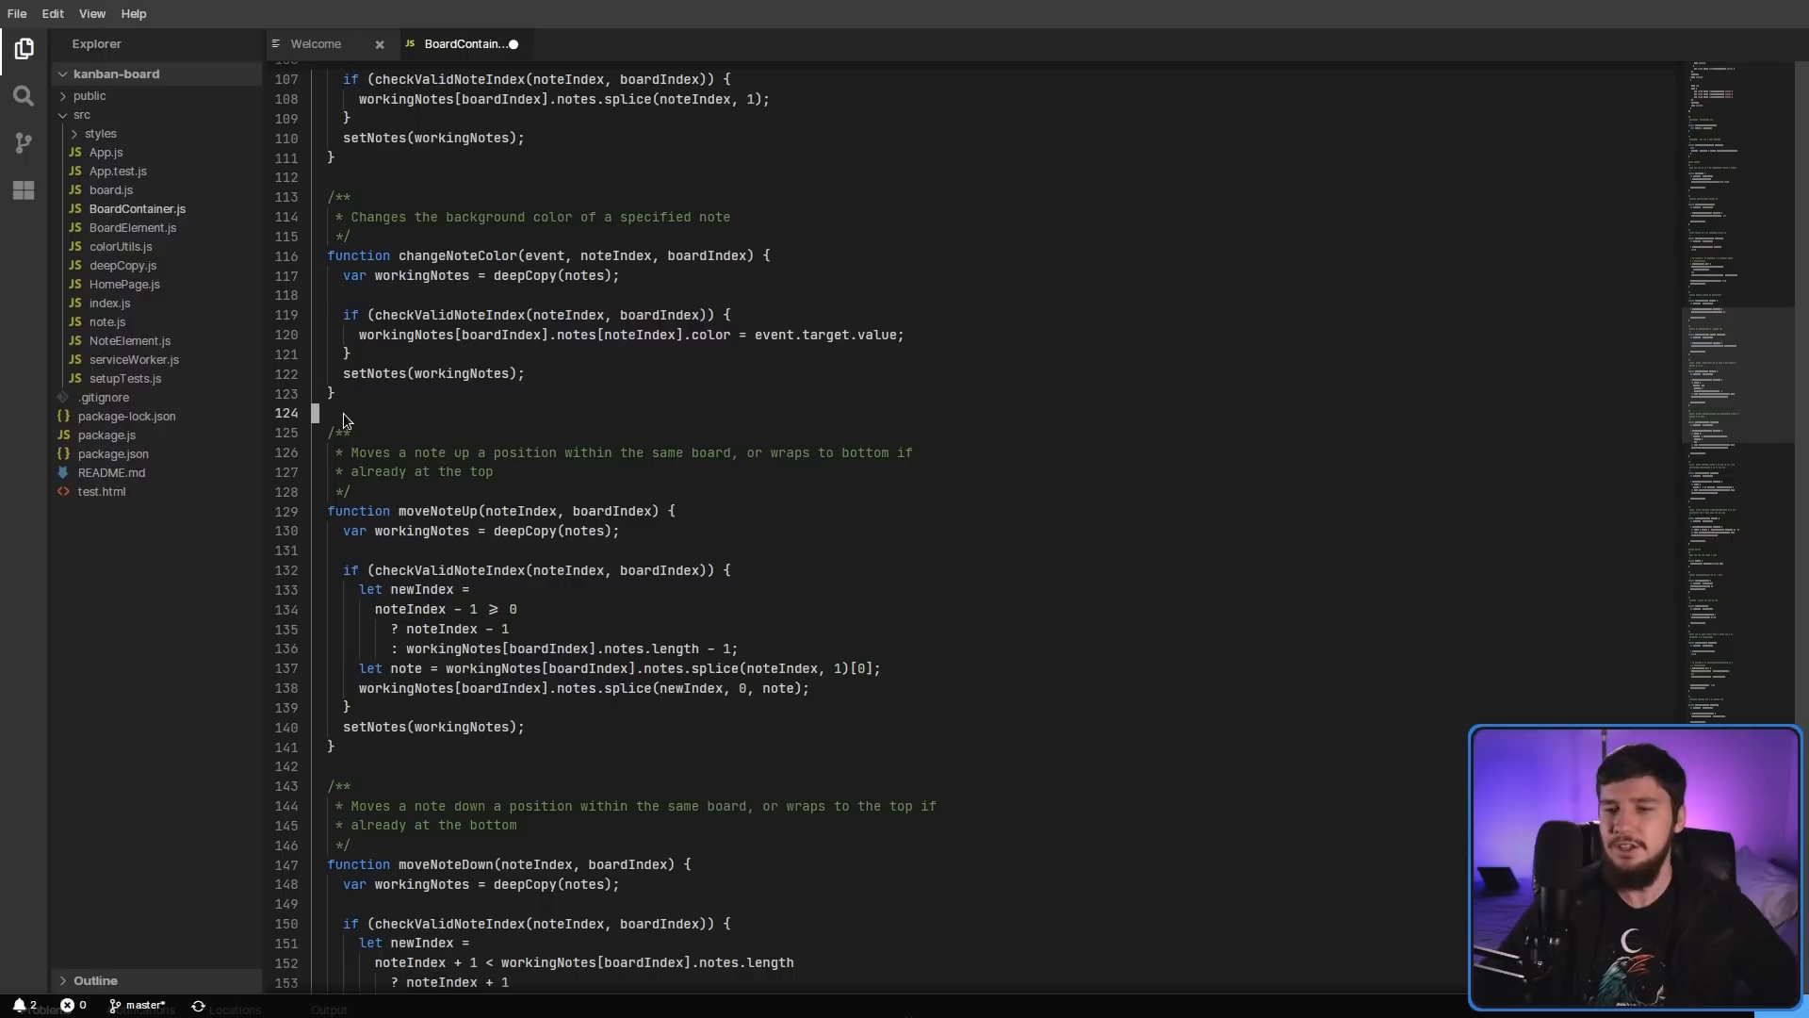
mouse_move(340, 425)
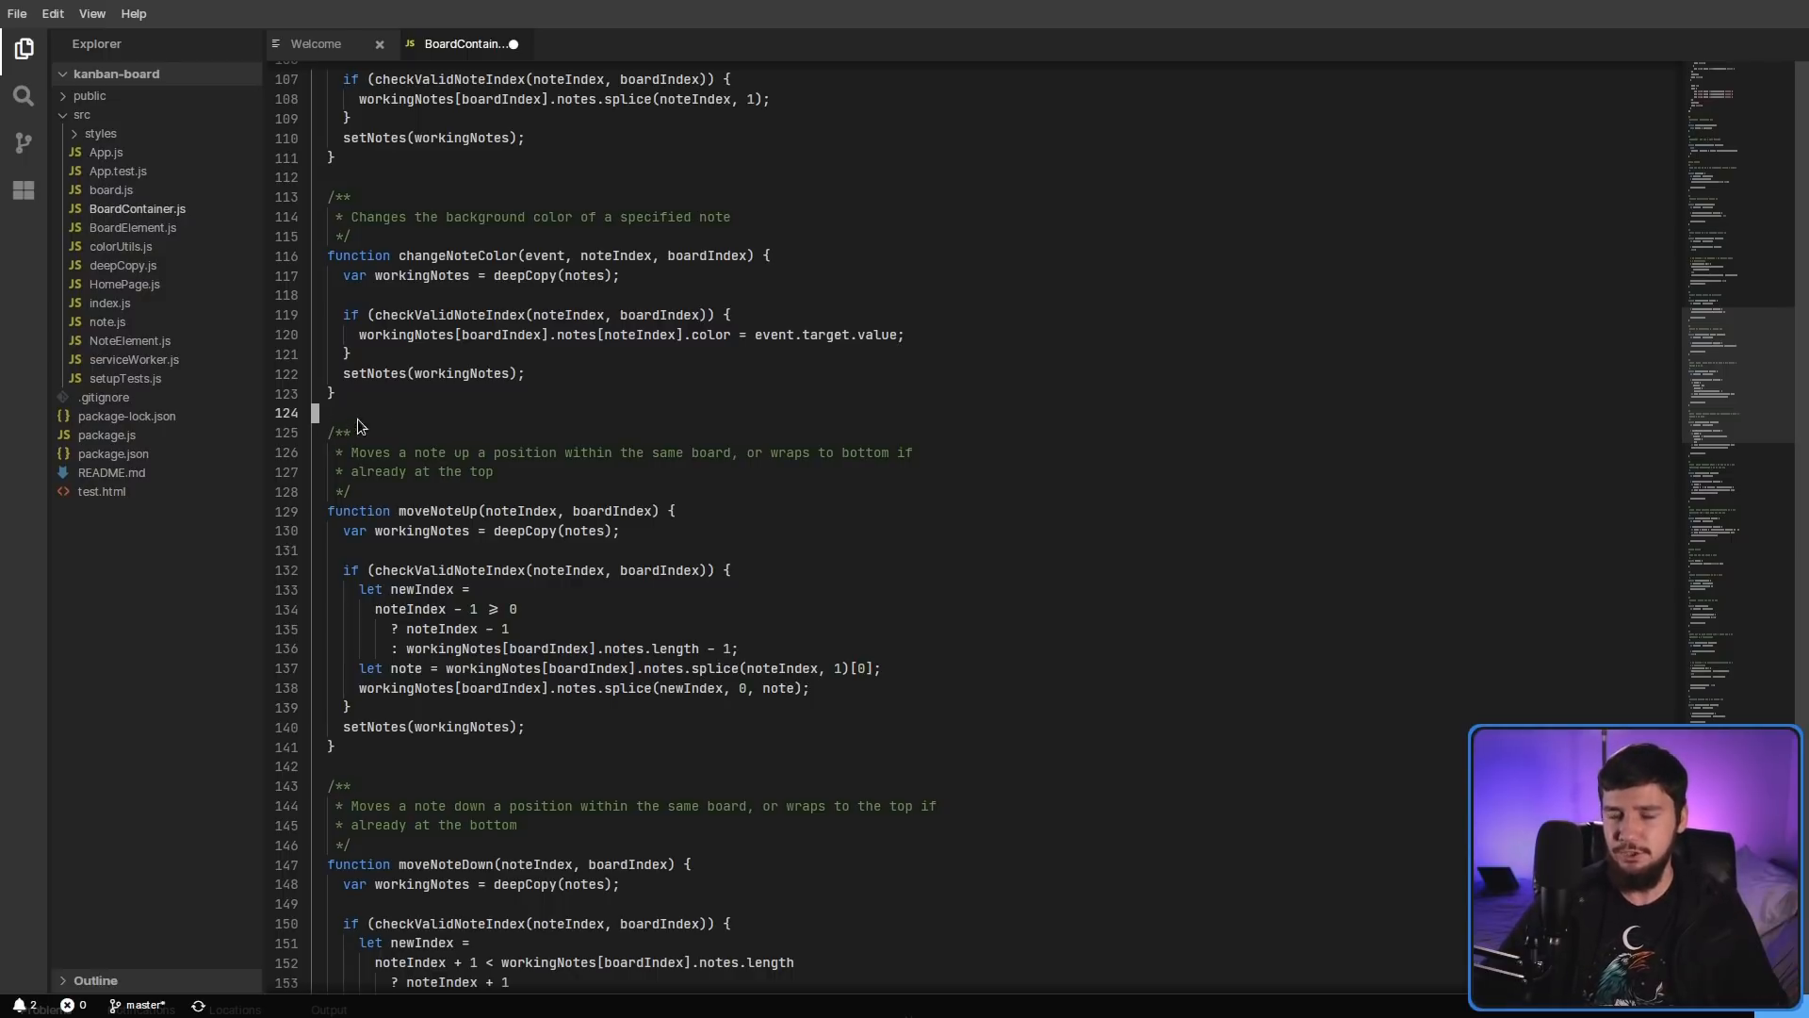
mouse_move(1717, 621)
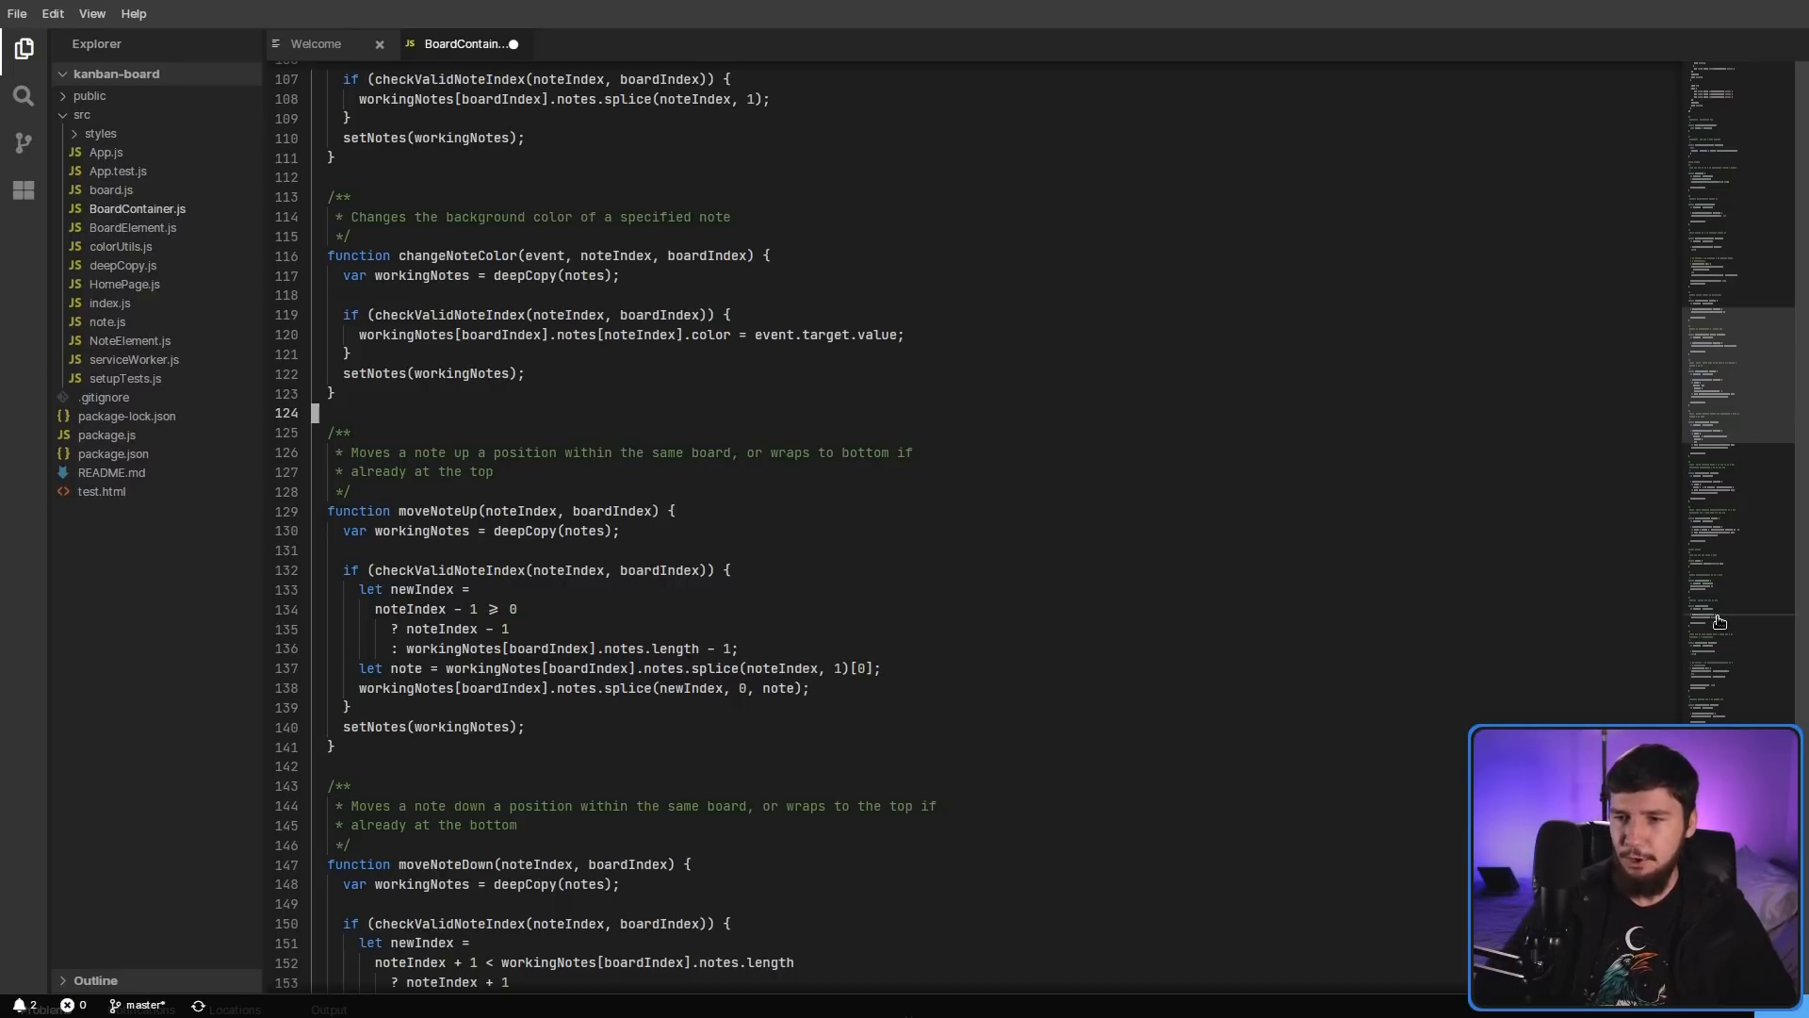
scroll(down, 3)
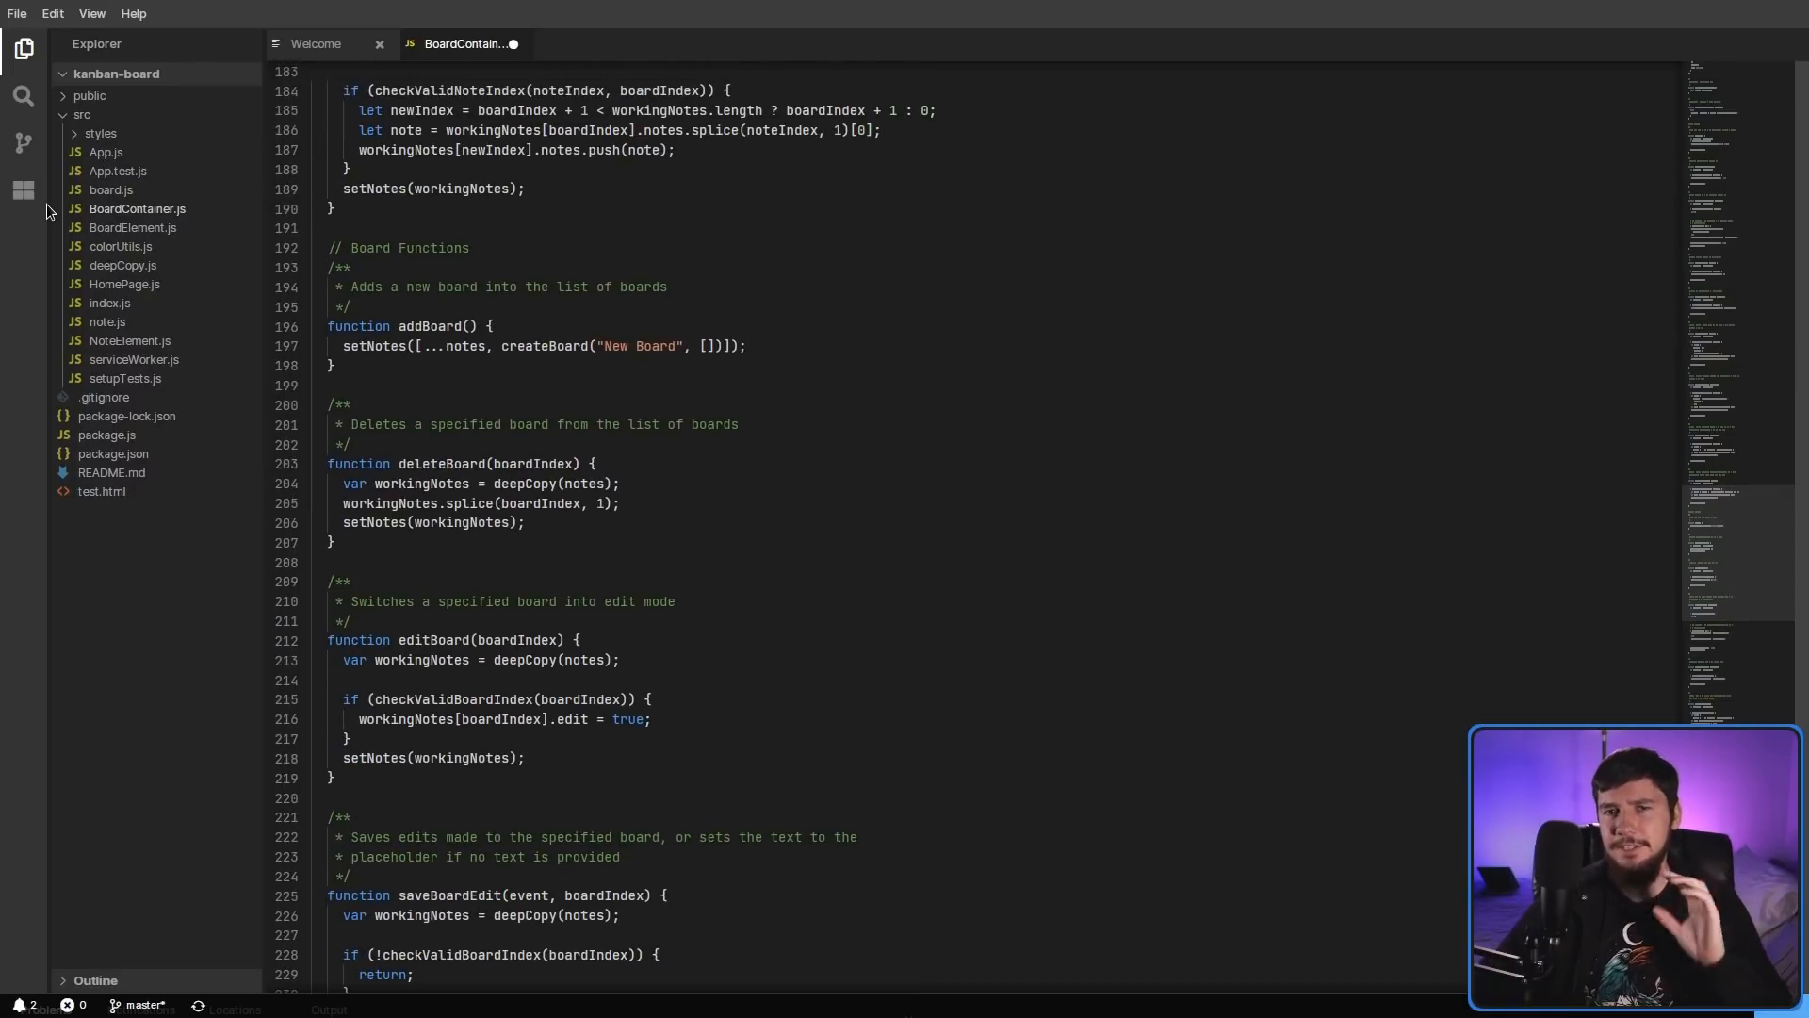
mouse_move(1522, 263)
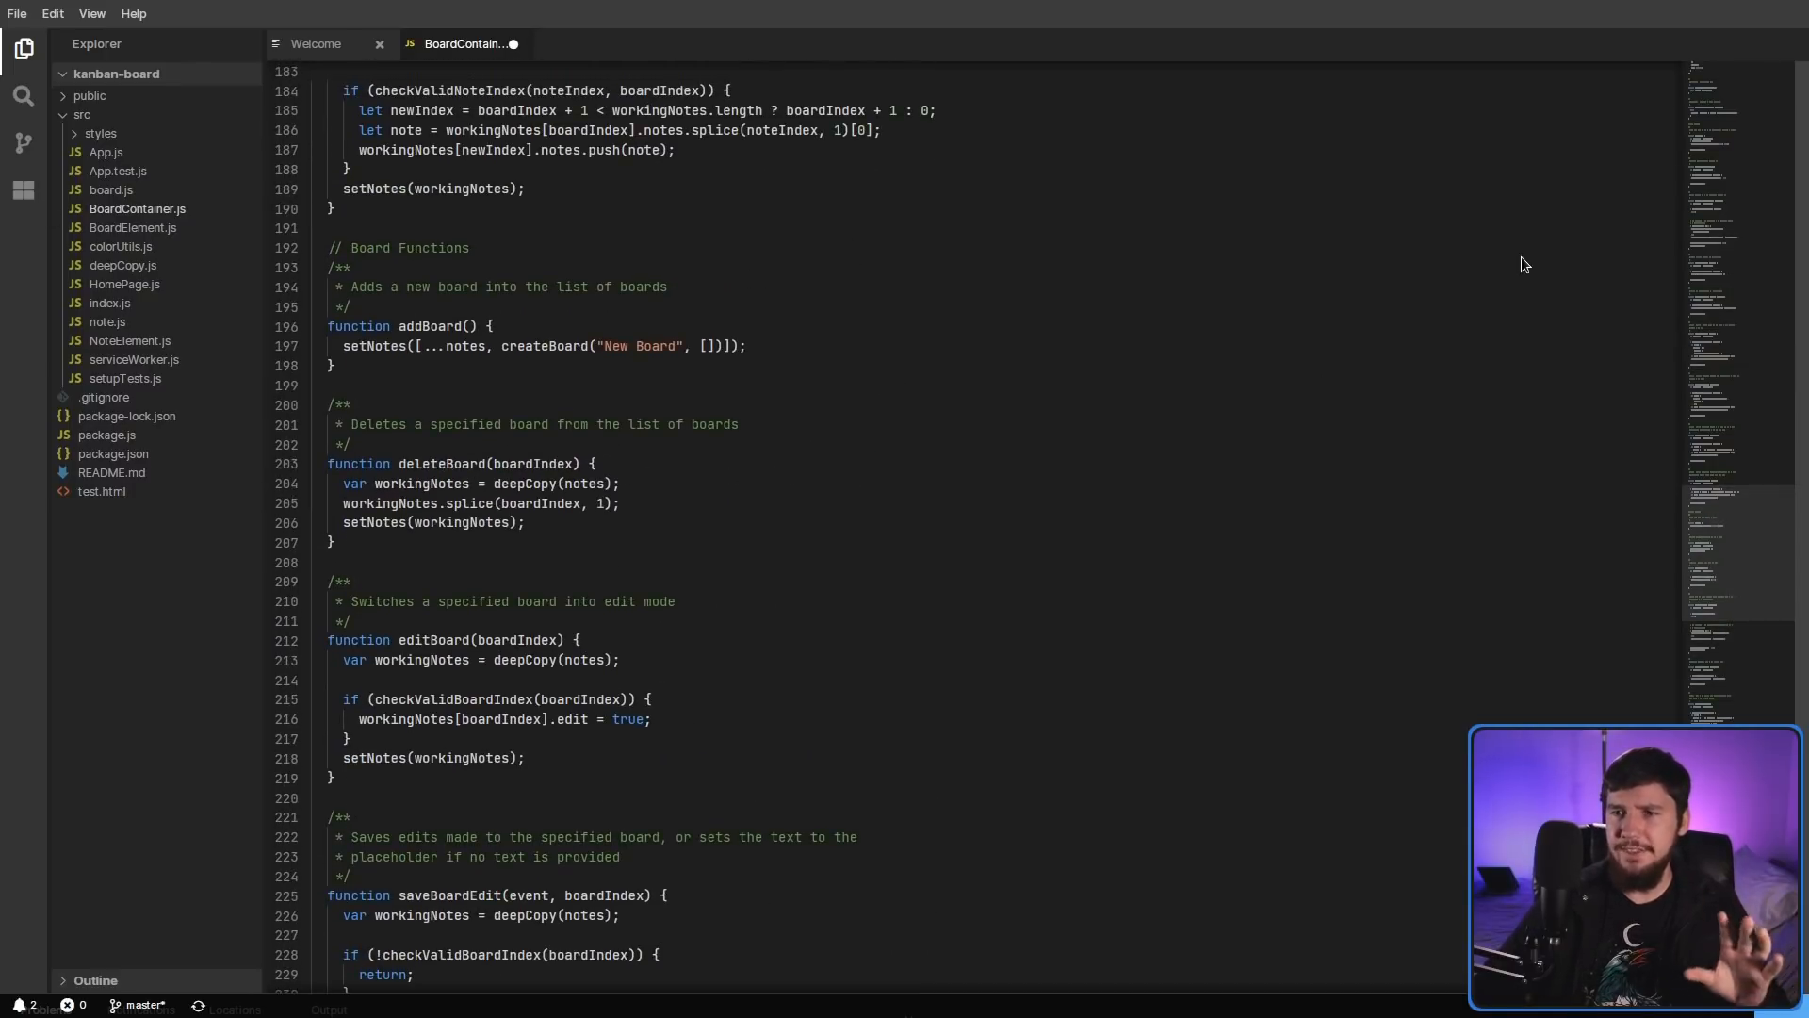
scroll(up, 3)
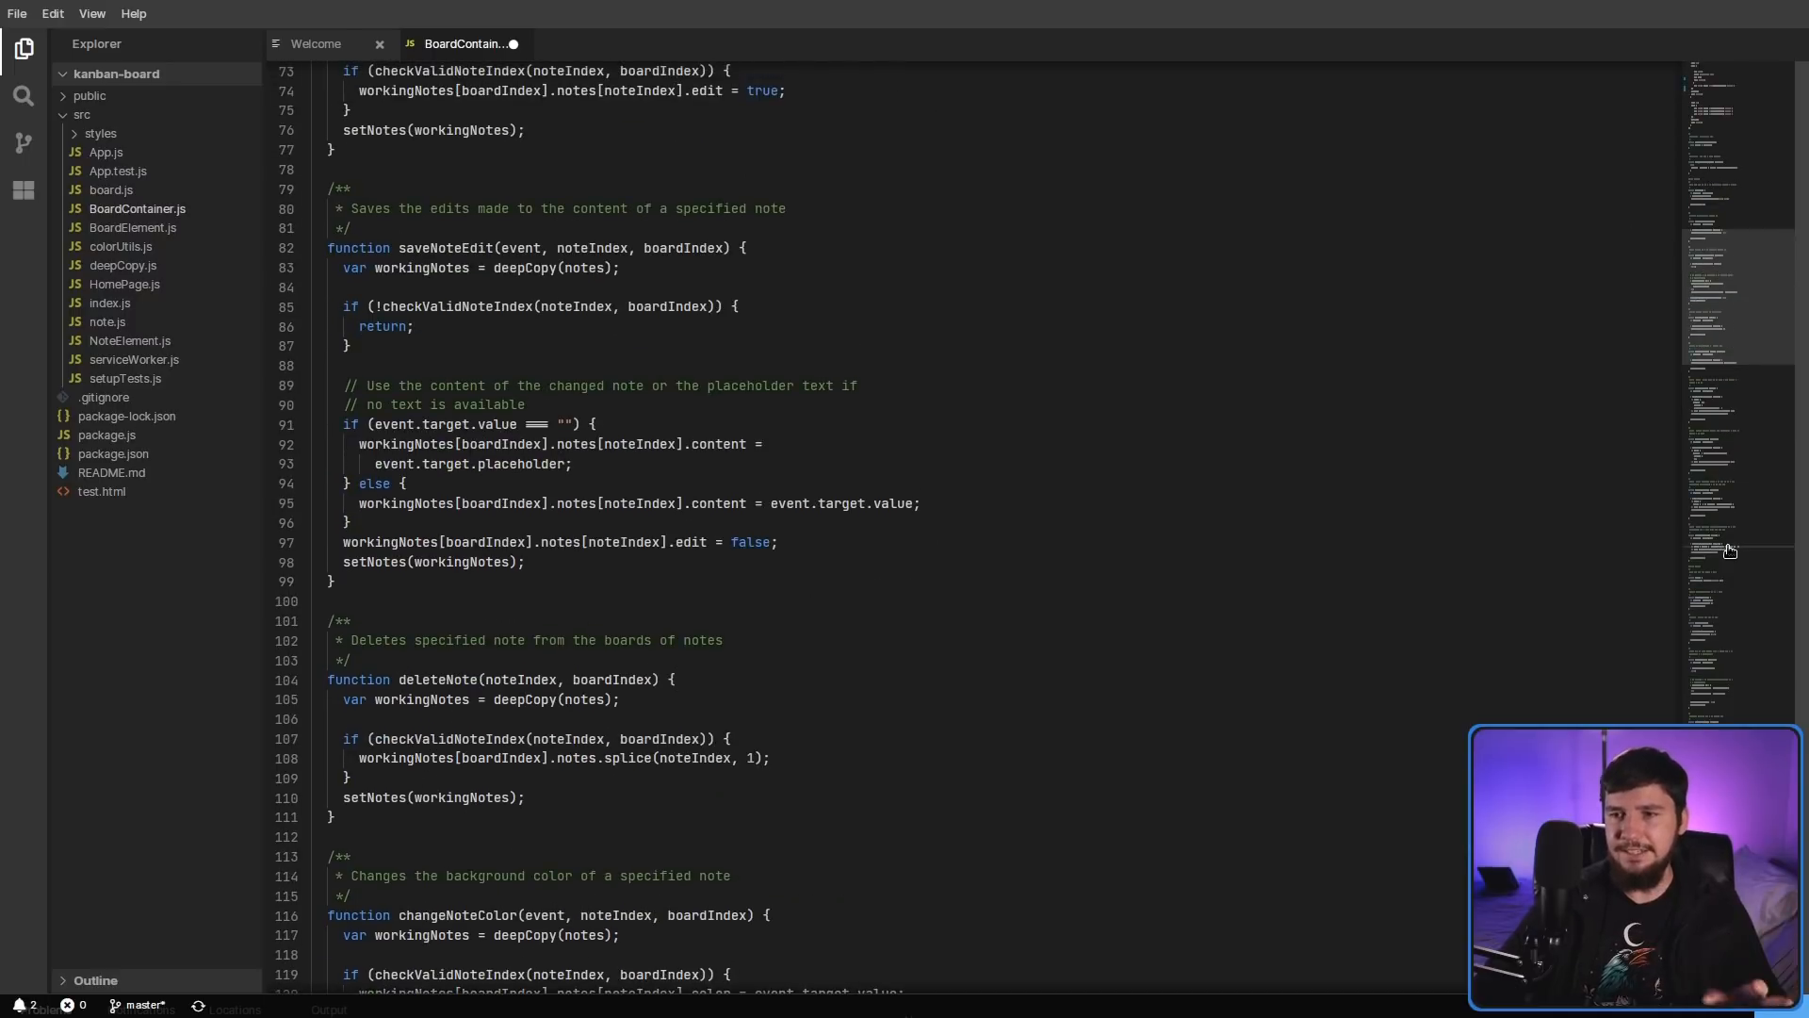
scroll(down, 3)
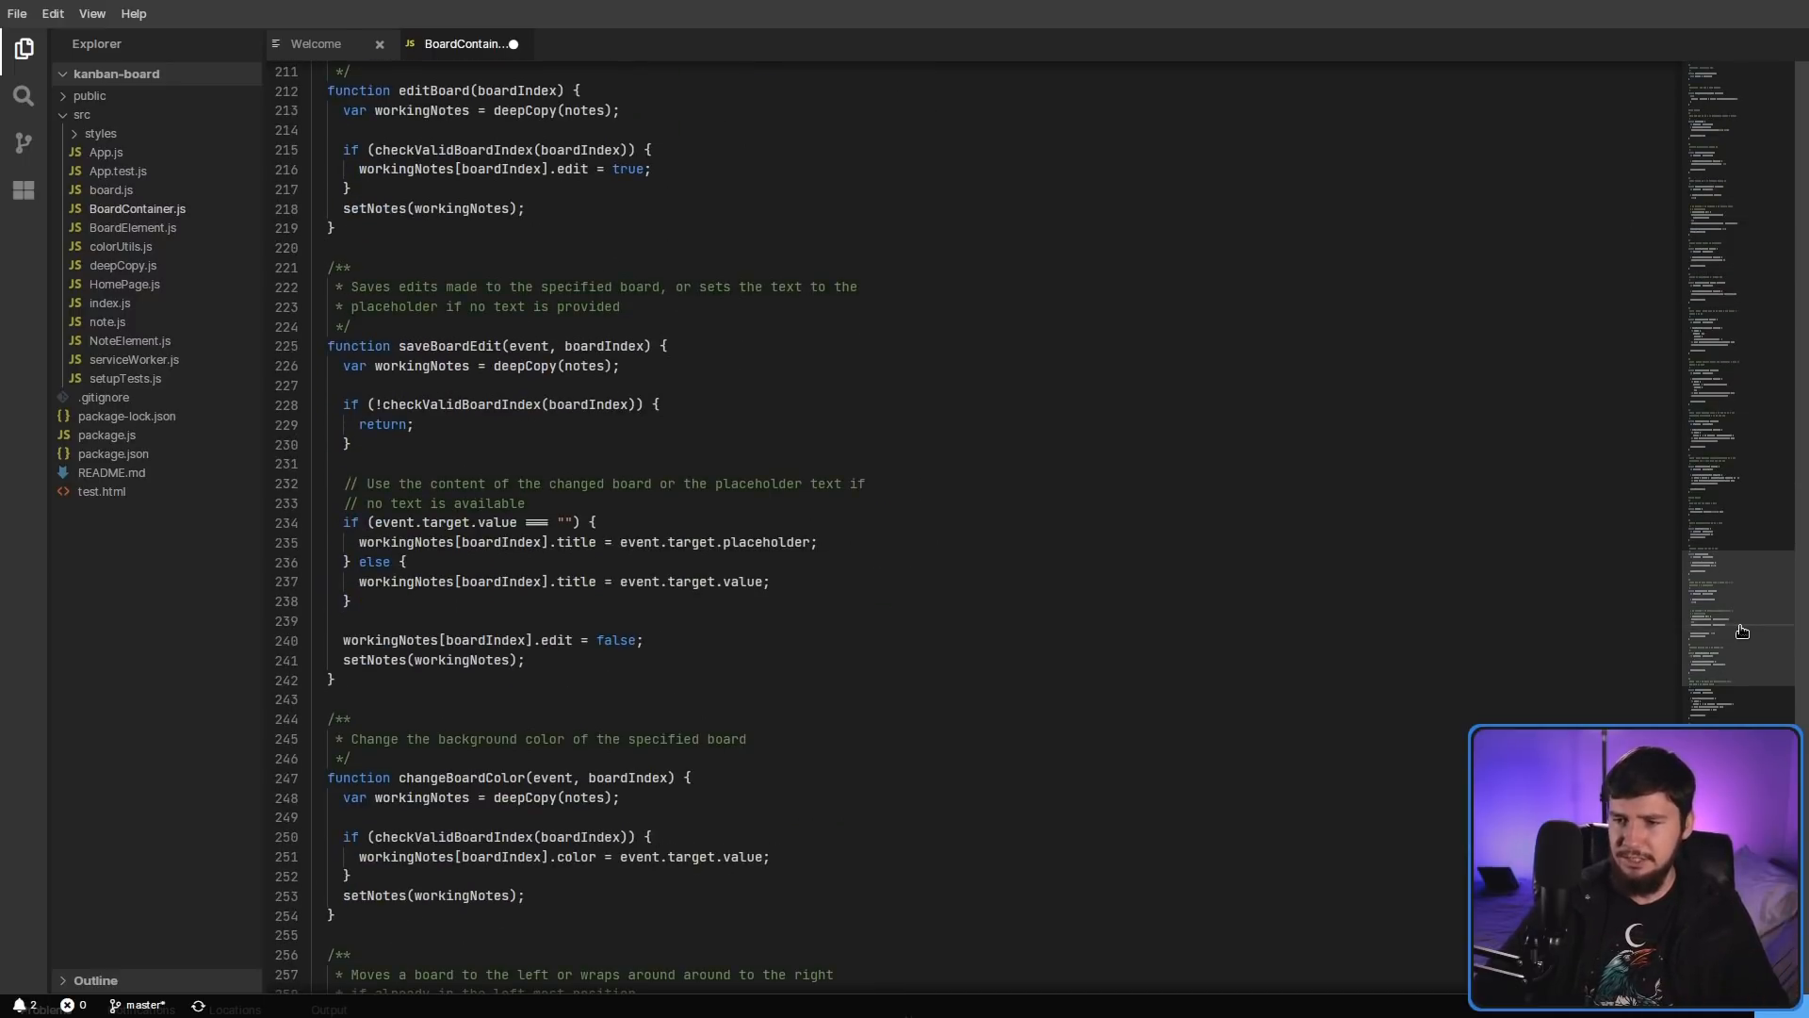
mouse_move(1718, 473)
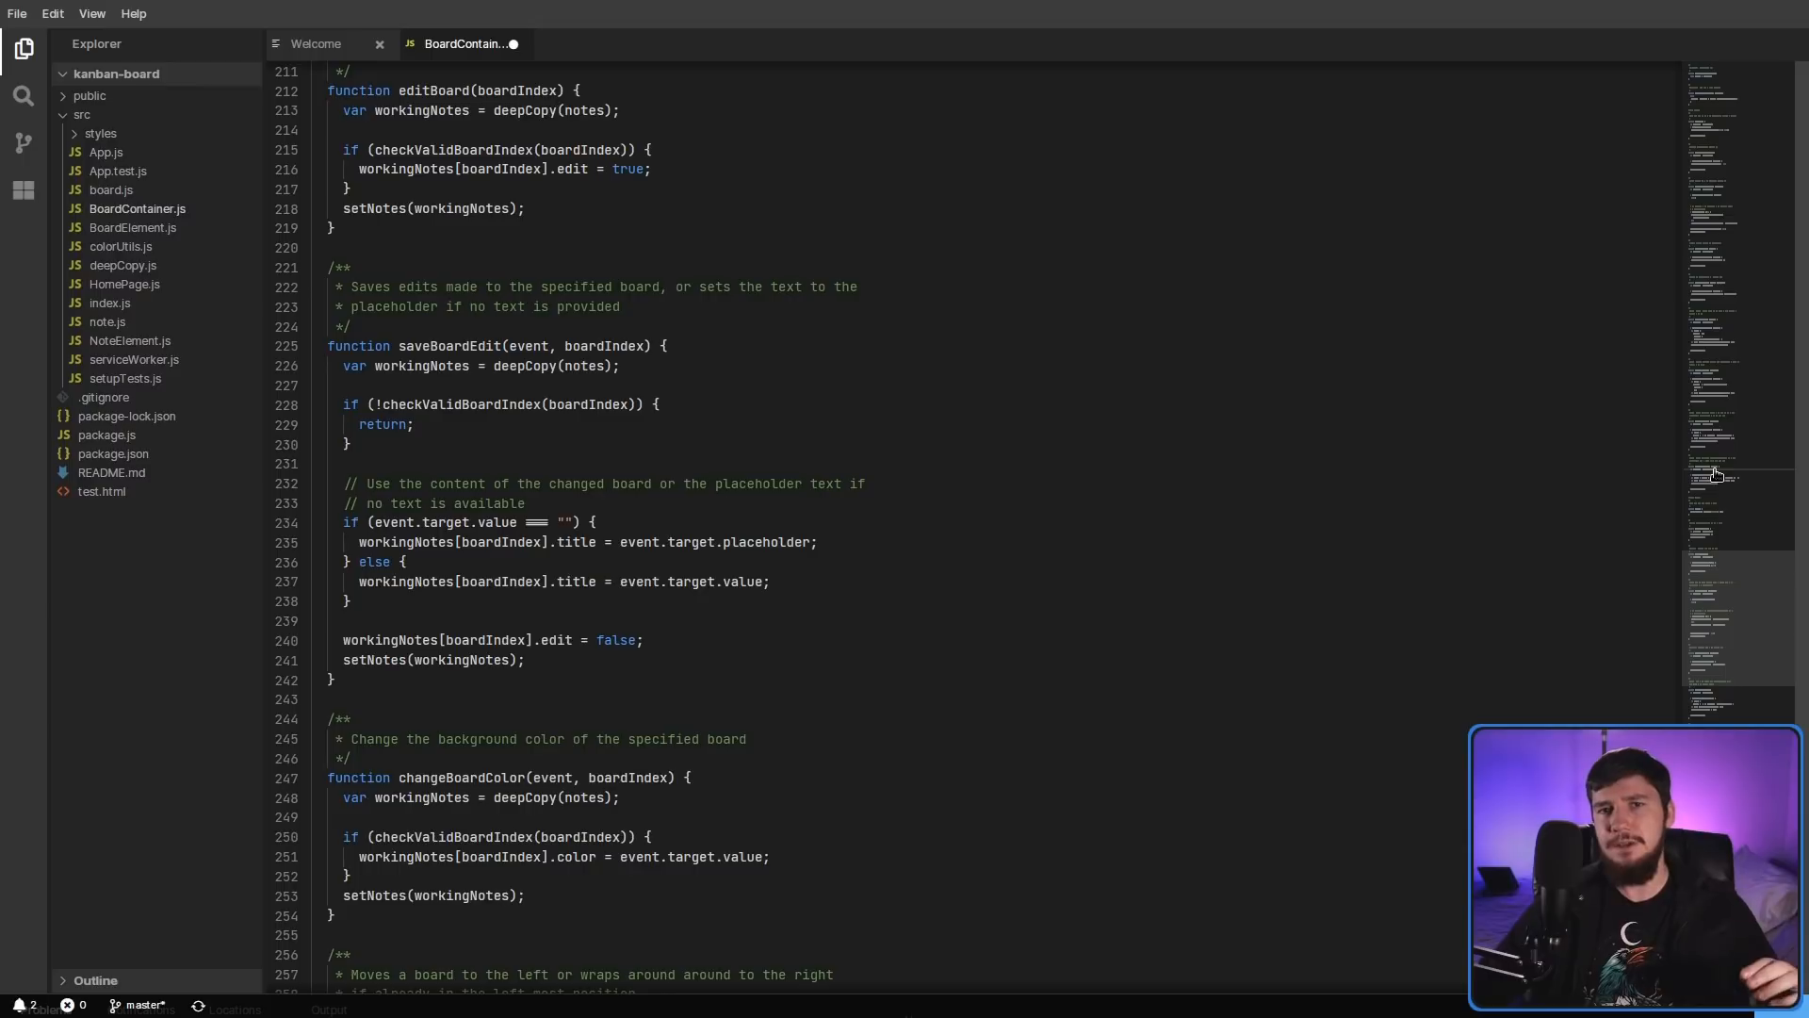
mouse_move(1746, 256)
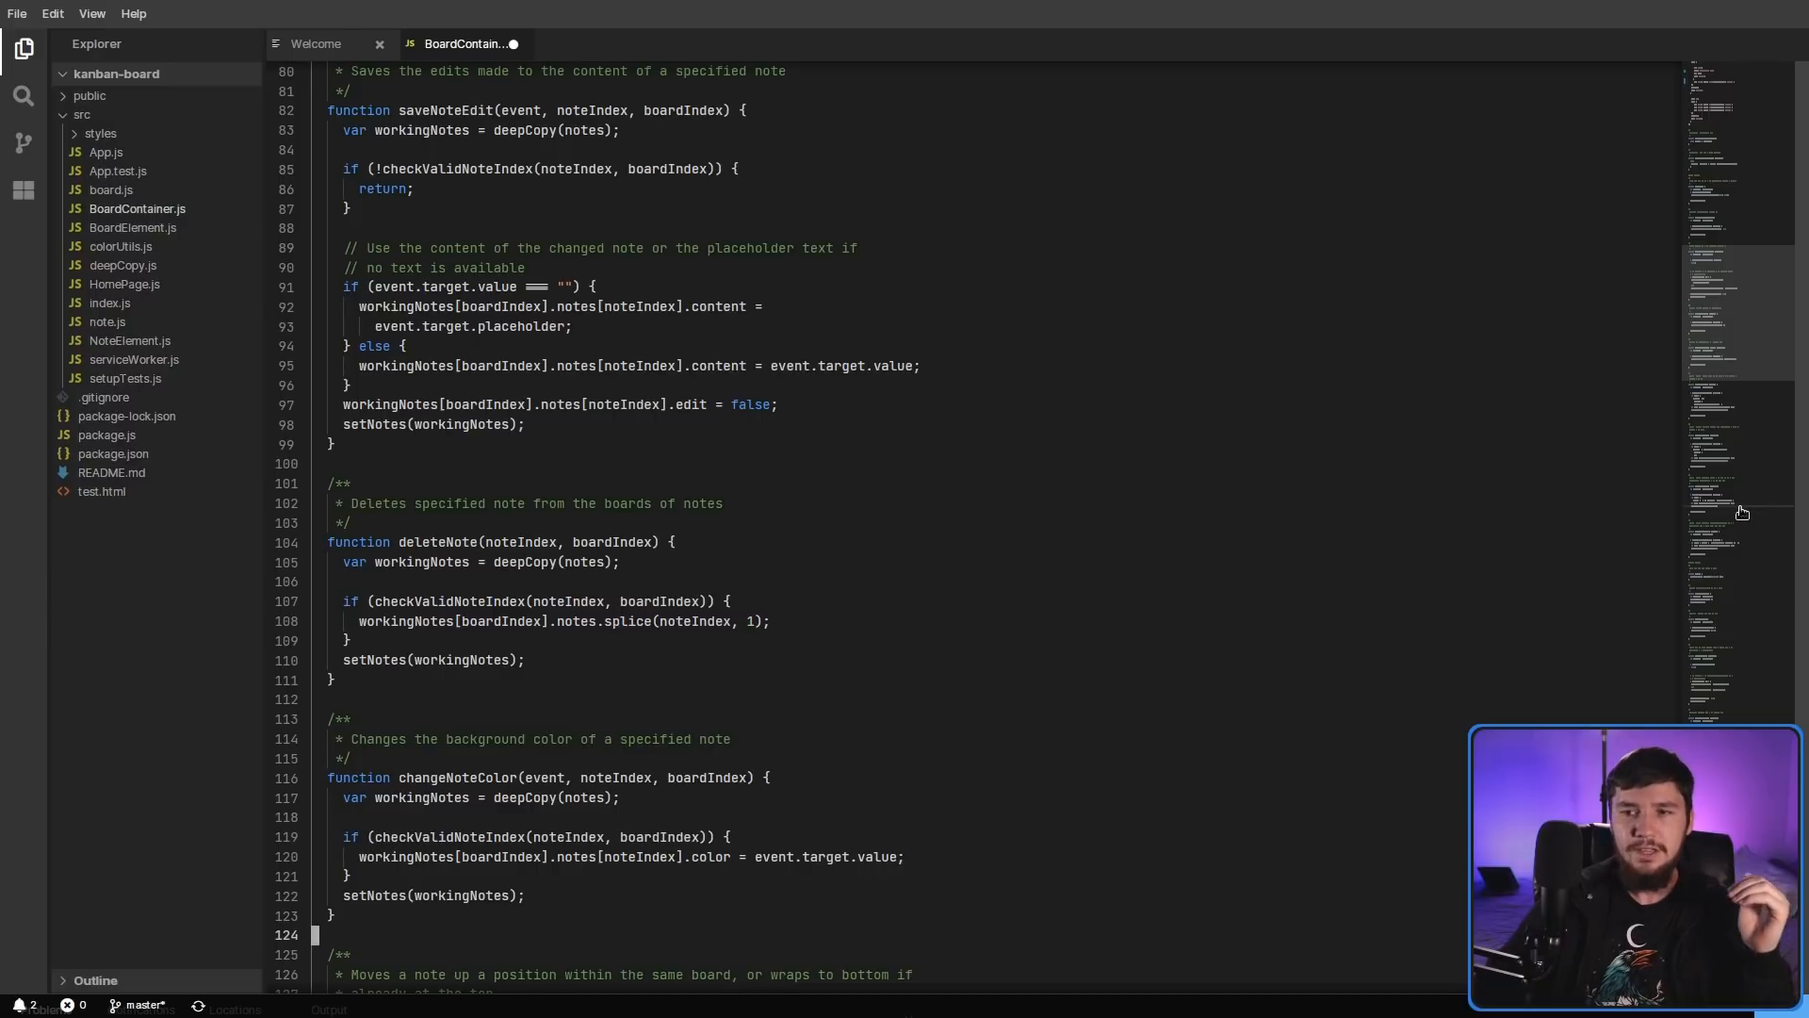
scroll(down, 3)
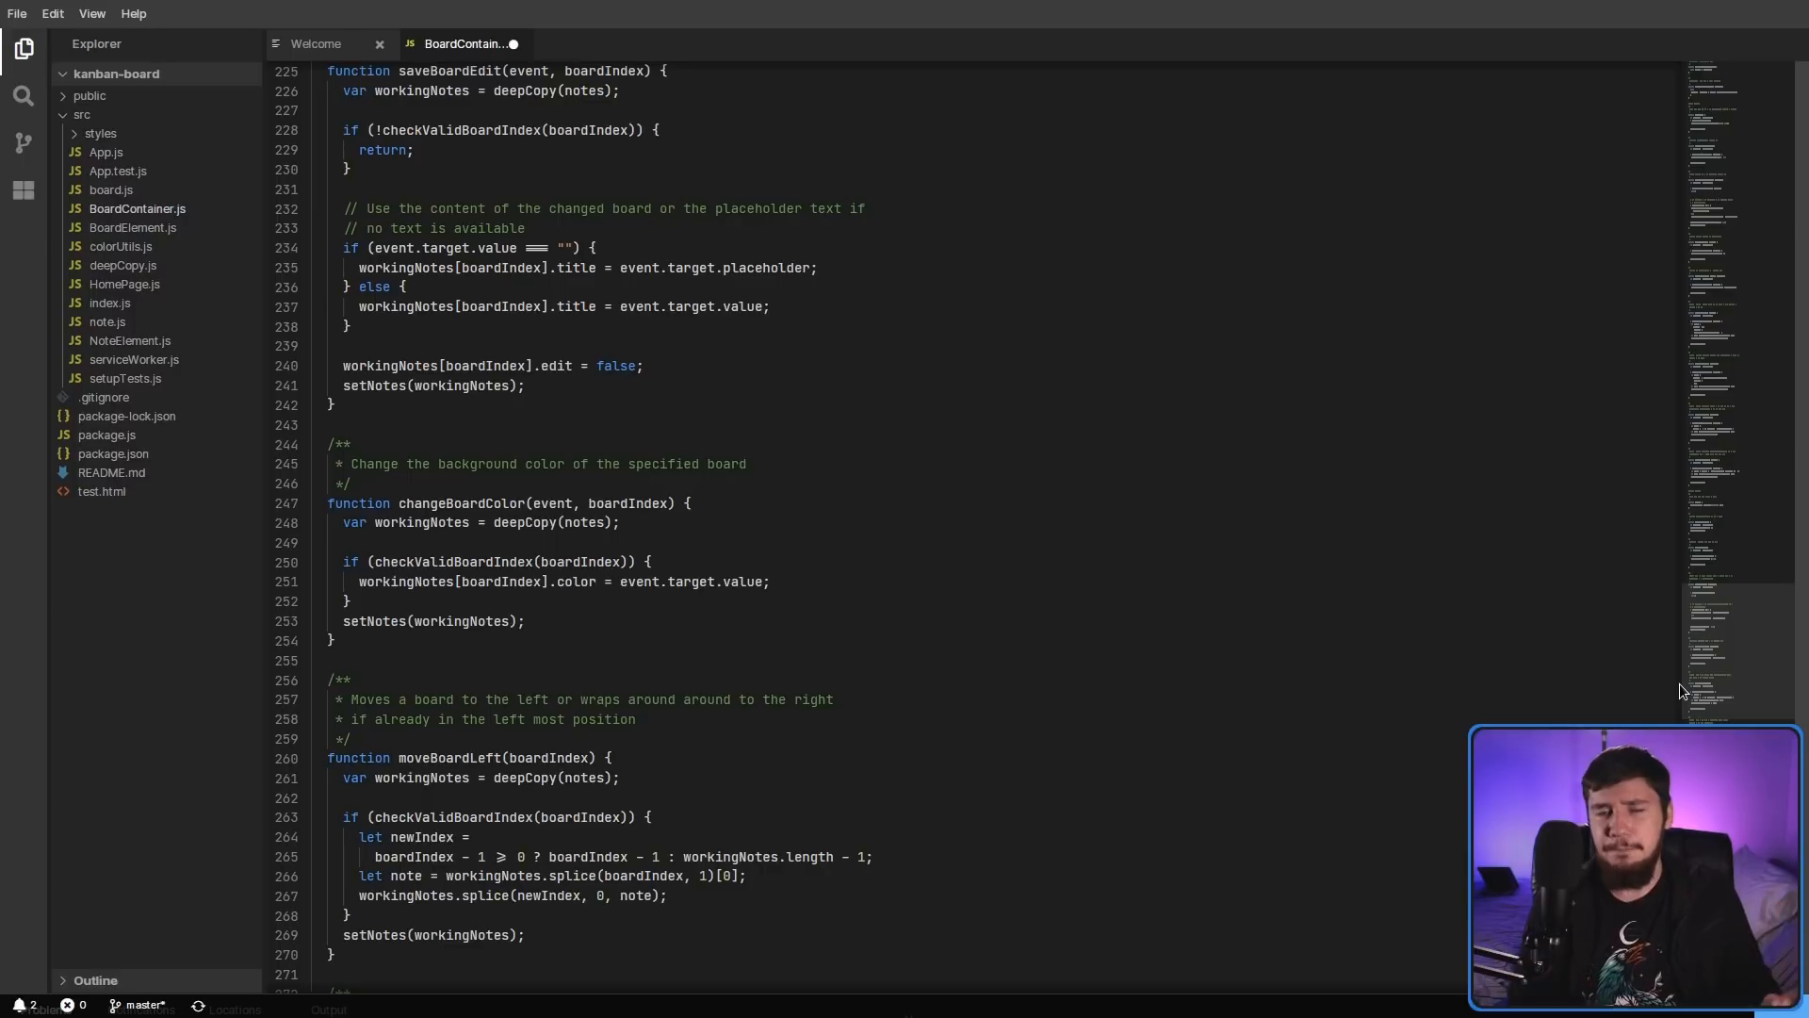
scroll(up, 3)
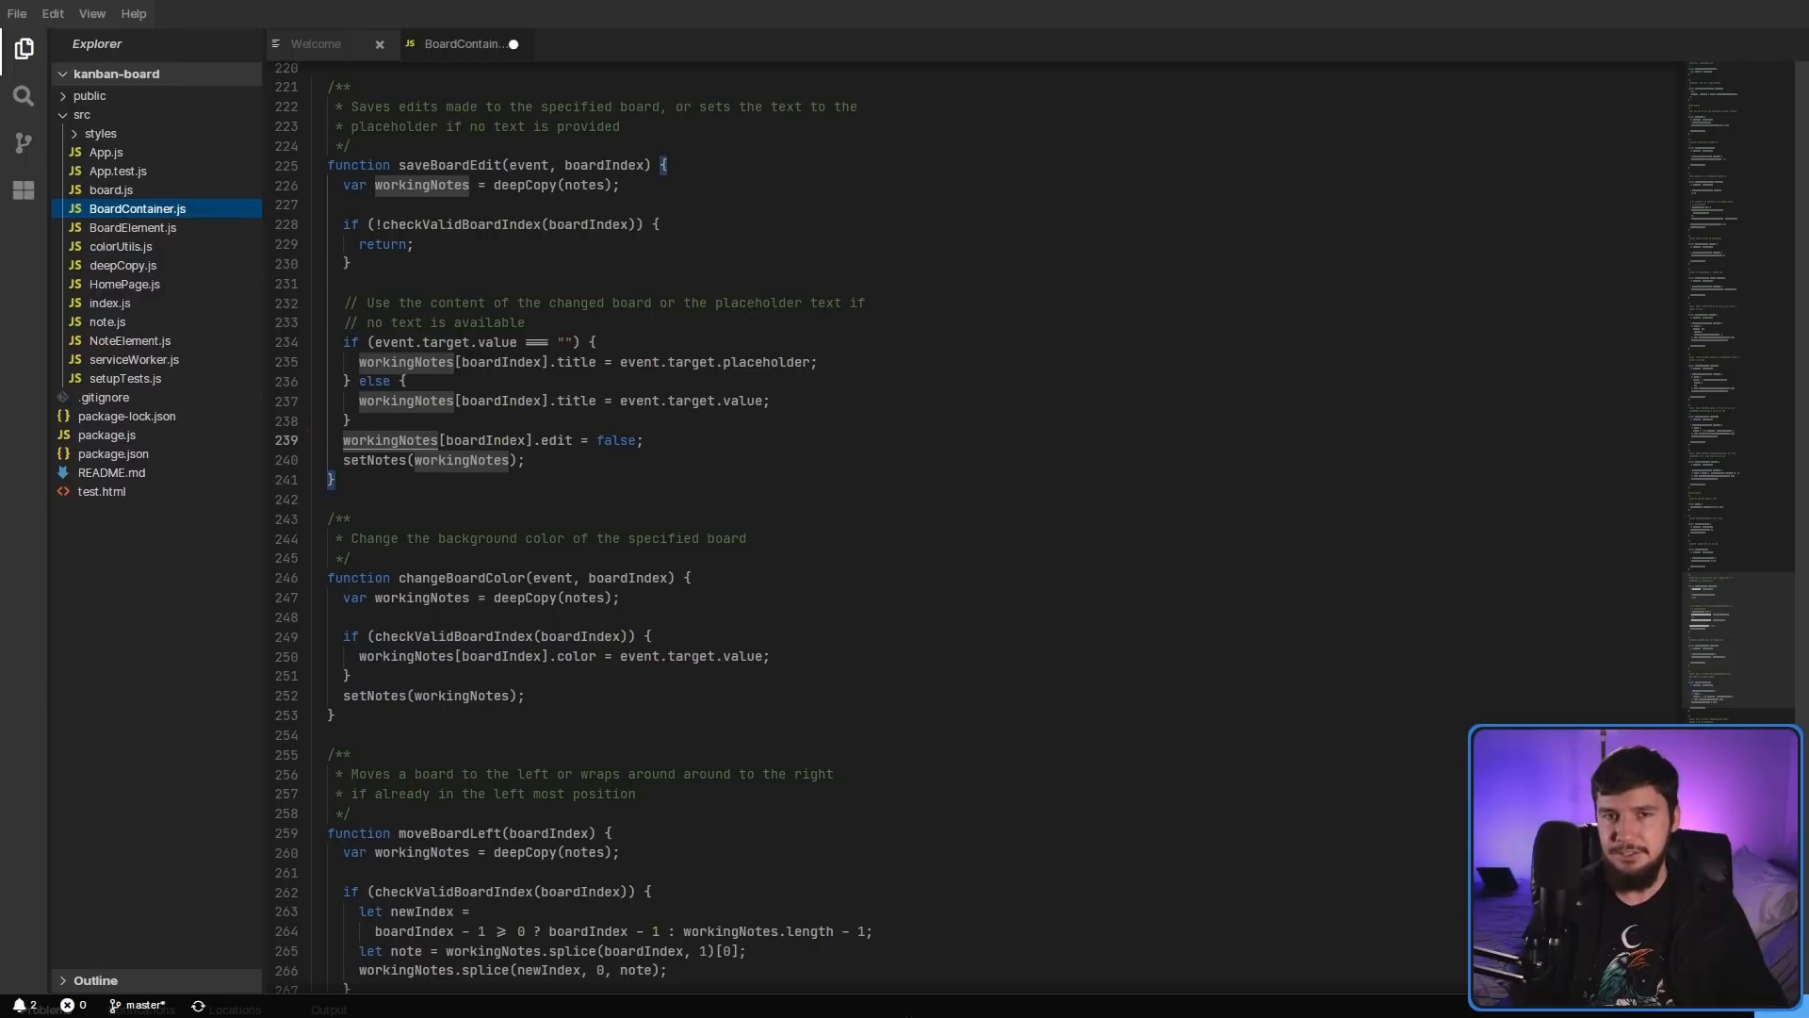
mouse_move(554, 377)
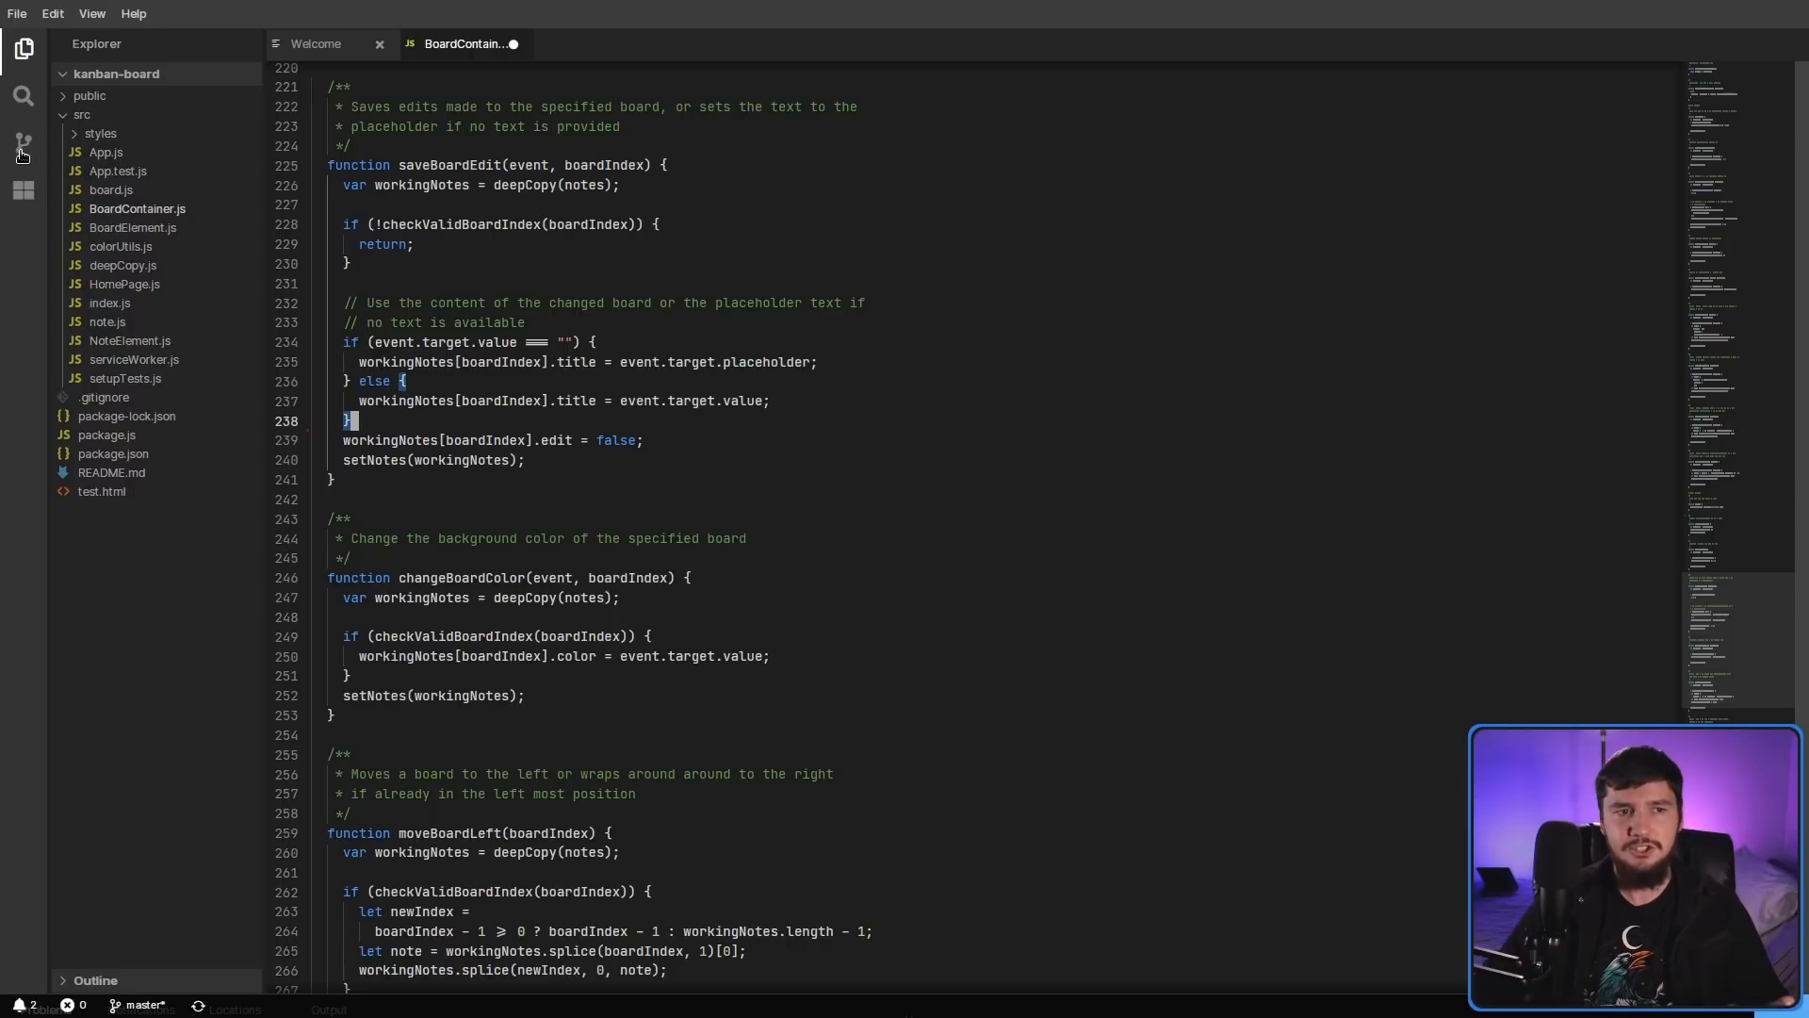
click(22, 190)
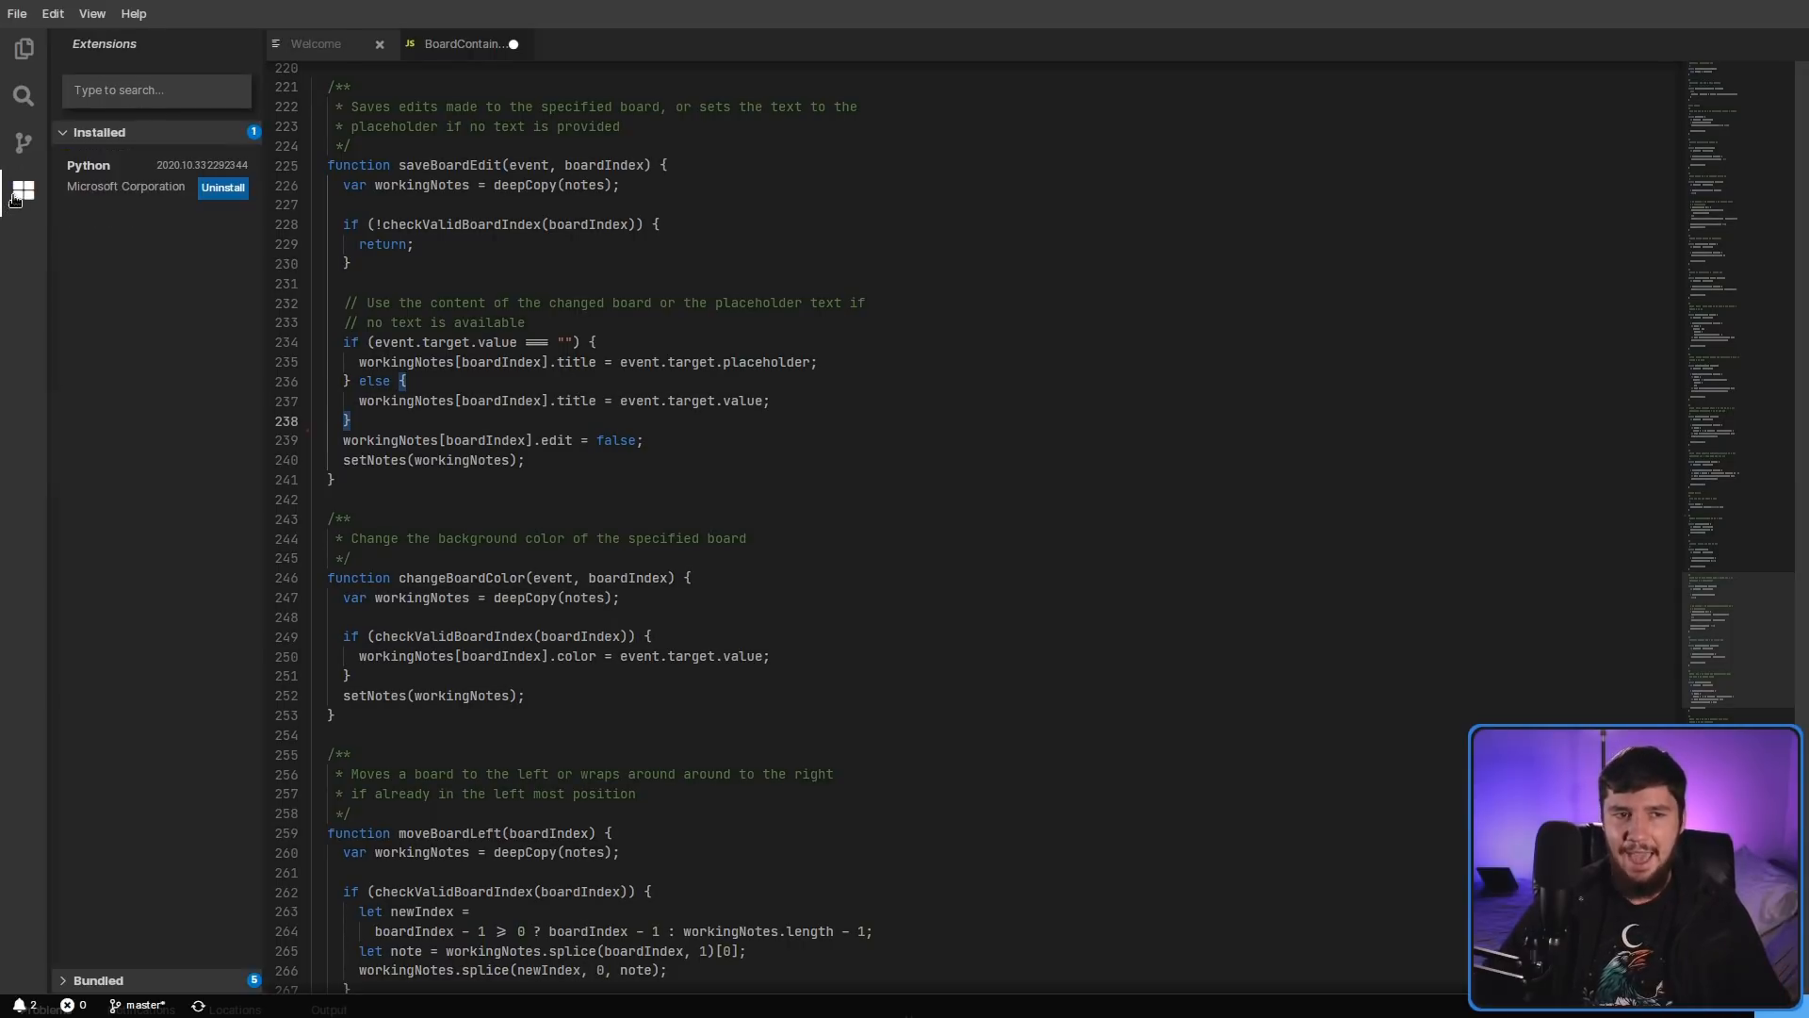
mouse_move(195, 735)
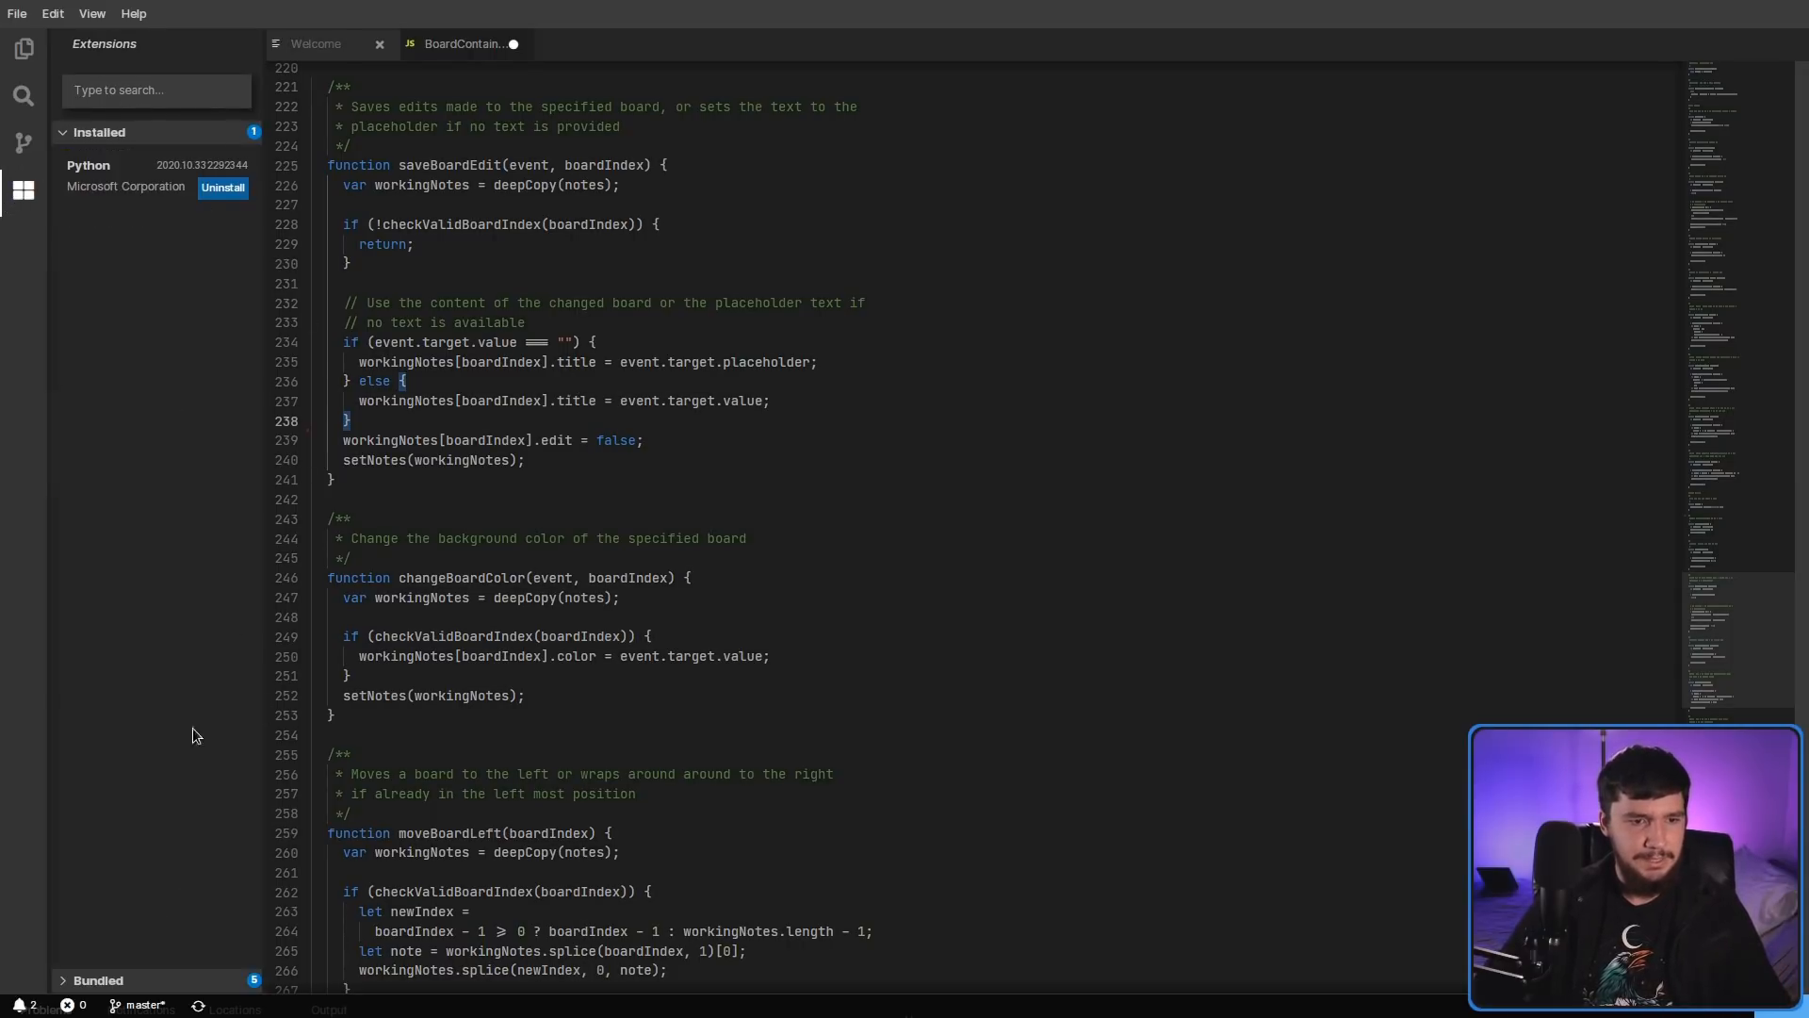
click(98, 980)
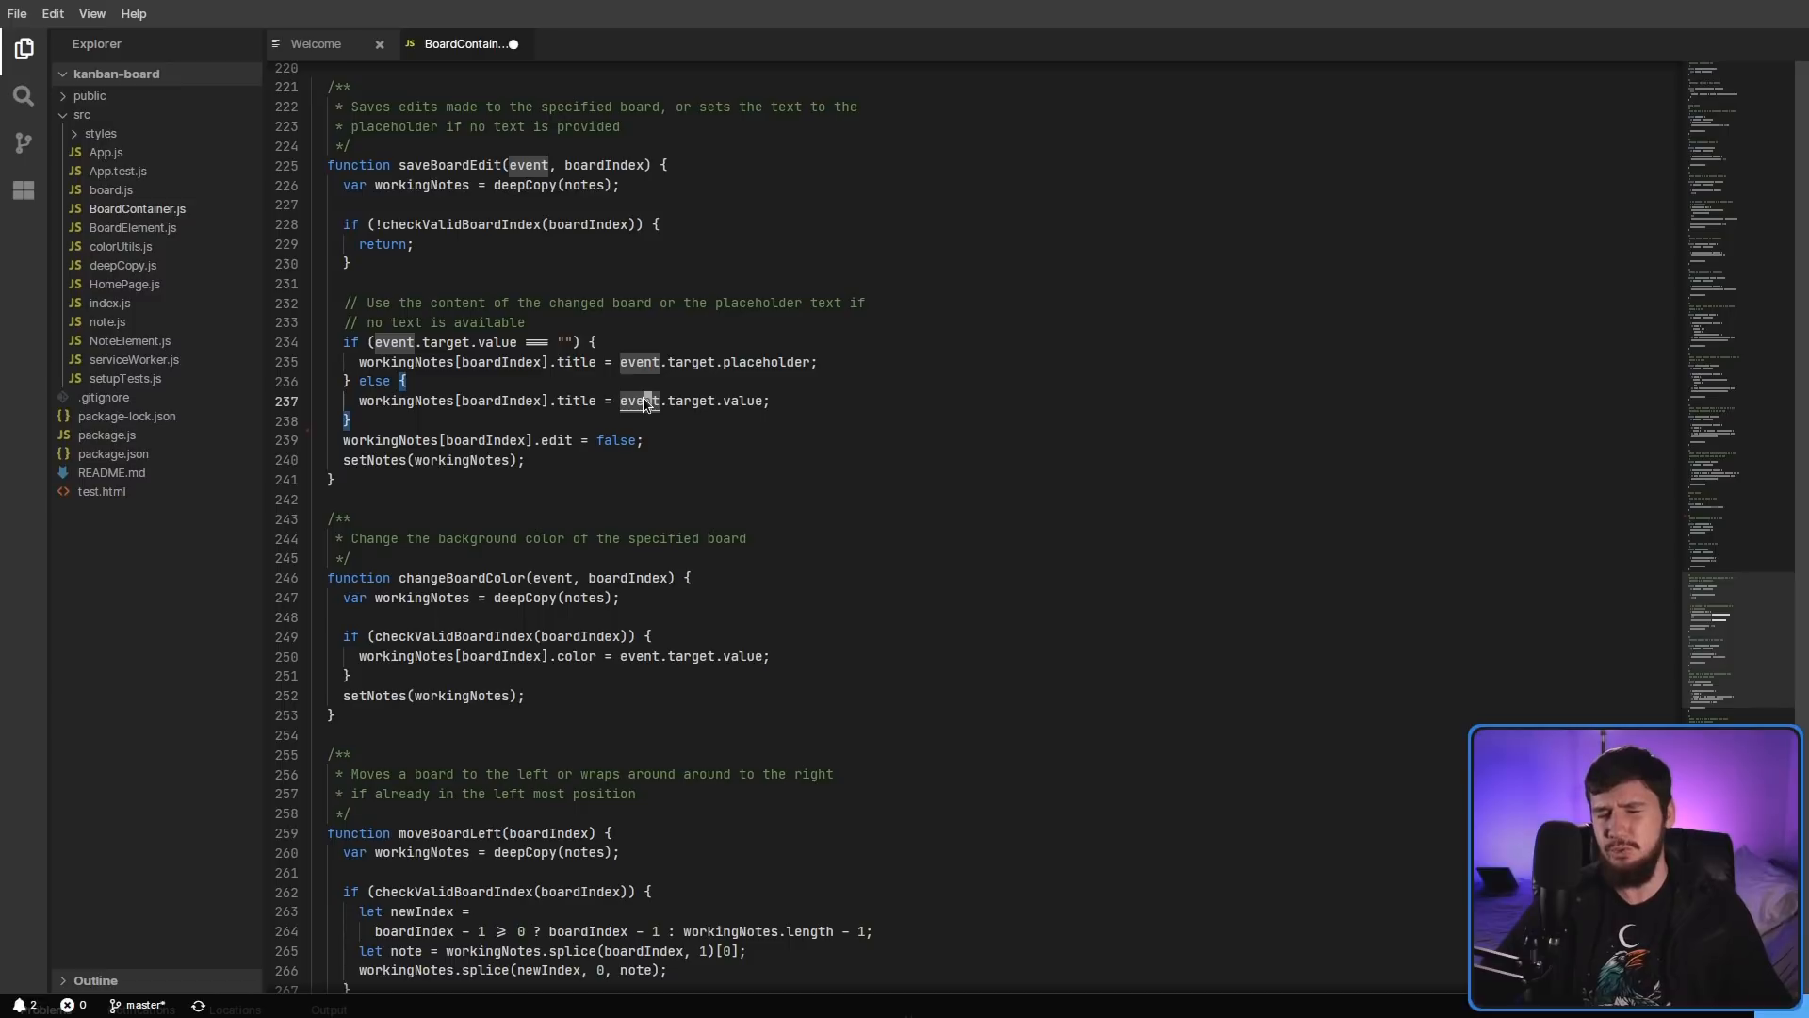
mouse_move(641, 401)
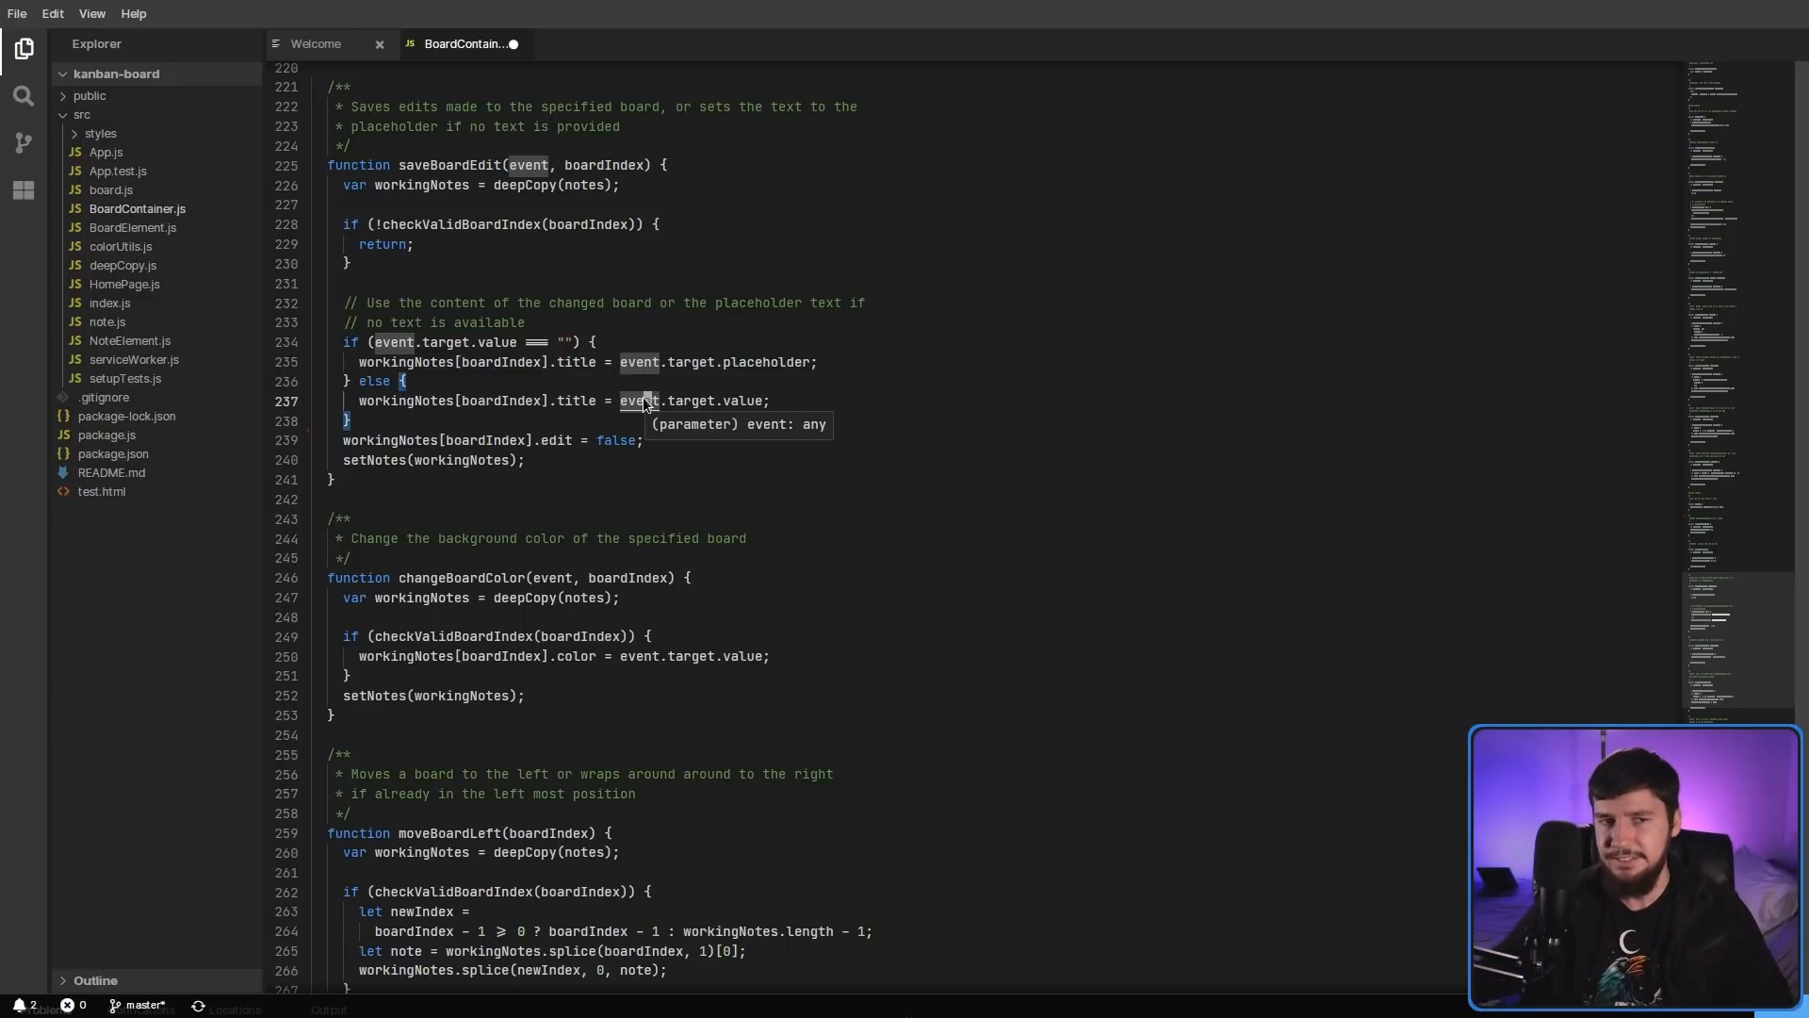
mouse_move(464, 487)
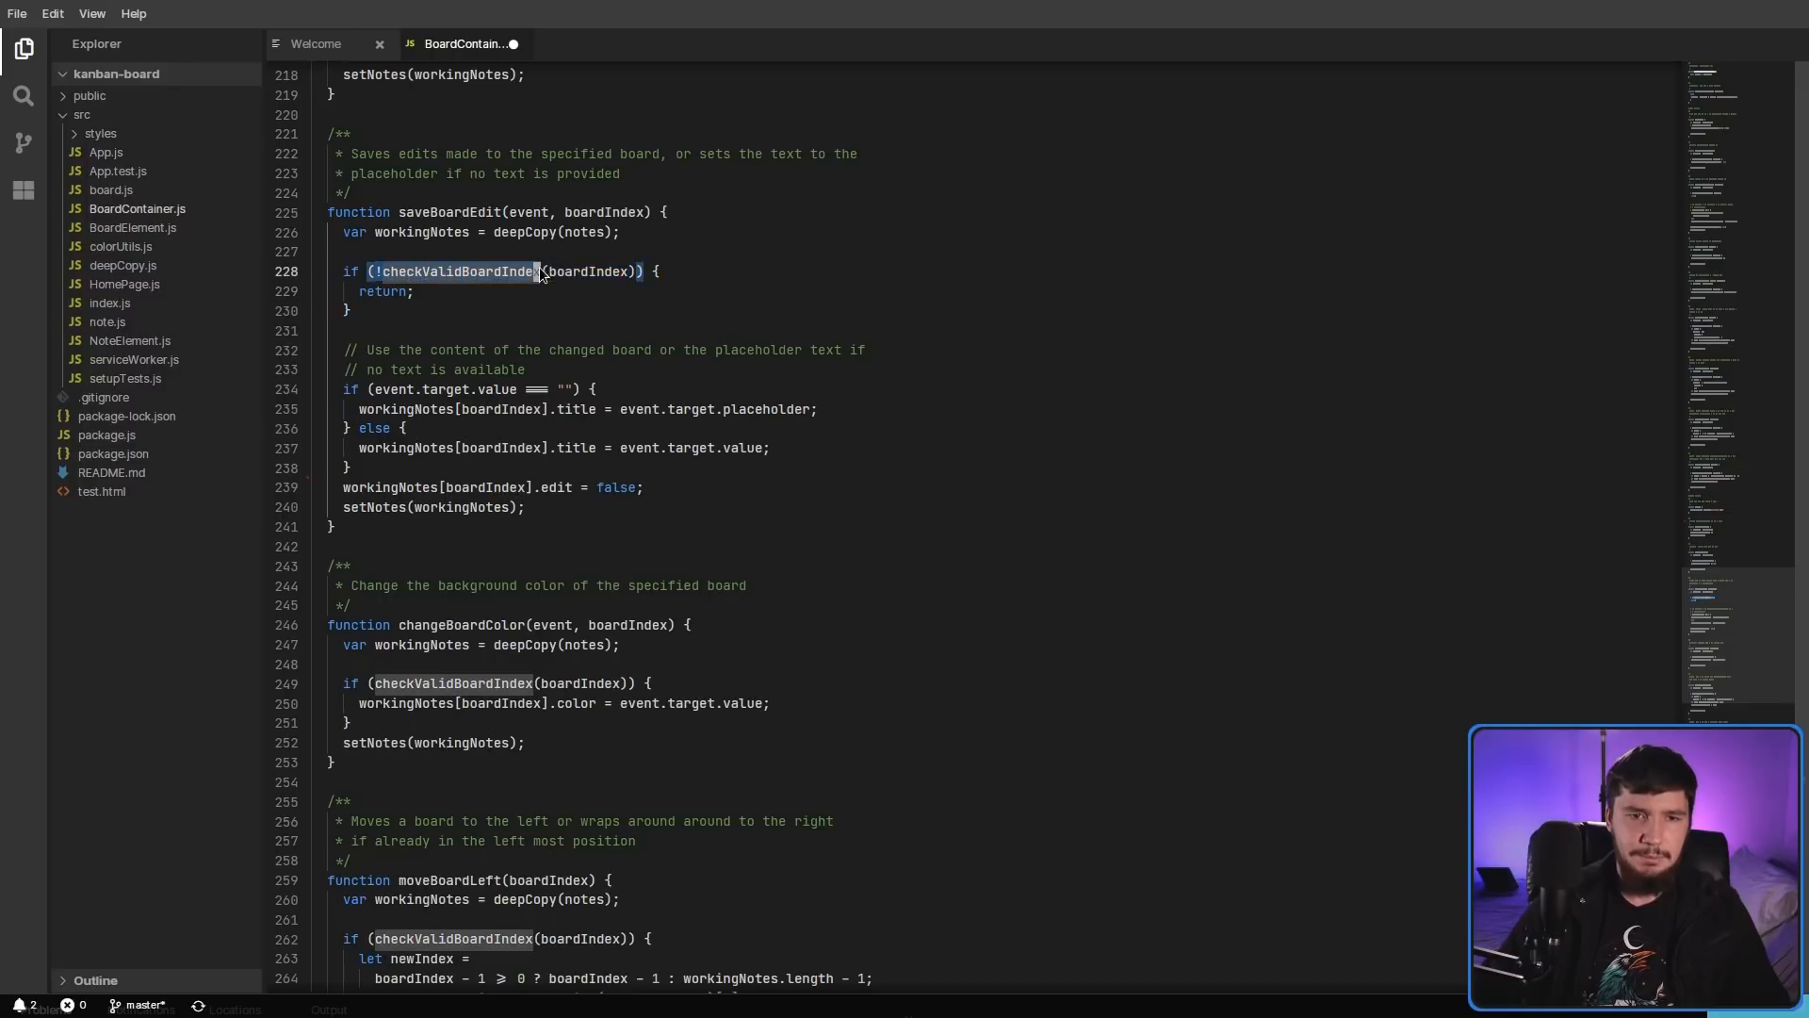
click(352, 468)
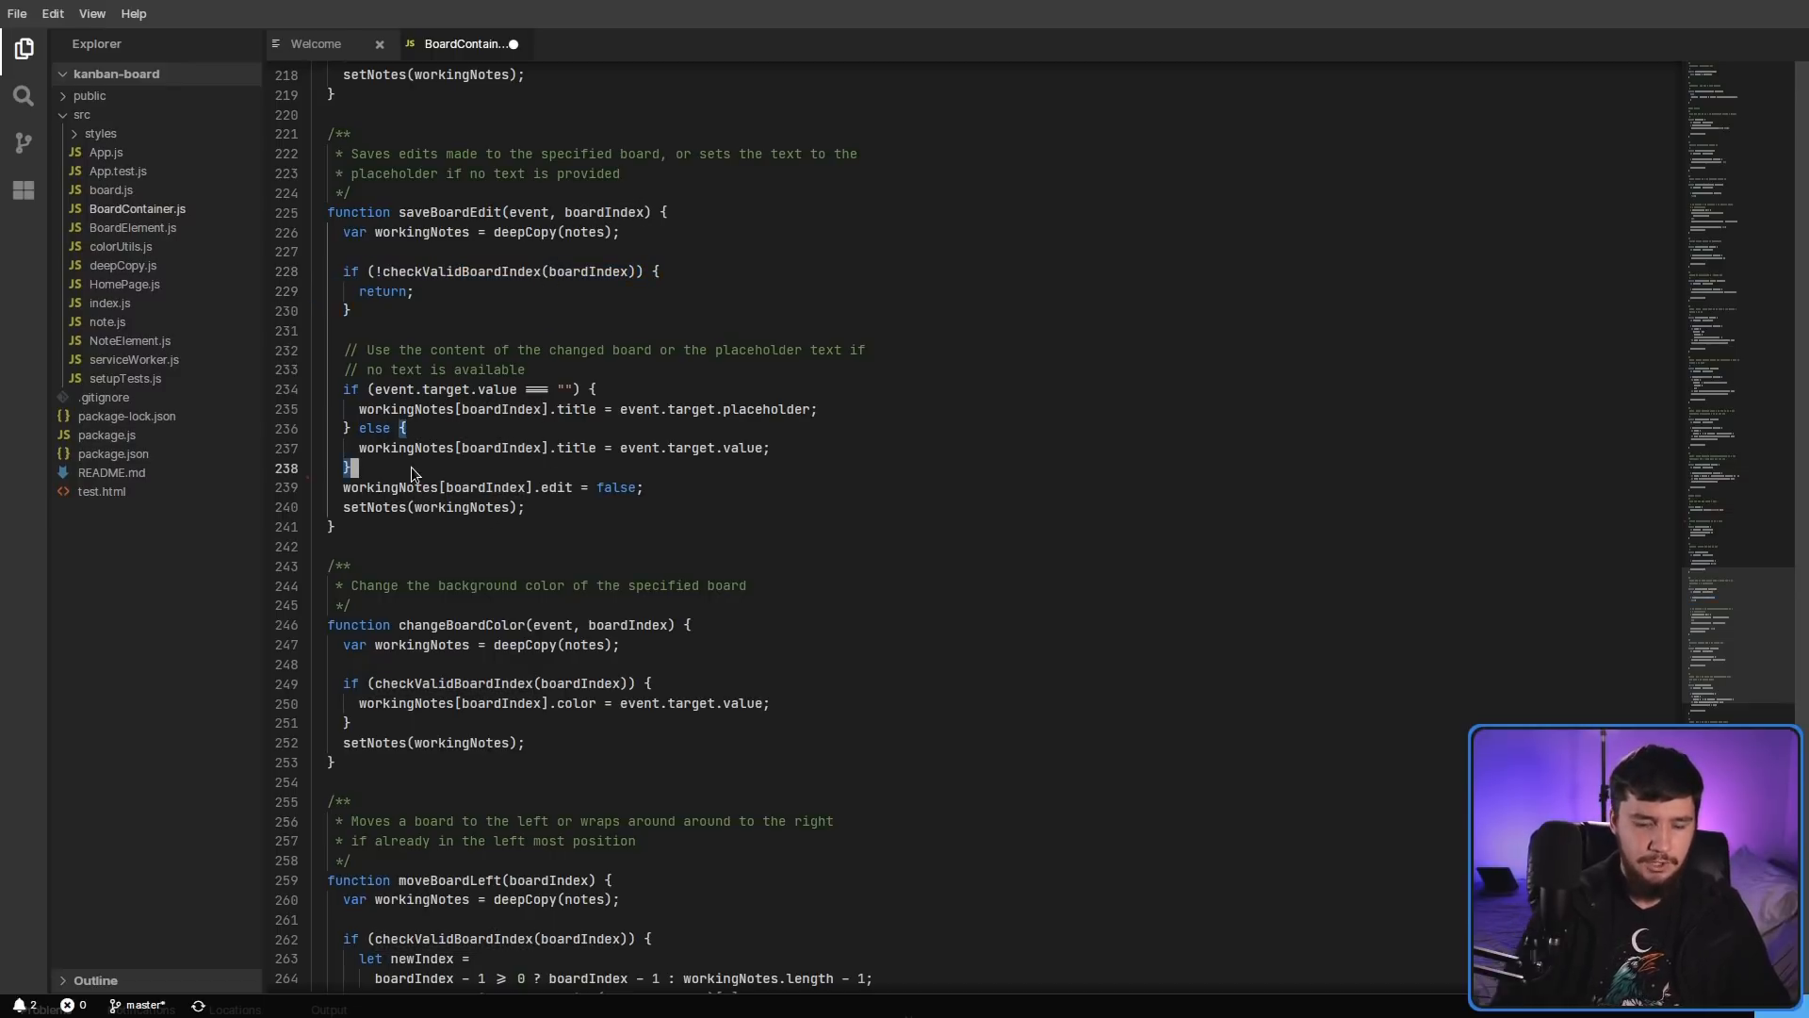
text(check)
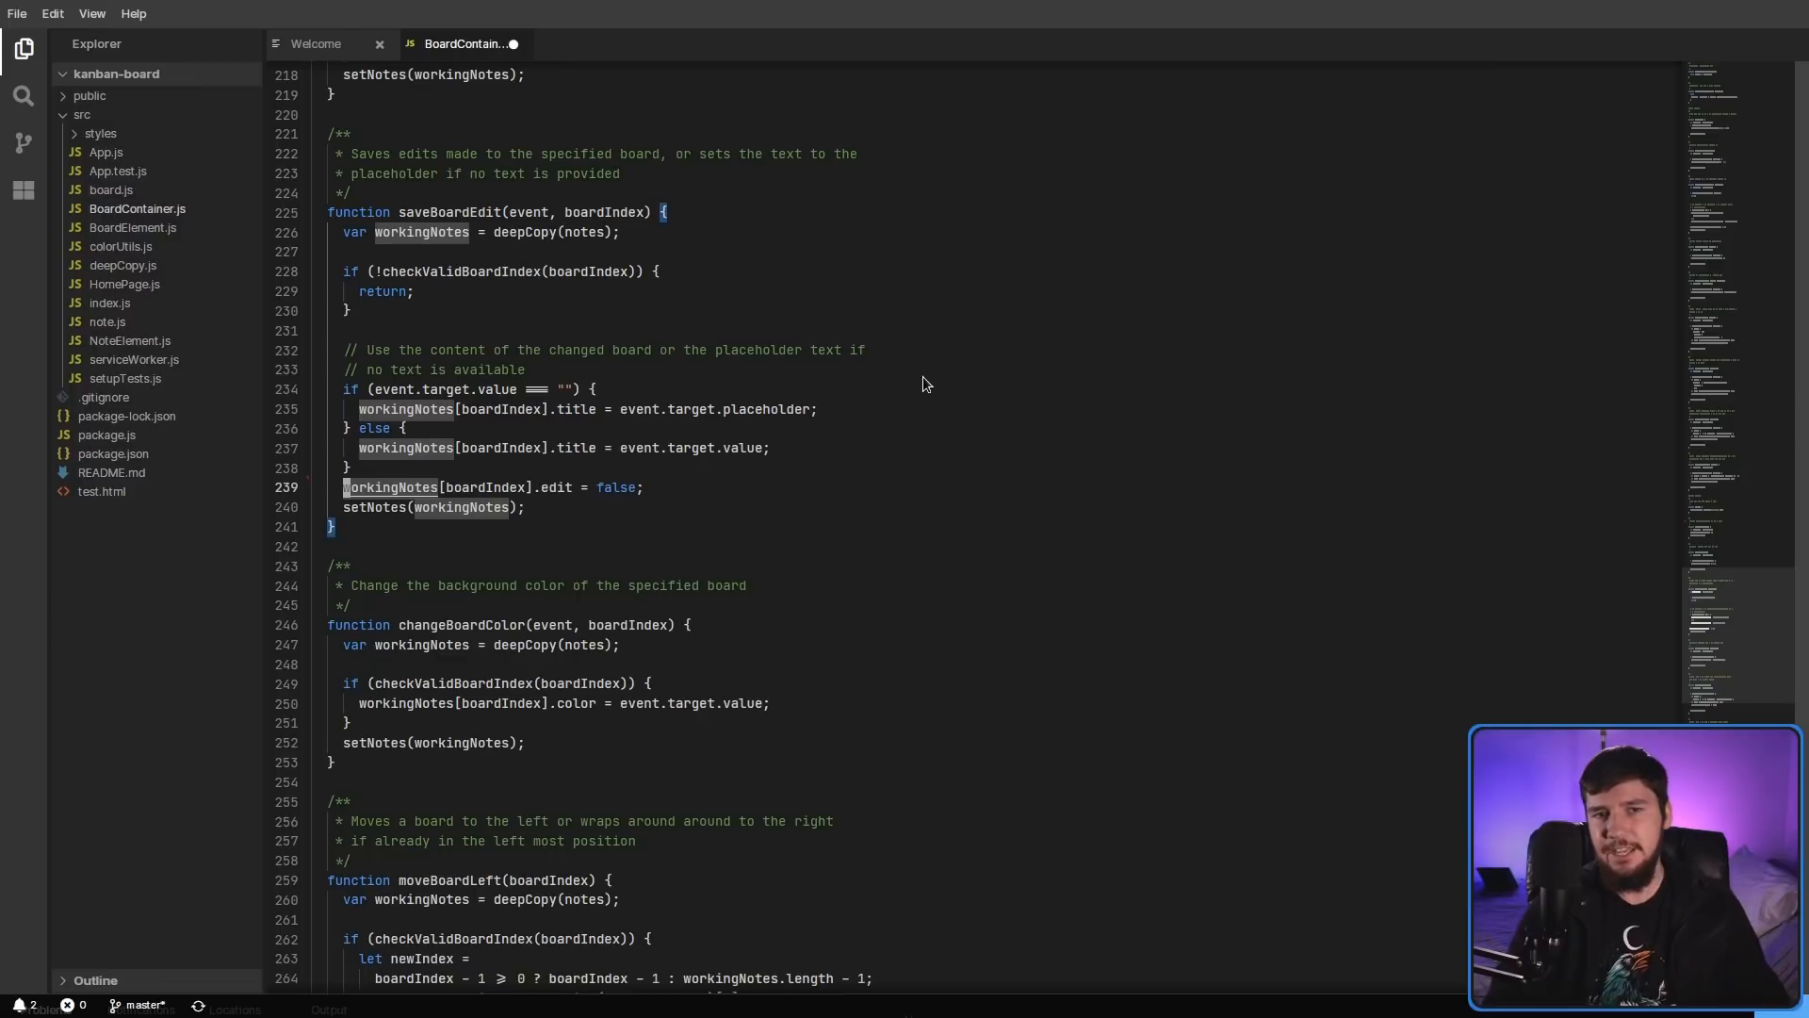
mouse_move(739, 252)
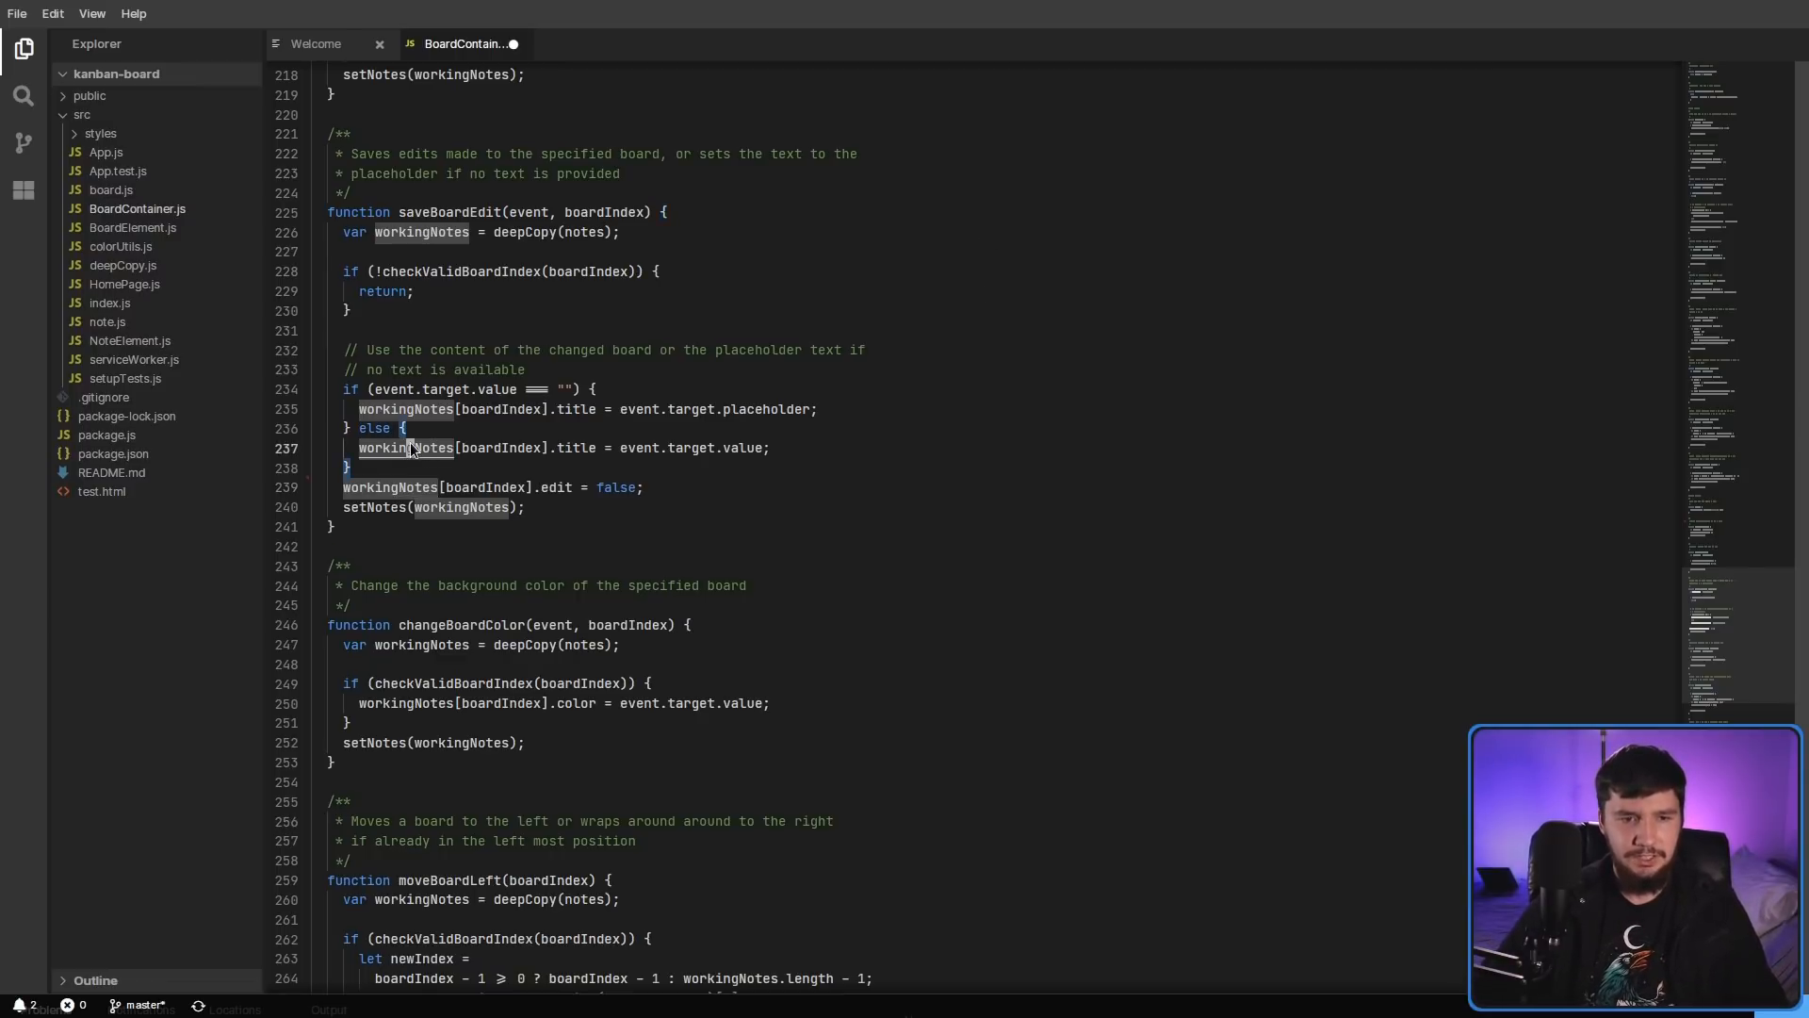
mouse_move(411, 447)
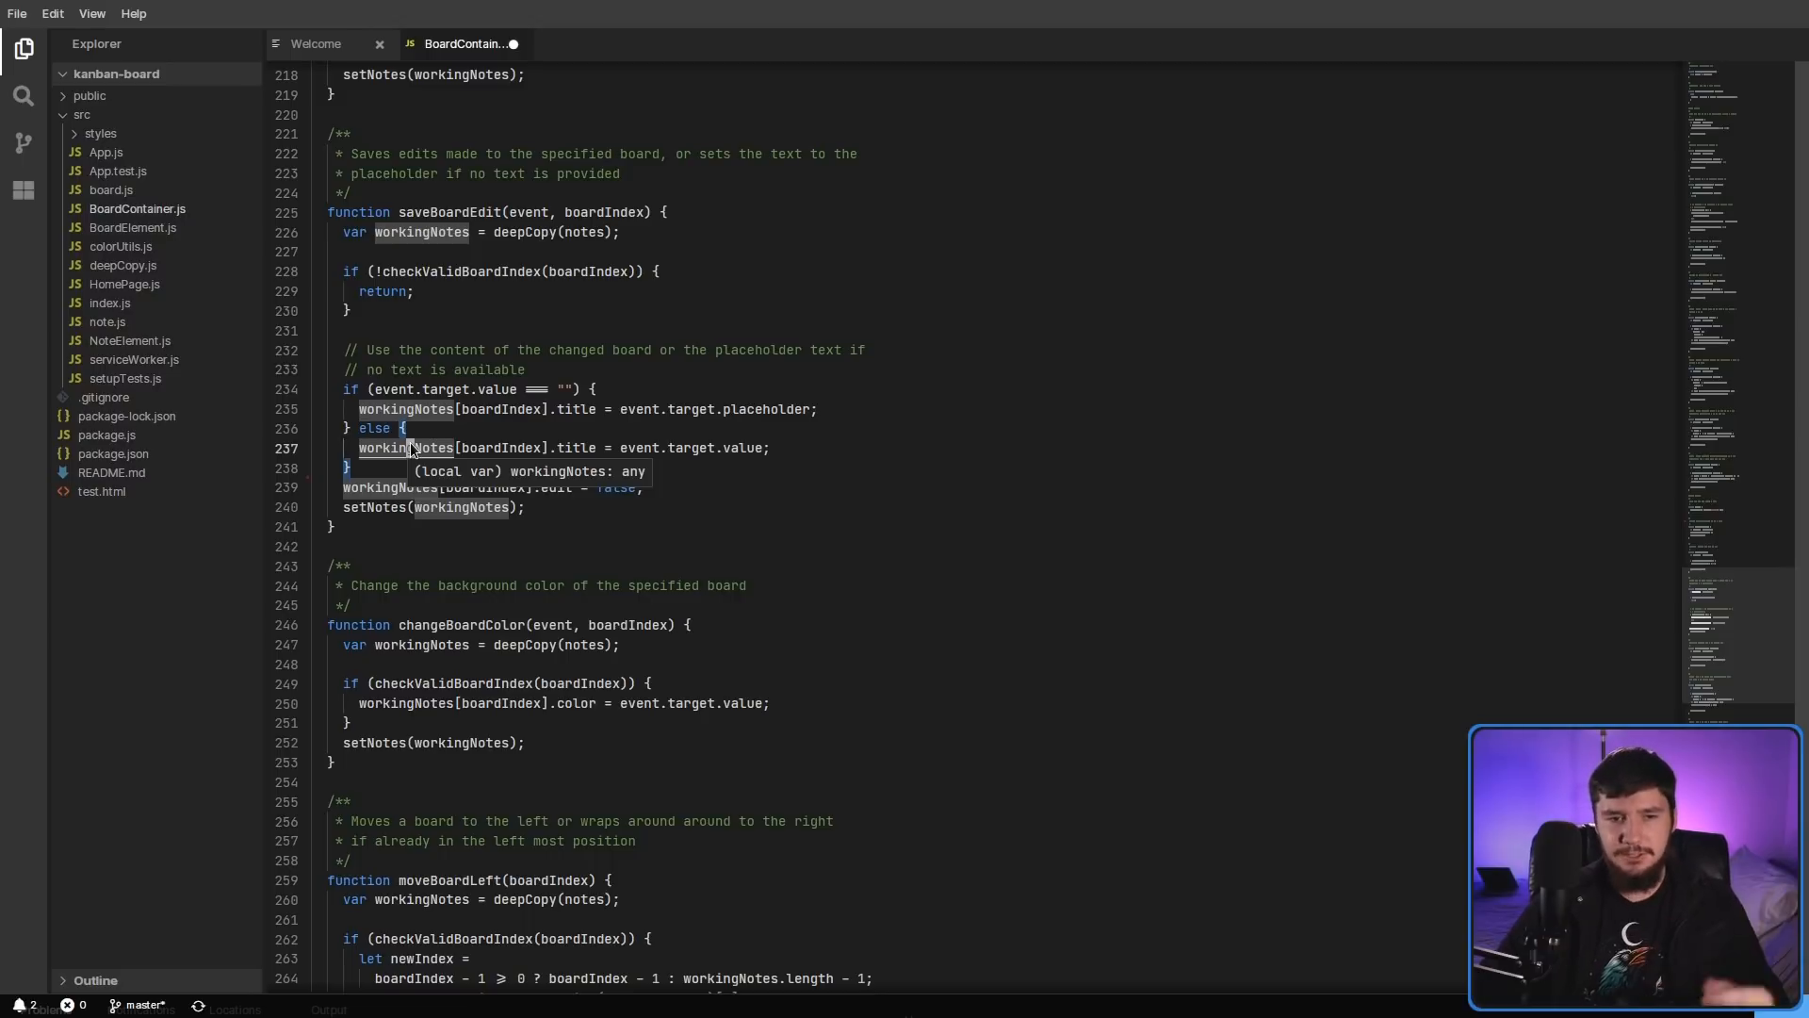
scroll(up, 3)
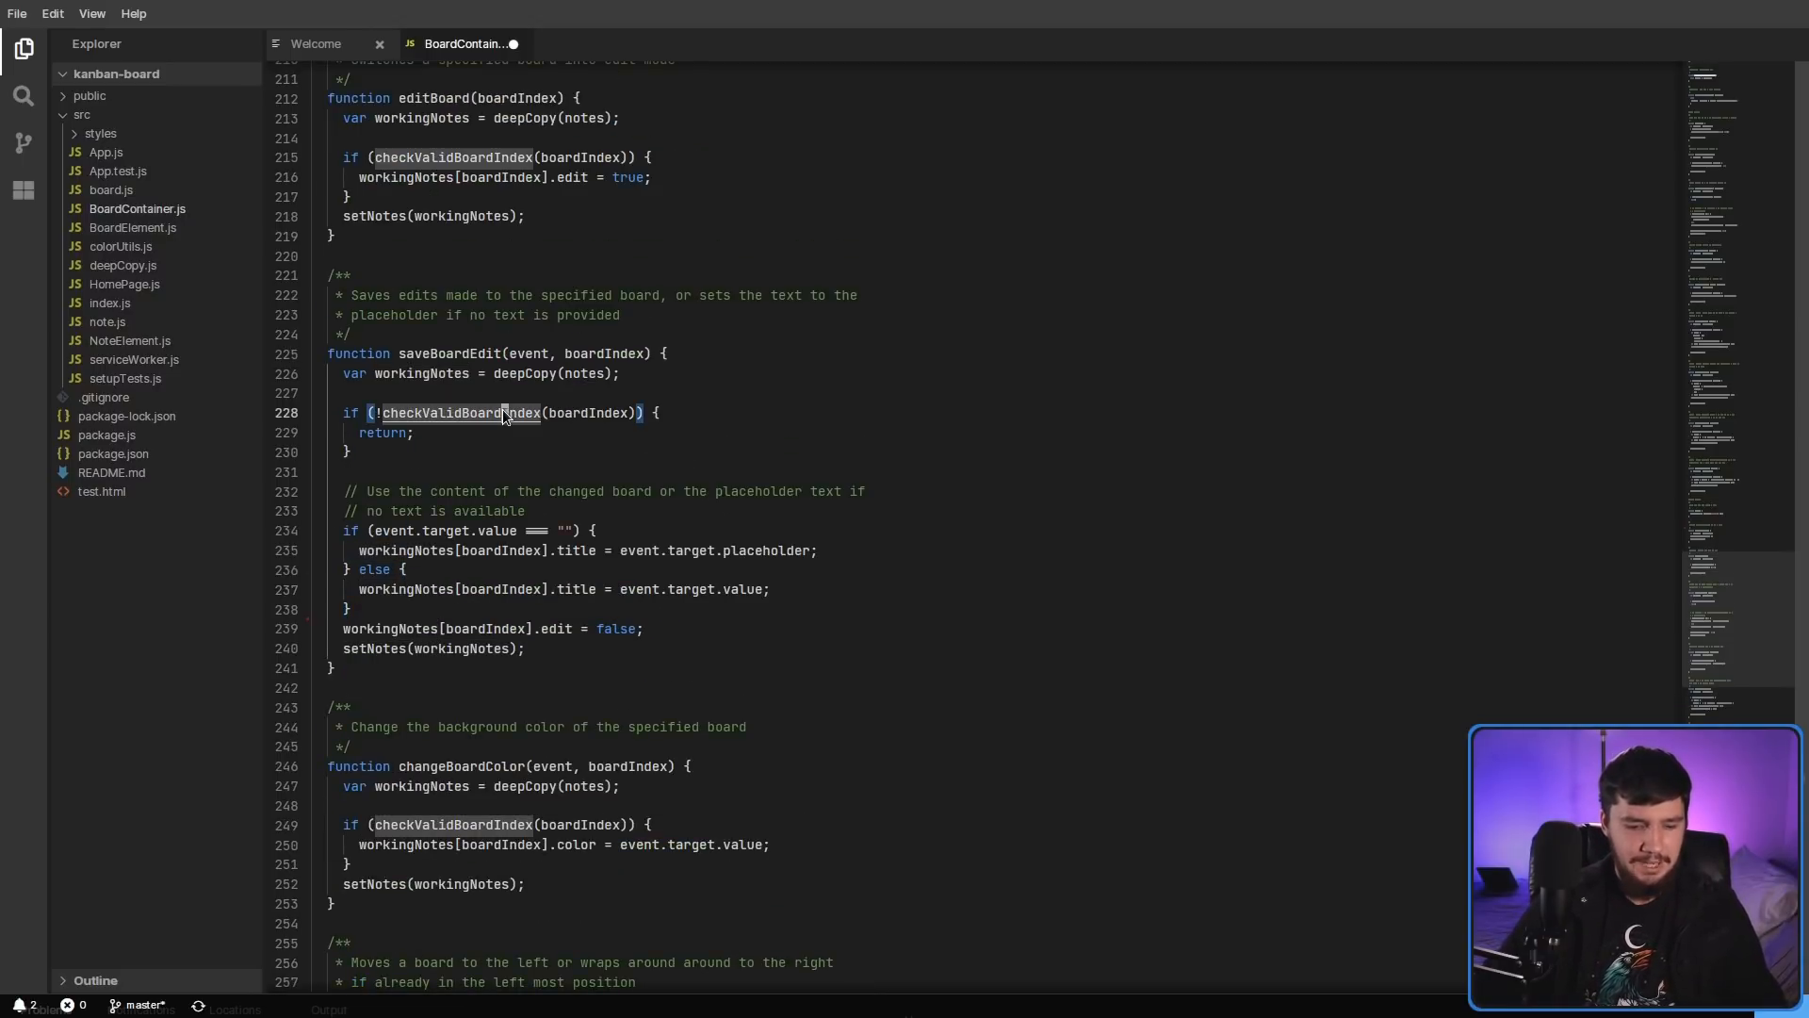
mouse_move(502, 412)
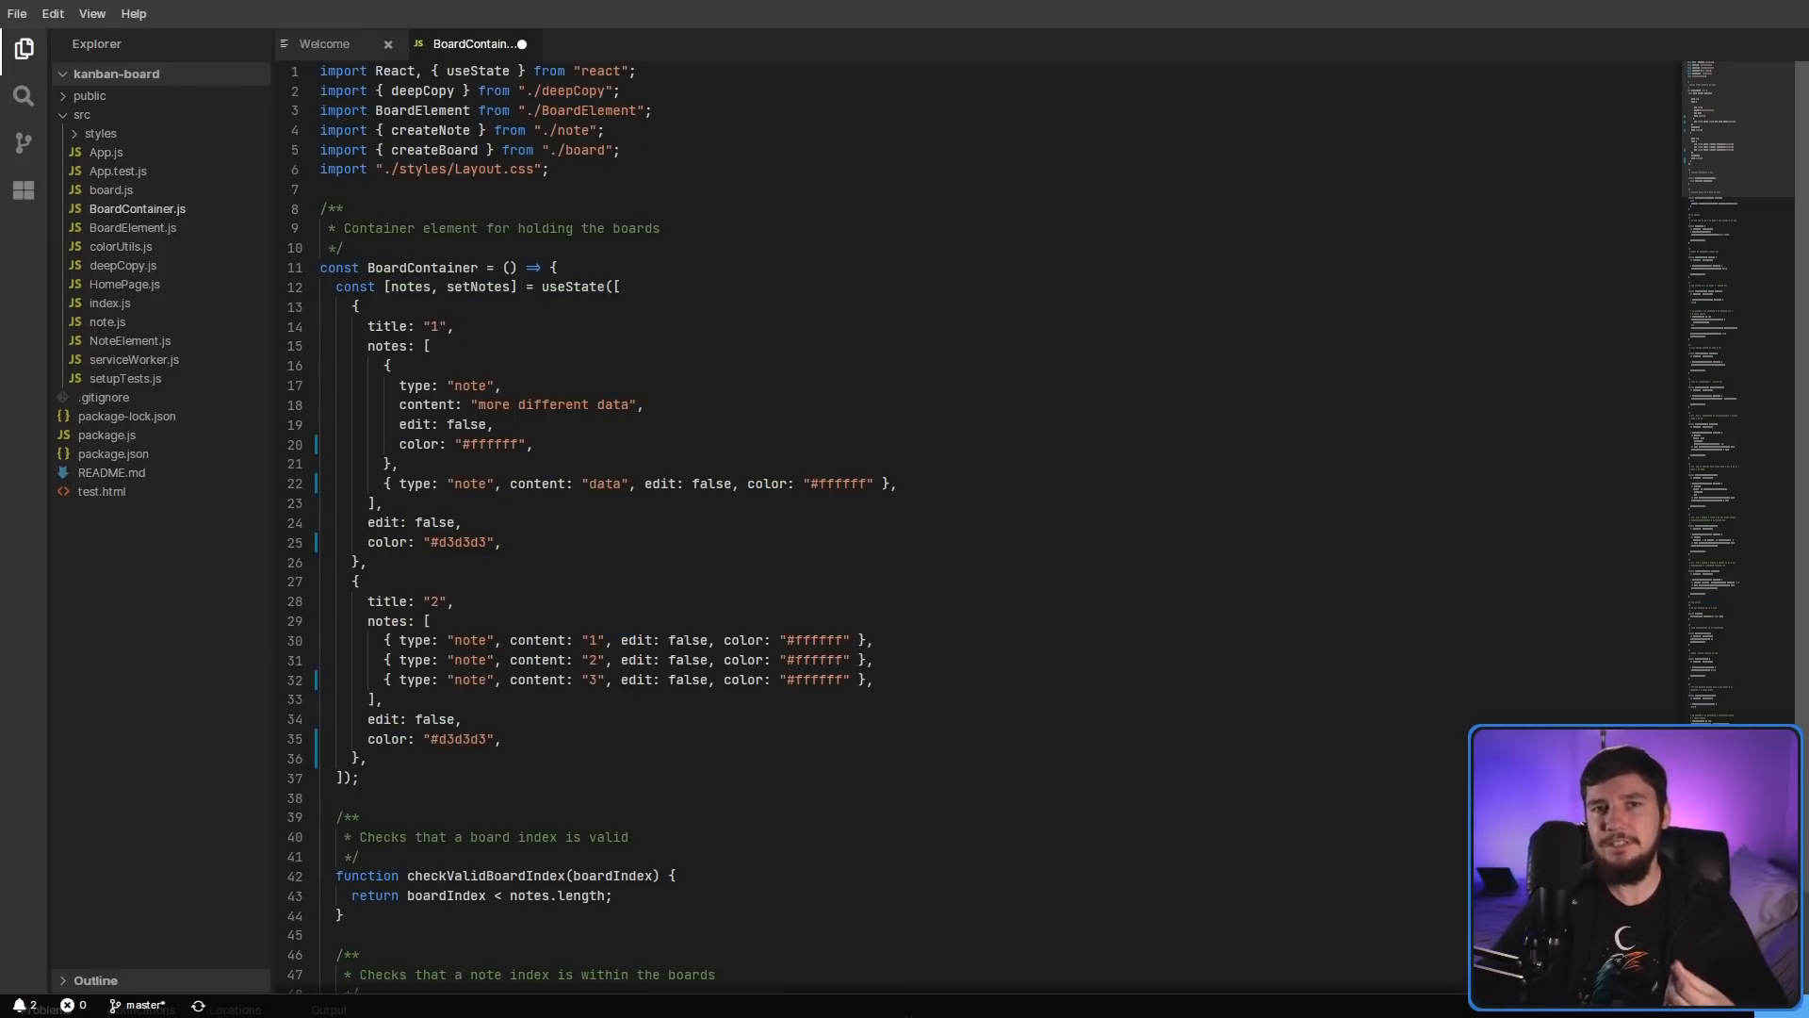
mouse_move(179, 235)
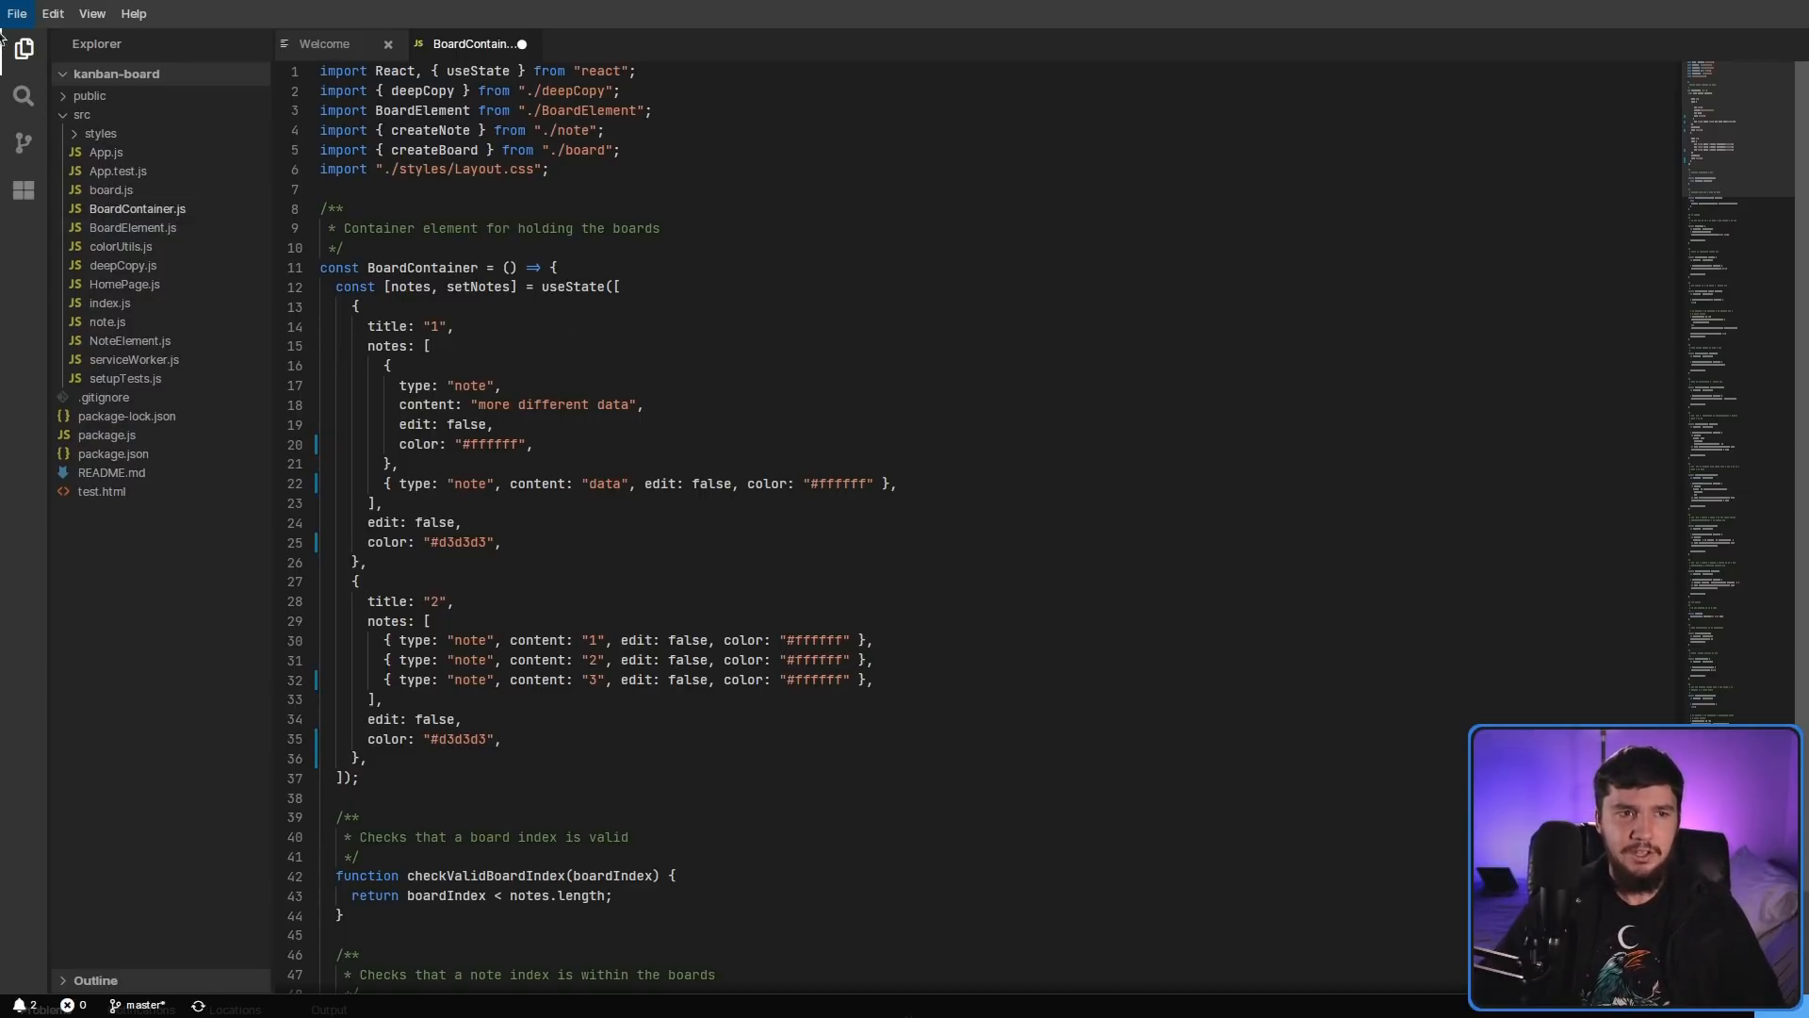
click(138, 209)
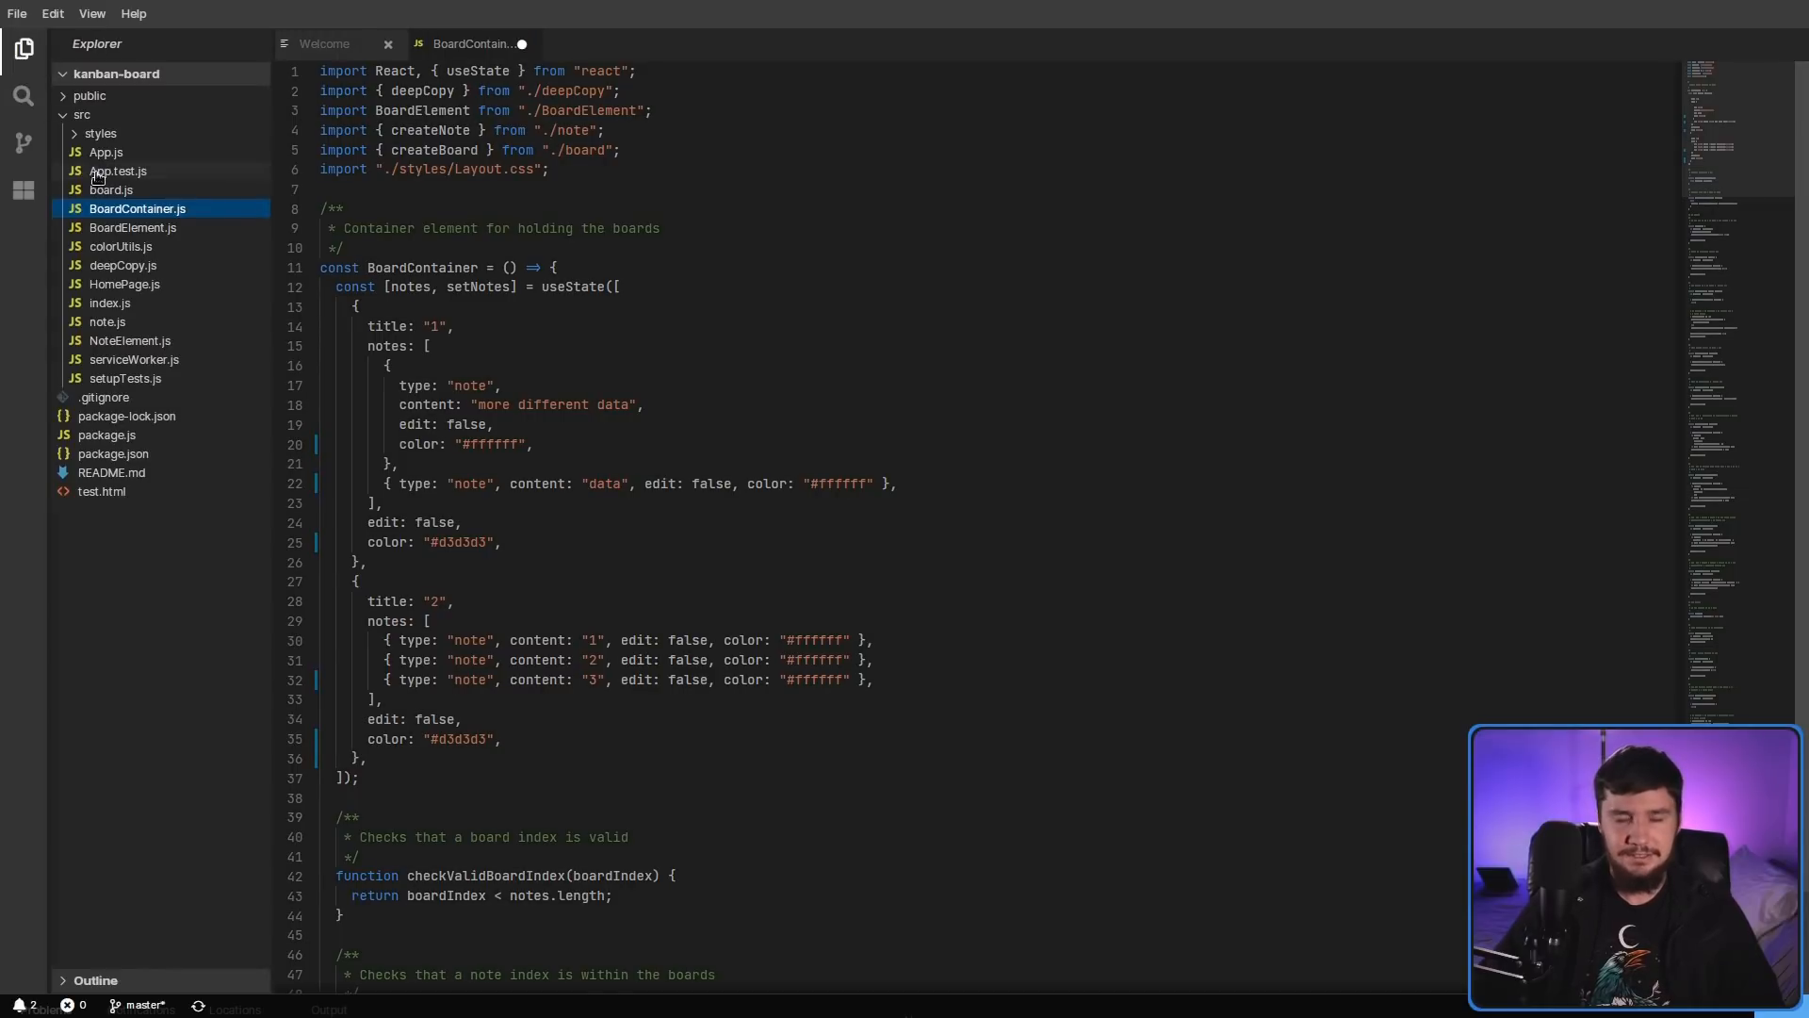
mouse_move(461, 236)
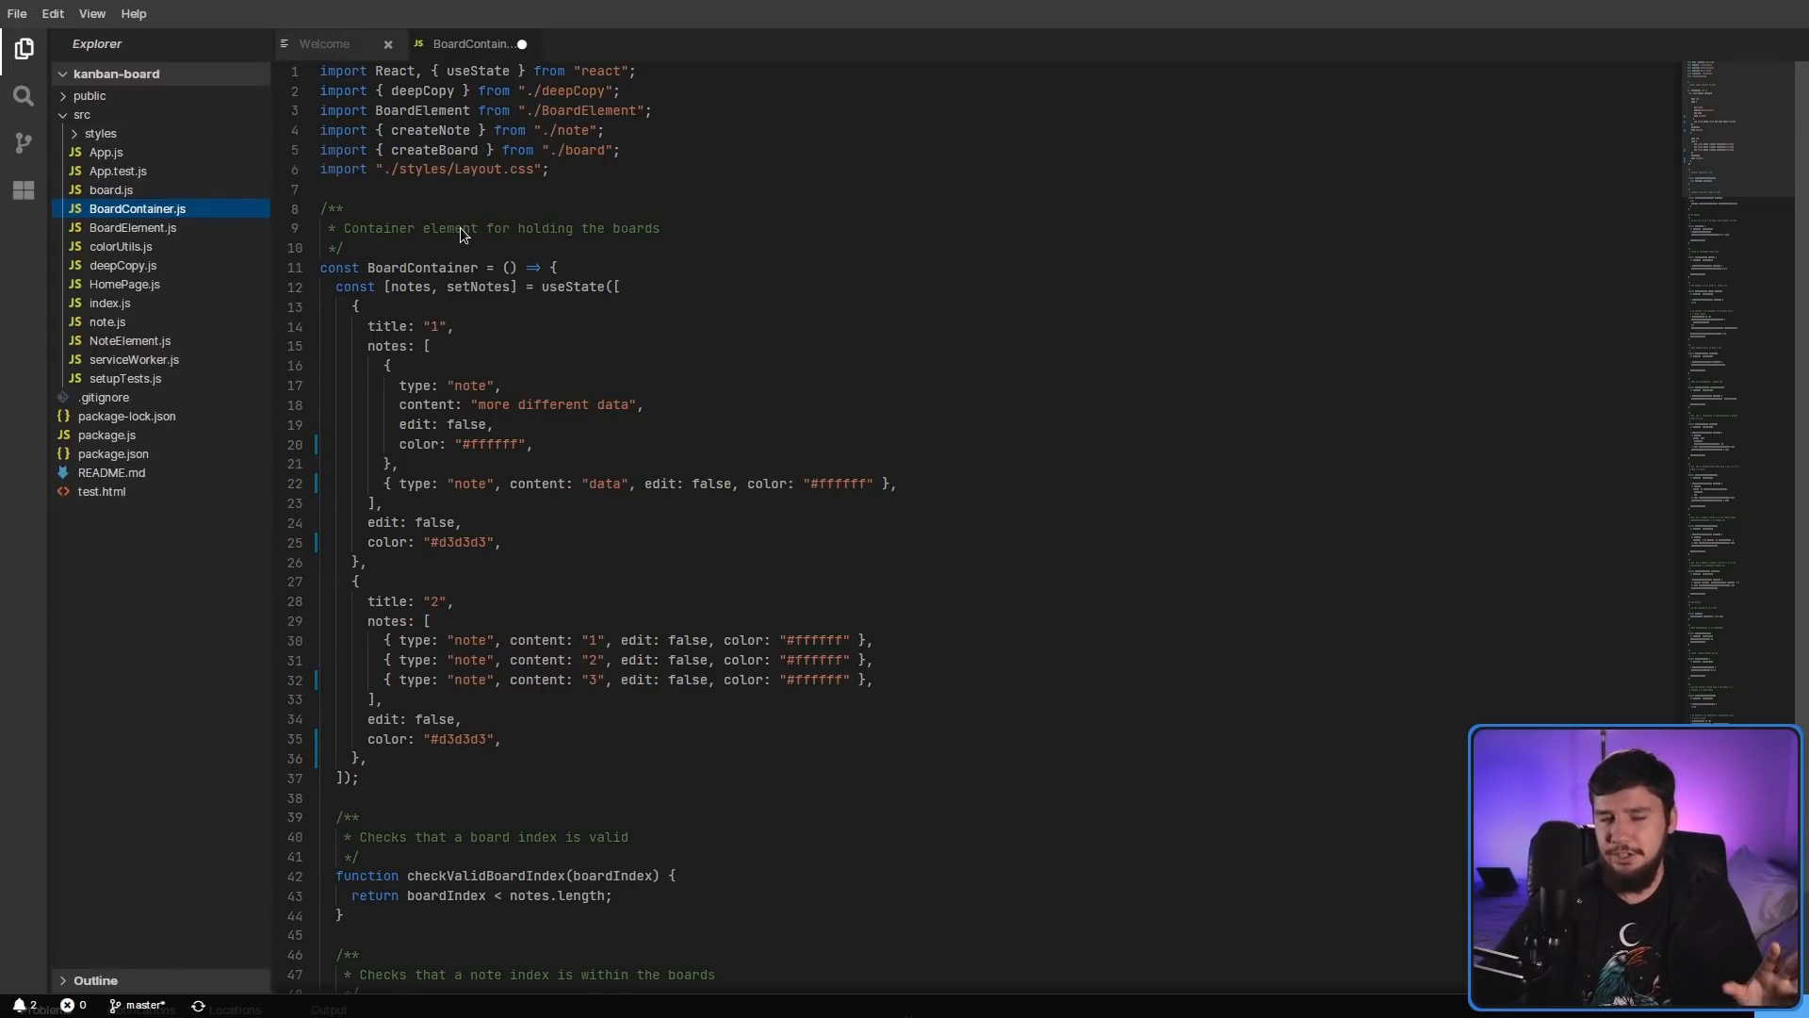
mouse_move(715, 304)
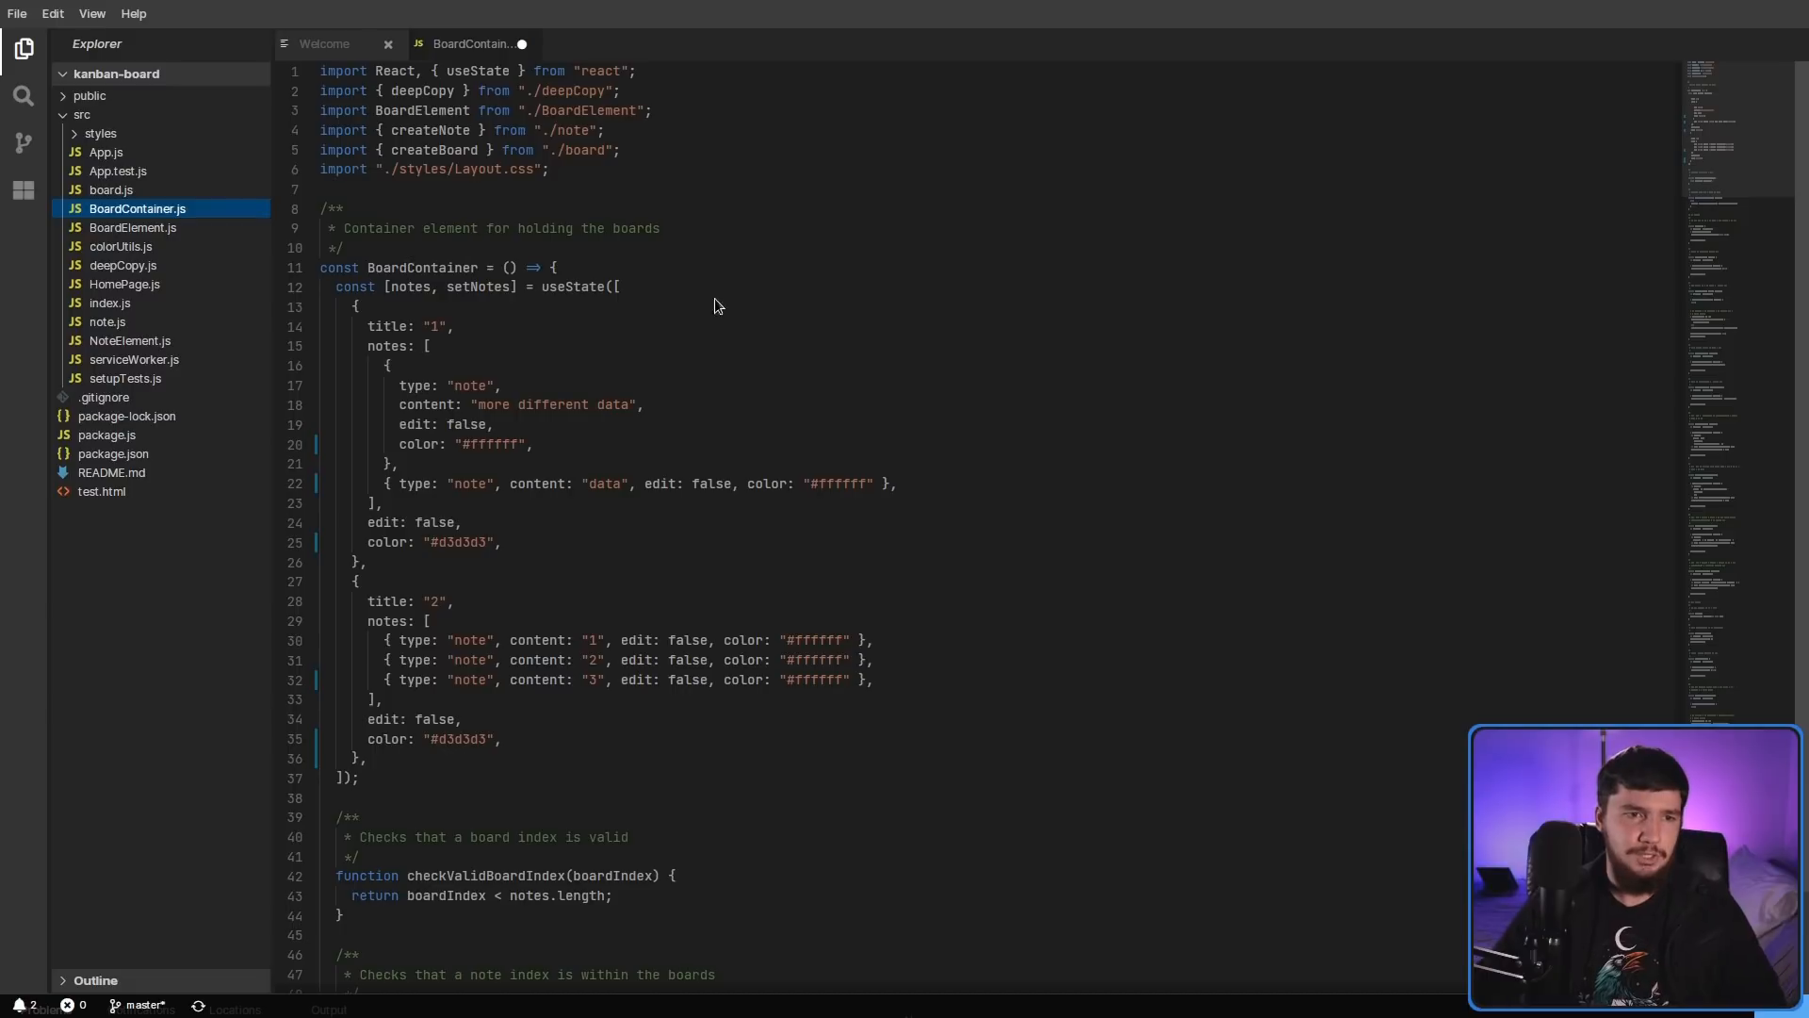
mouse_move(135, 210)
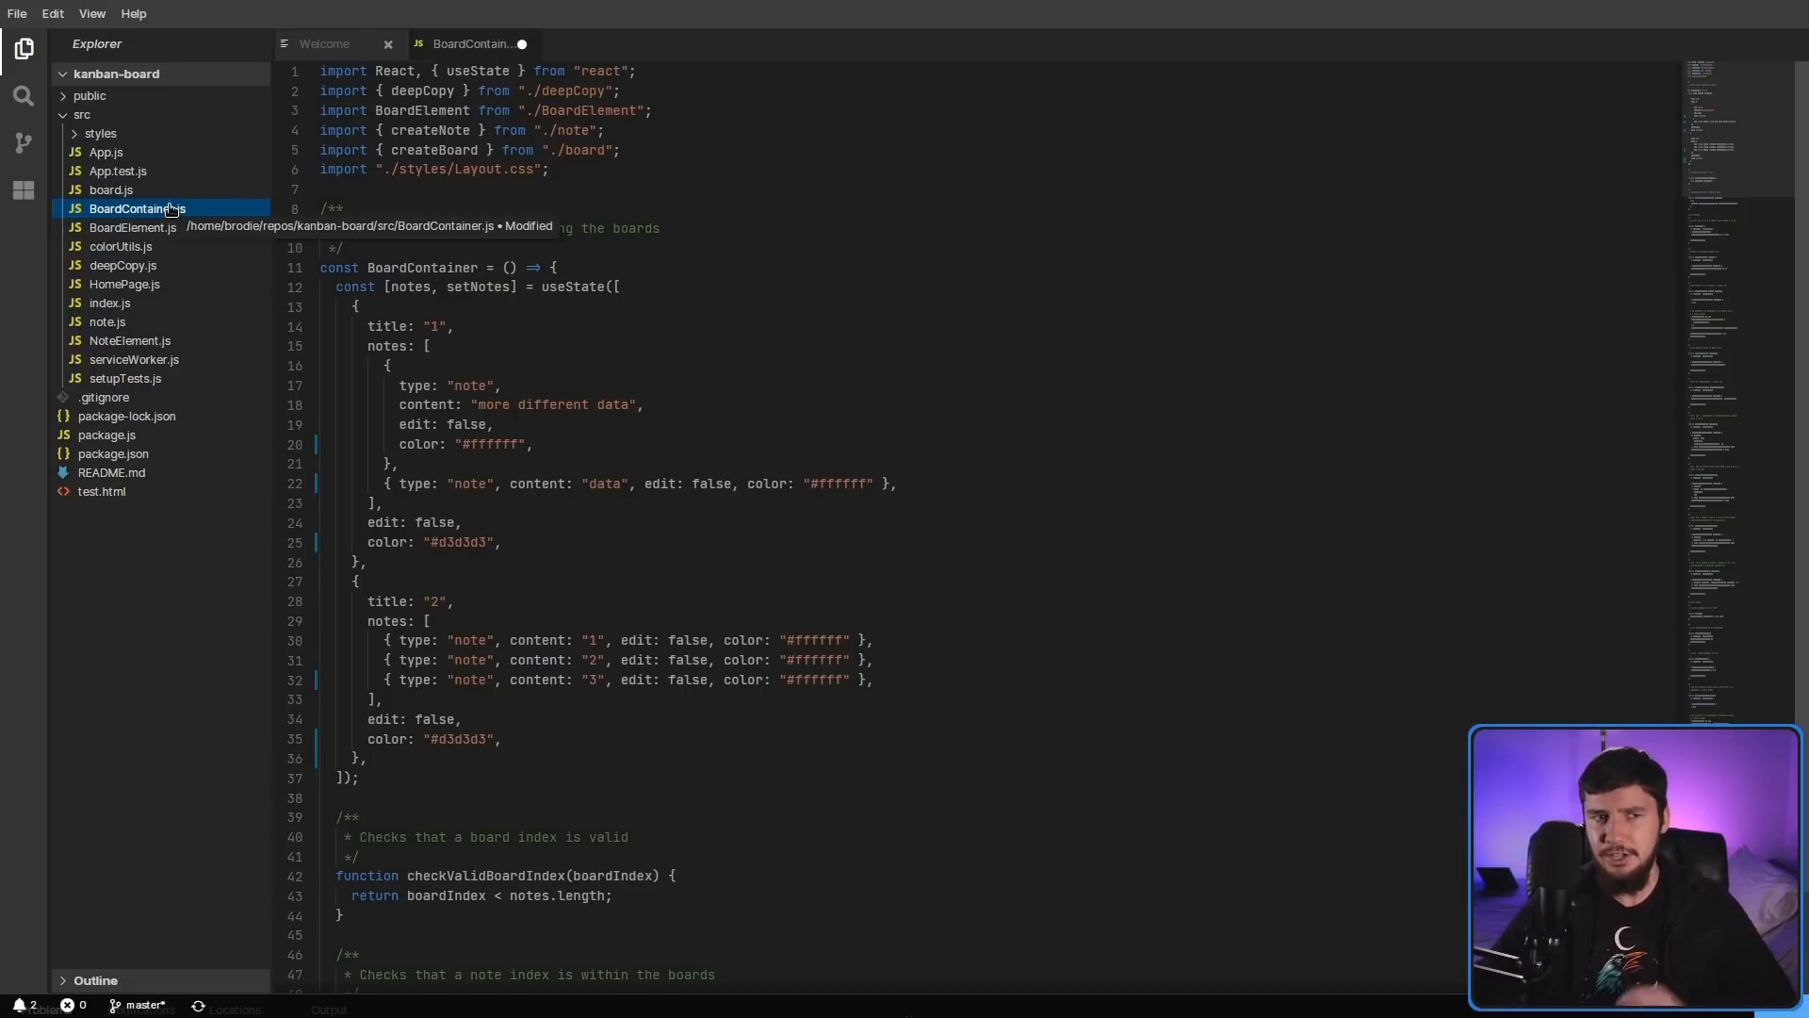
mouse_move(112, 227)
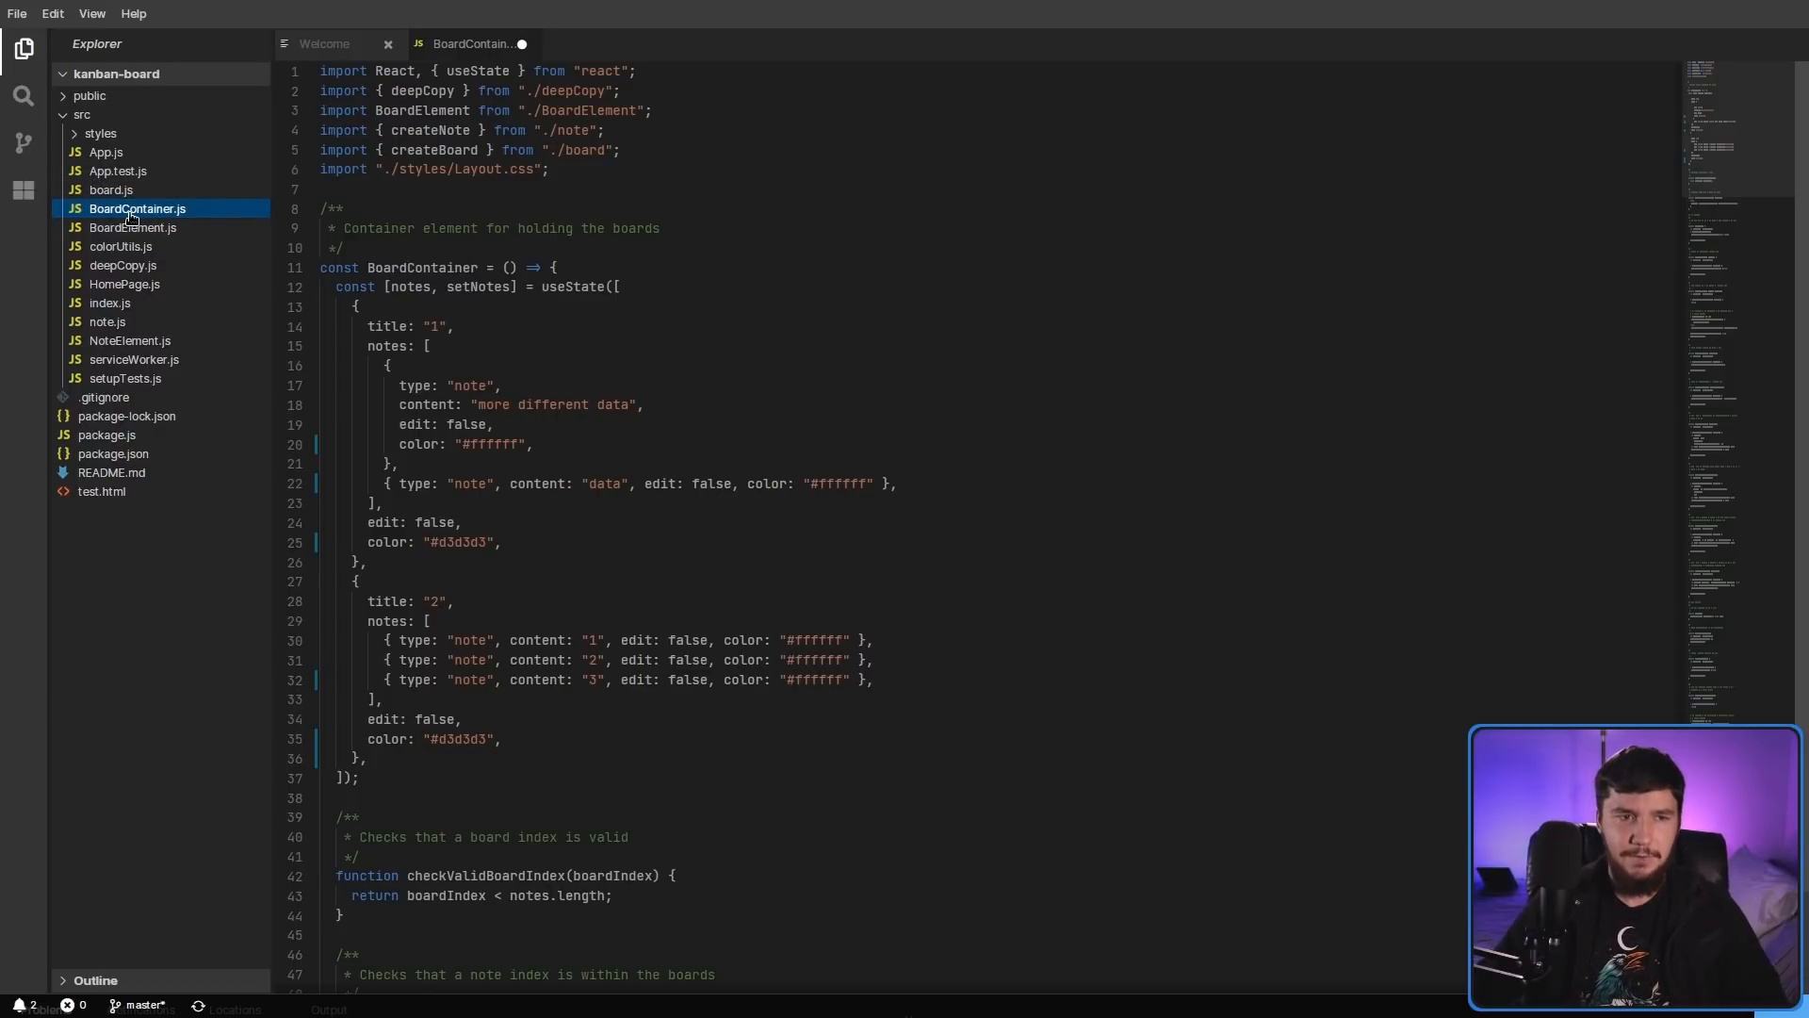
mouse_move(136, 209)
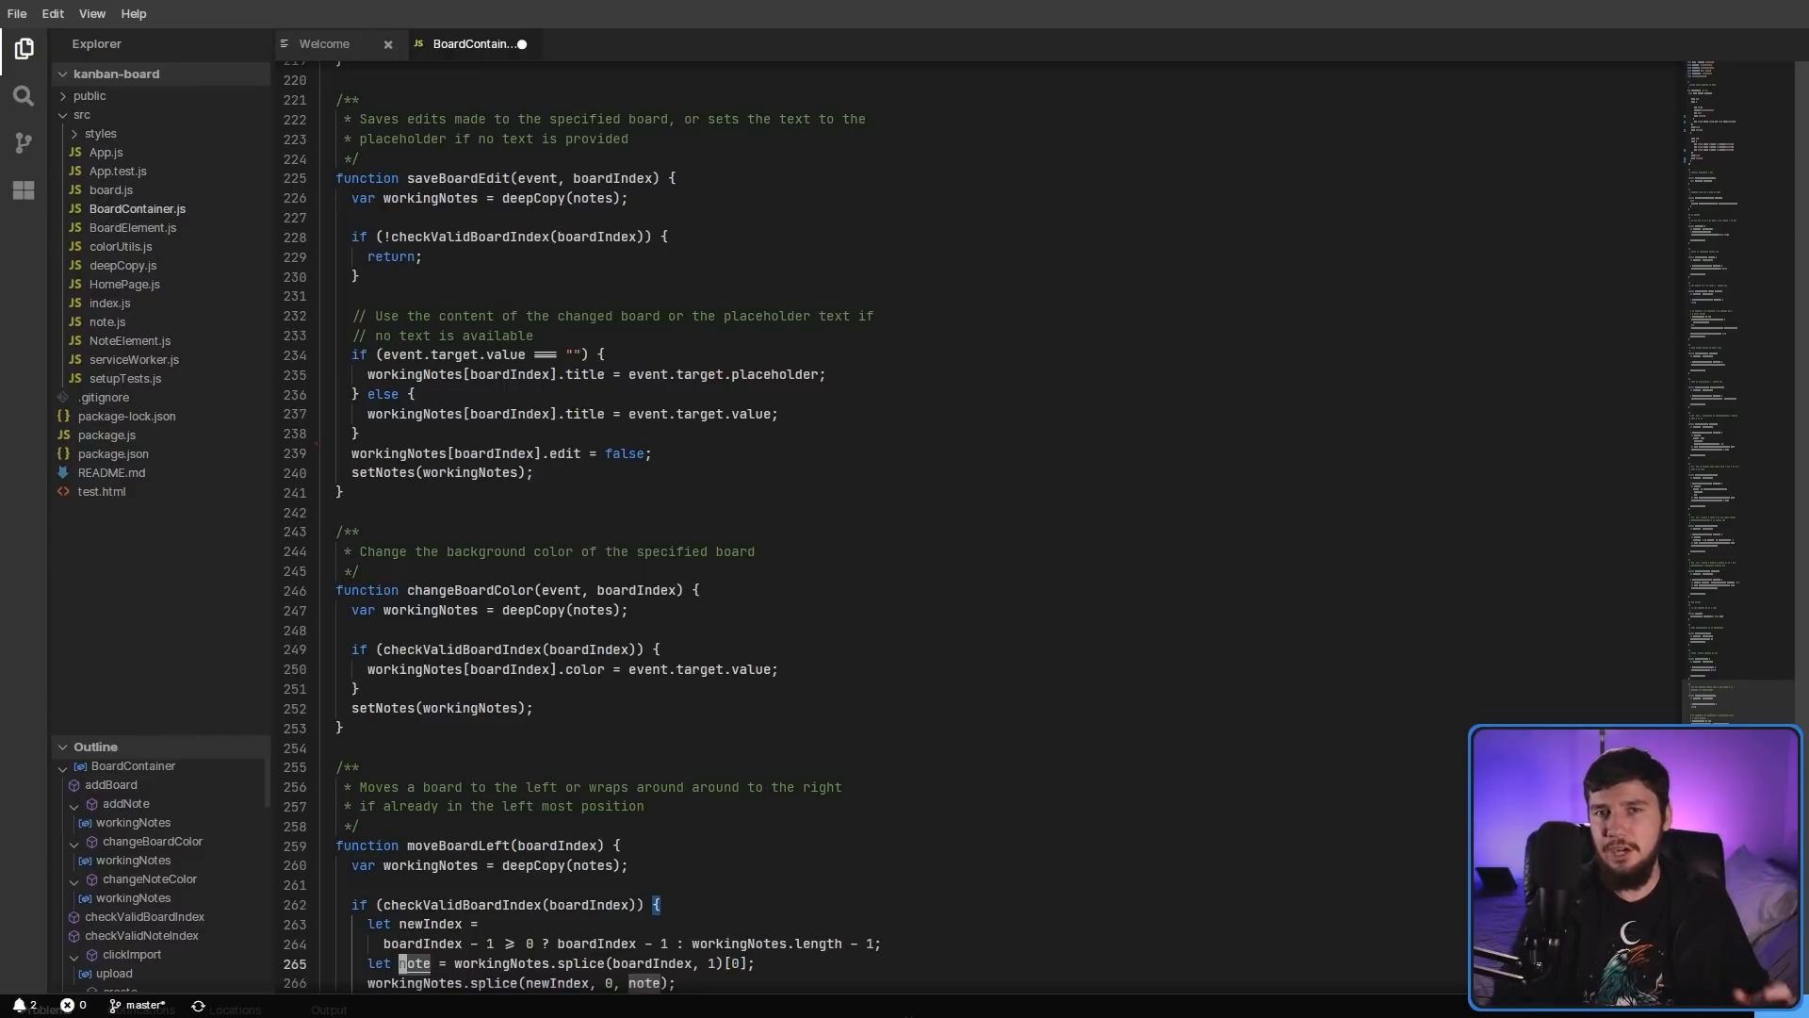
- Expand the Outline panel and browse BoardContainer.js's function and variable symbols
click(124, 283)
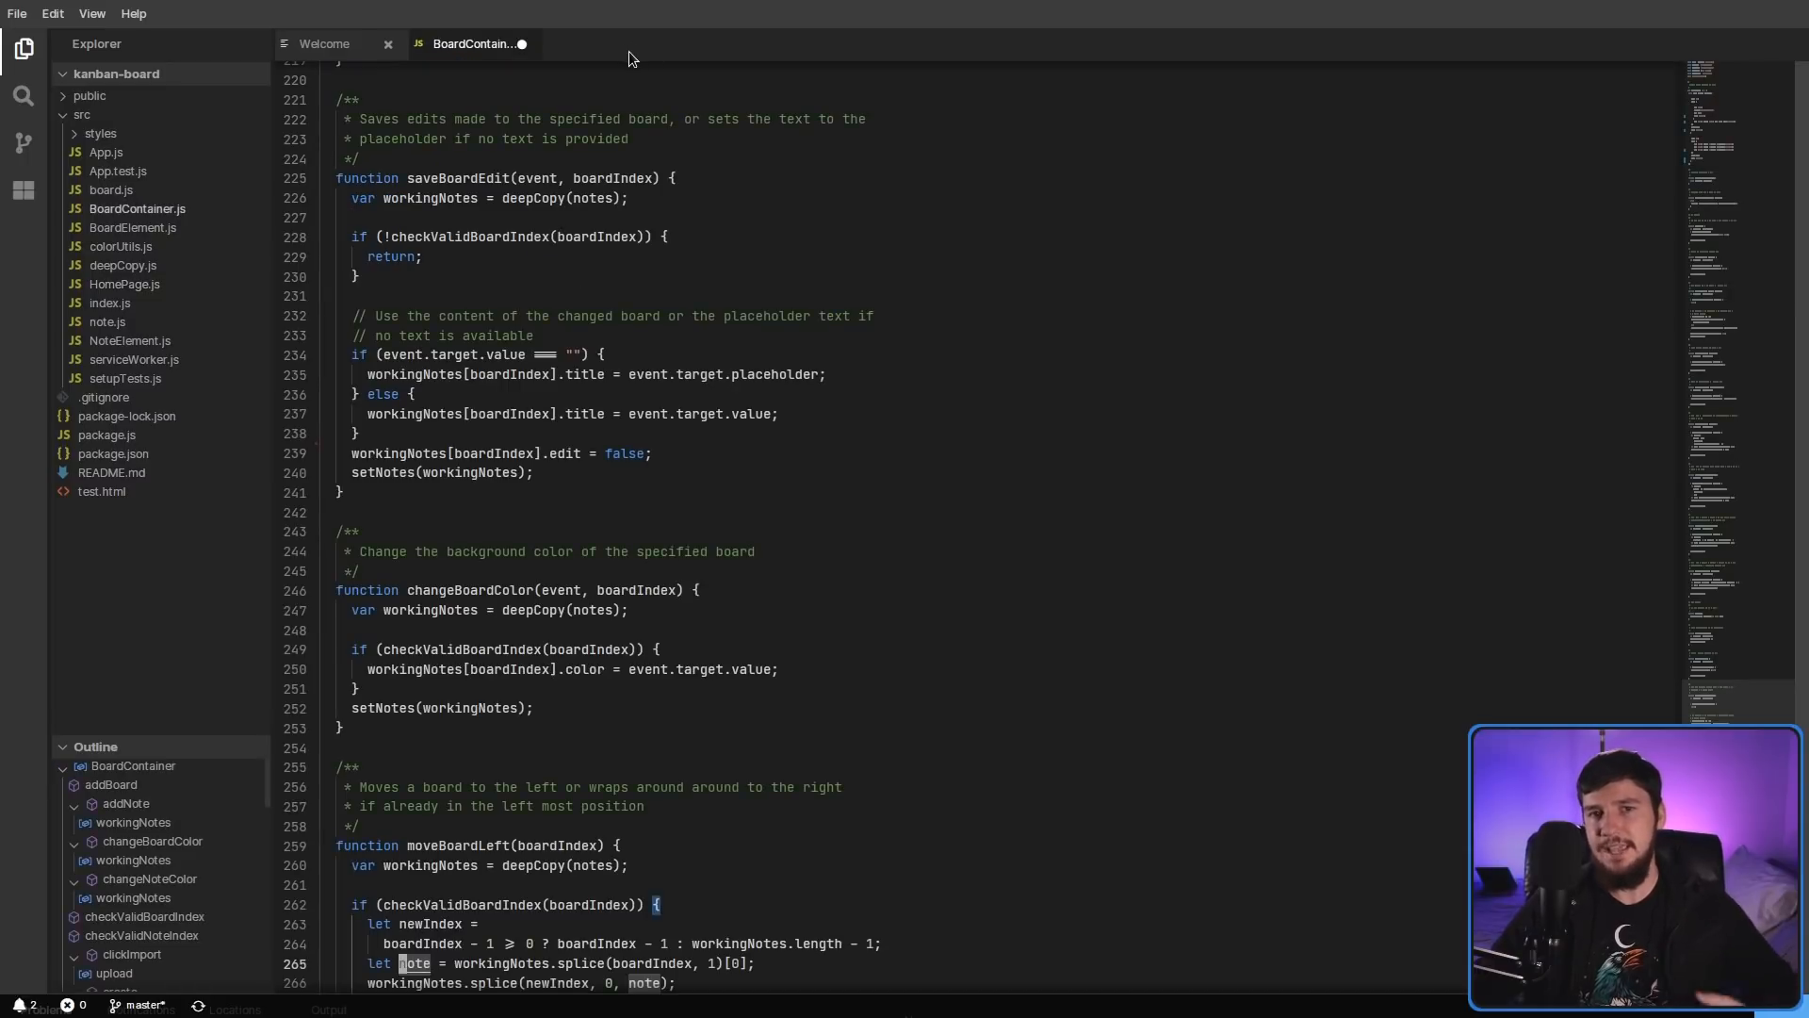
scroll(down, 3)
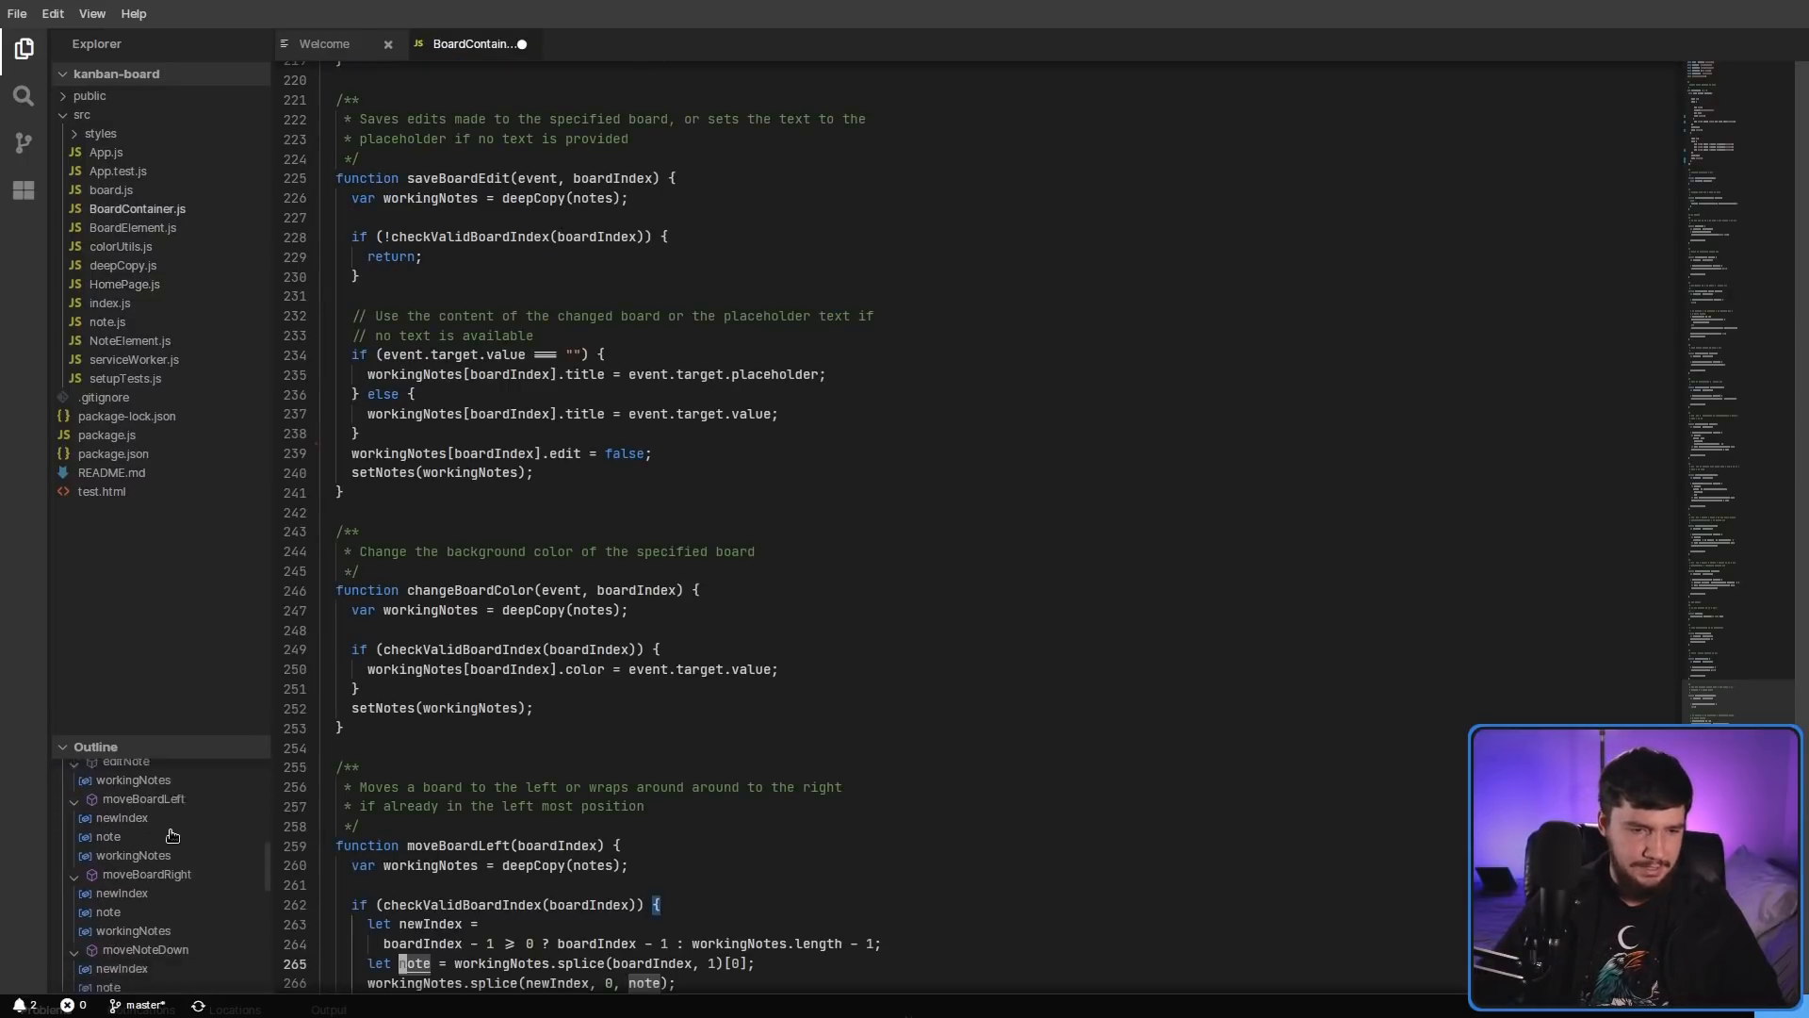
scroll(down, 3)
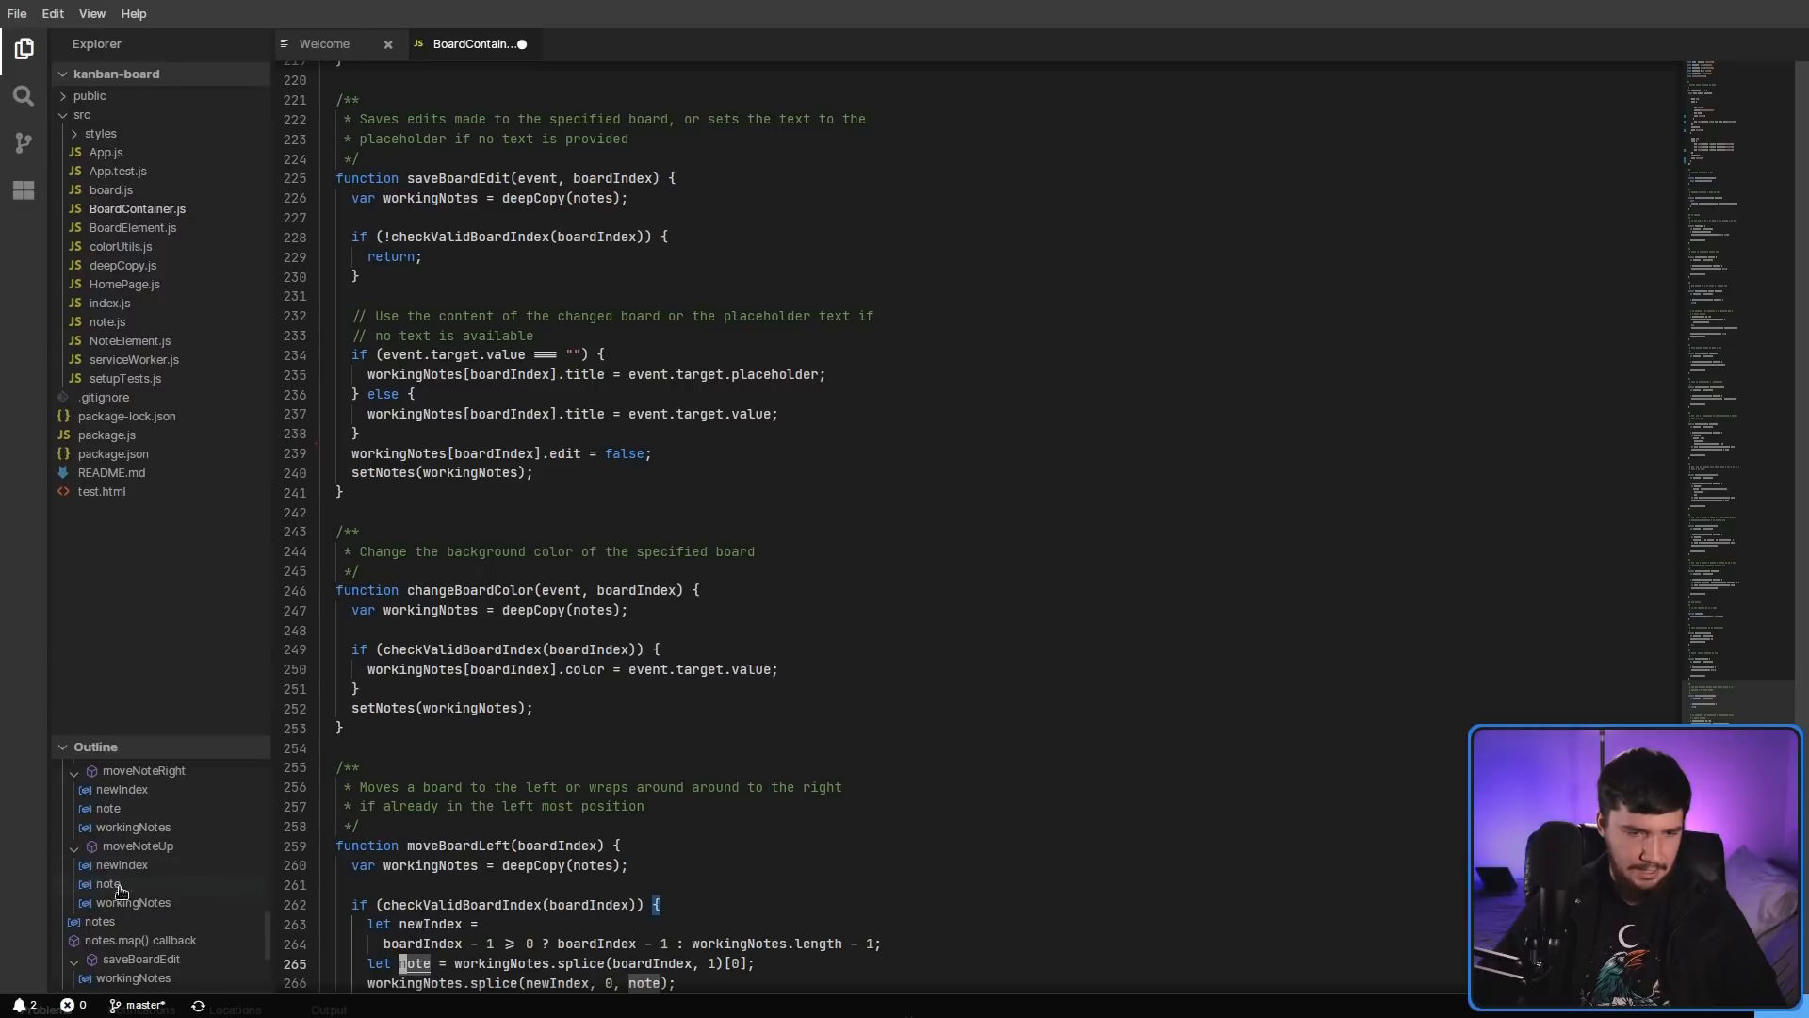
scroll(up, 3)
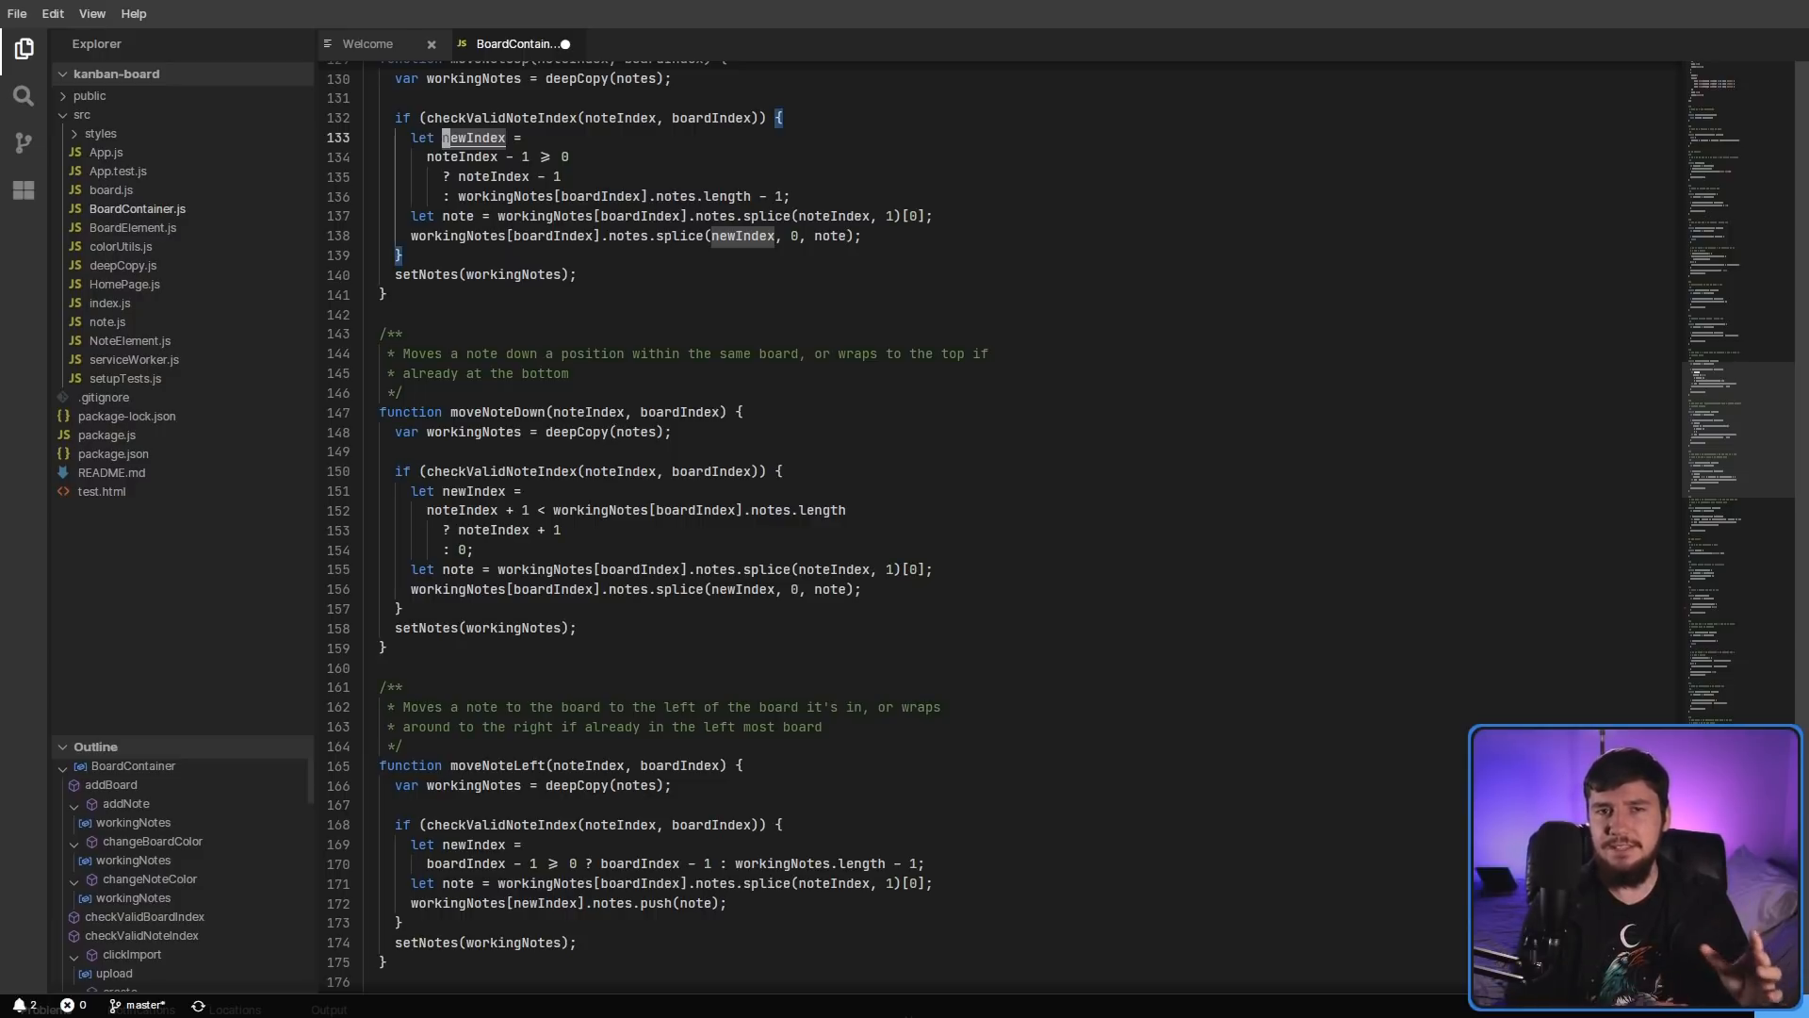
mouse_move(194, 704)
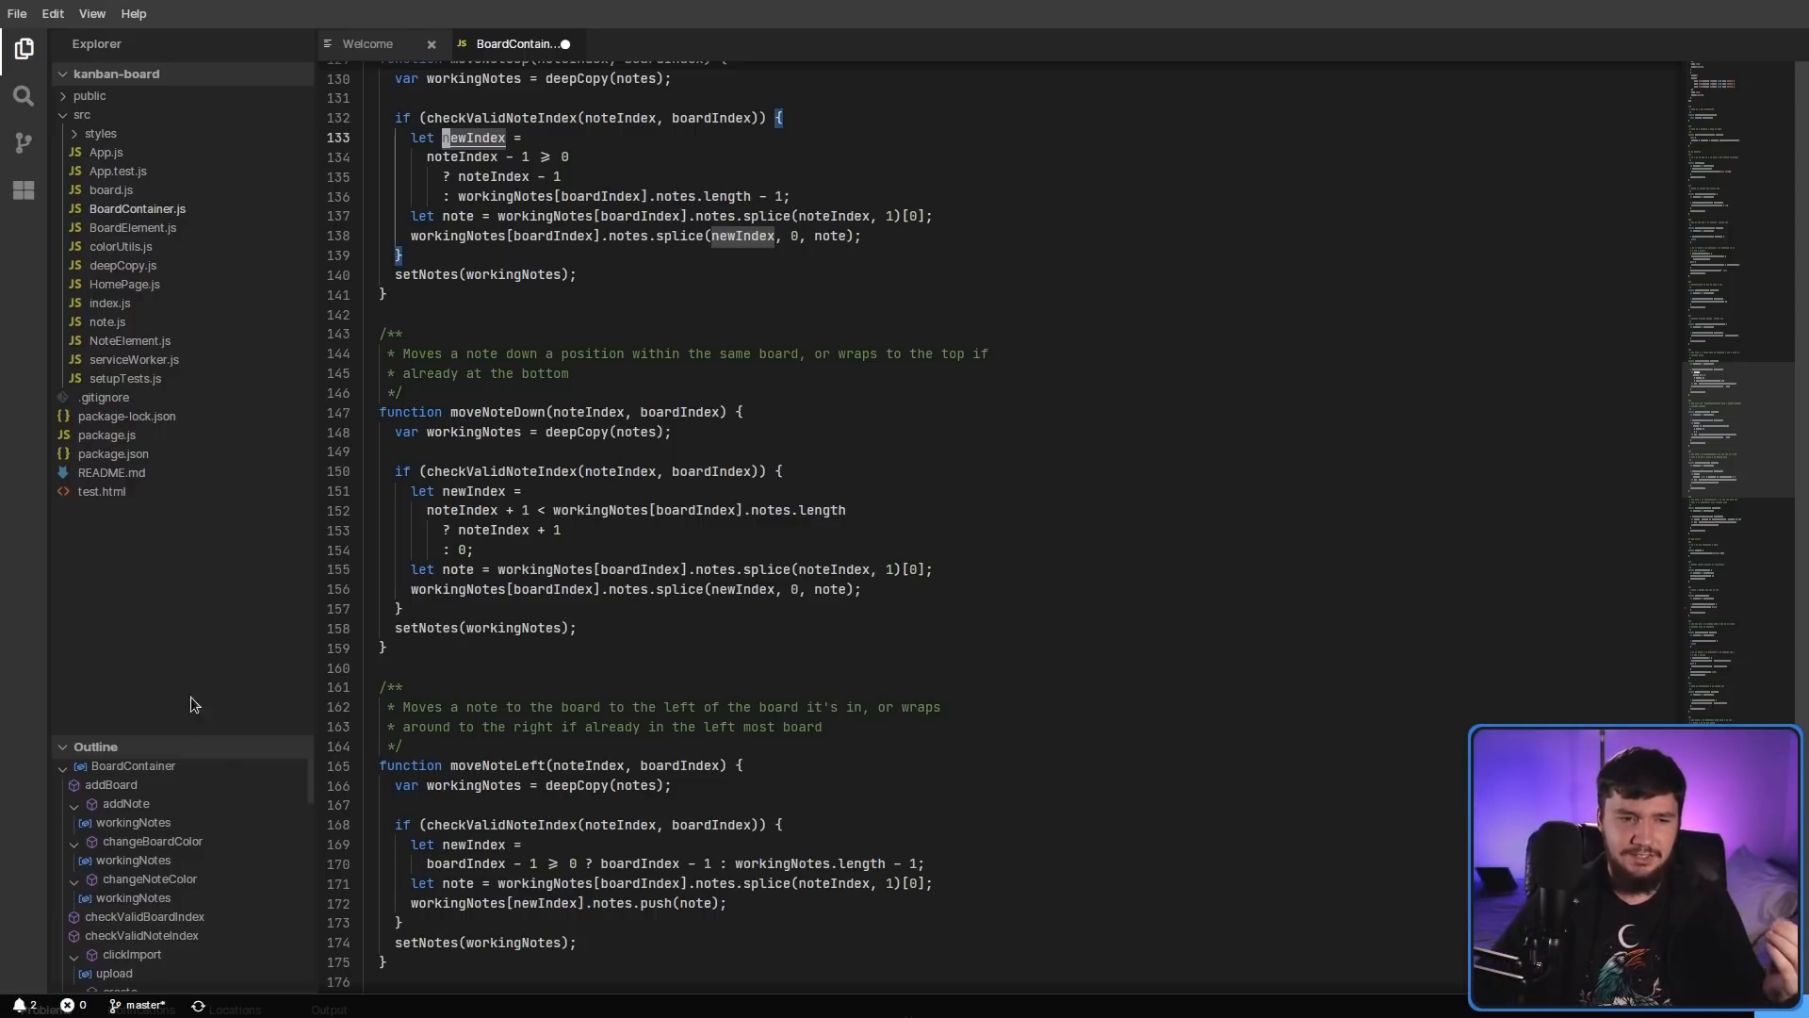
mouse_move(211, 734)
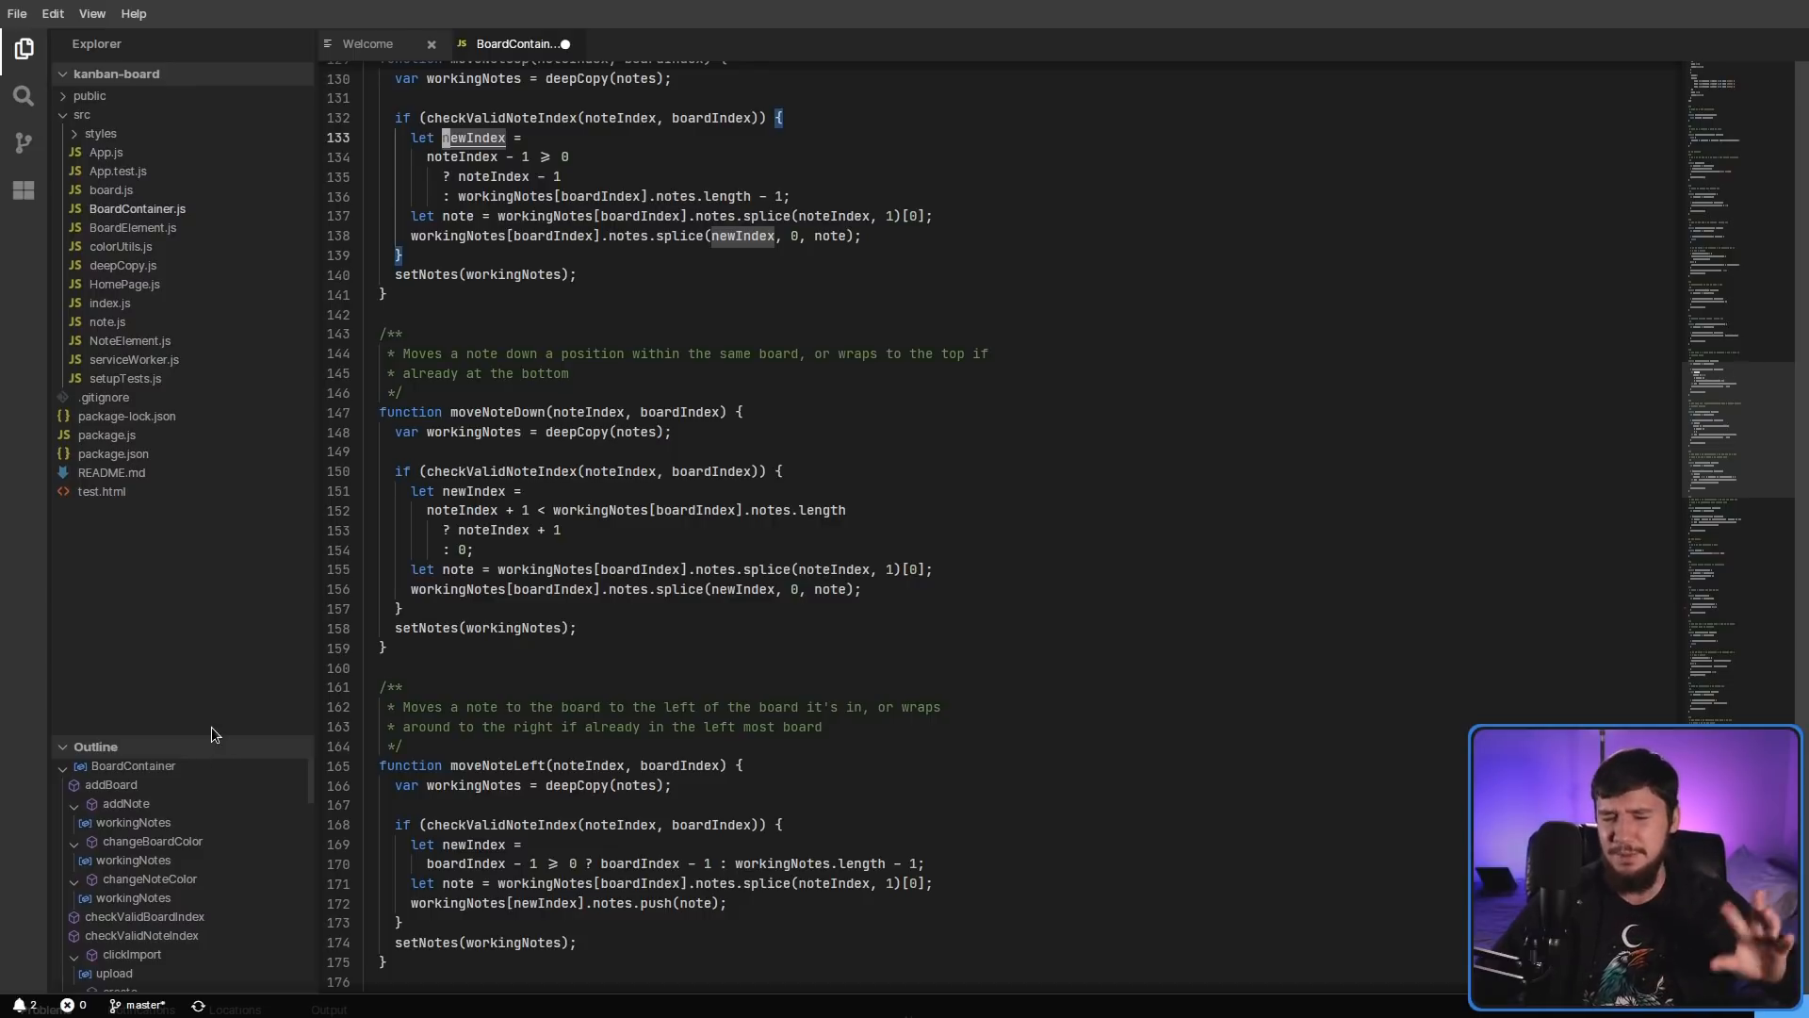
mouse_move(308, 569)
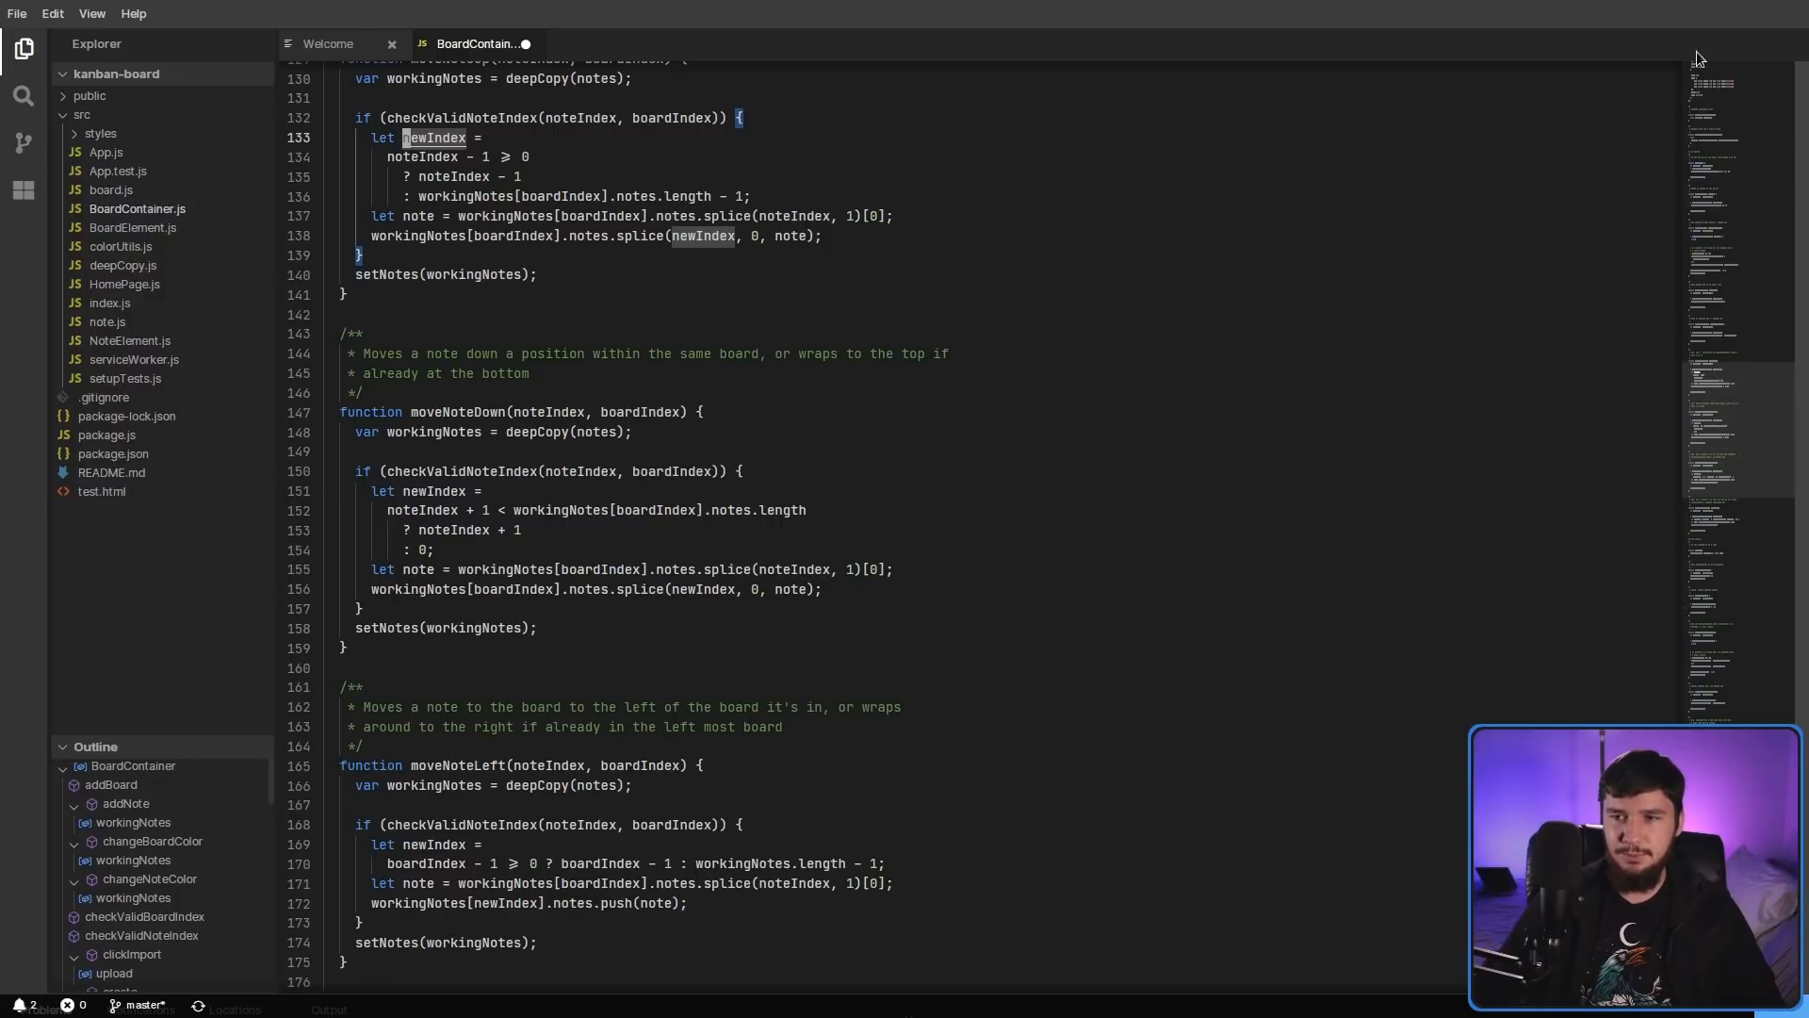
mouse_move(1681, 468)
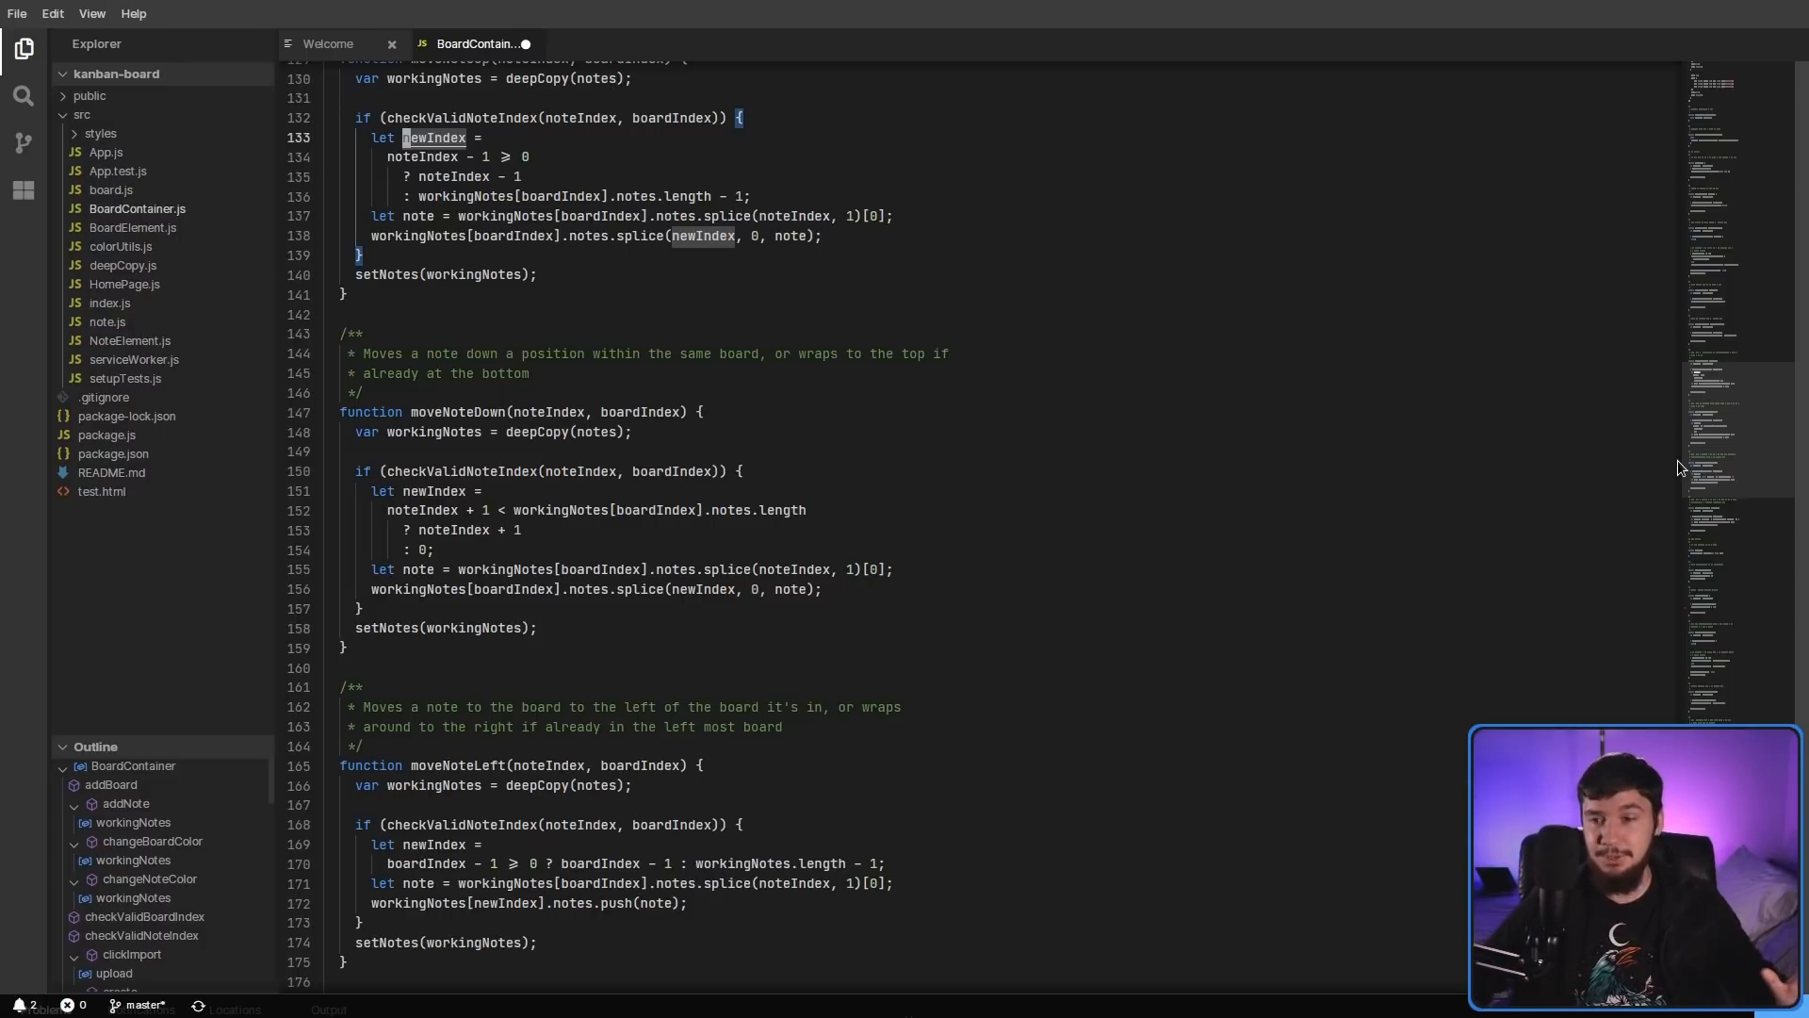
- Return to the top of BoardContainer.js and save it via File > Save
scroll(up, 3)
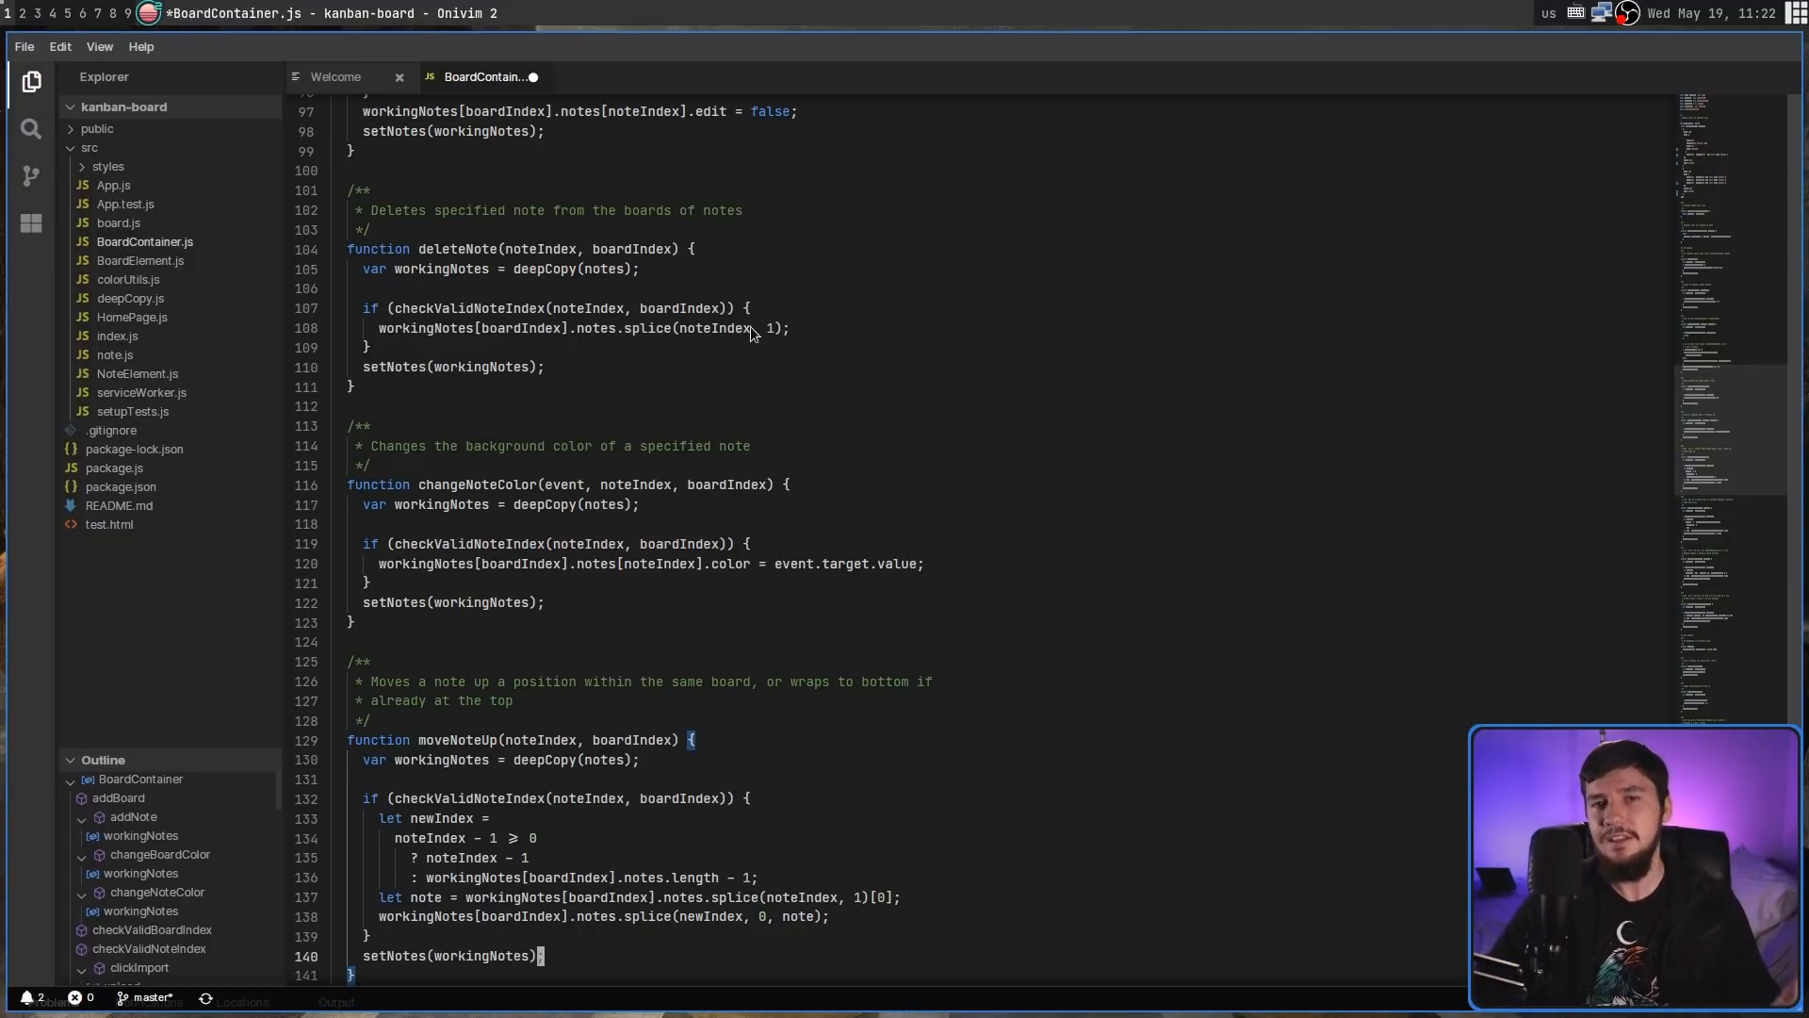
mouse_move(837, 367)
text(;)
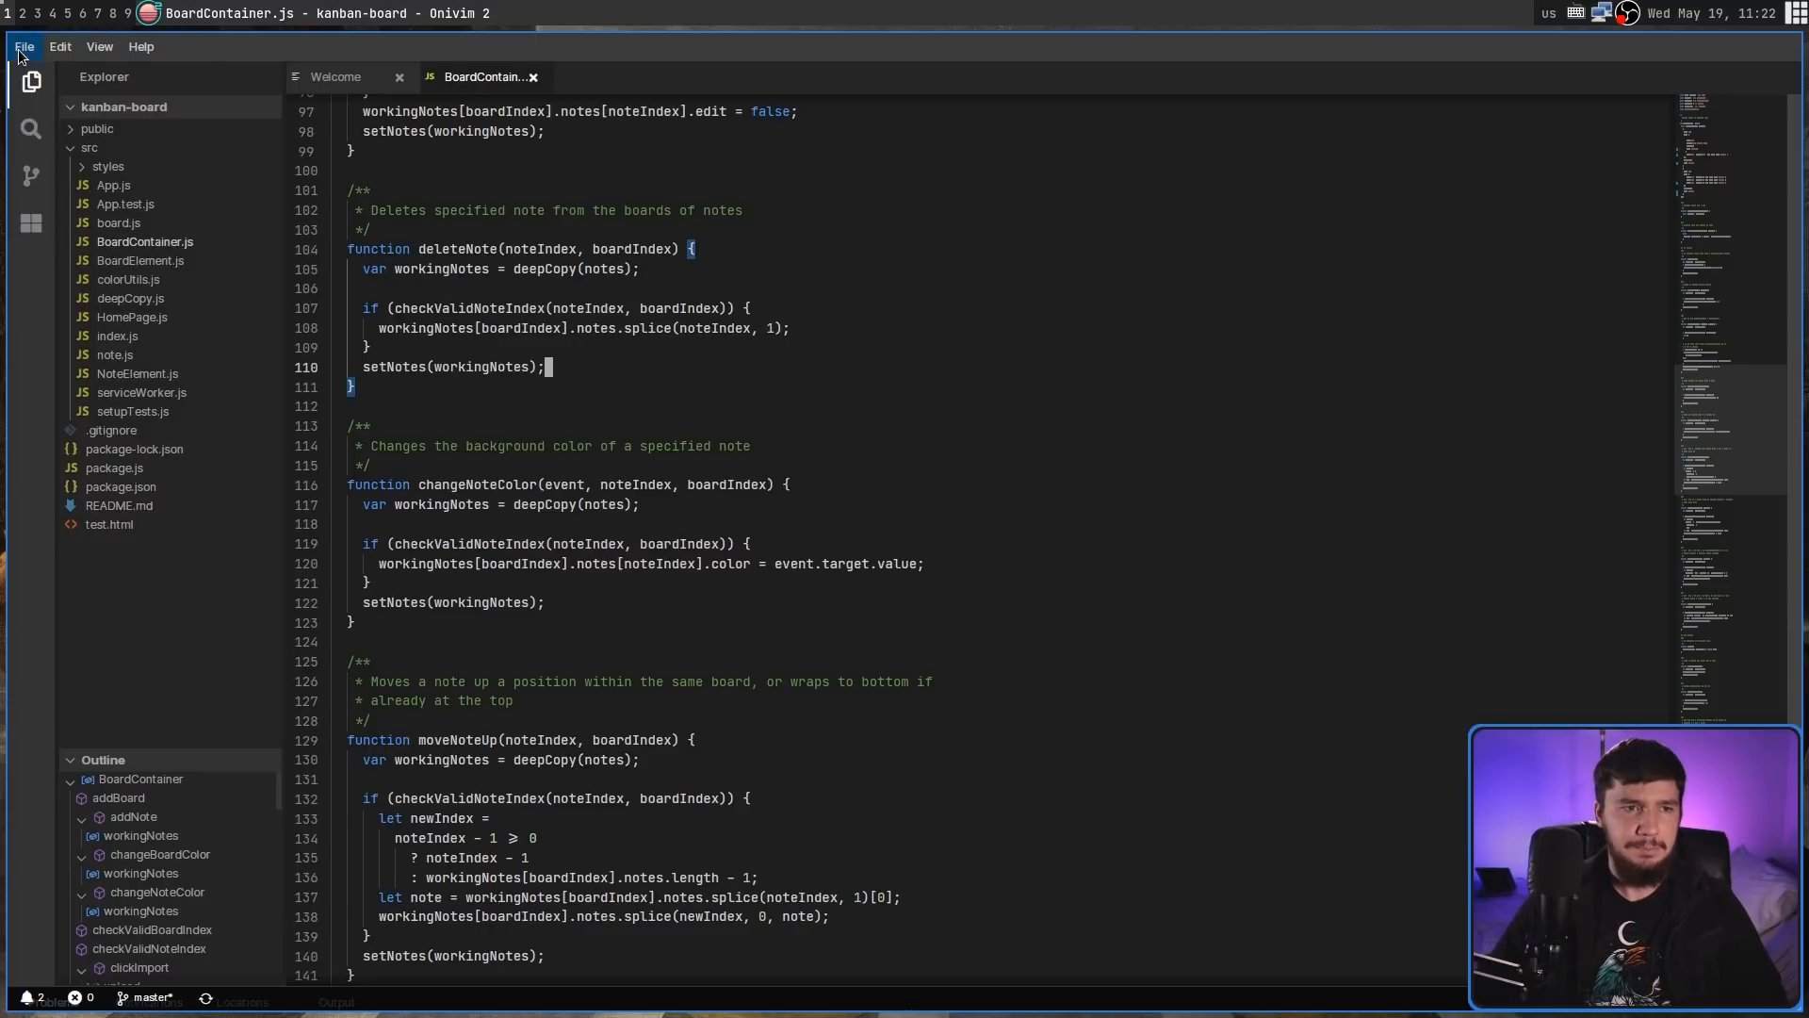
click(23, 46)
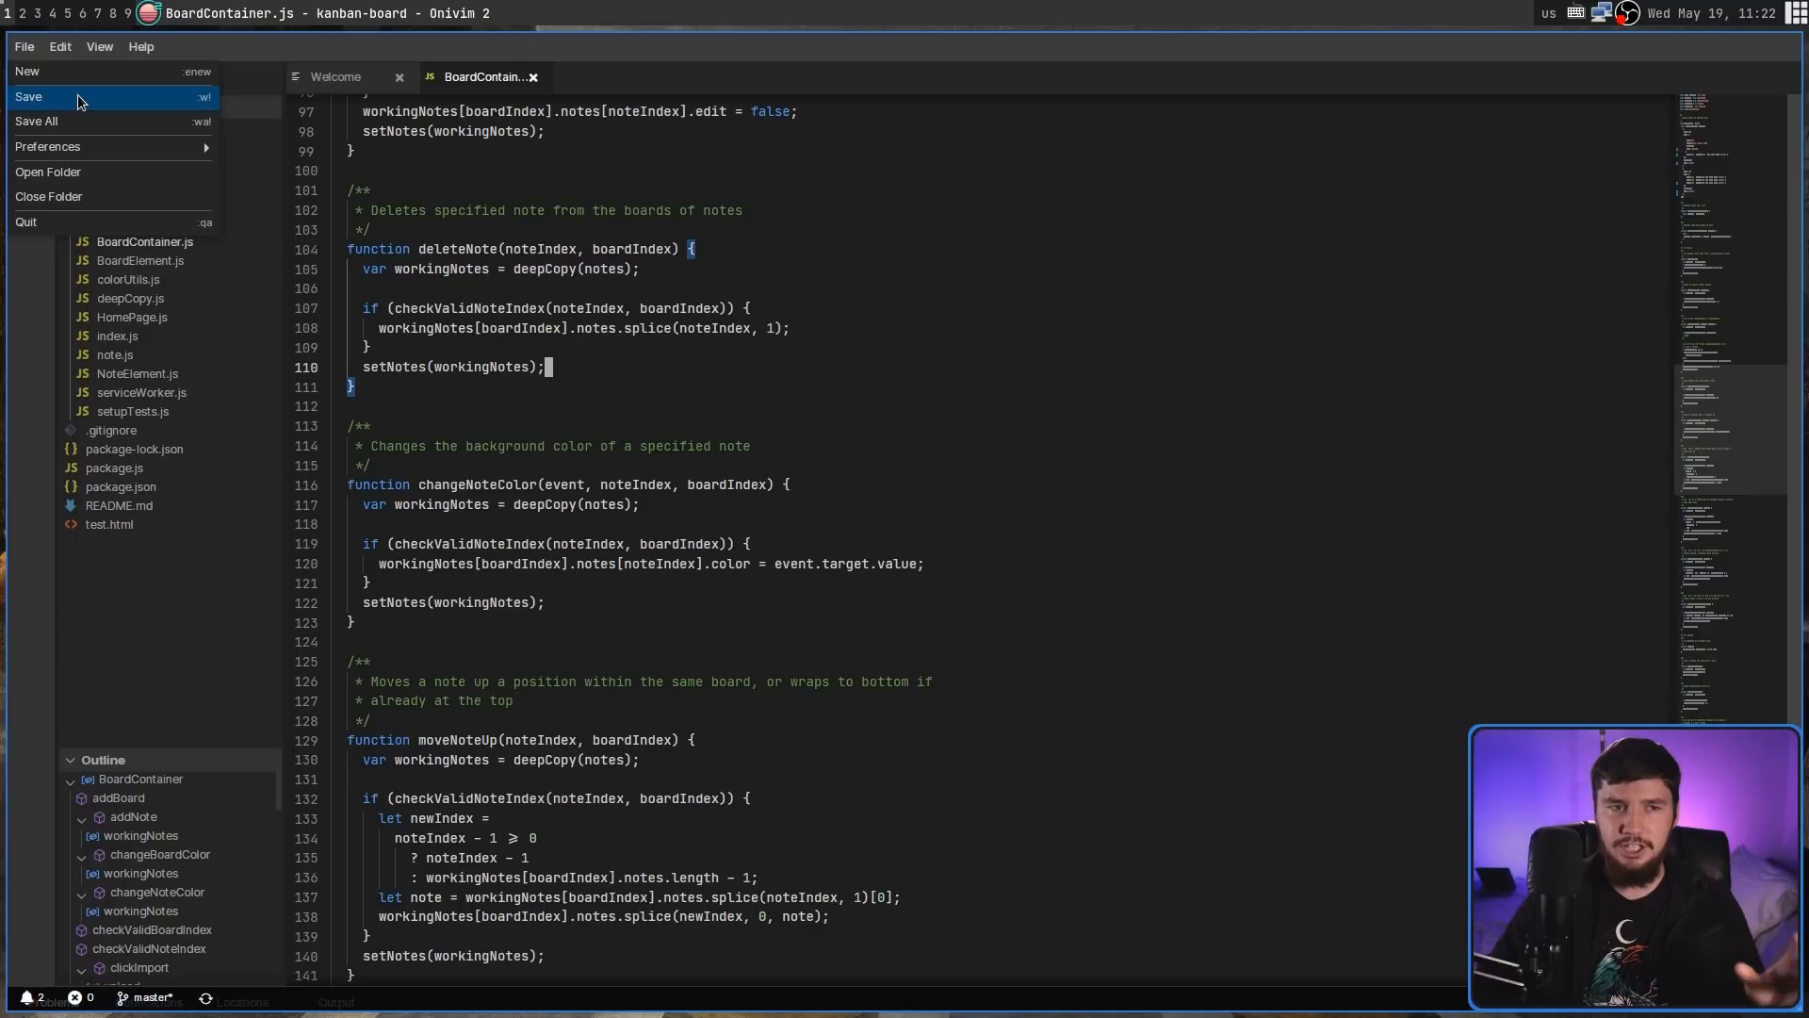
click(28, 96)
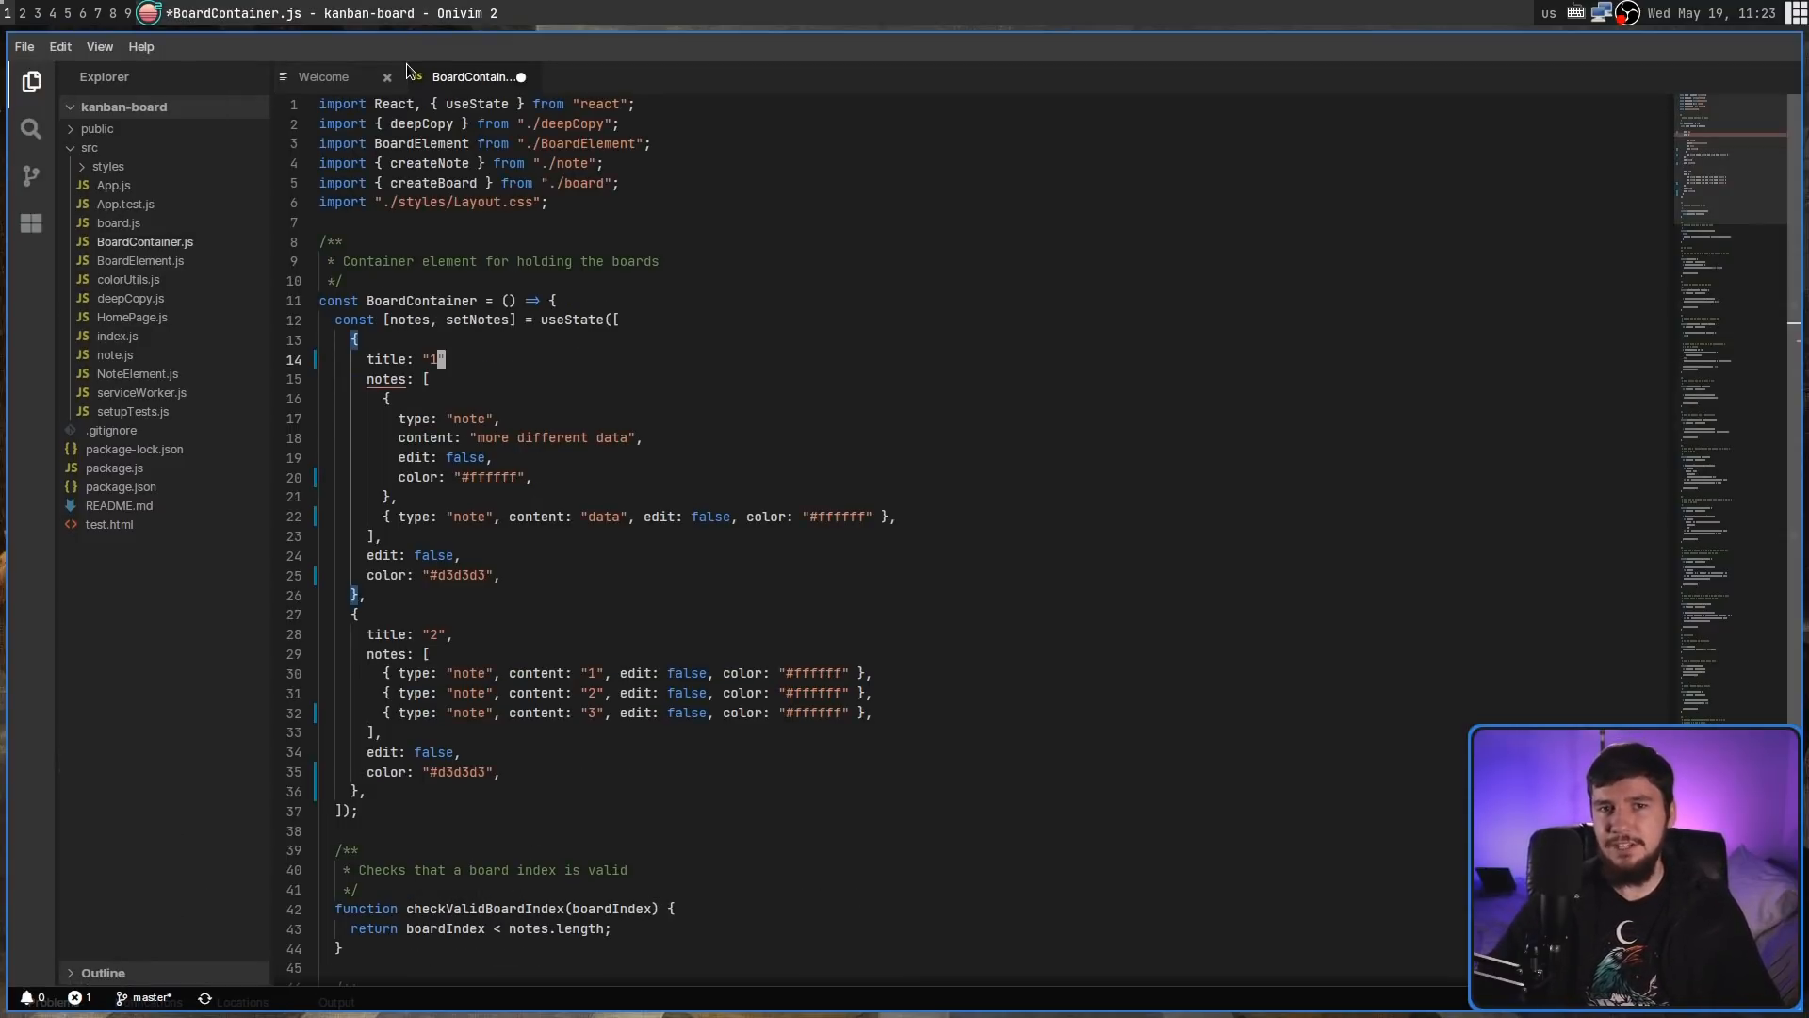
- Attempt to close the kanban-board project folder from the File menu
click(22, 46)
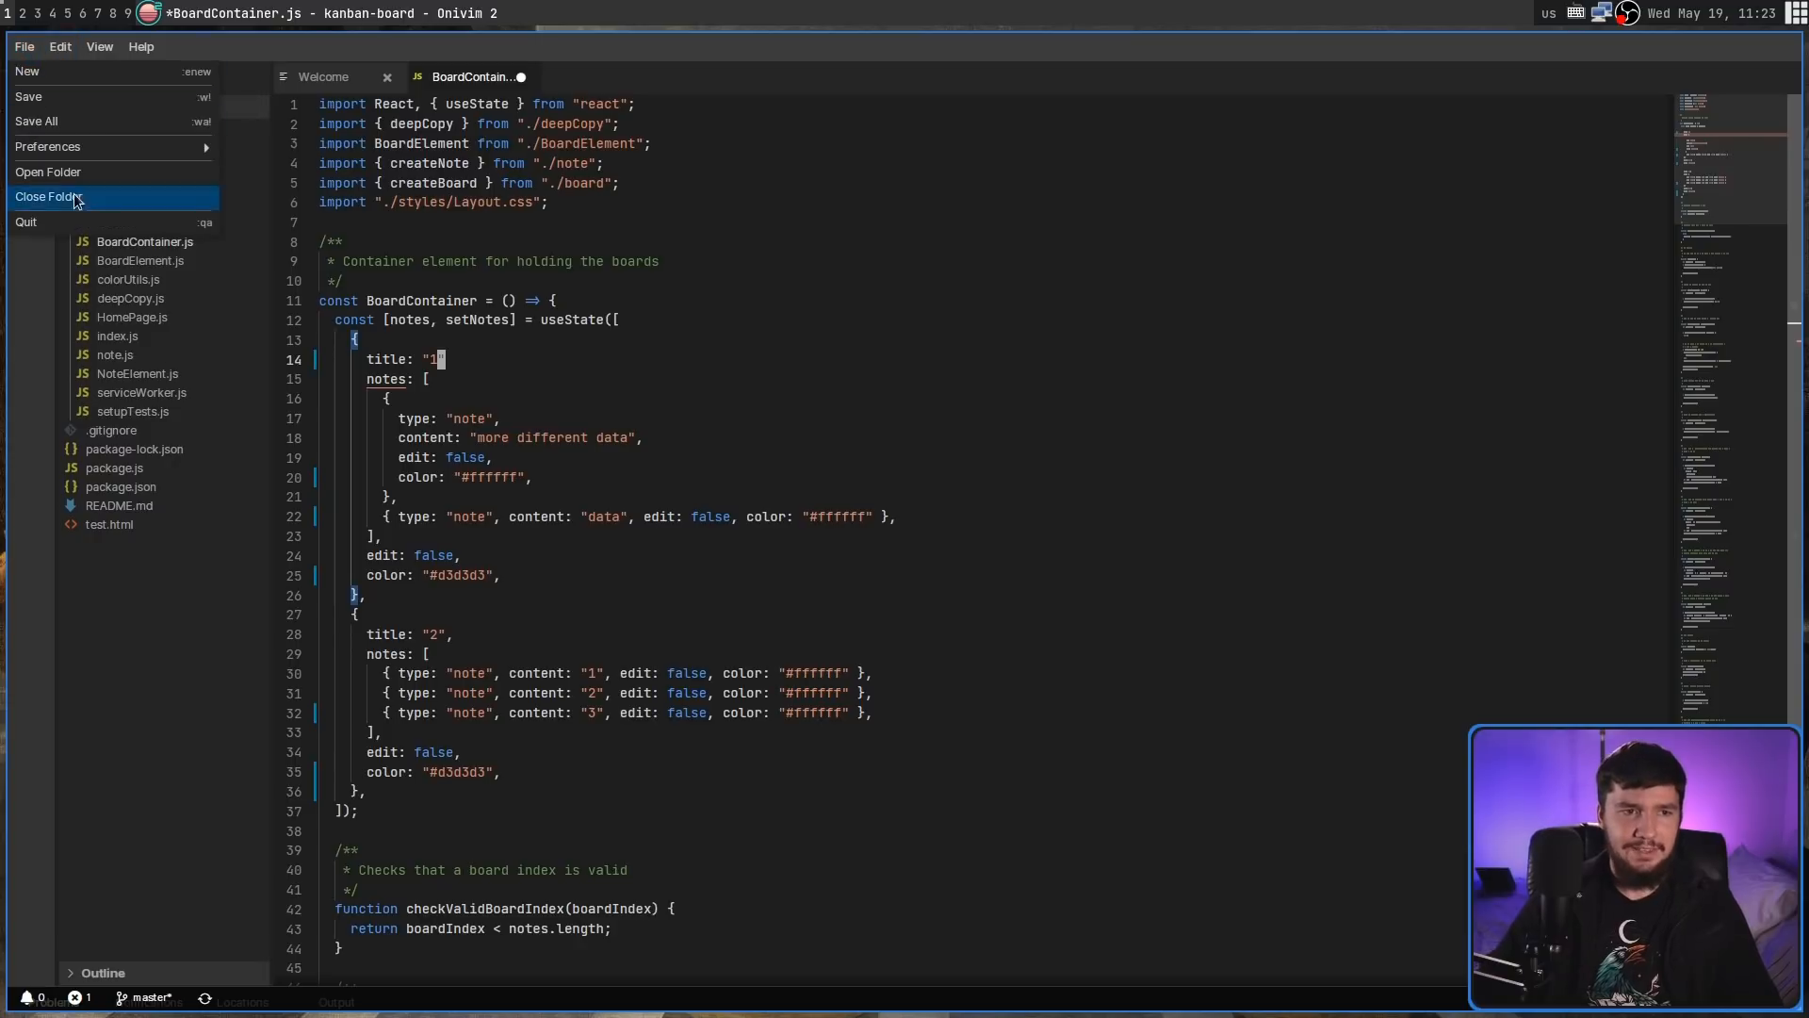
click(504, 253)
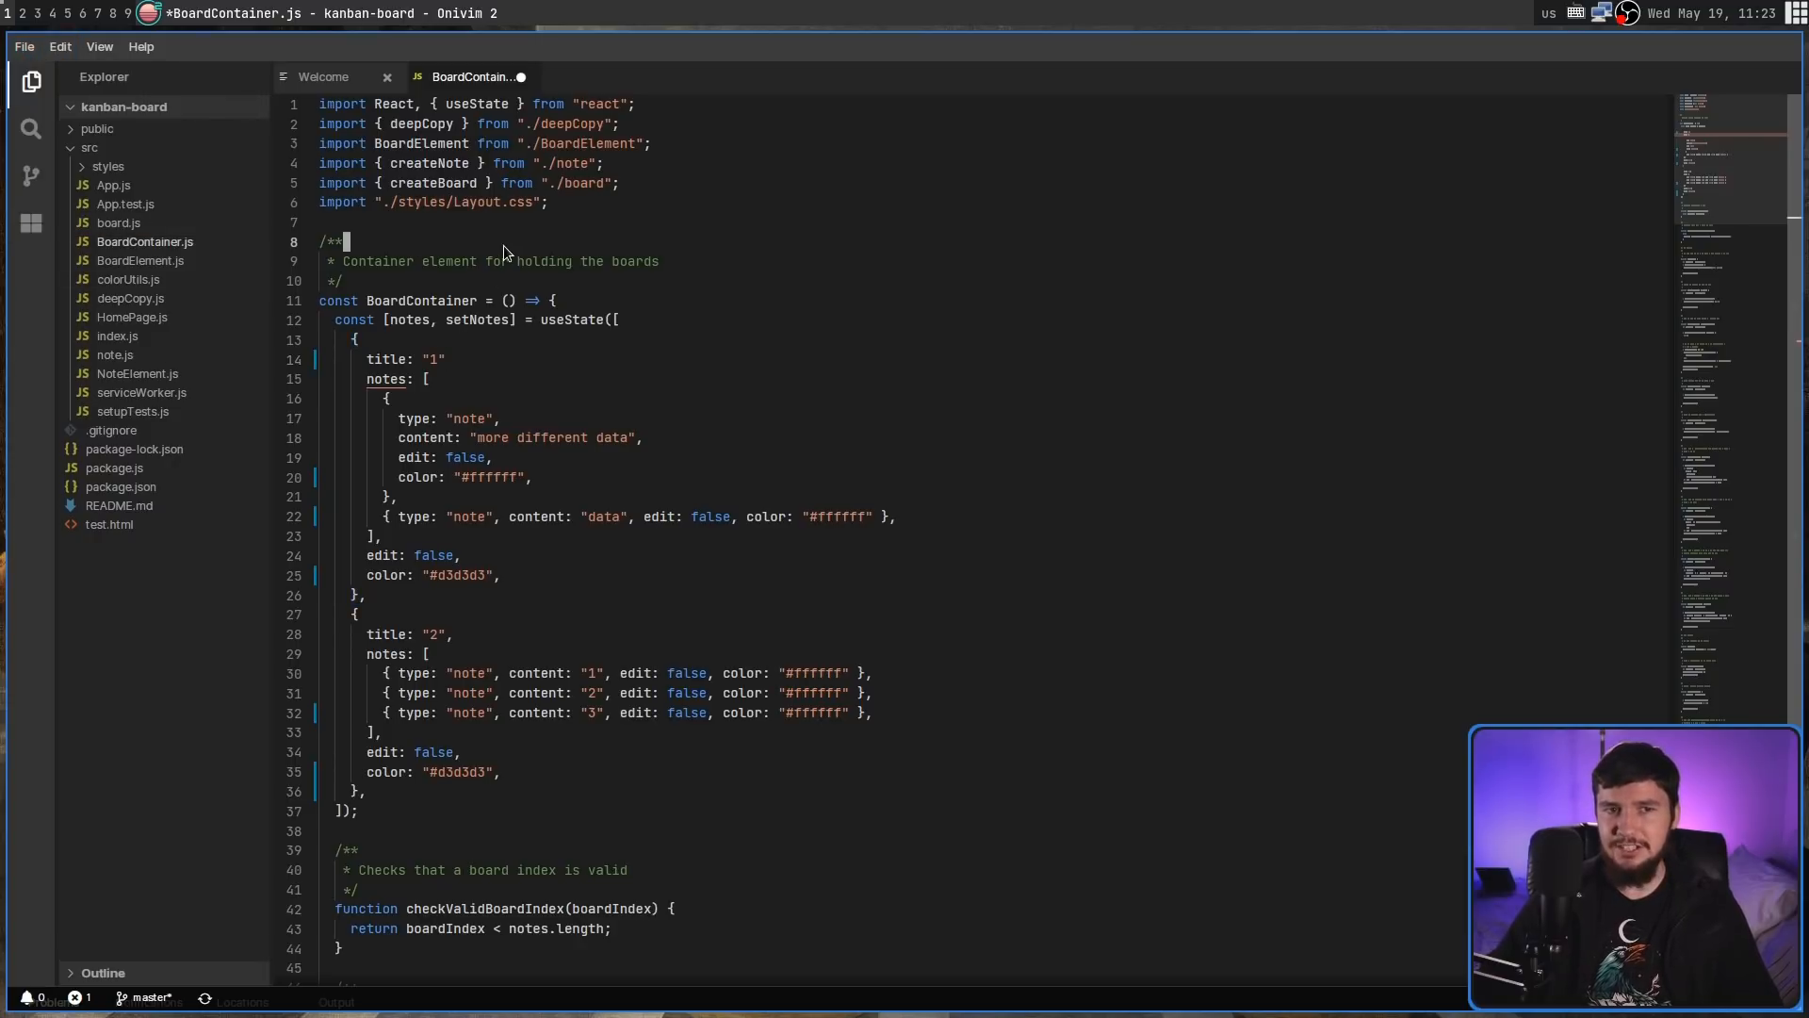
click(22, 46)
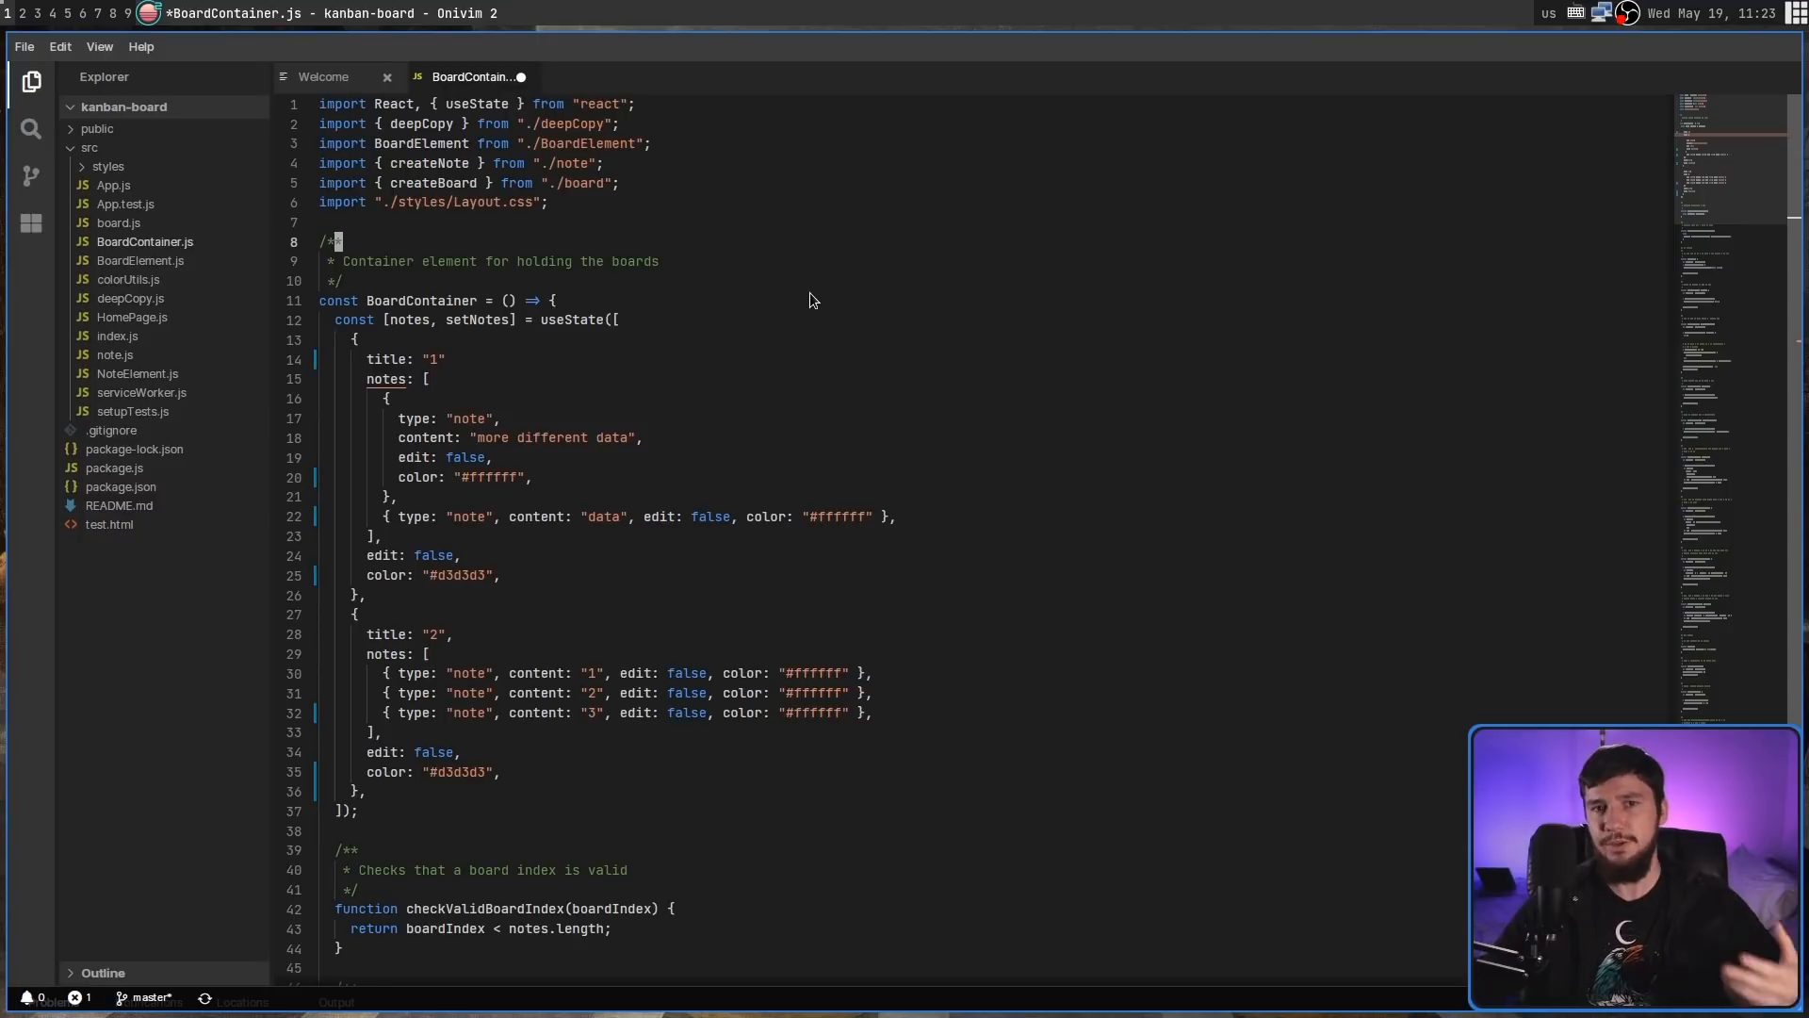
mouse_move(1165, 496)
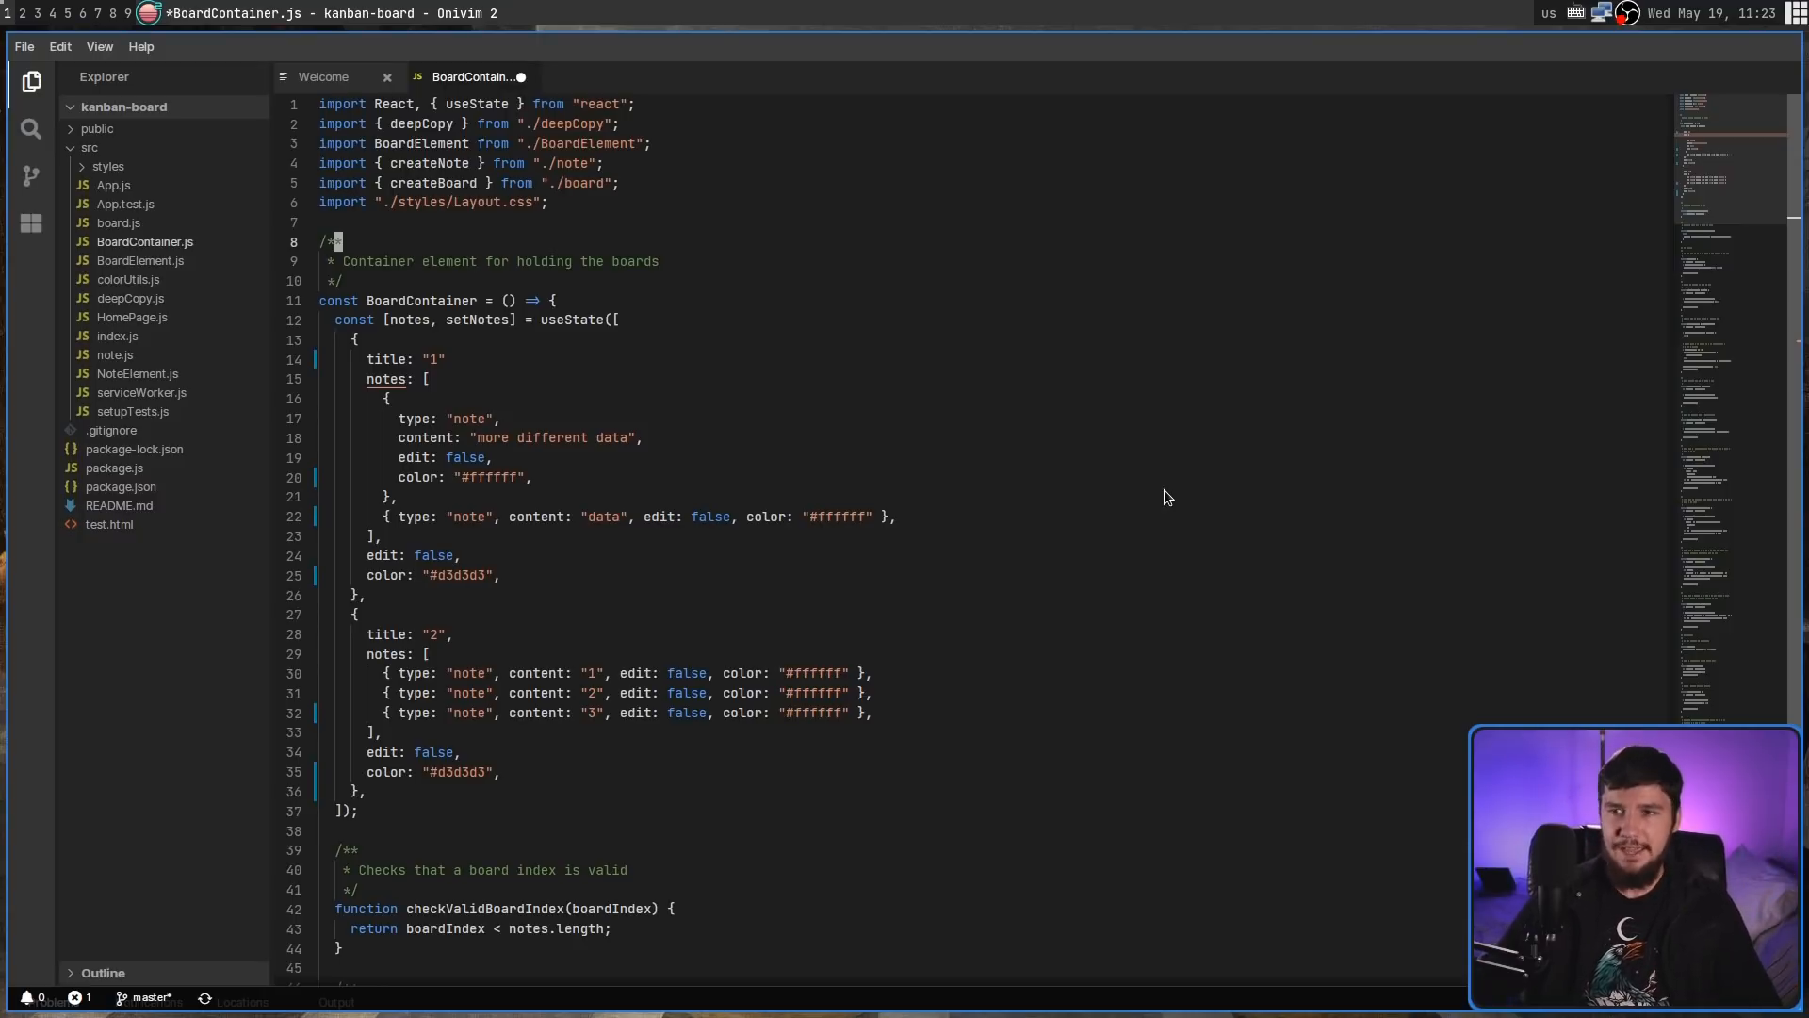
mouse_move(1072, 481)
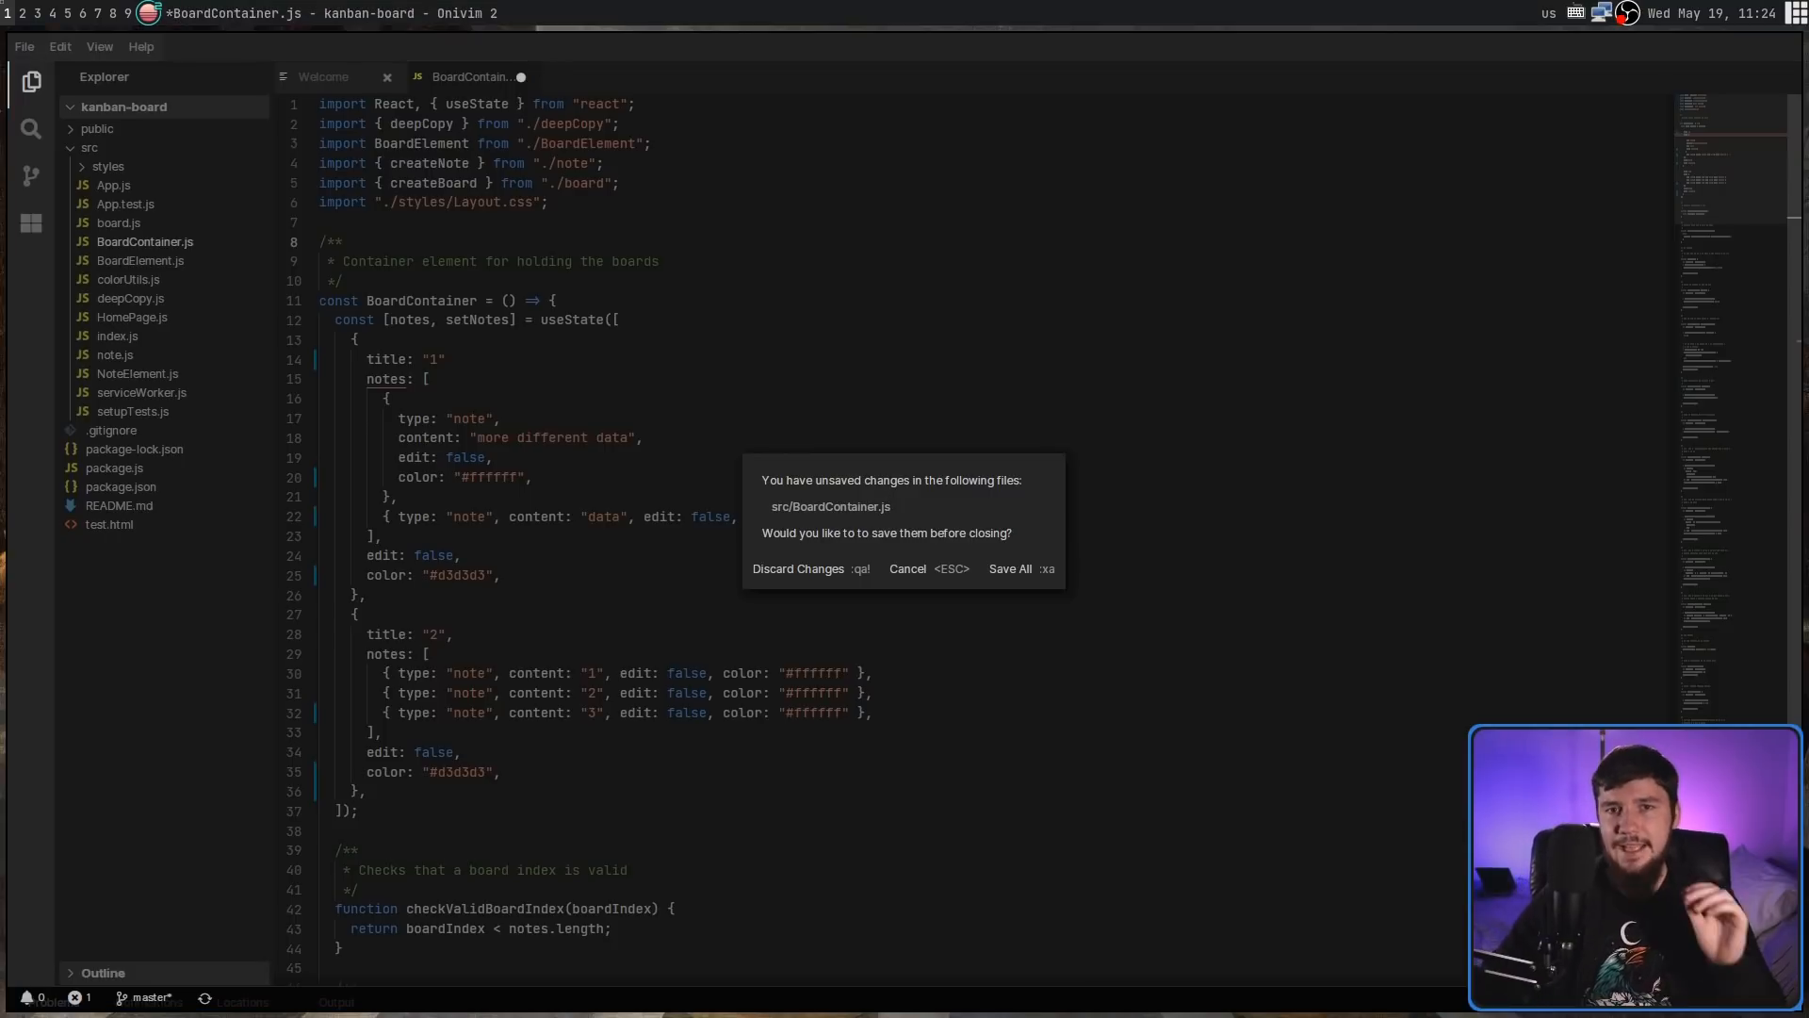
mouse_move(754, 297)
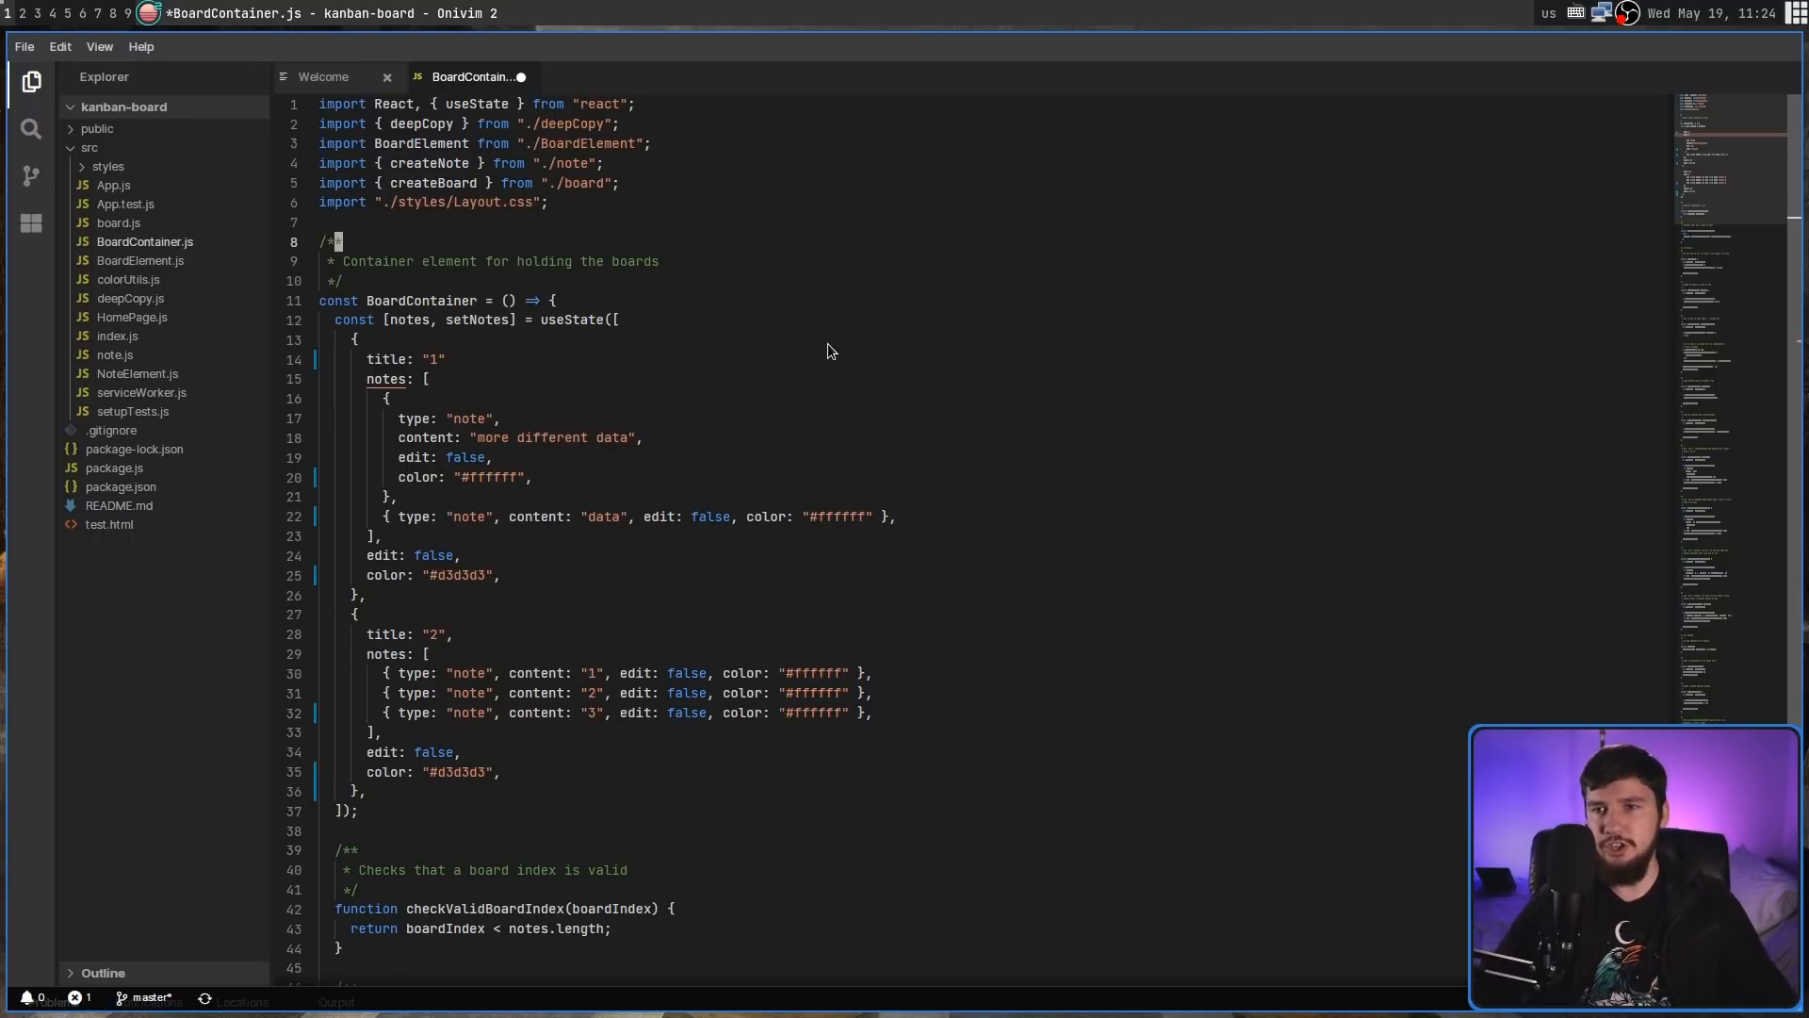
- Open the Extensions view showing the installed Python extension
click(31, 221)
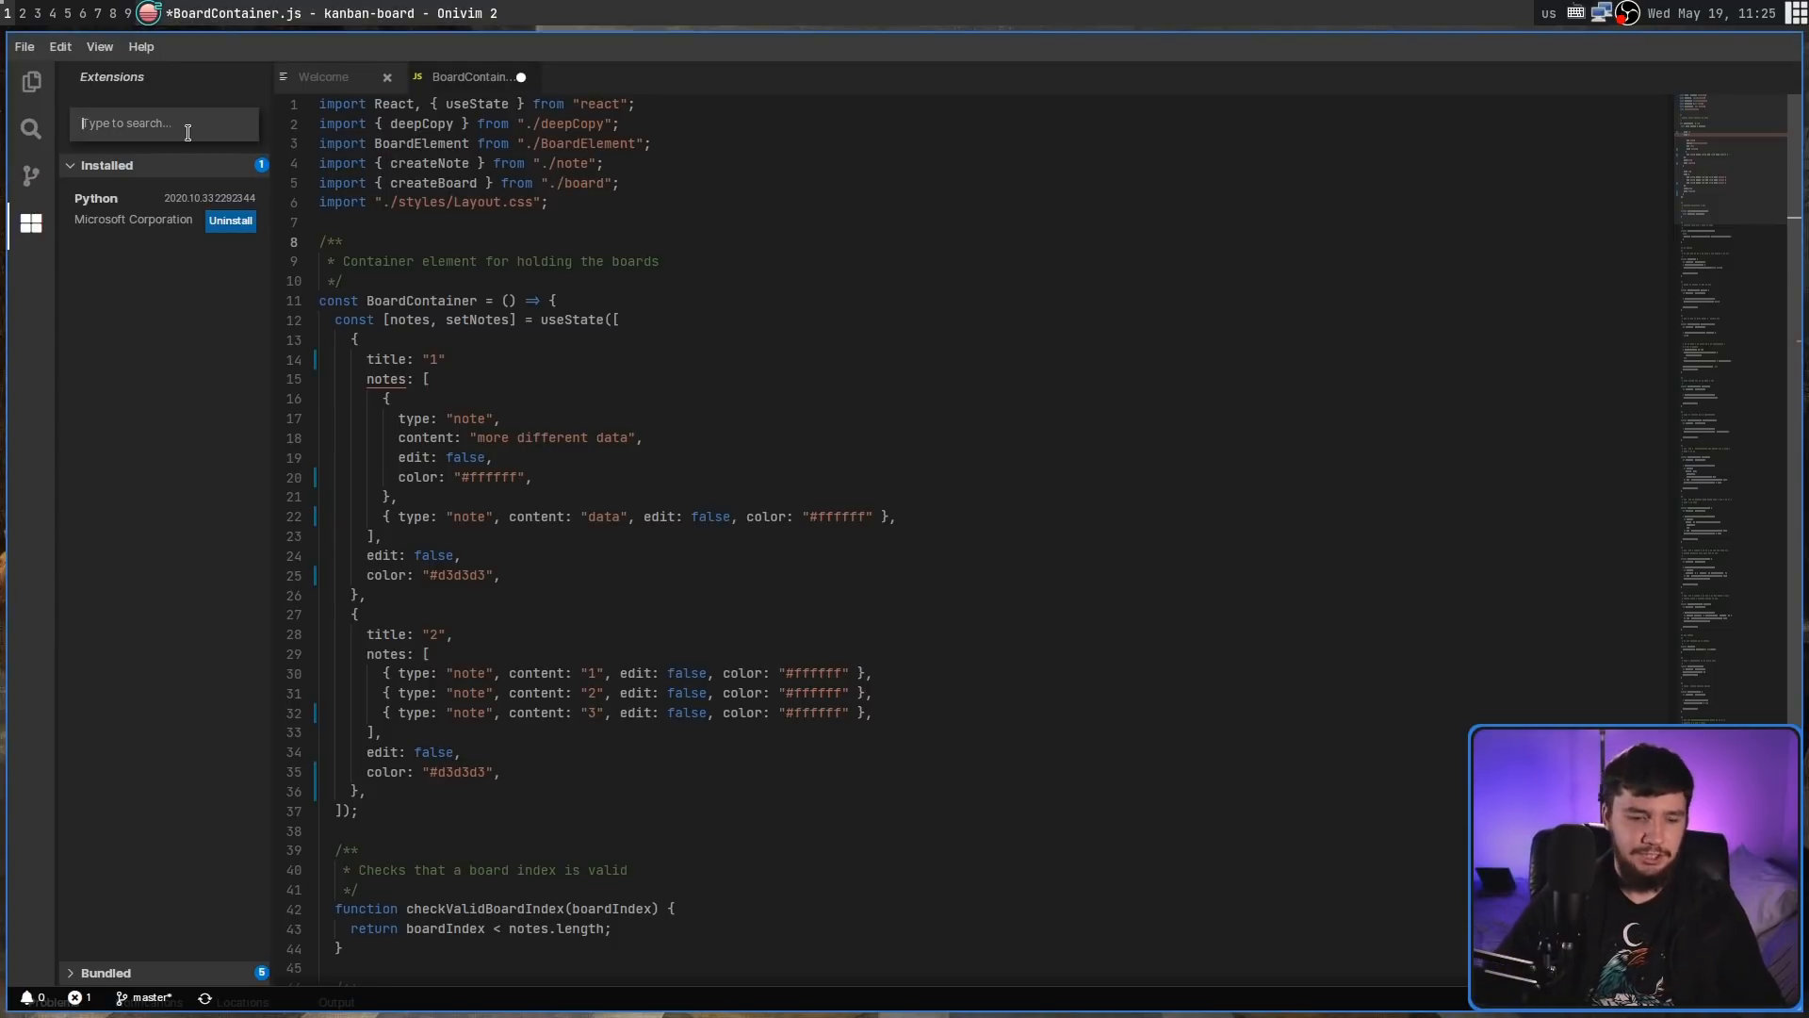
- Search extensions for 'rust' and open the Rust extension's details page
text(rust)
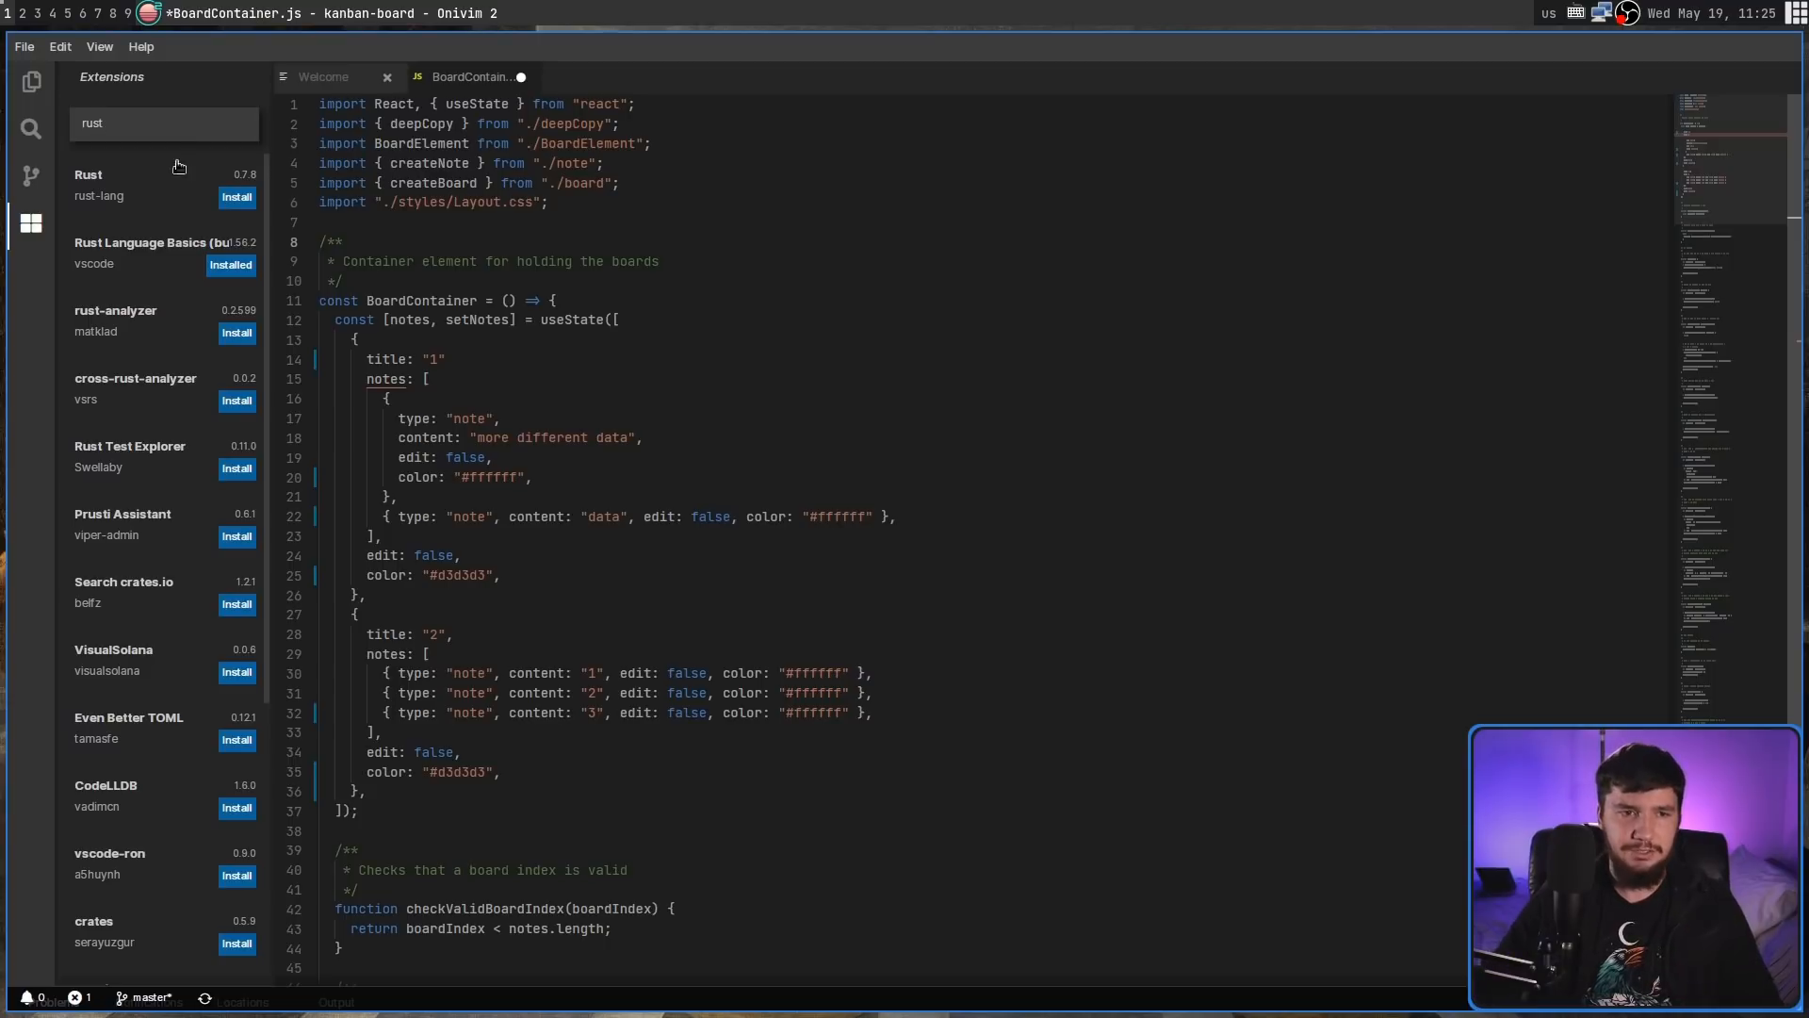
mouse_move(148, 184)
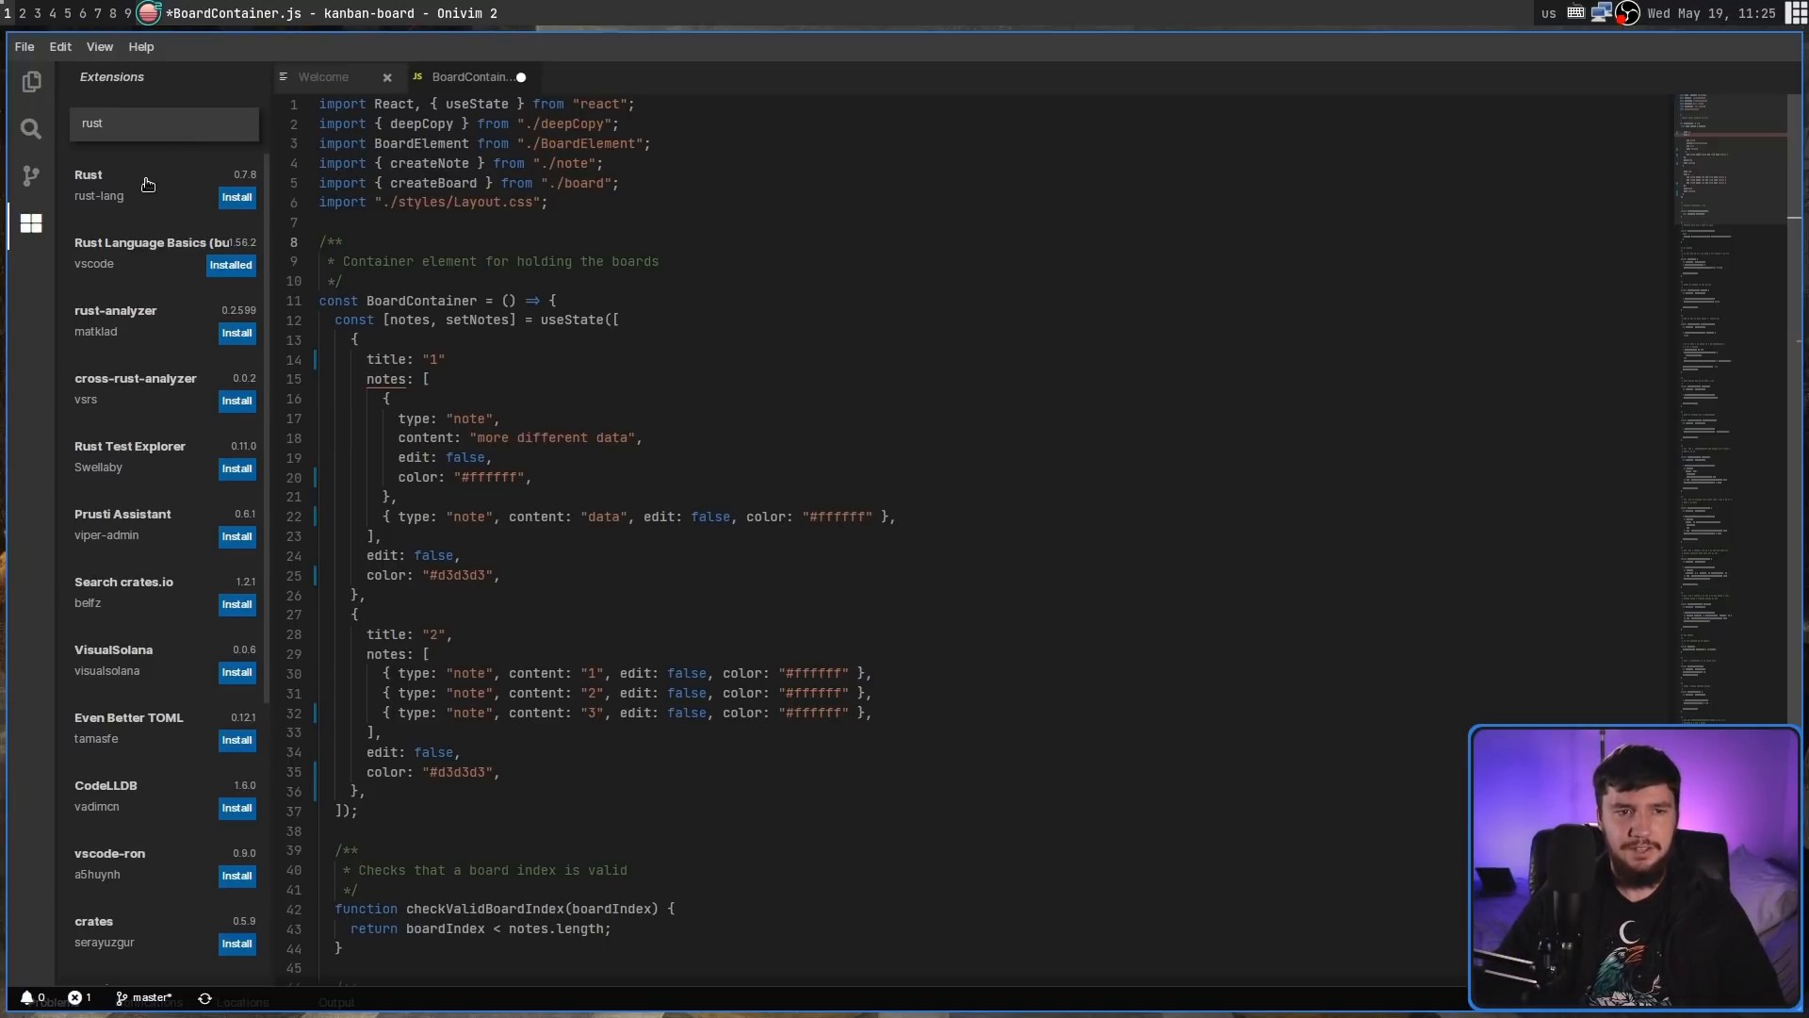
click(103, 185)
text(gsdfbgjsdfvgjsdfvgbfdgsdfg)
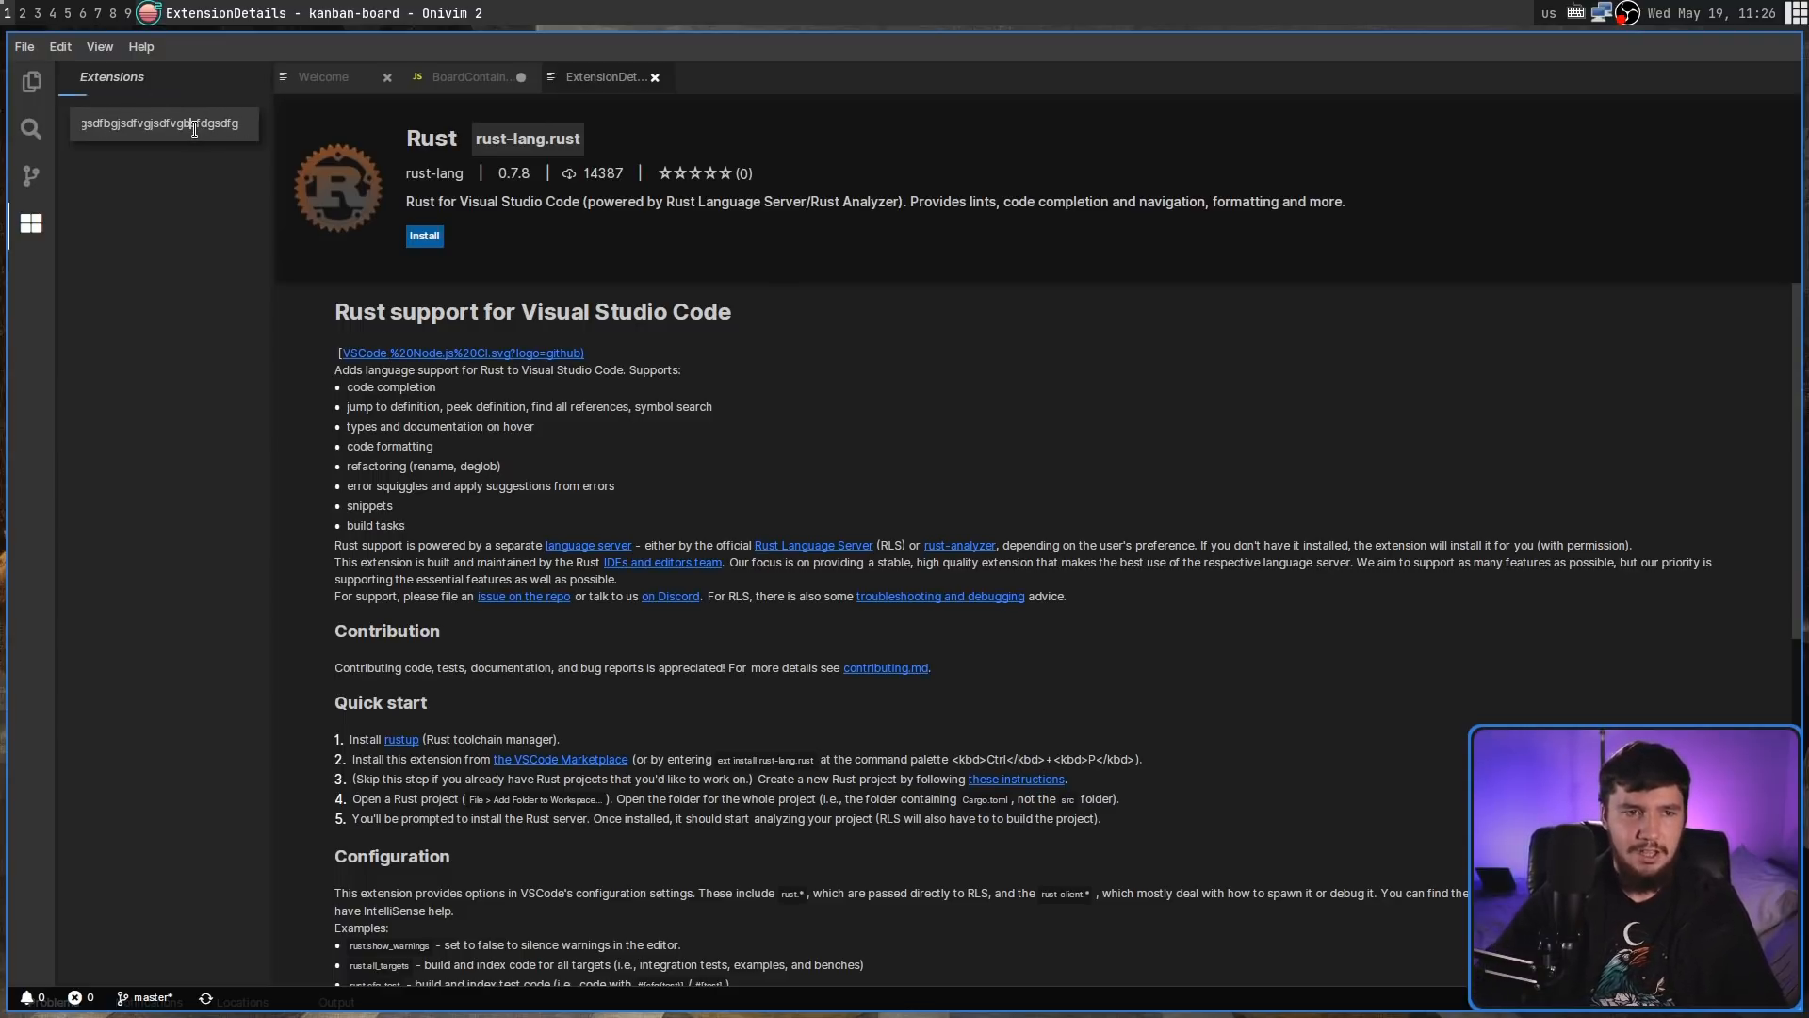
- Clear the extension search box to list the installed Python extension again
key(Backspace)
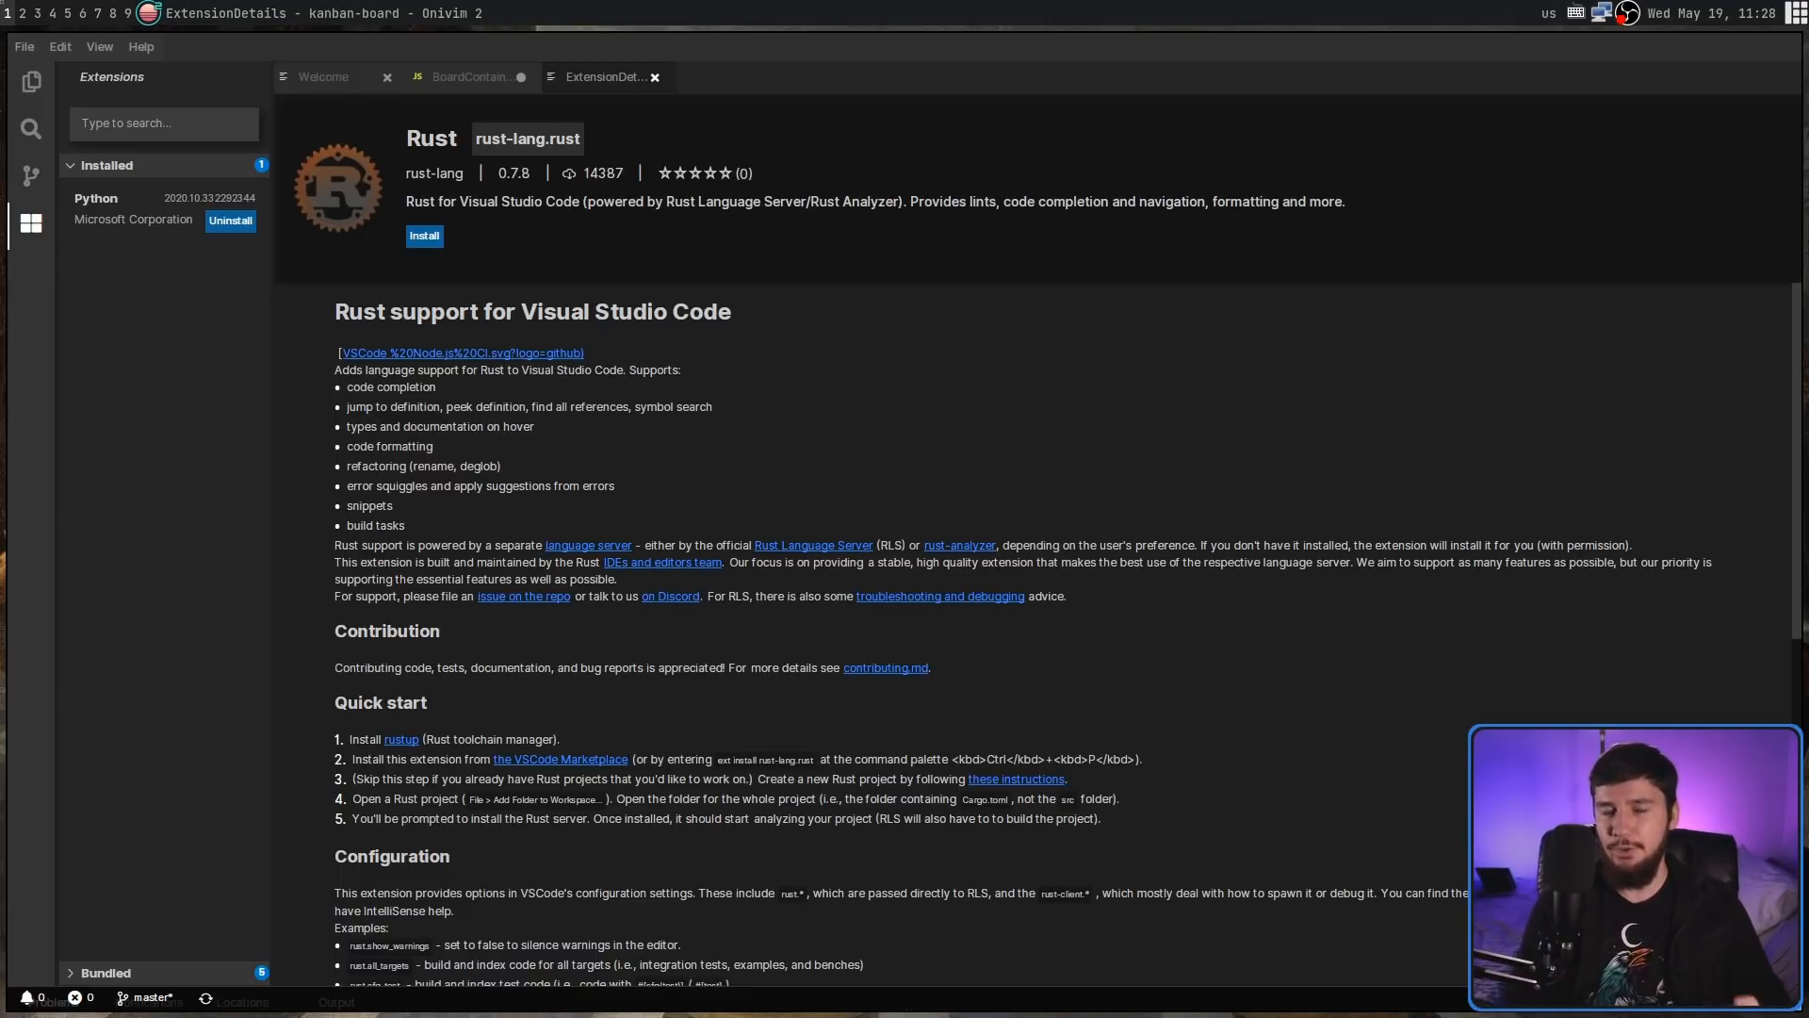
- Search the extensions marketplace for 'auto close tag'
click(161, 124)
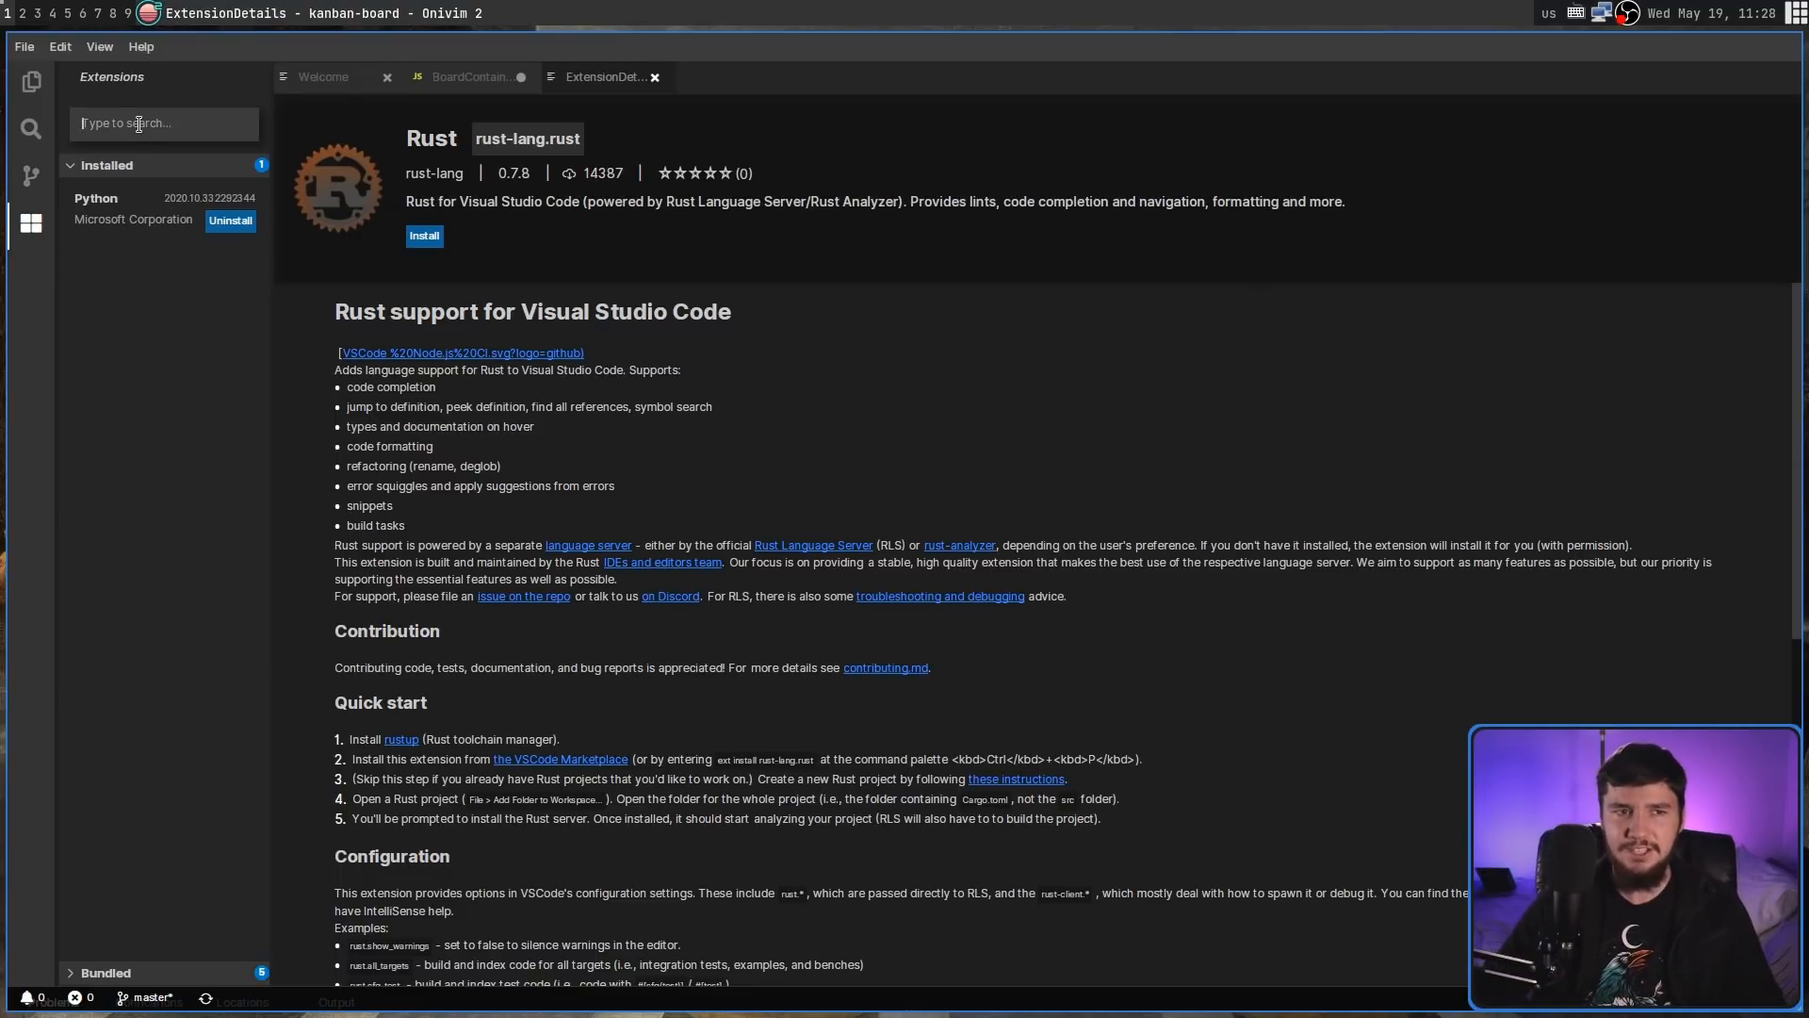
text(a)
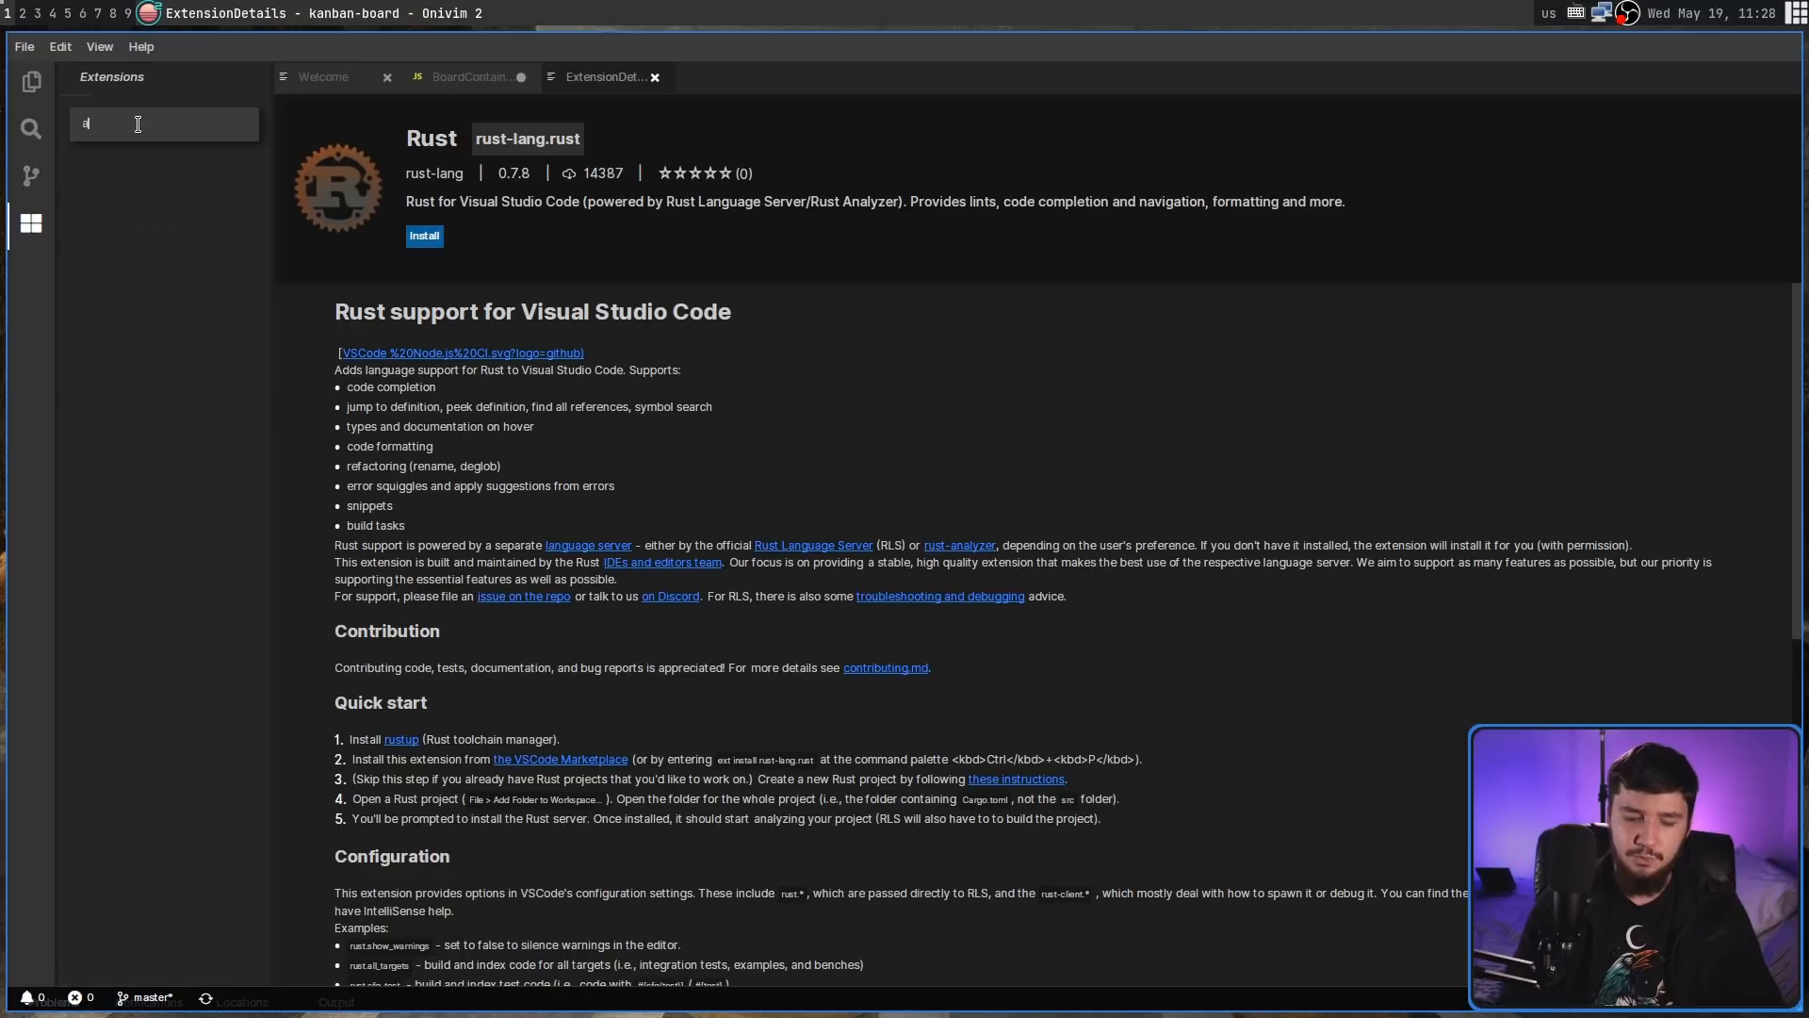
text(uto close)
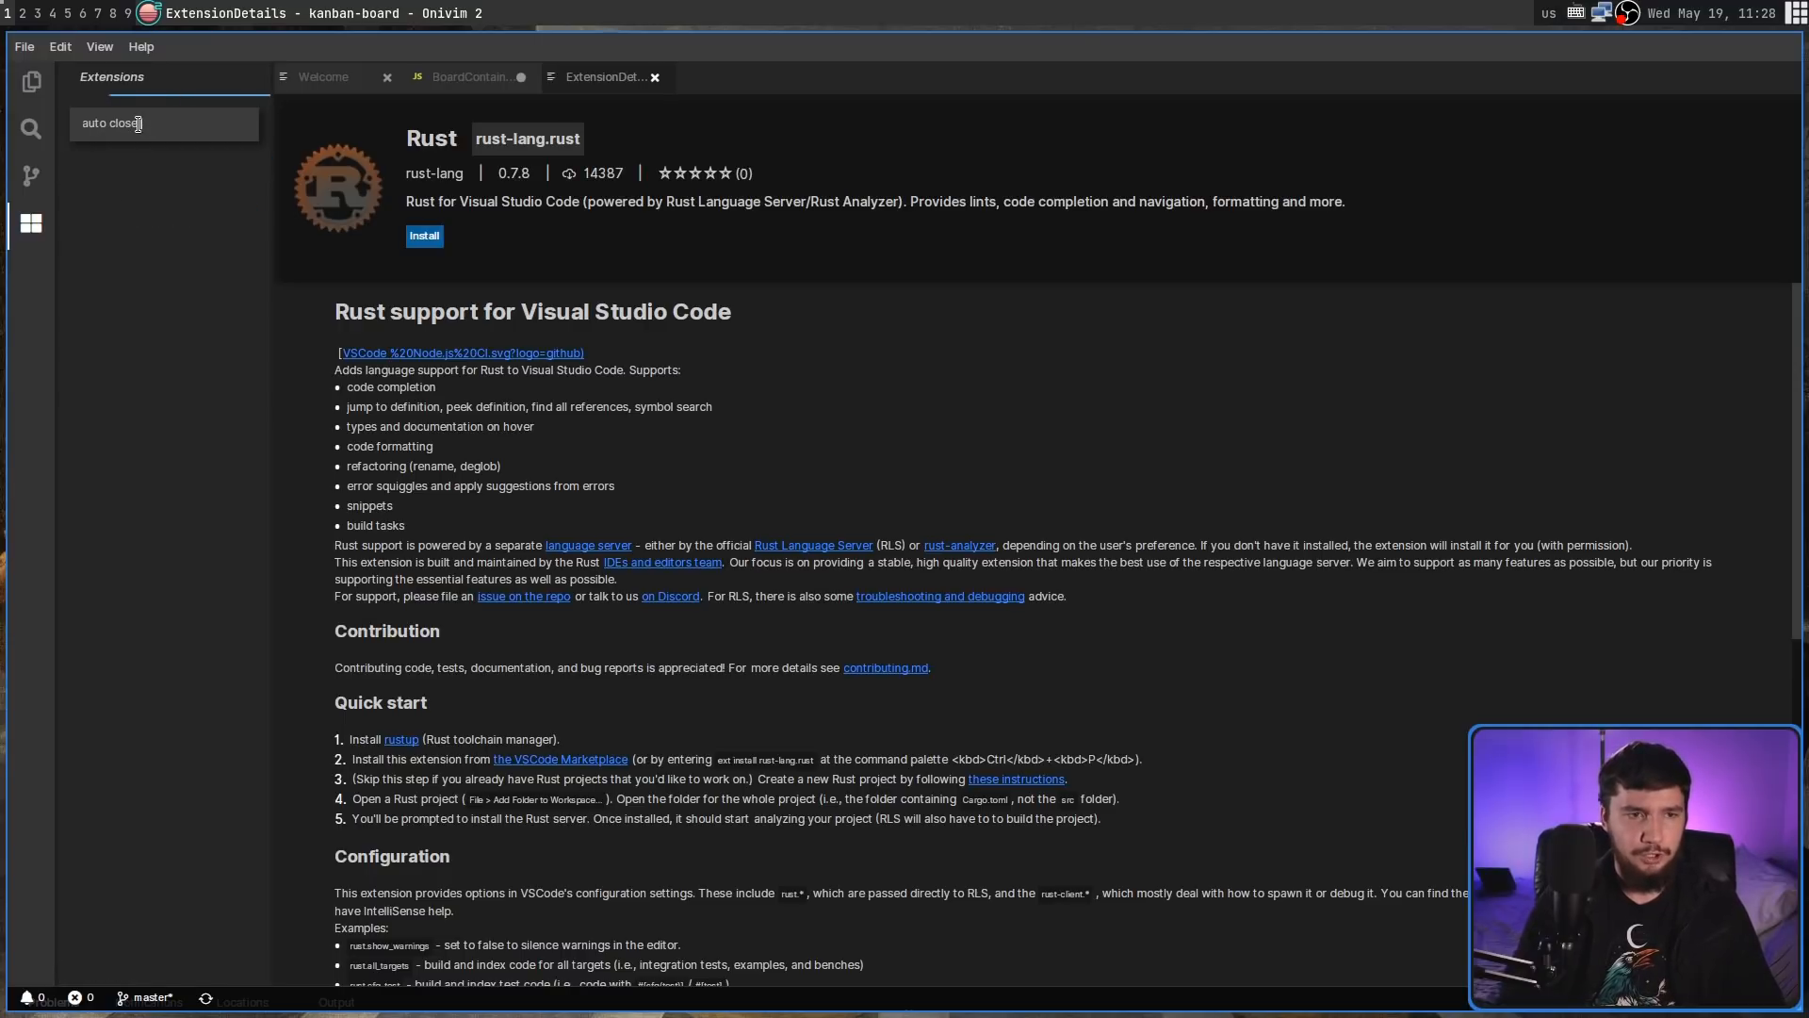
text(tag)
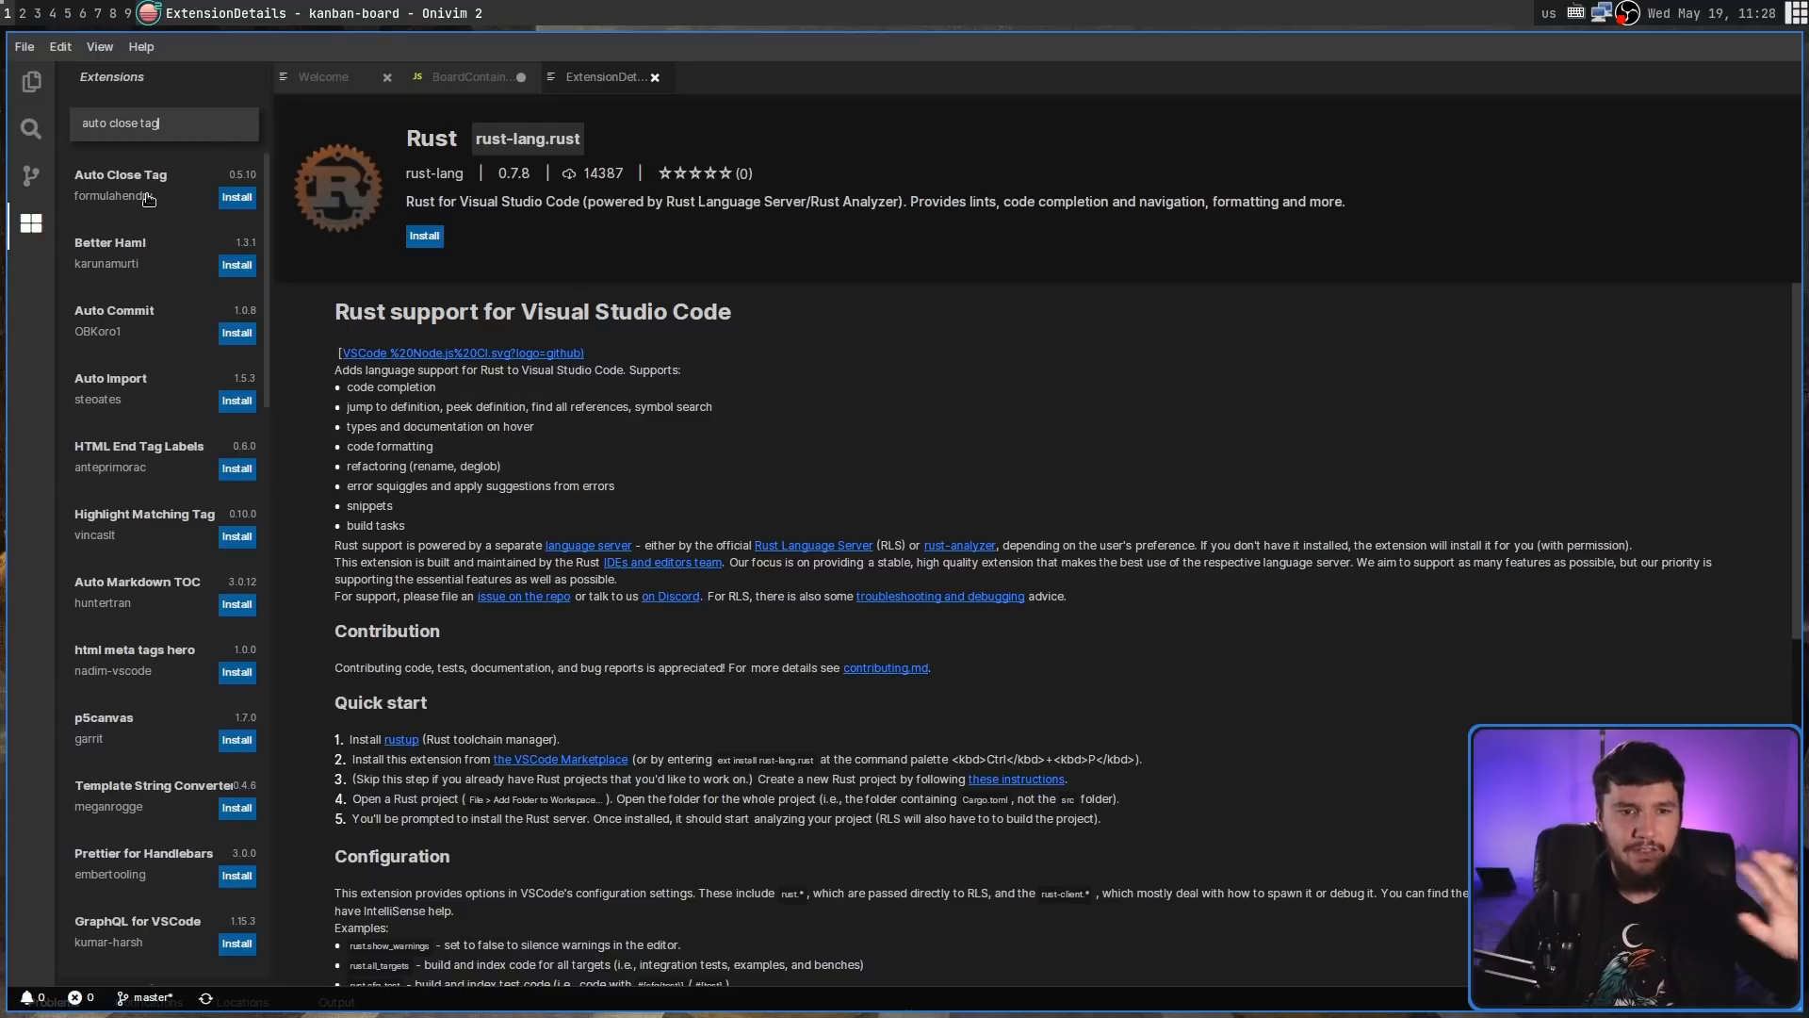
- Open the Auto Close Tag extension by formulahendry from the search results
click(119, 184)
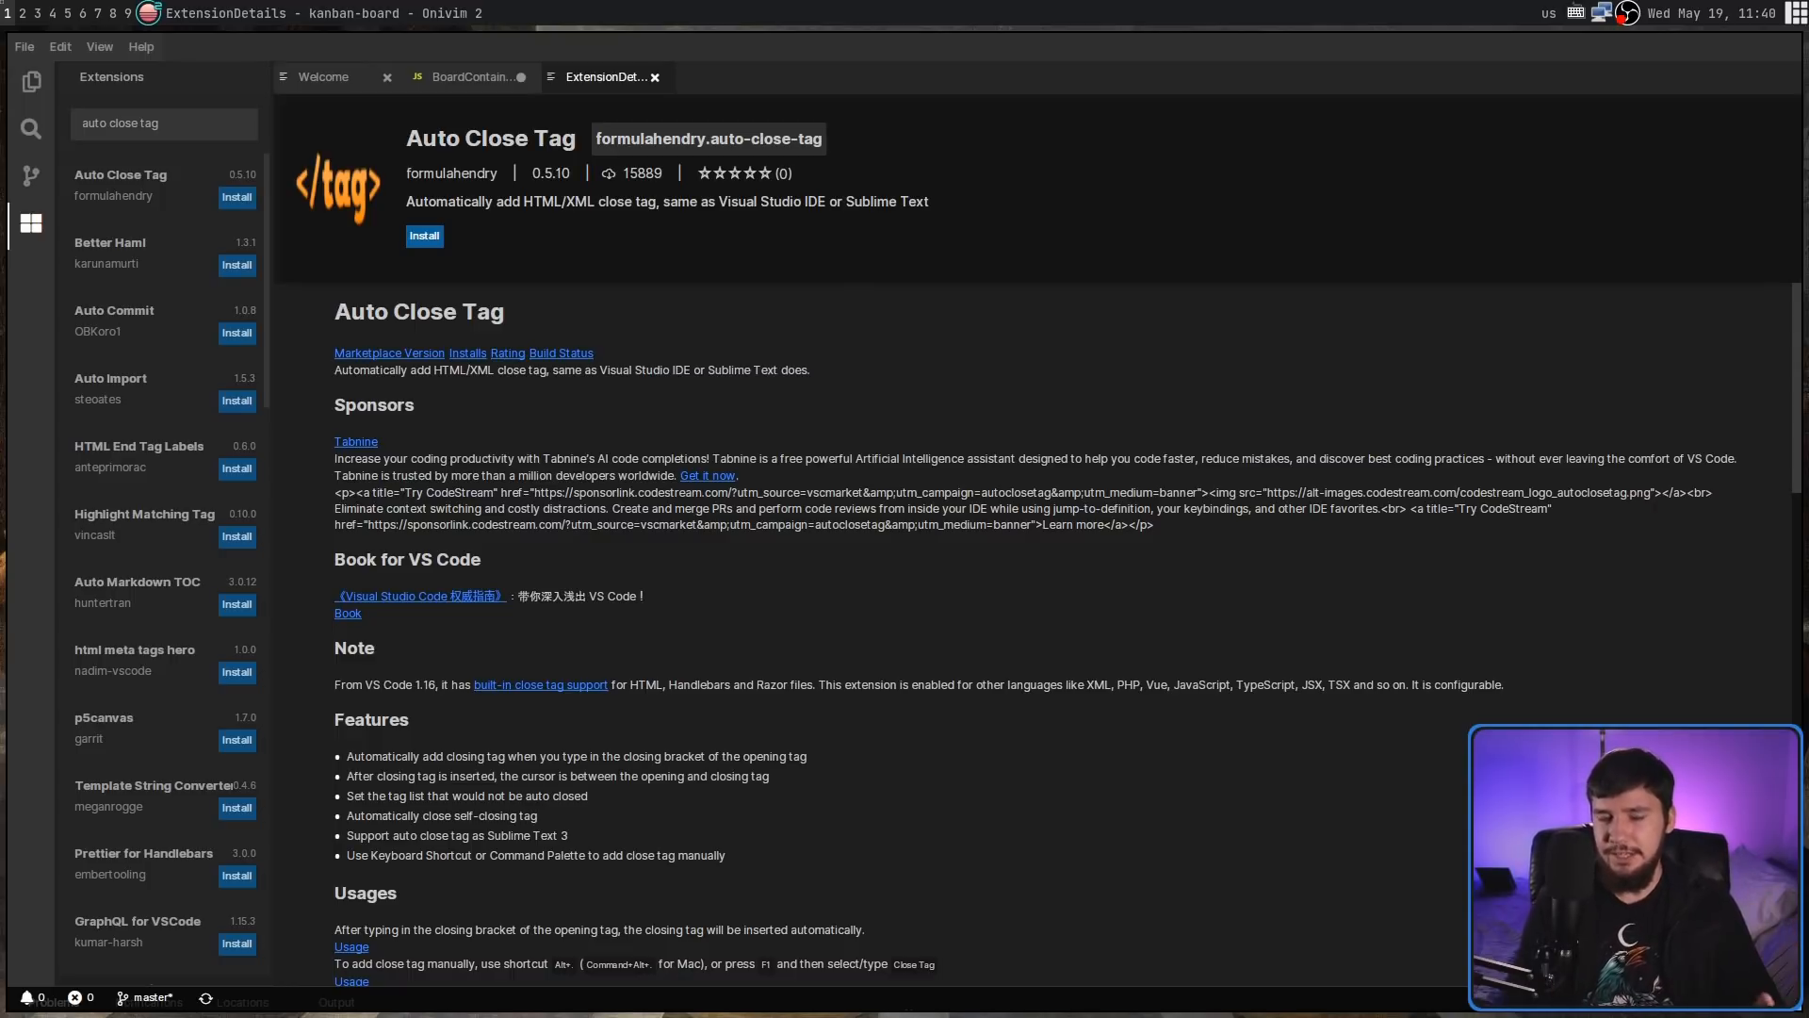
mouse_move(1333, 322)
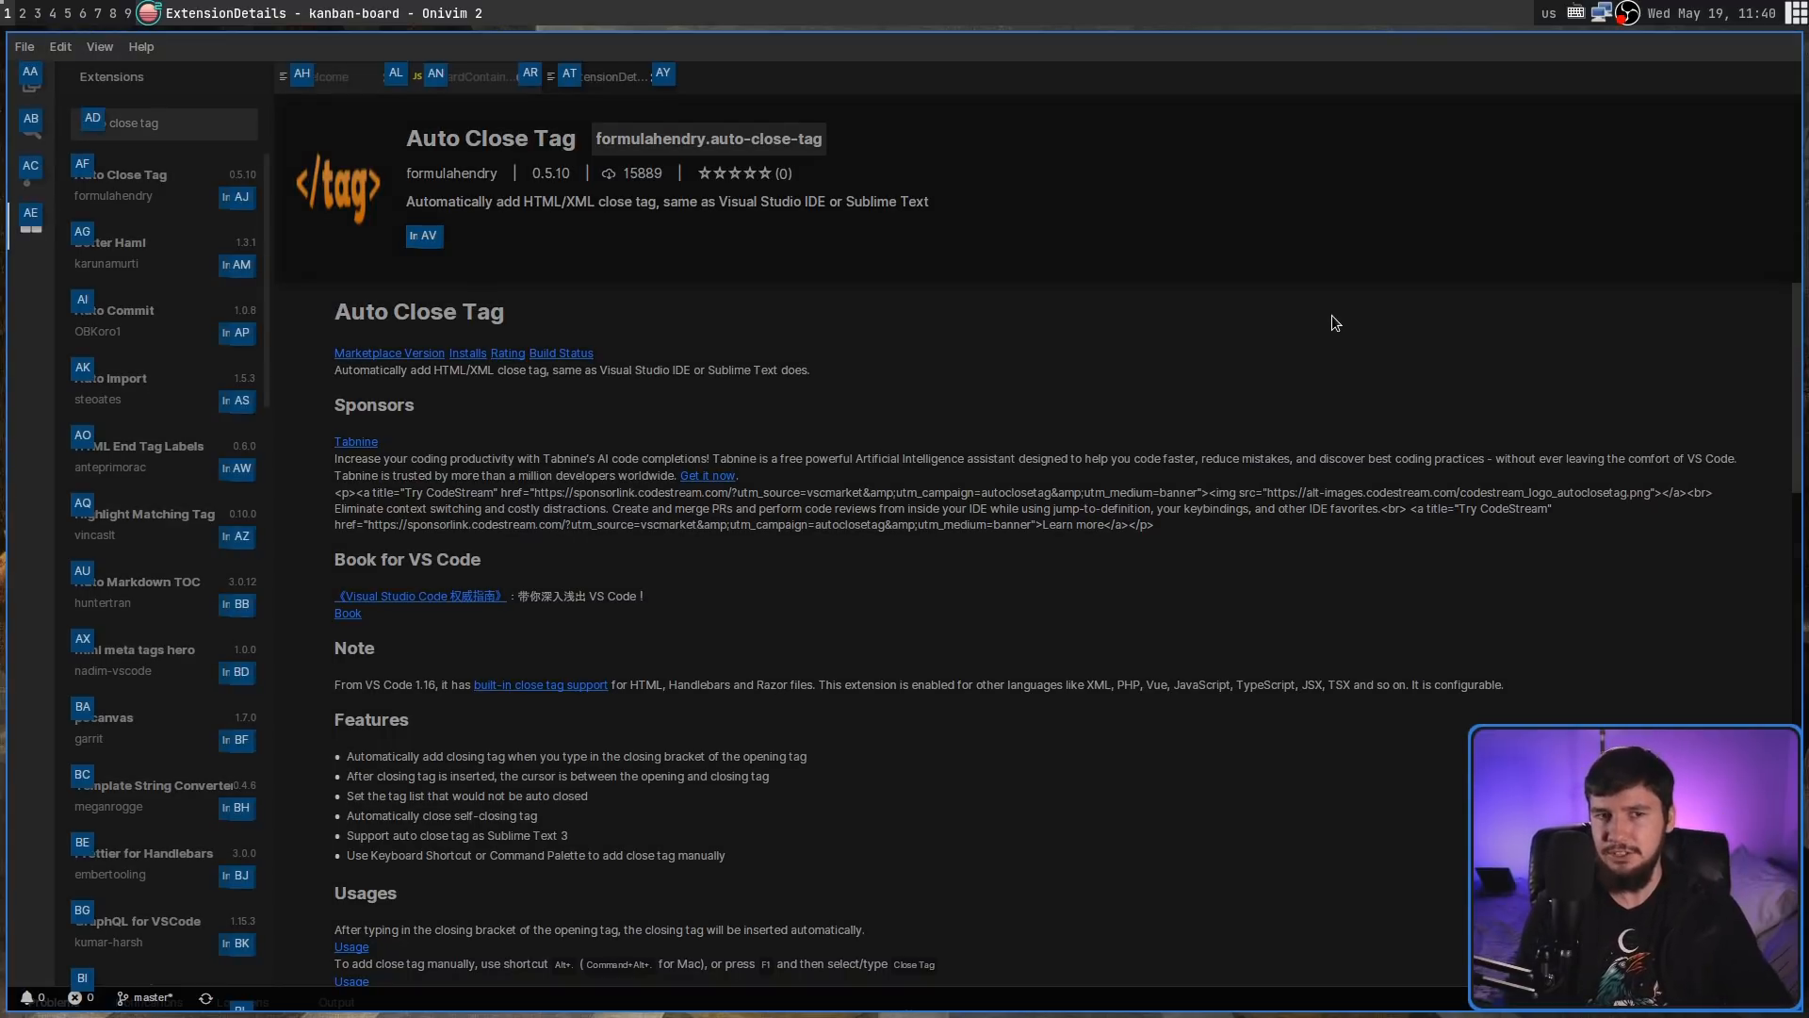
mouse_move(554, 104)
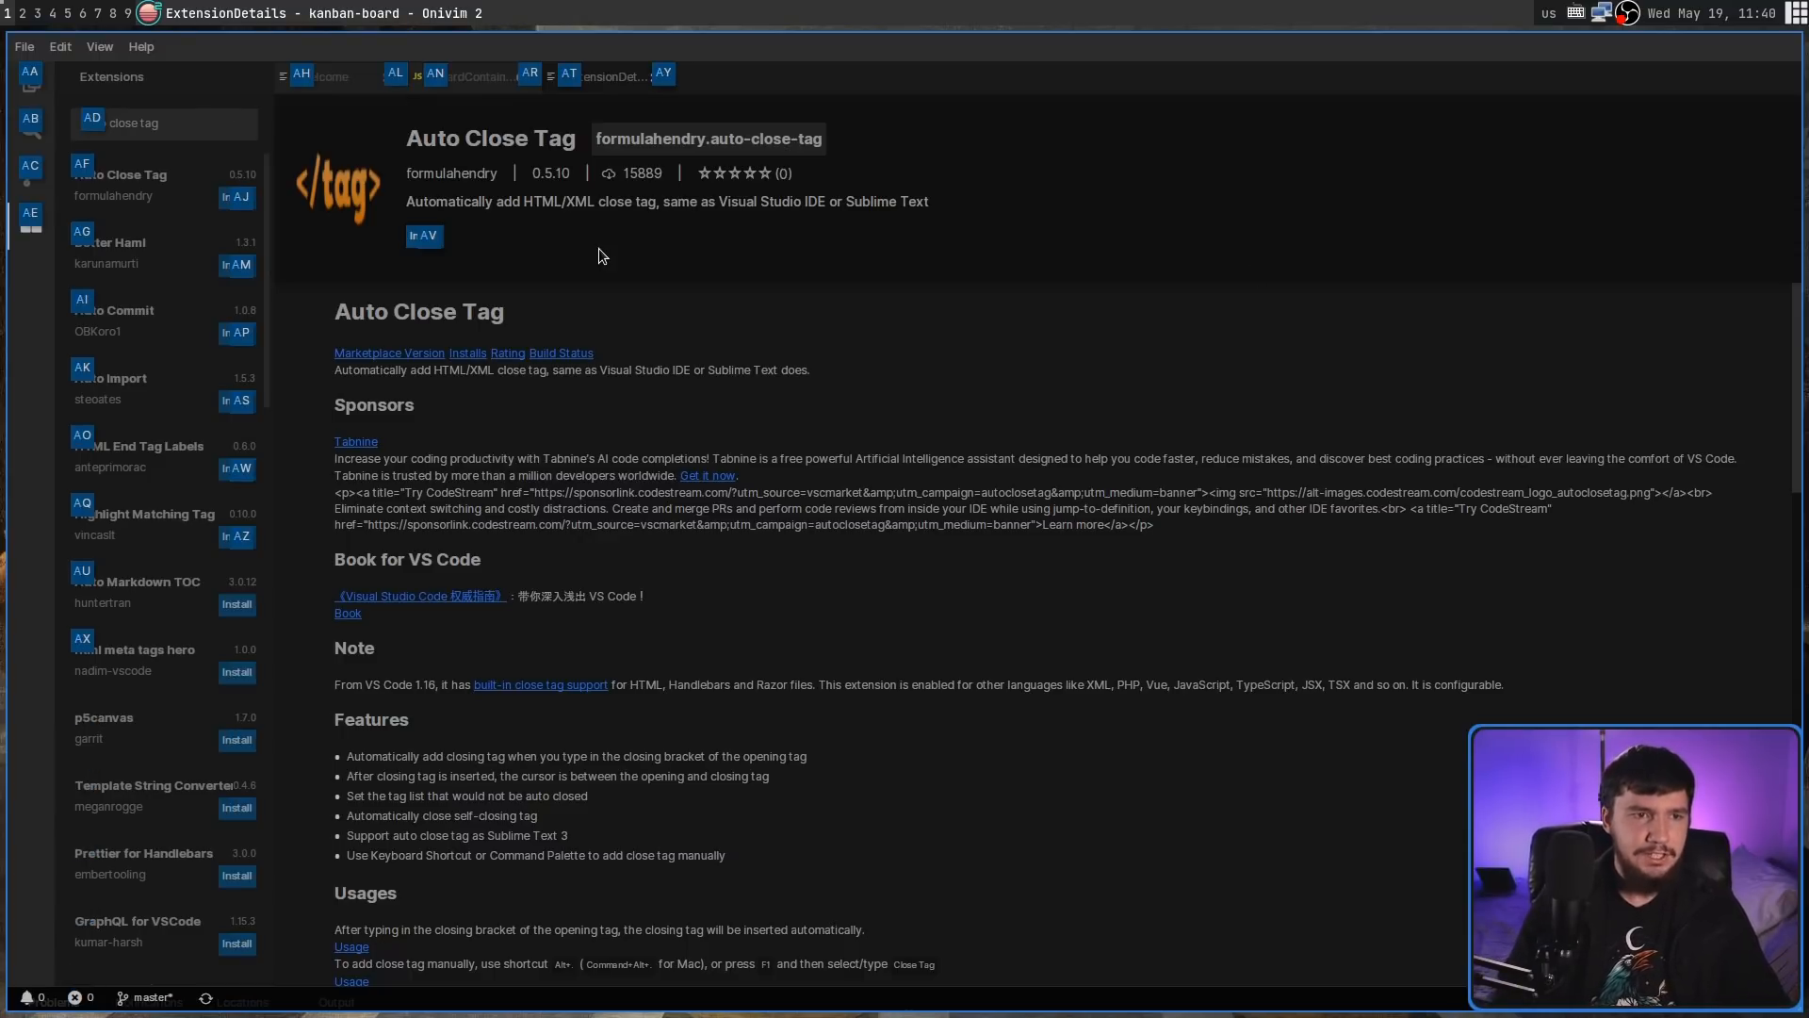
- Switch the sidebar to the empty Find in Files search view
click(31, 129)
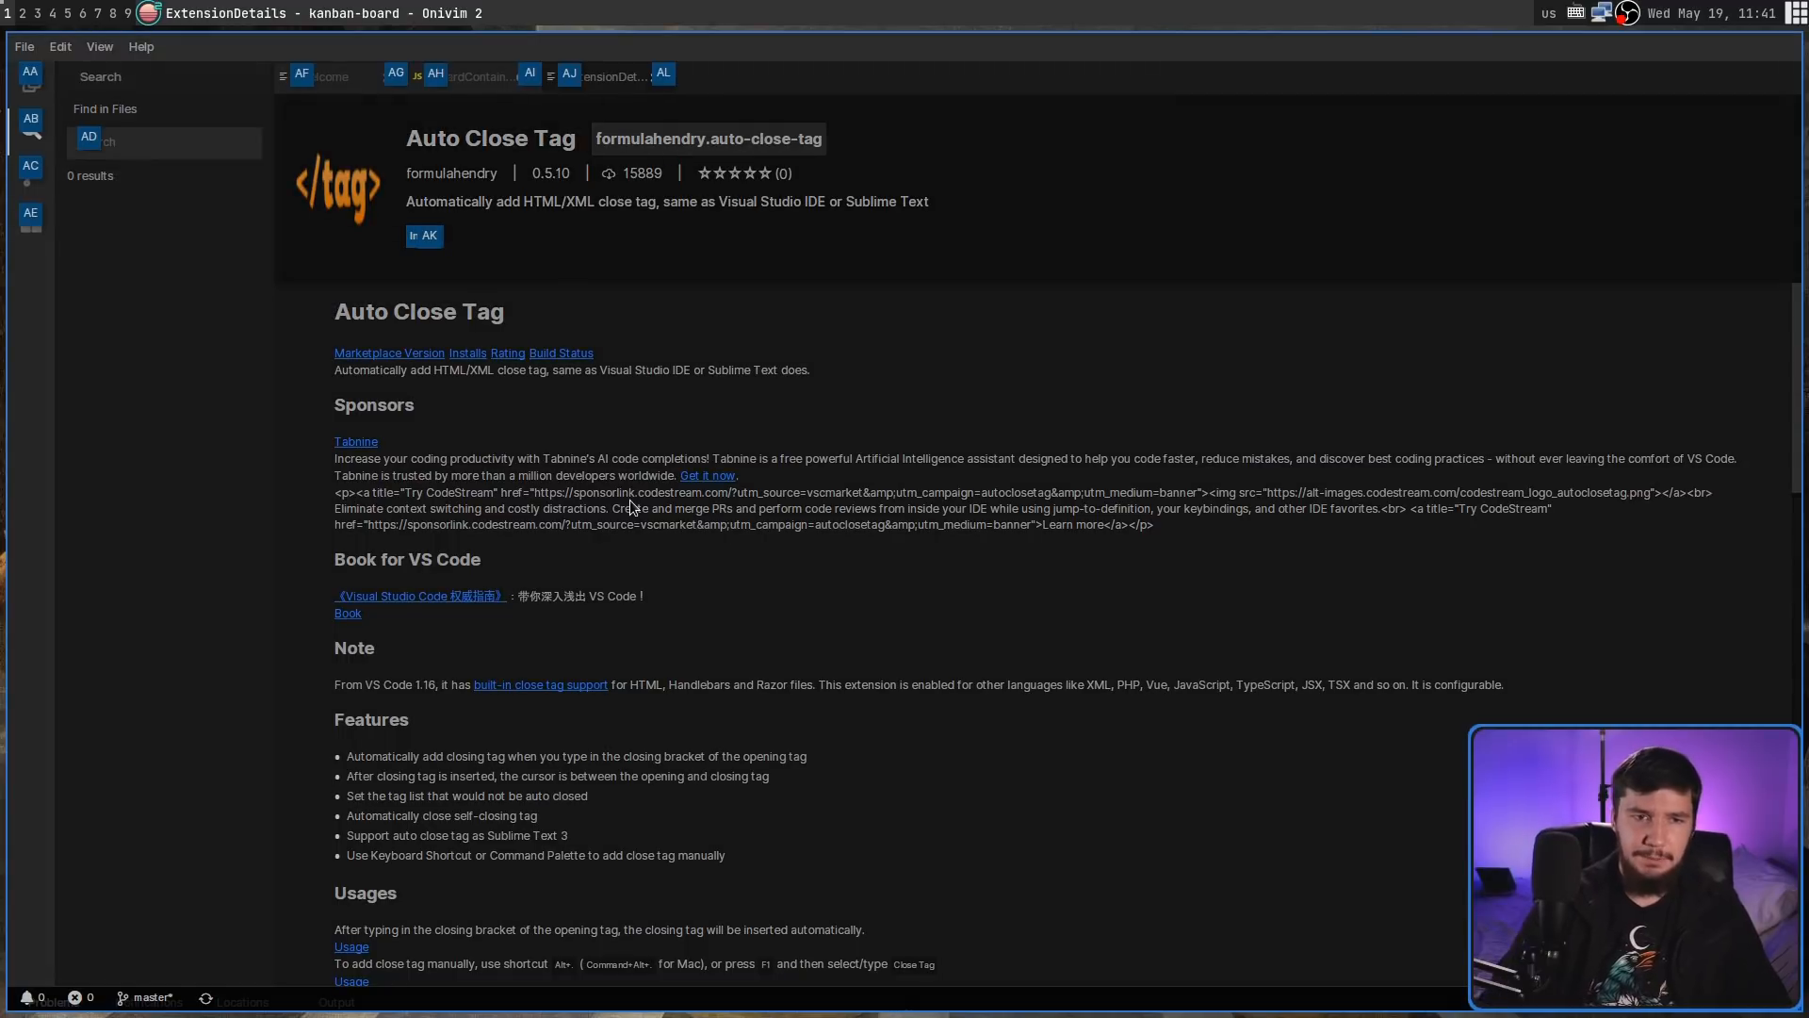
- Bring the BoardContainer.js tab back in front of the extension details
click(473, 76)
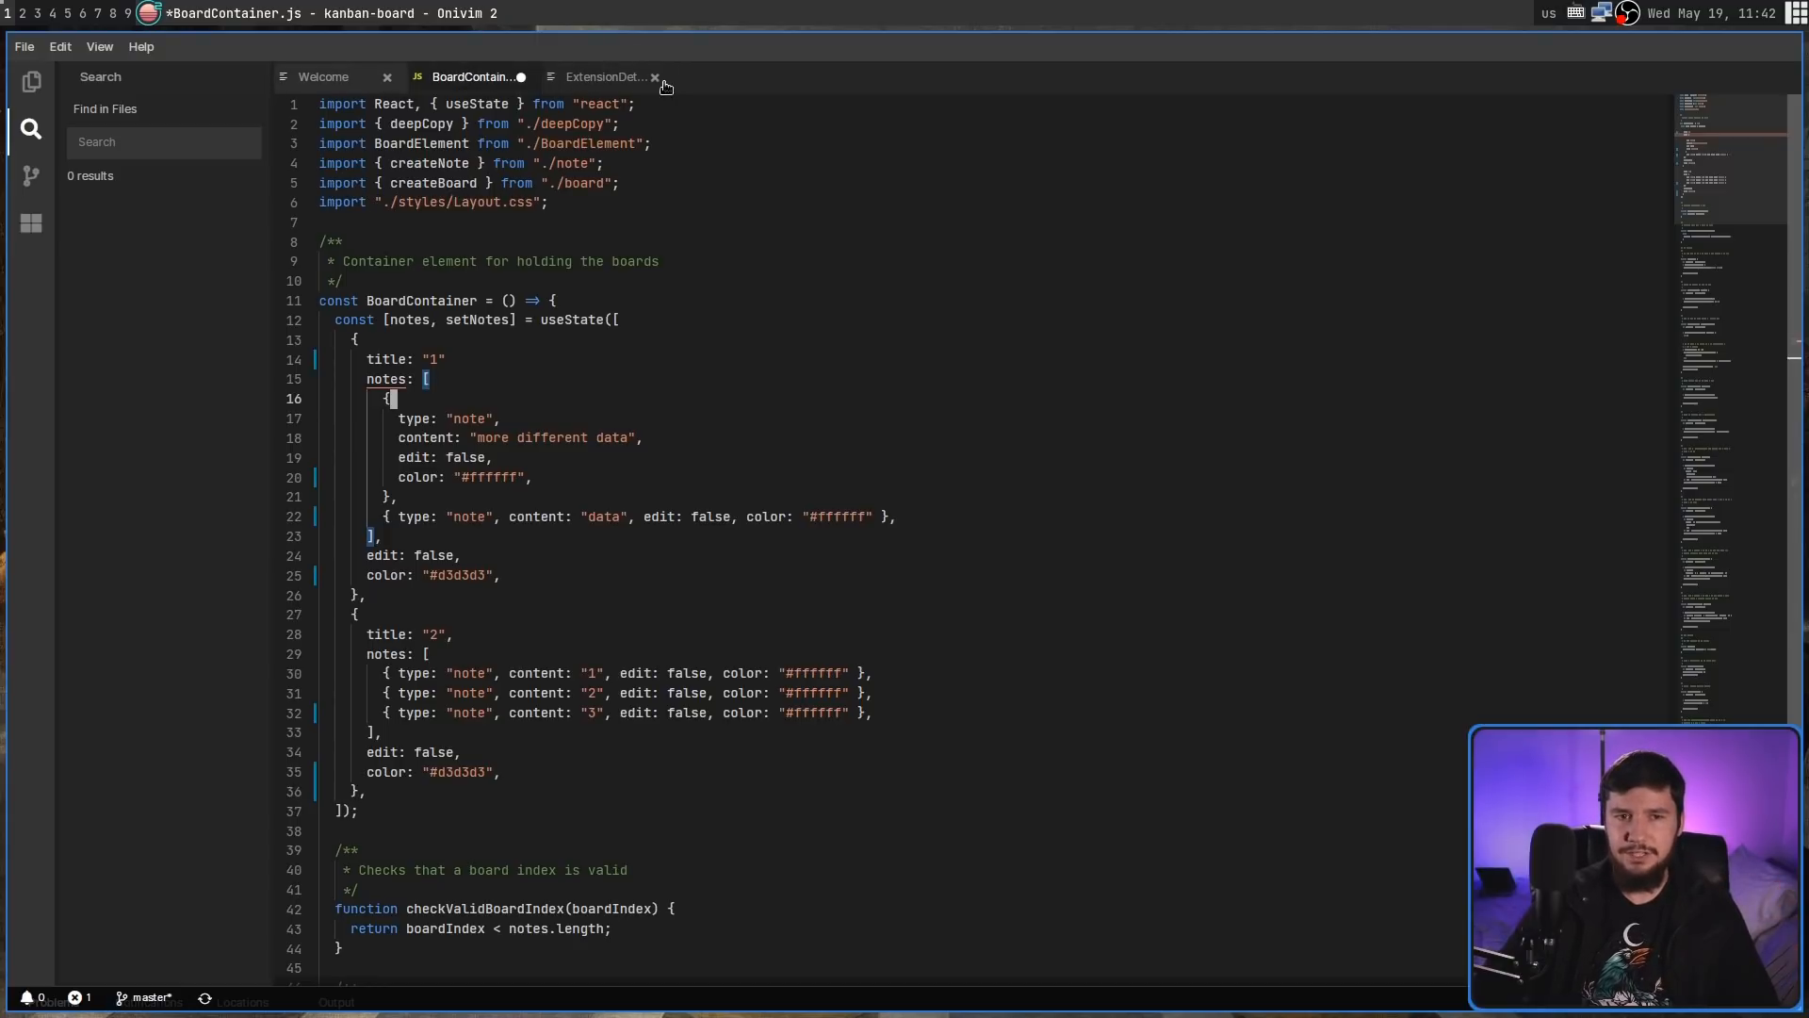
mouse_move(608, 93)
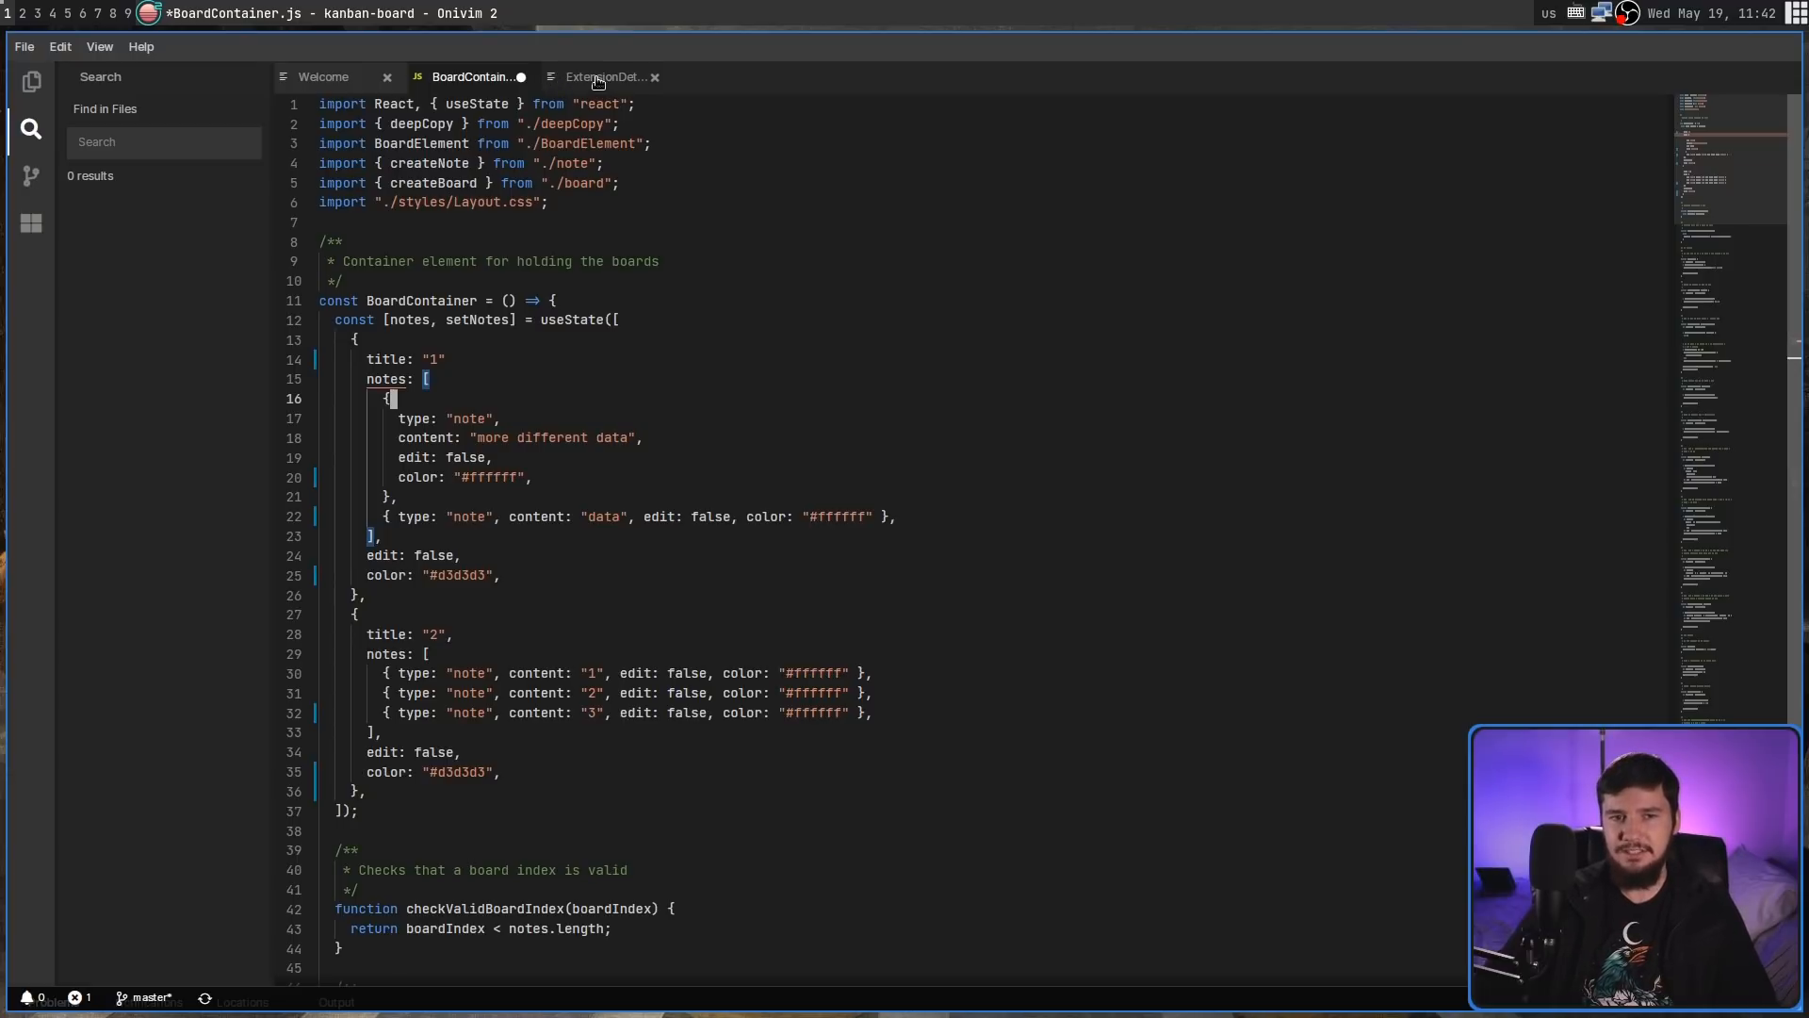
mouse_move(1212, 8)
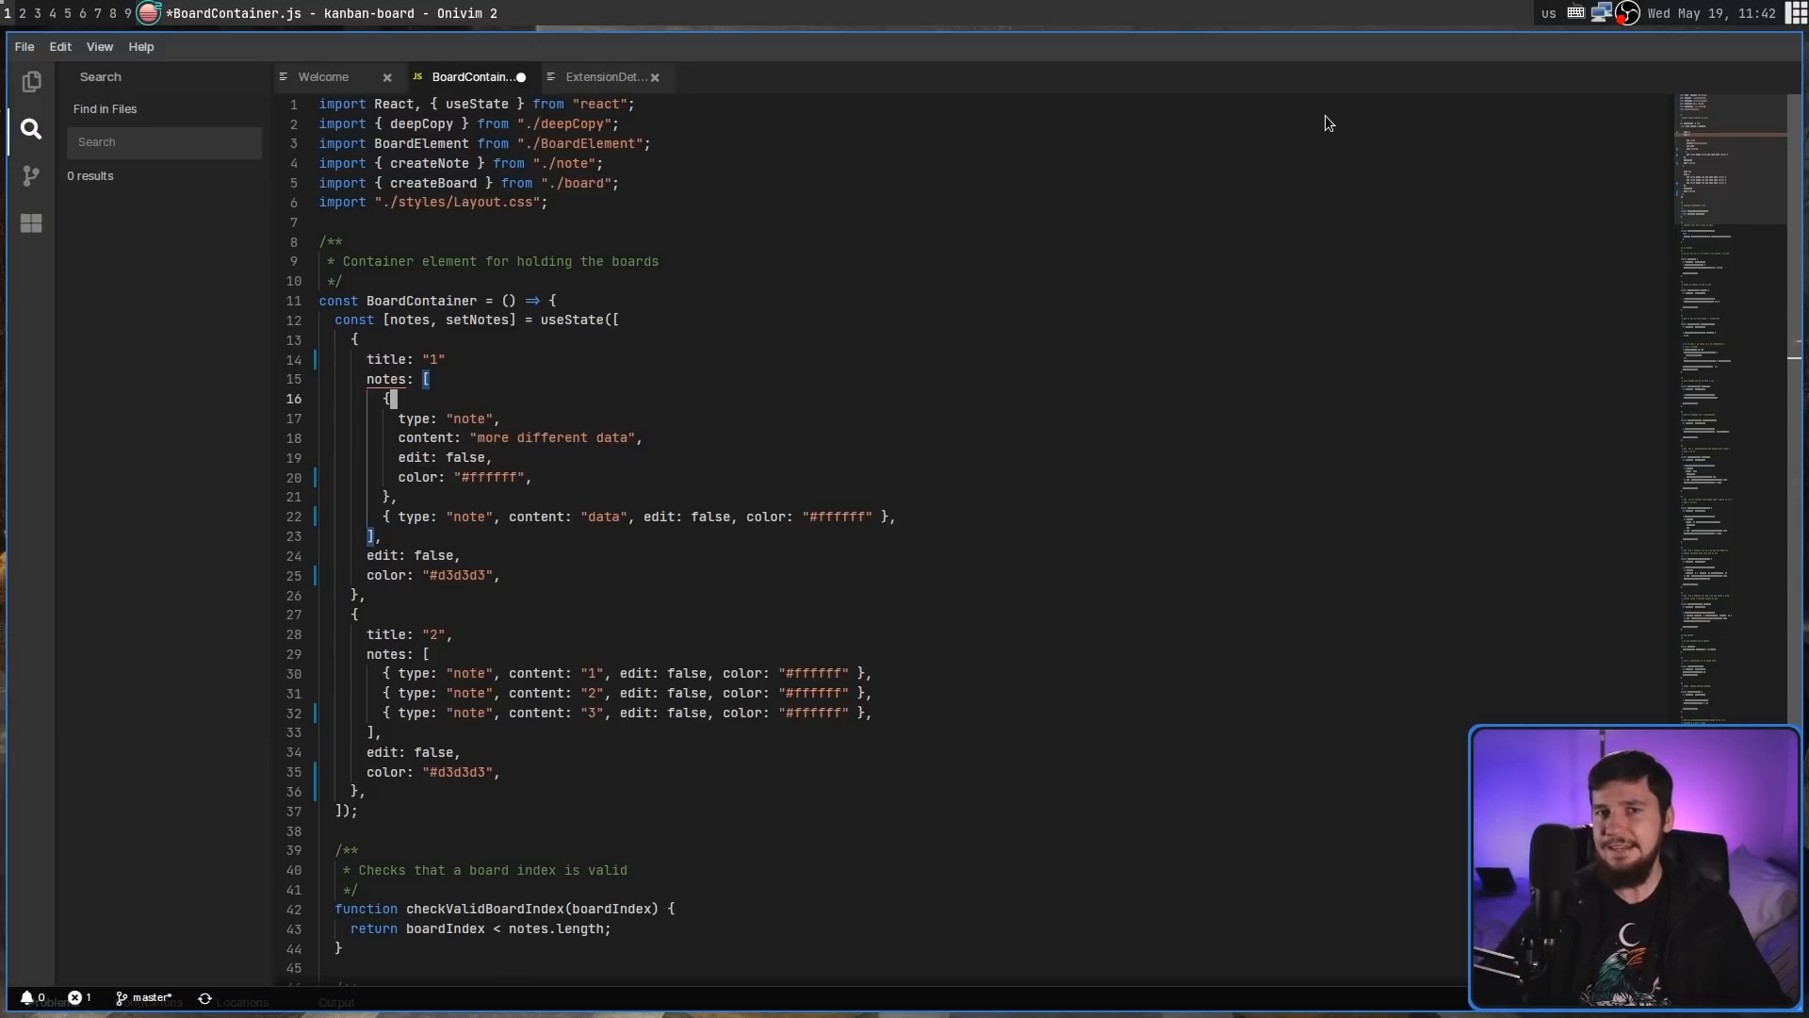
- Close the Auto Close Tag details tab to show the kanban-board files
click(31, 81)
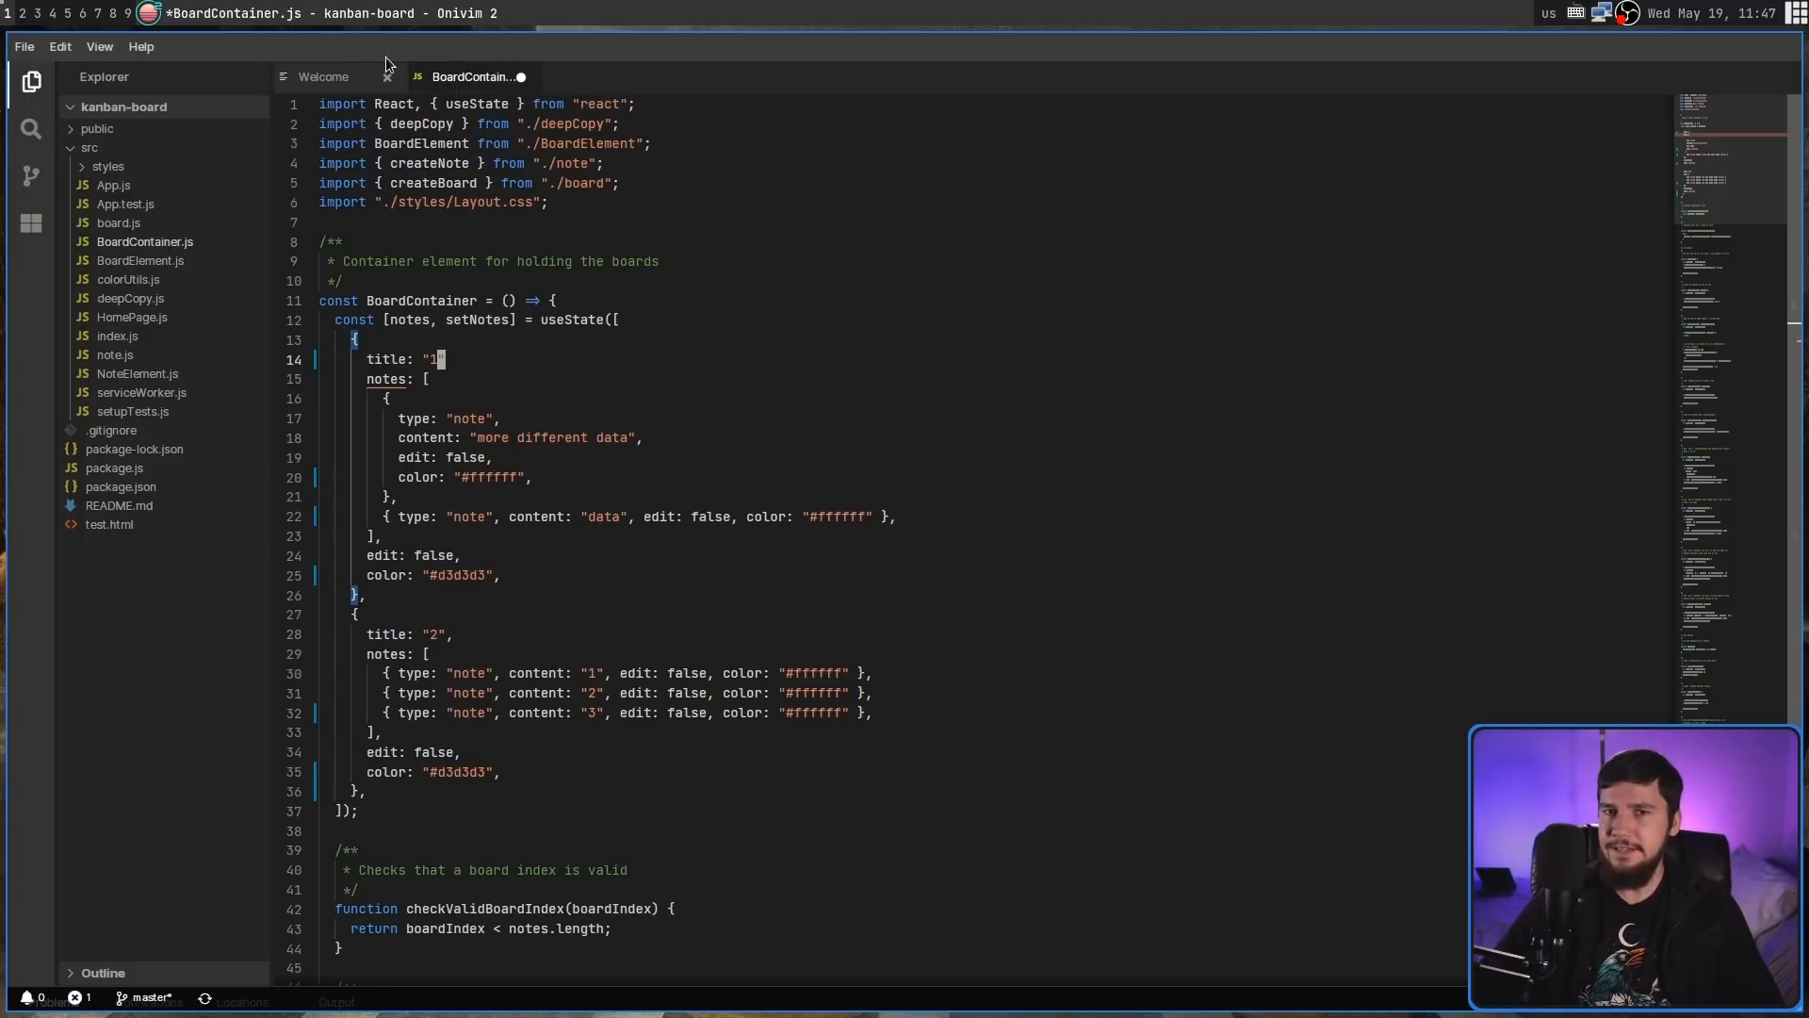
- Focus the BoardContainer.js editor for splitting into three panes
click(140, 46)
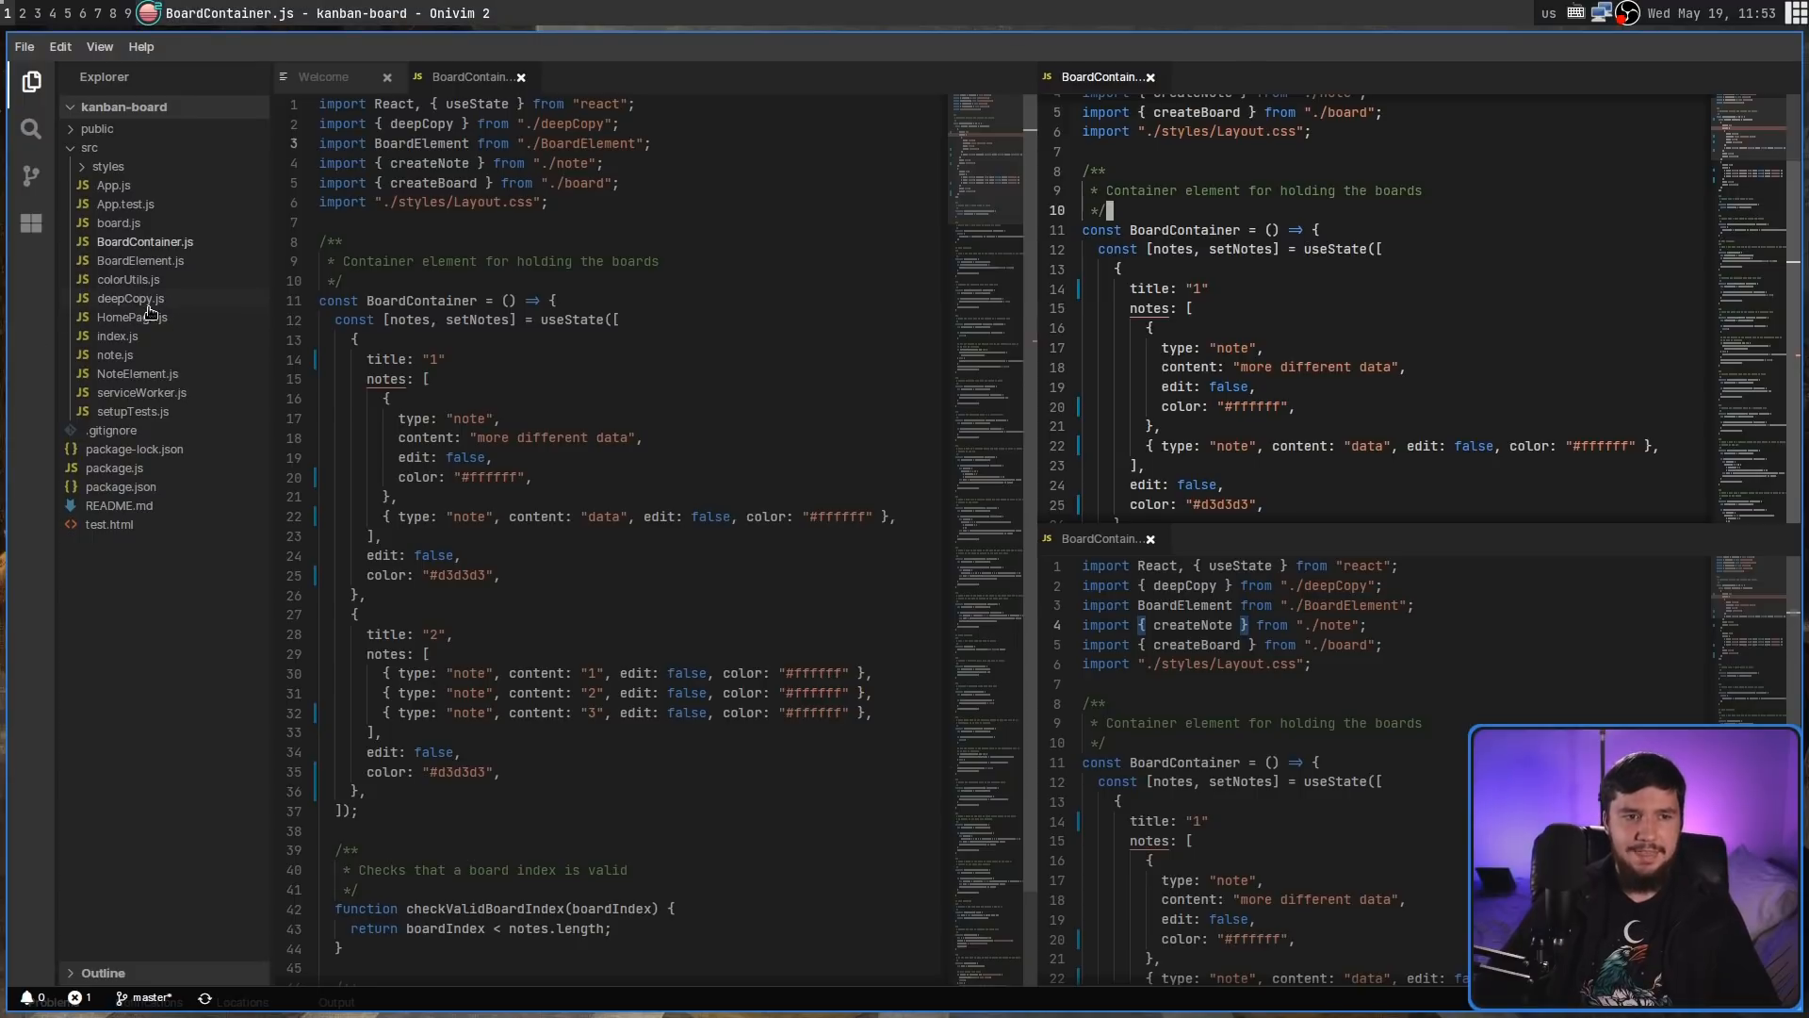
- Open deepCopy.js in the upper right pane and start a terminal with :term
click(130, 298)
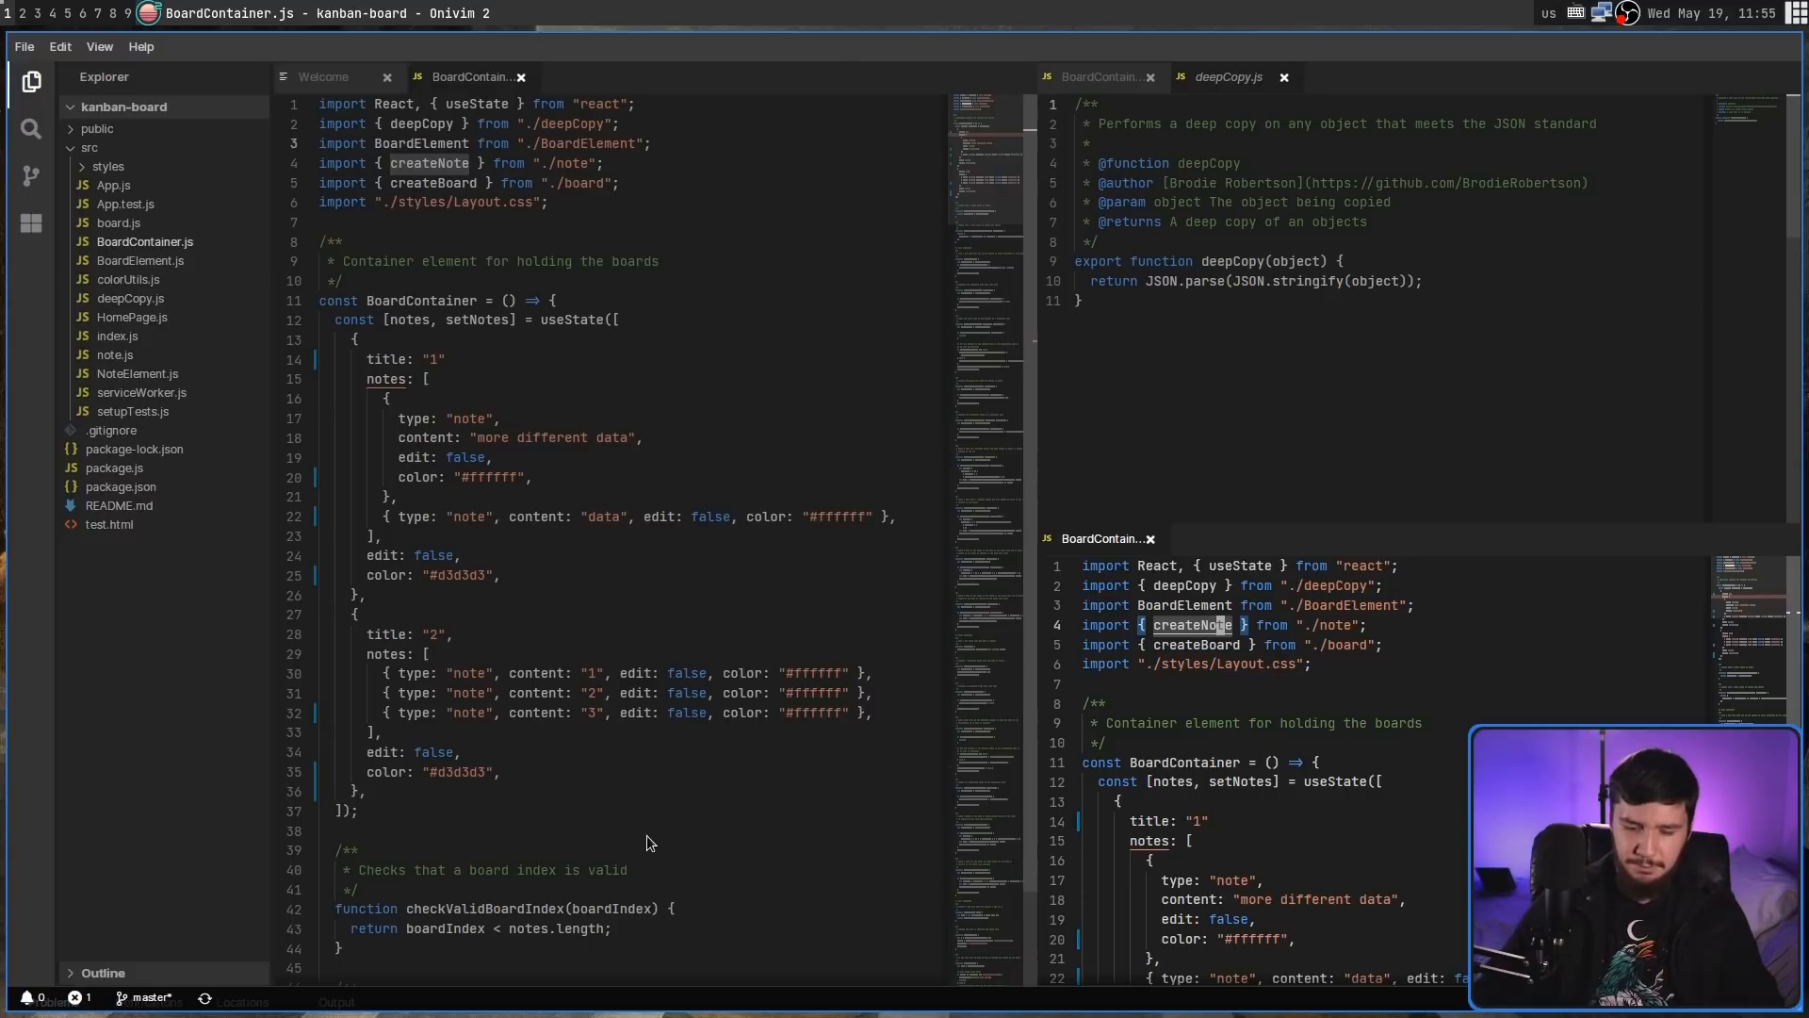
text(:term)
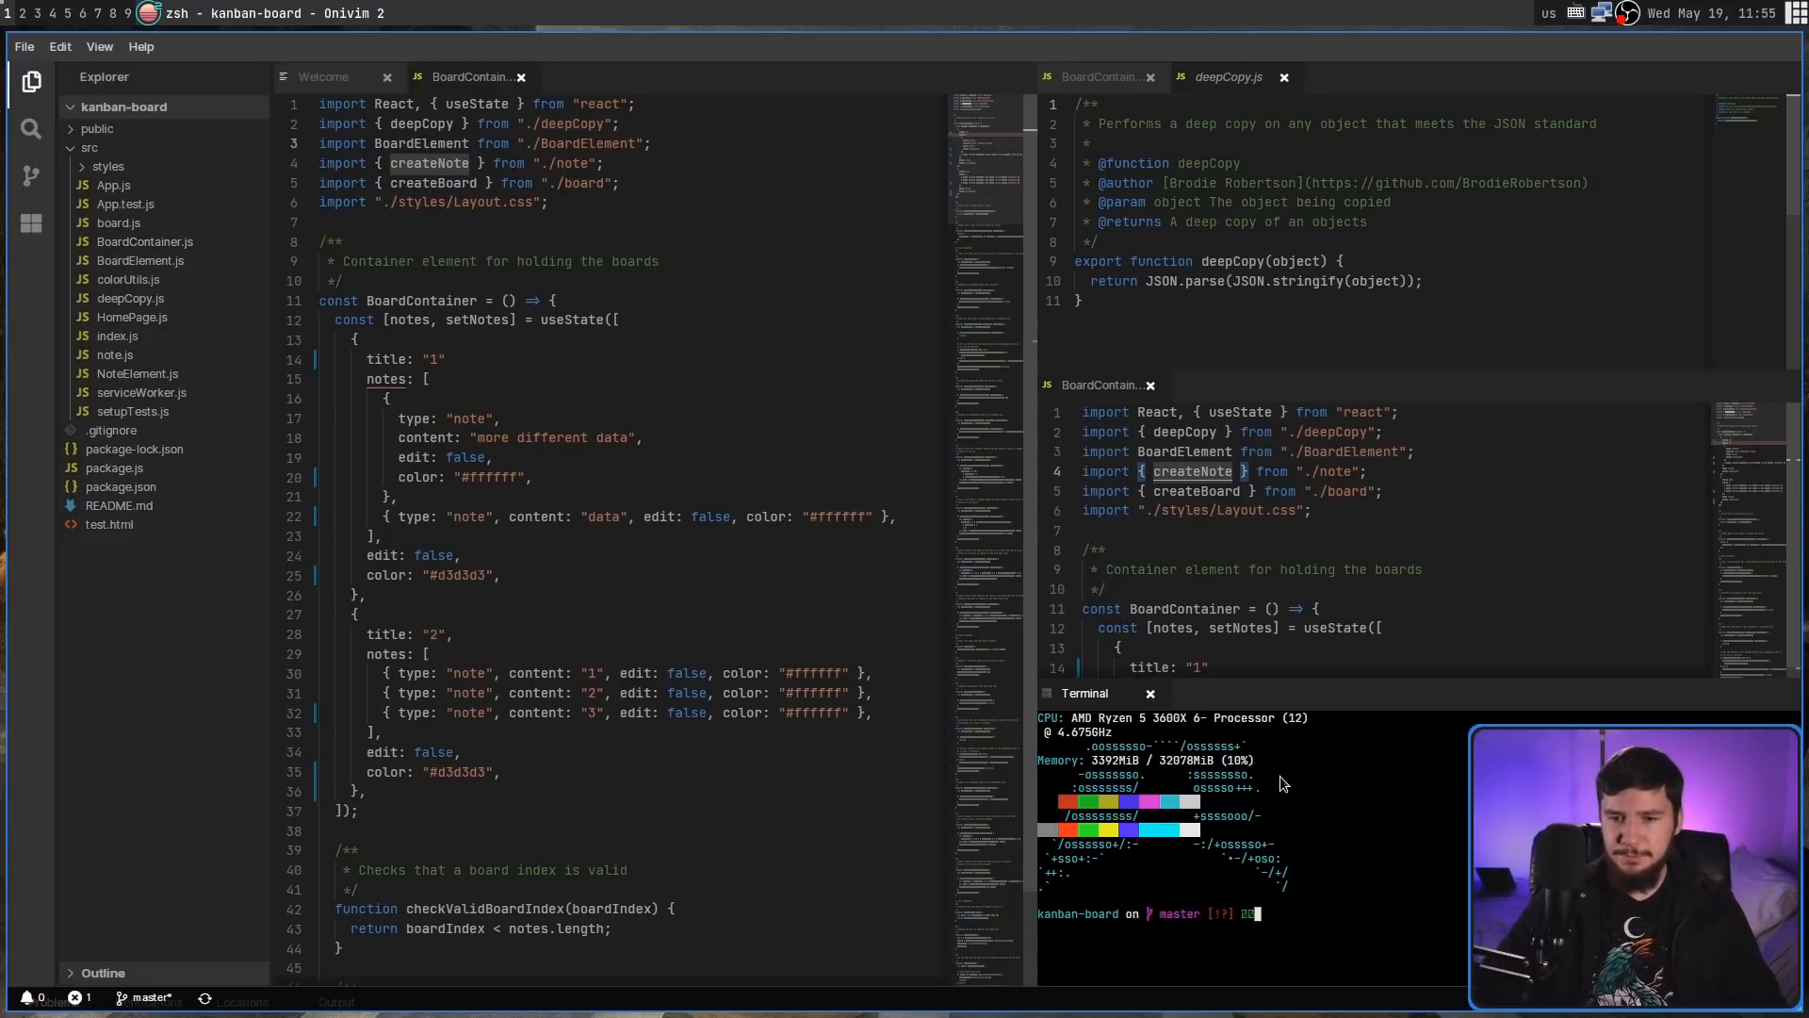
mouse_move(1263, 791)
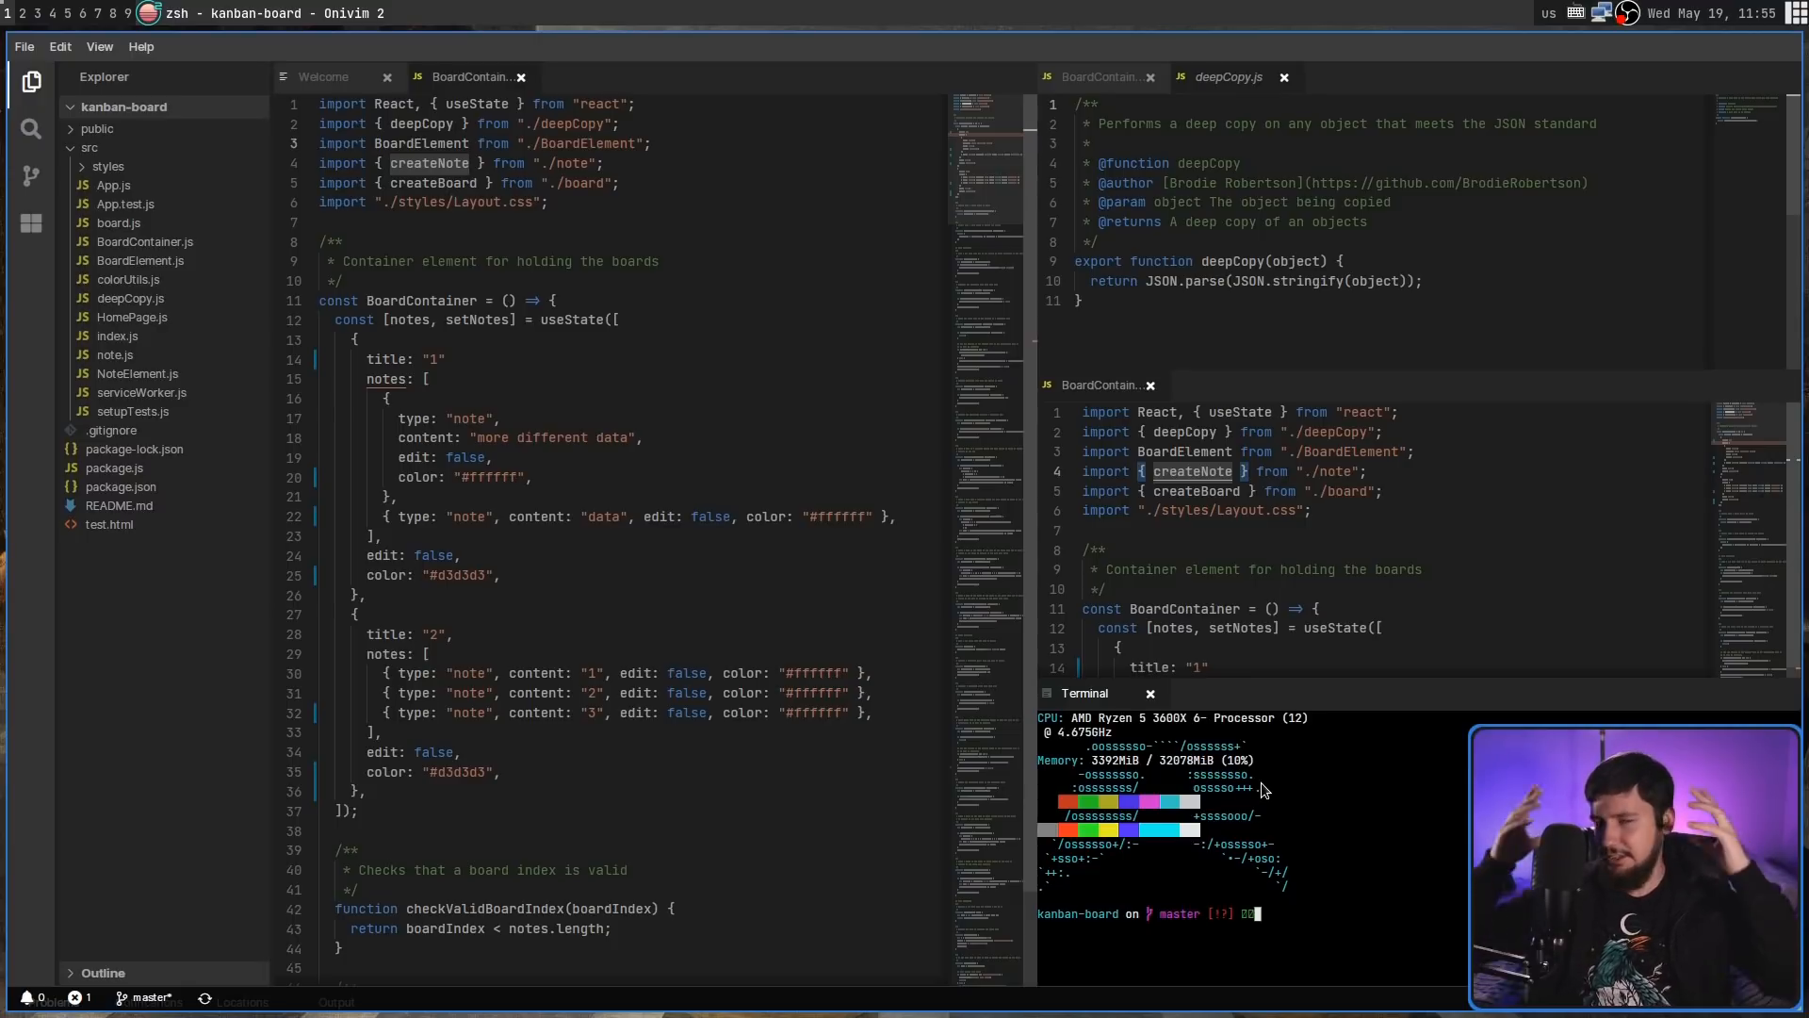
mouse_move(1356, 790)
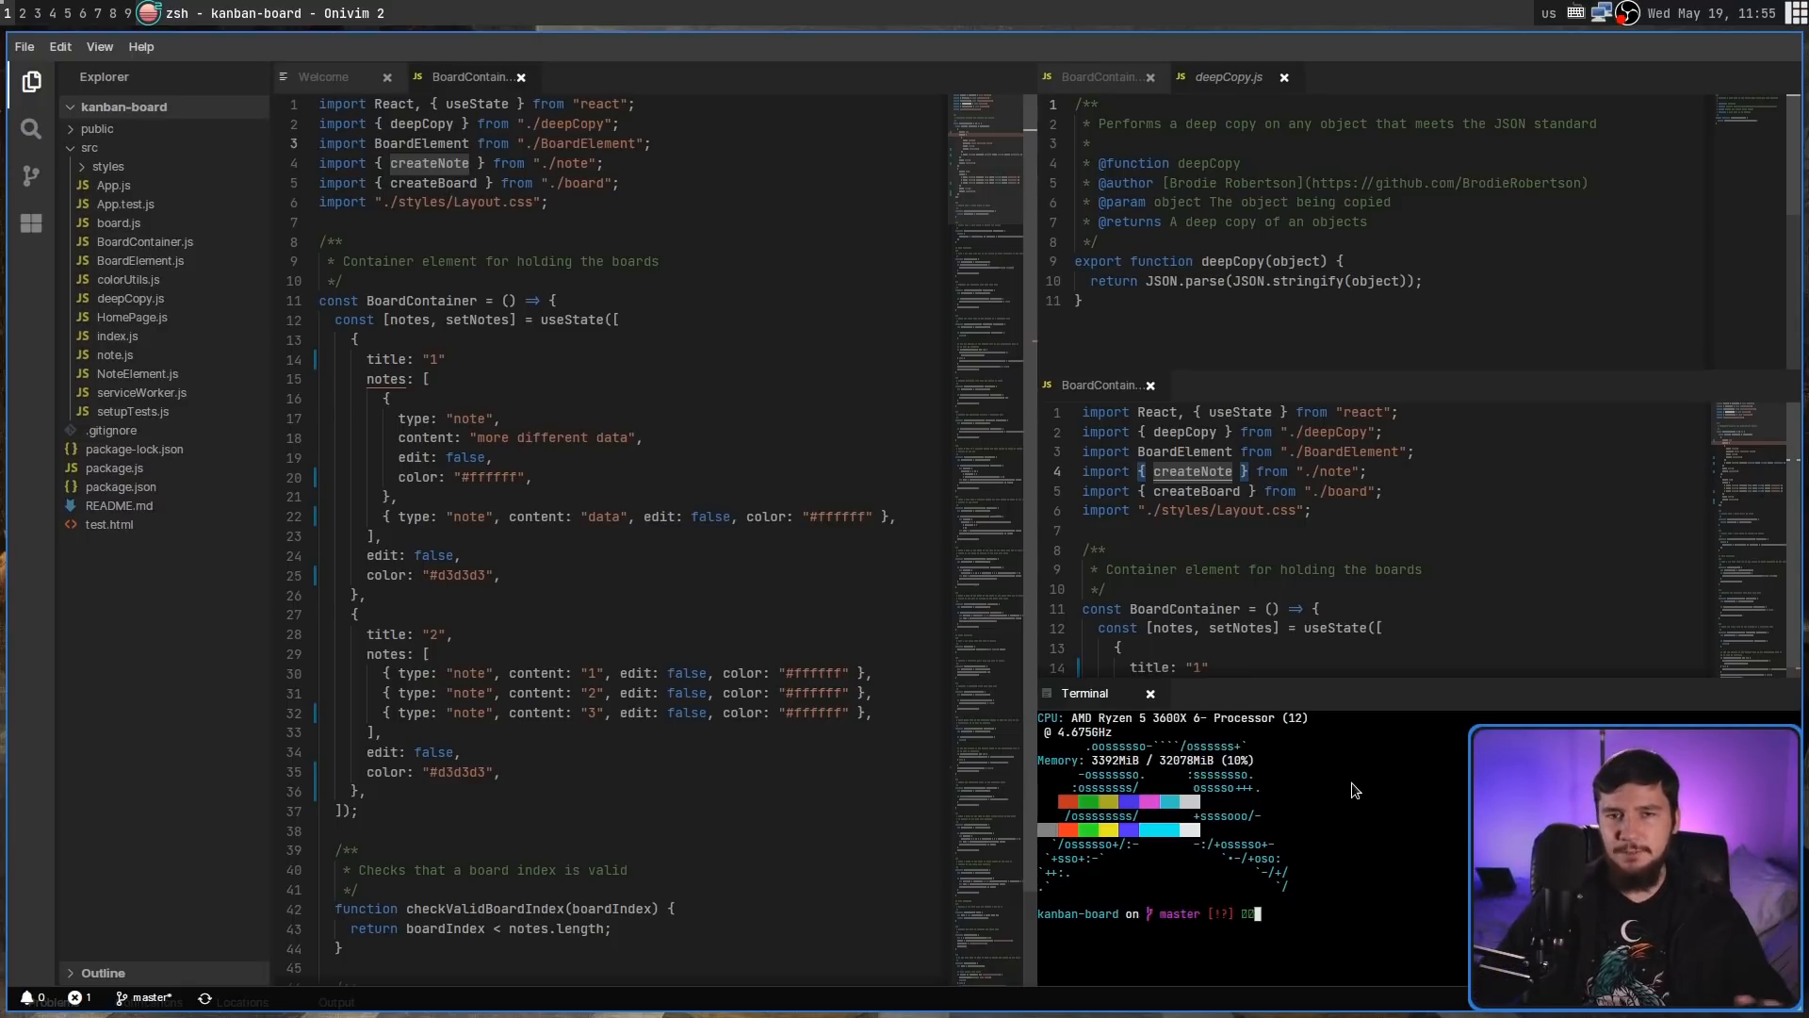
mouse_move(1381, 833)
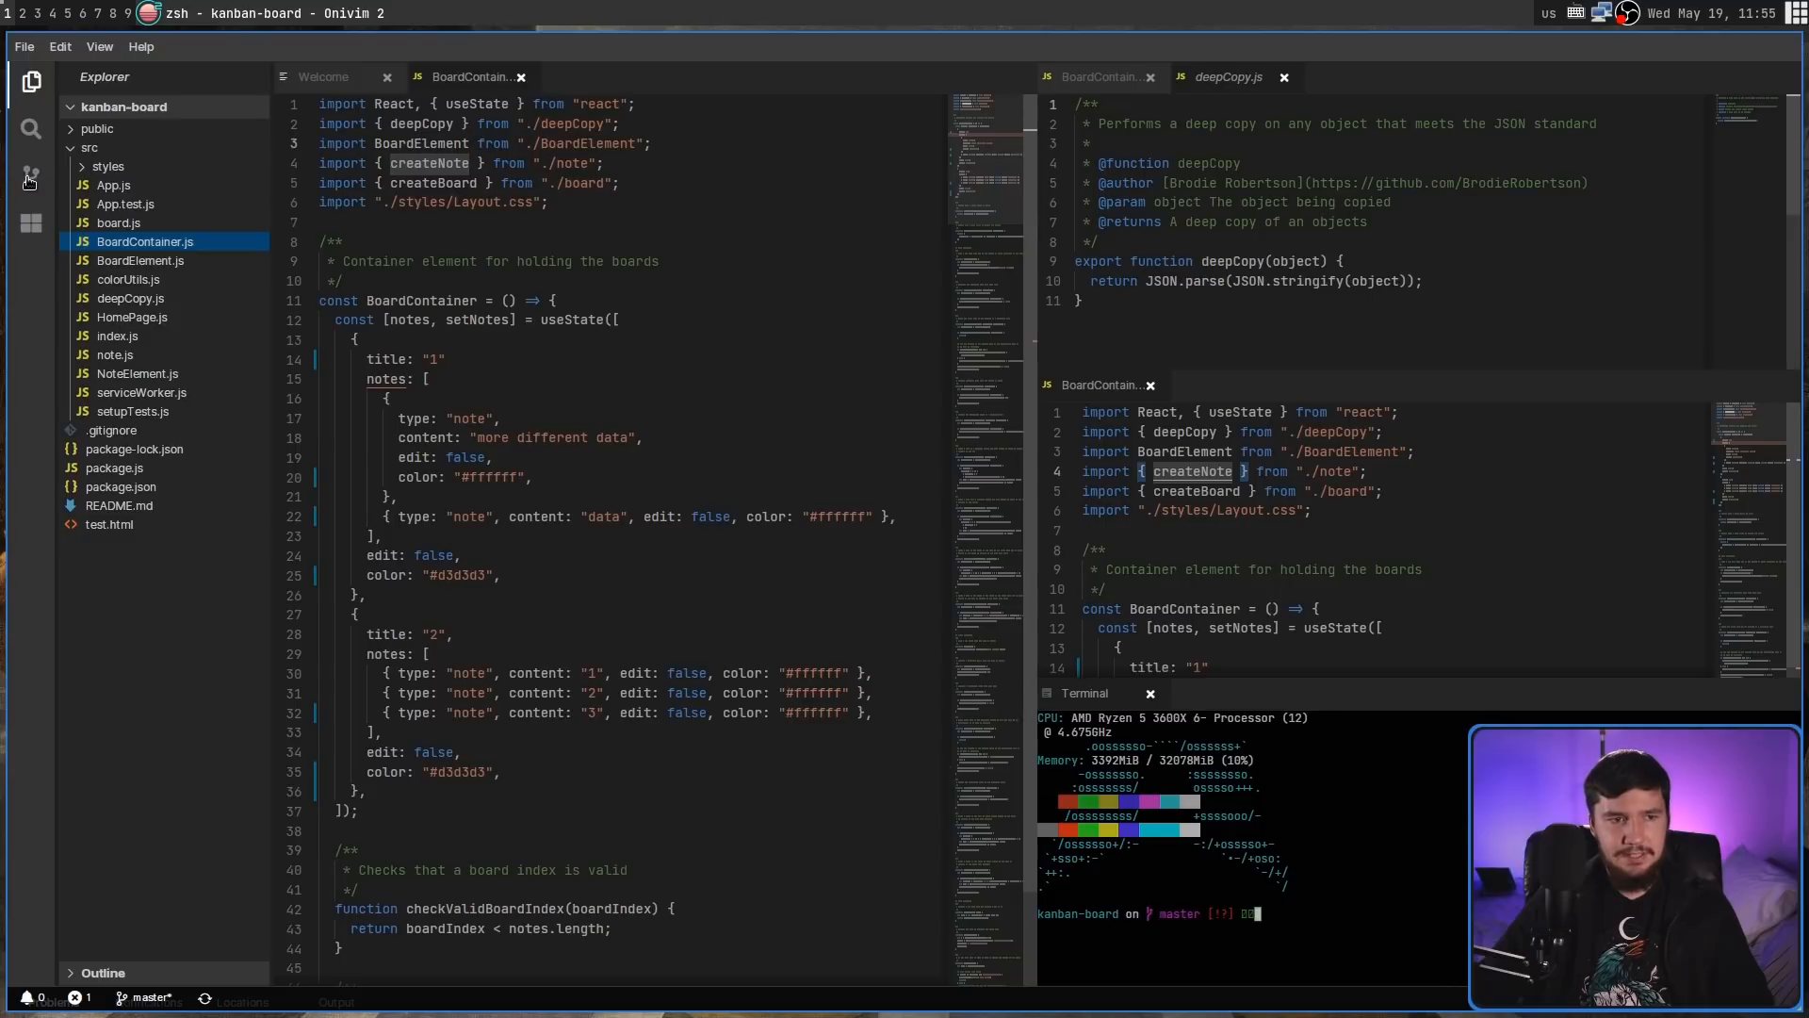
- Show Source Control changes and open the changed test.html file
click(31, 176)
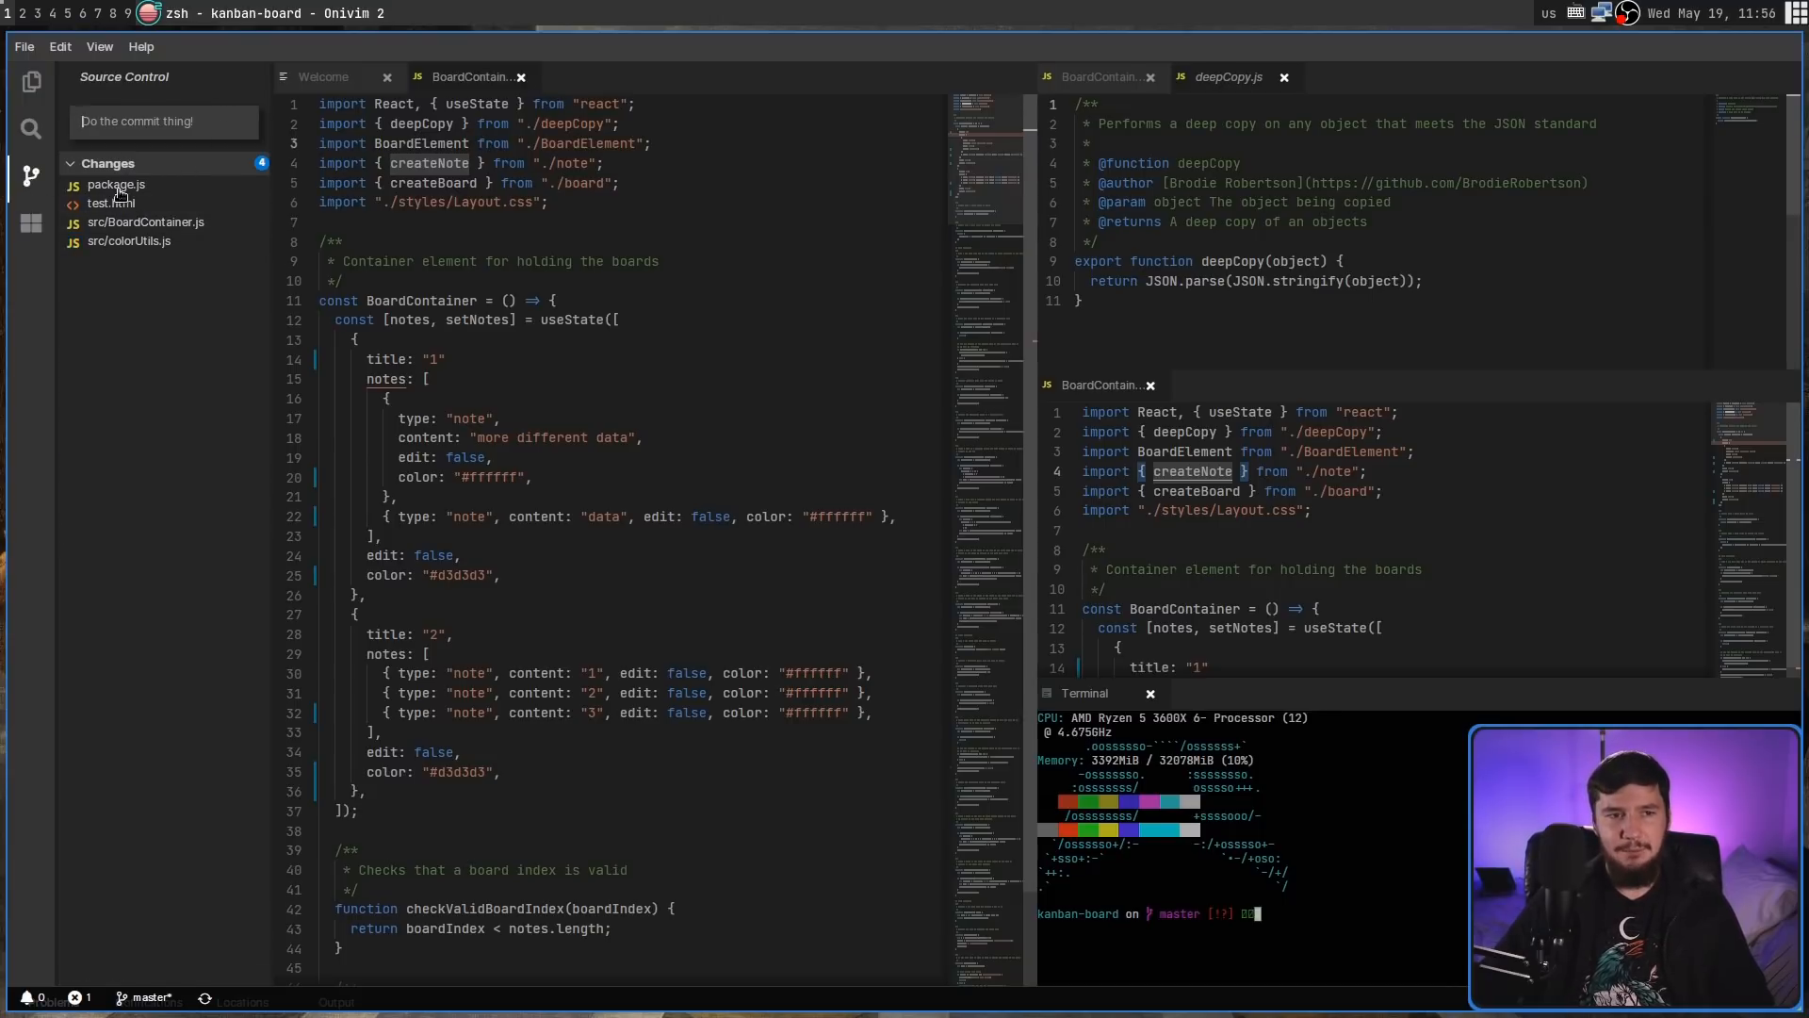
click(115, 184)
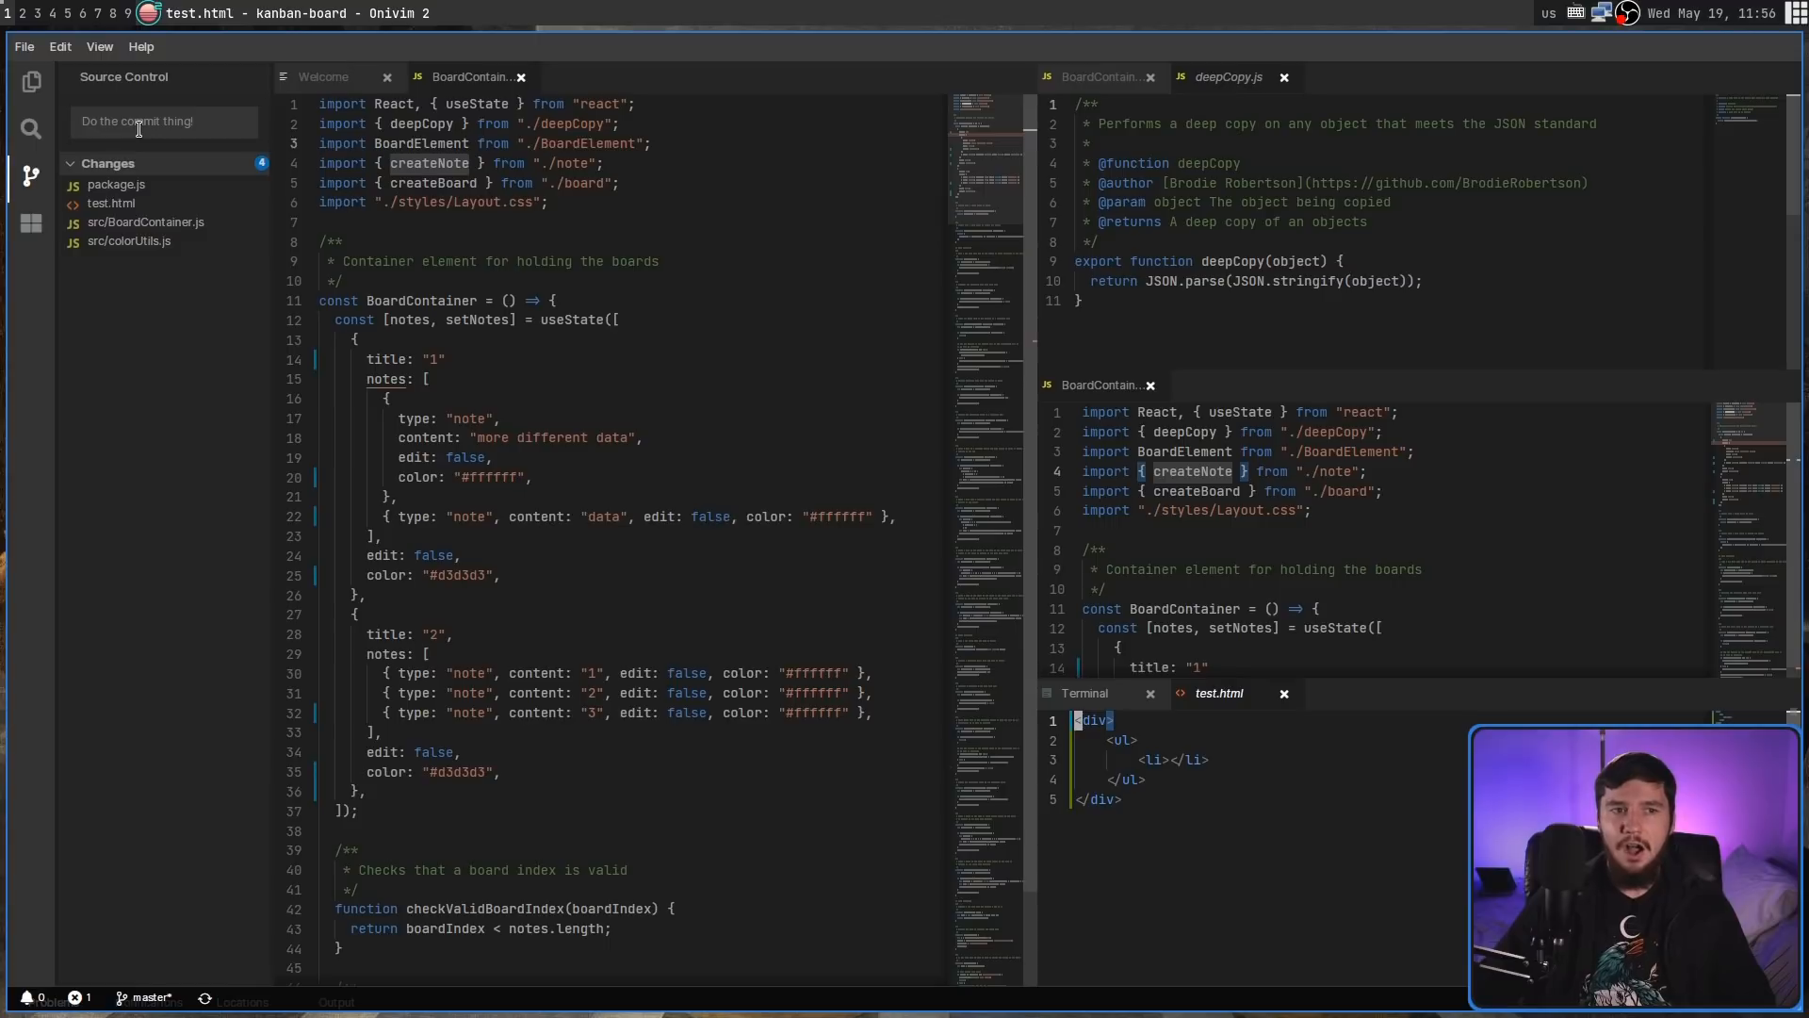
mouse_move(160, 281)
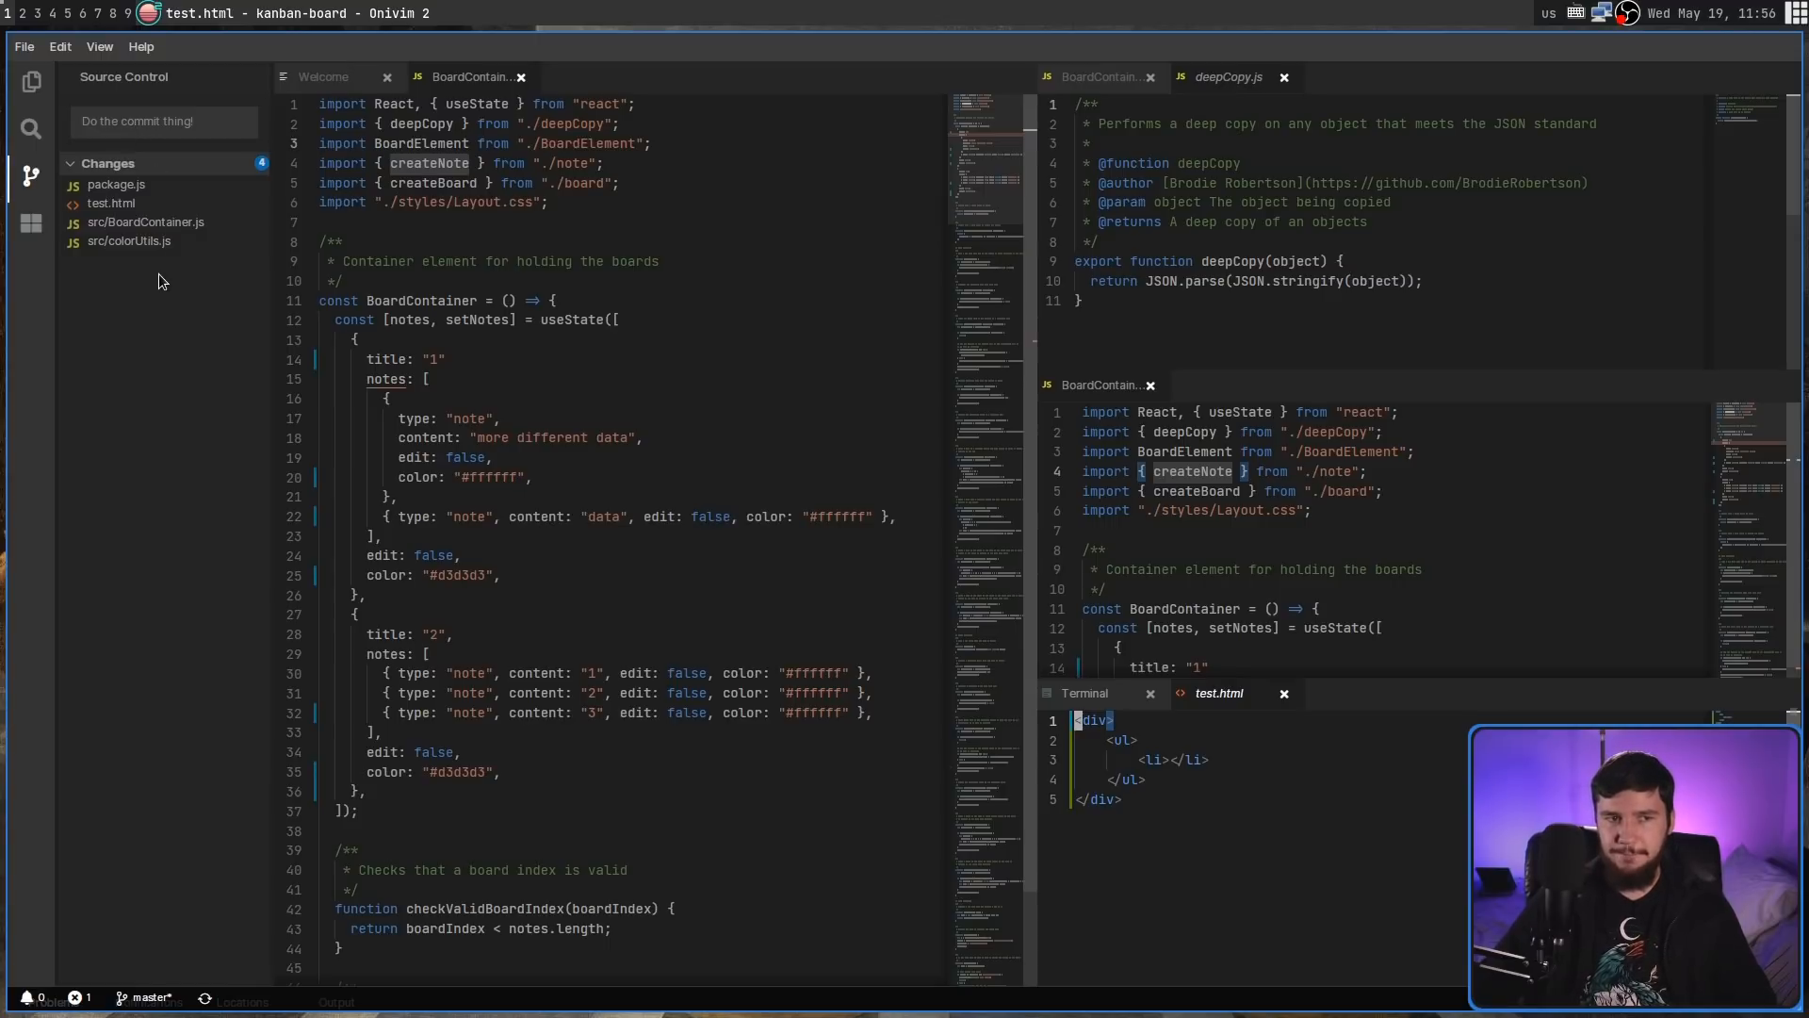
mouse_move(150, 288)
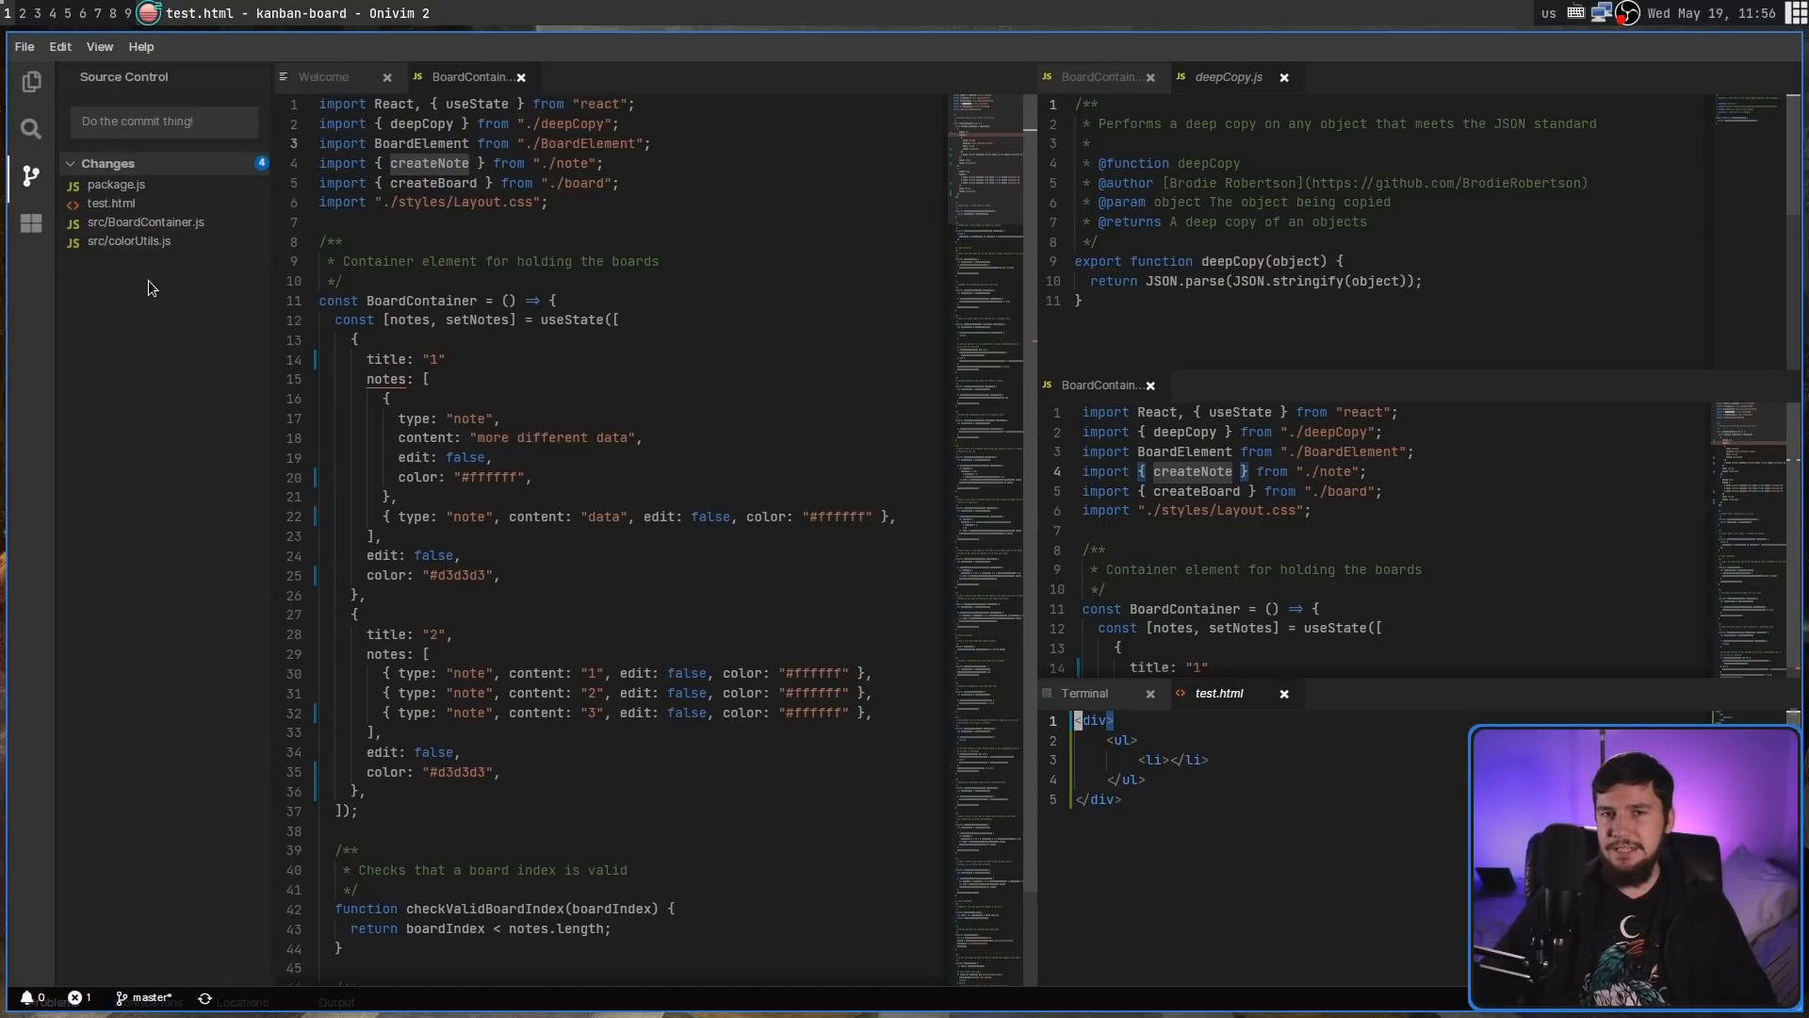
mouse_move(194, 292)
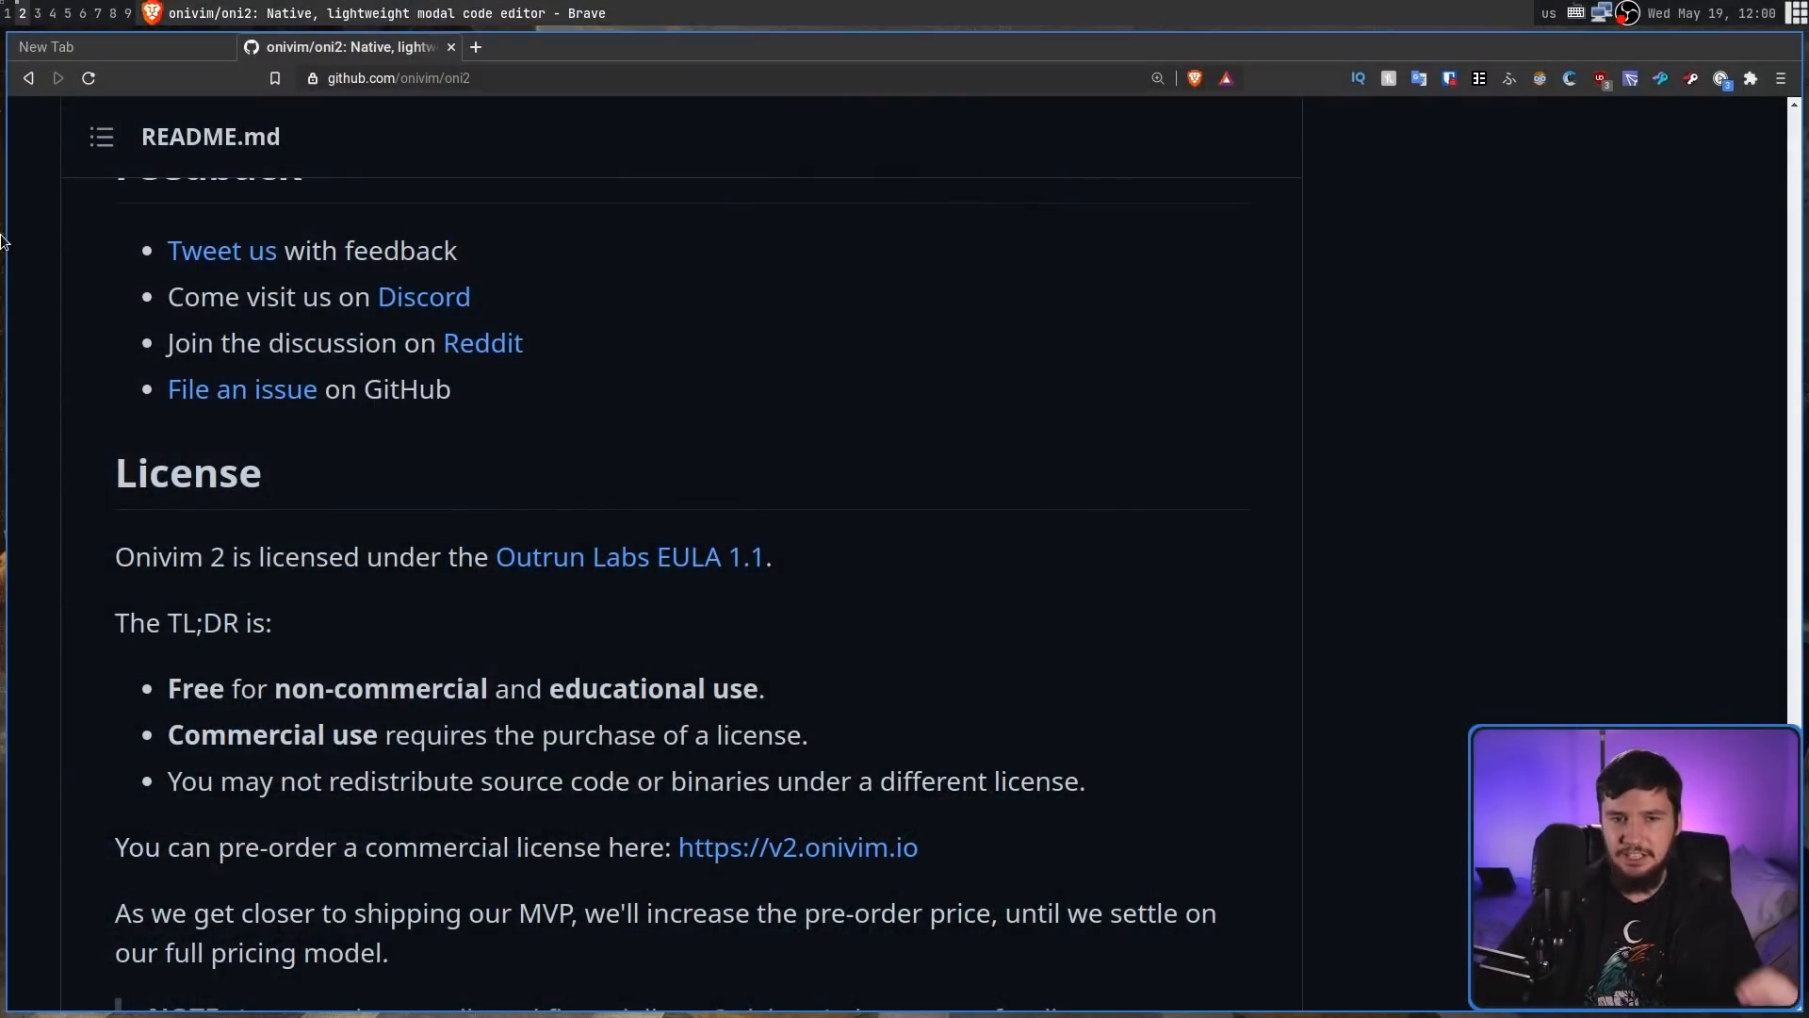
mouse_move(520, 382)
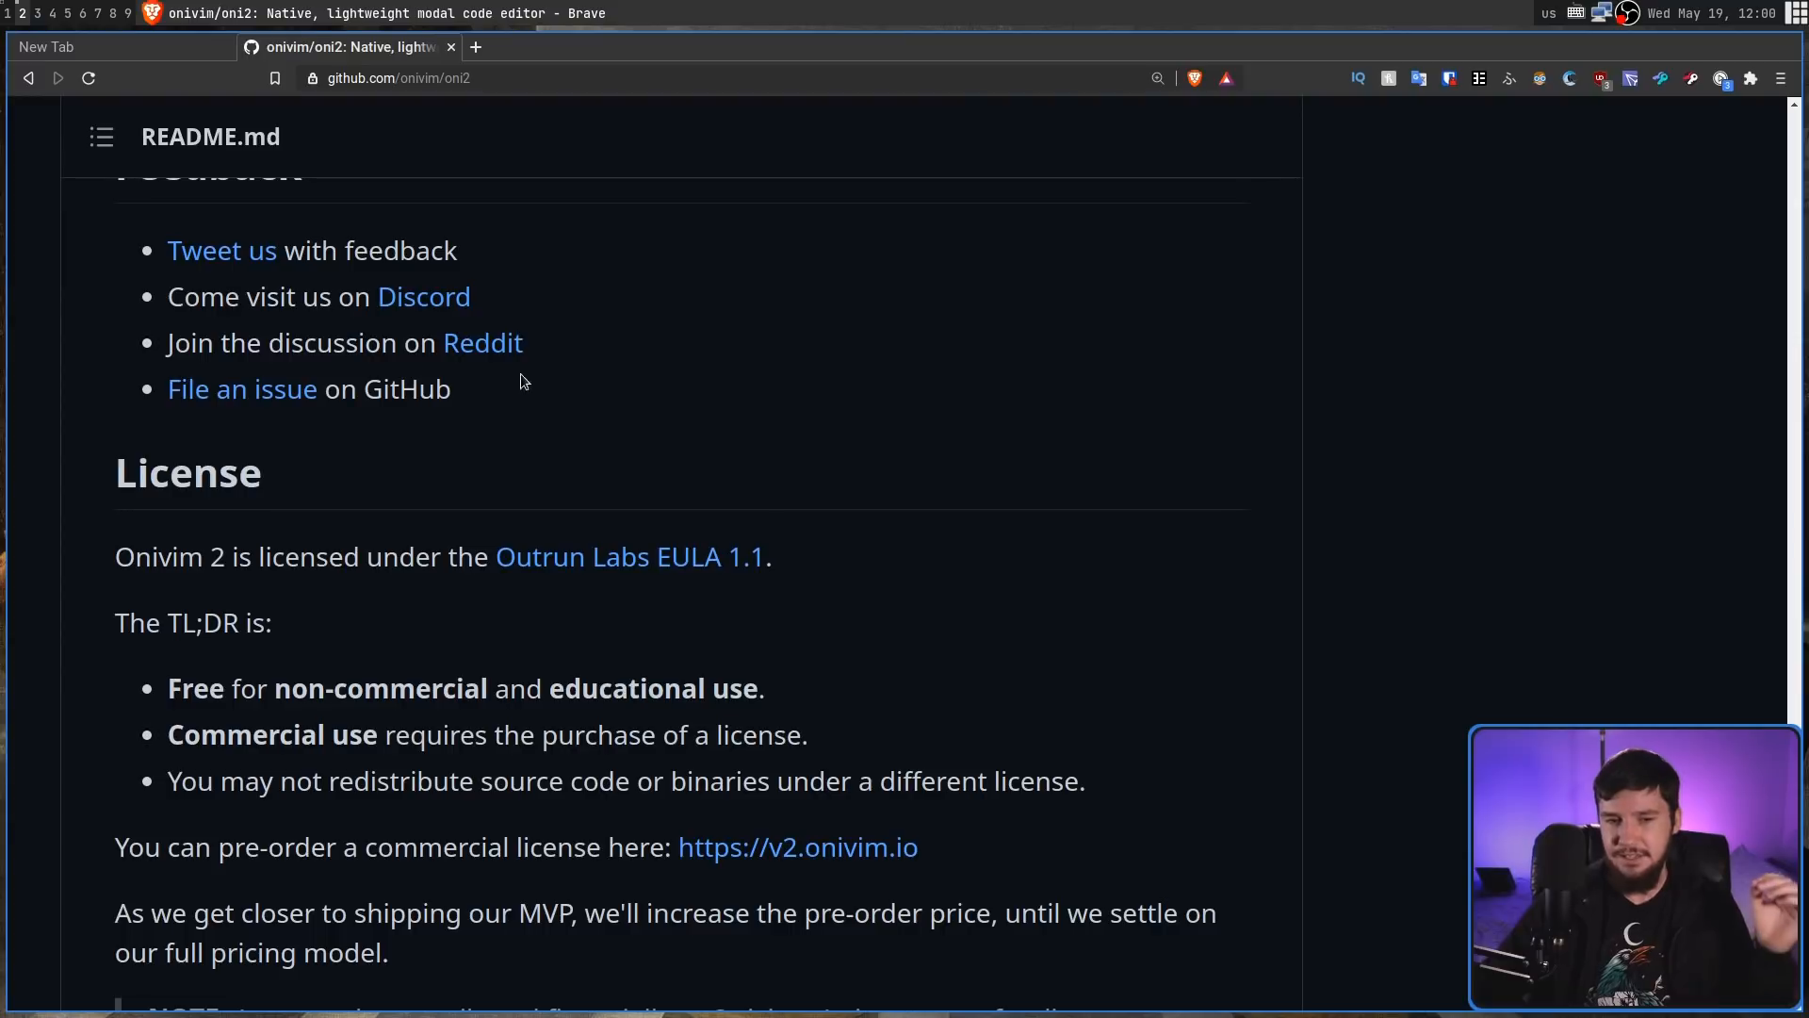
- Scroll the Onivim 2 GitHub README down to the License section
scroll(down, 3)
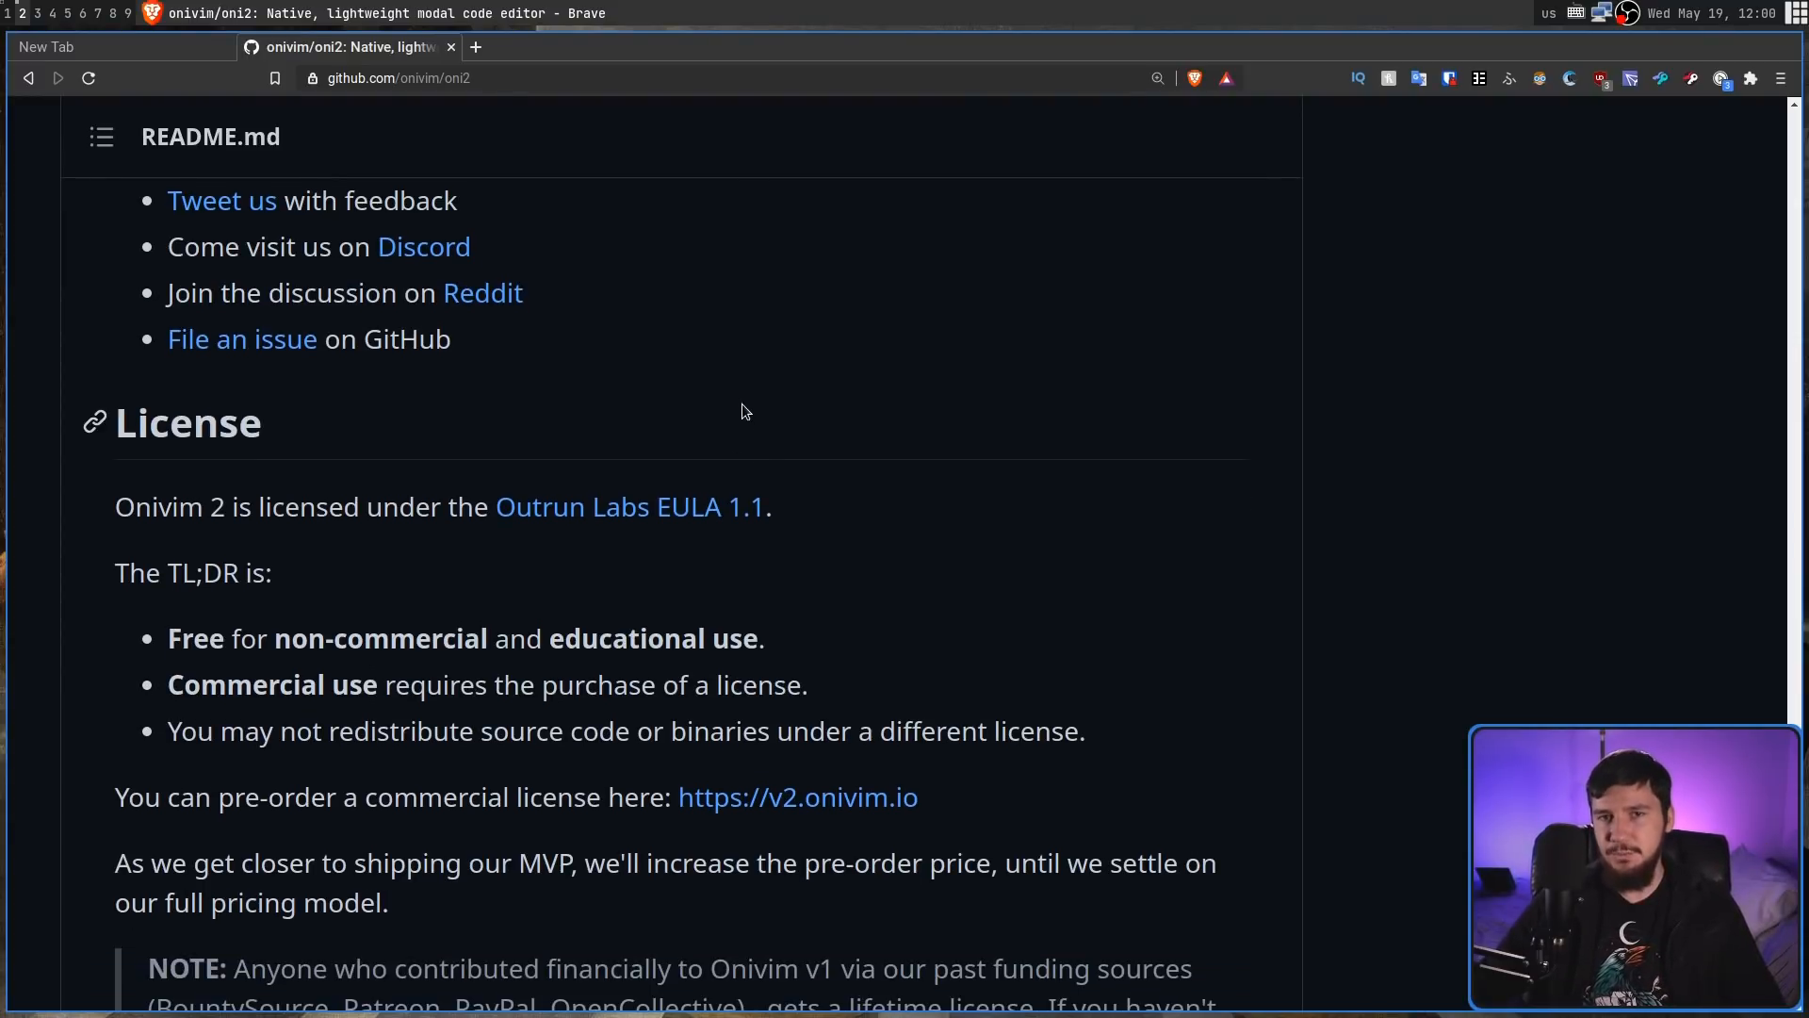
mouse_move(777, 423)
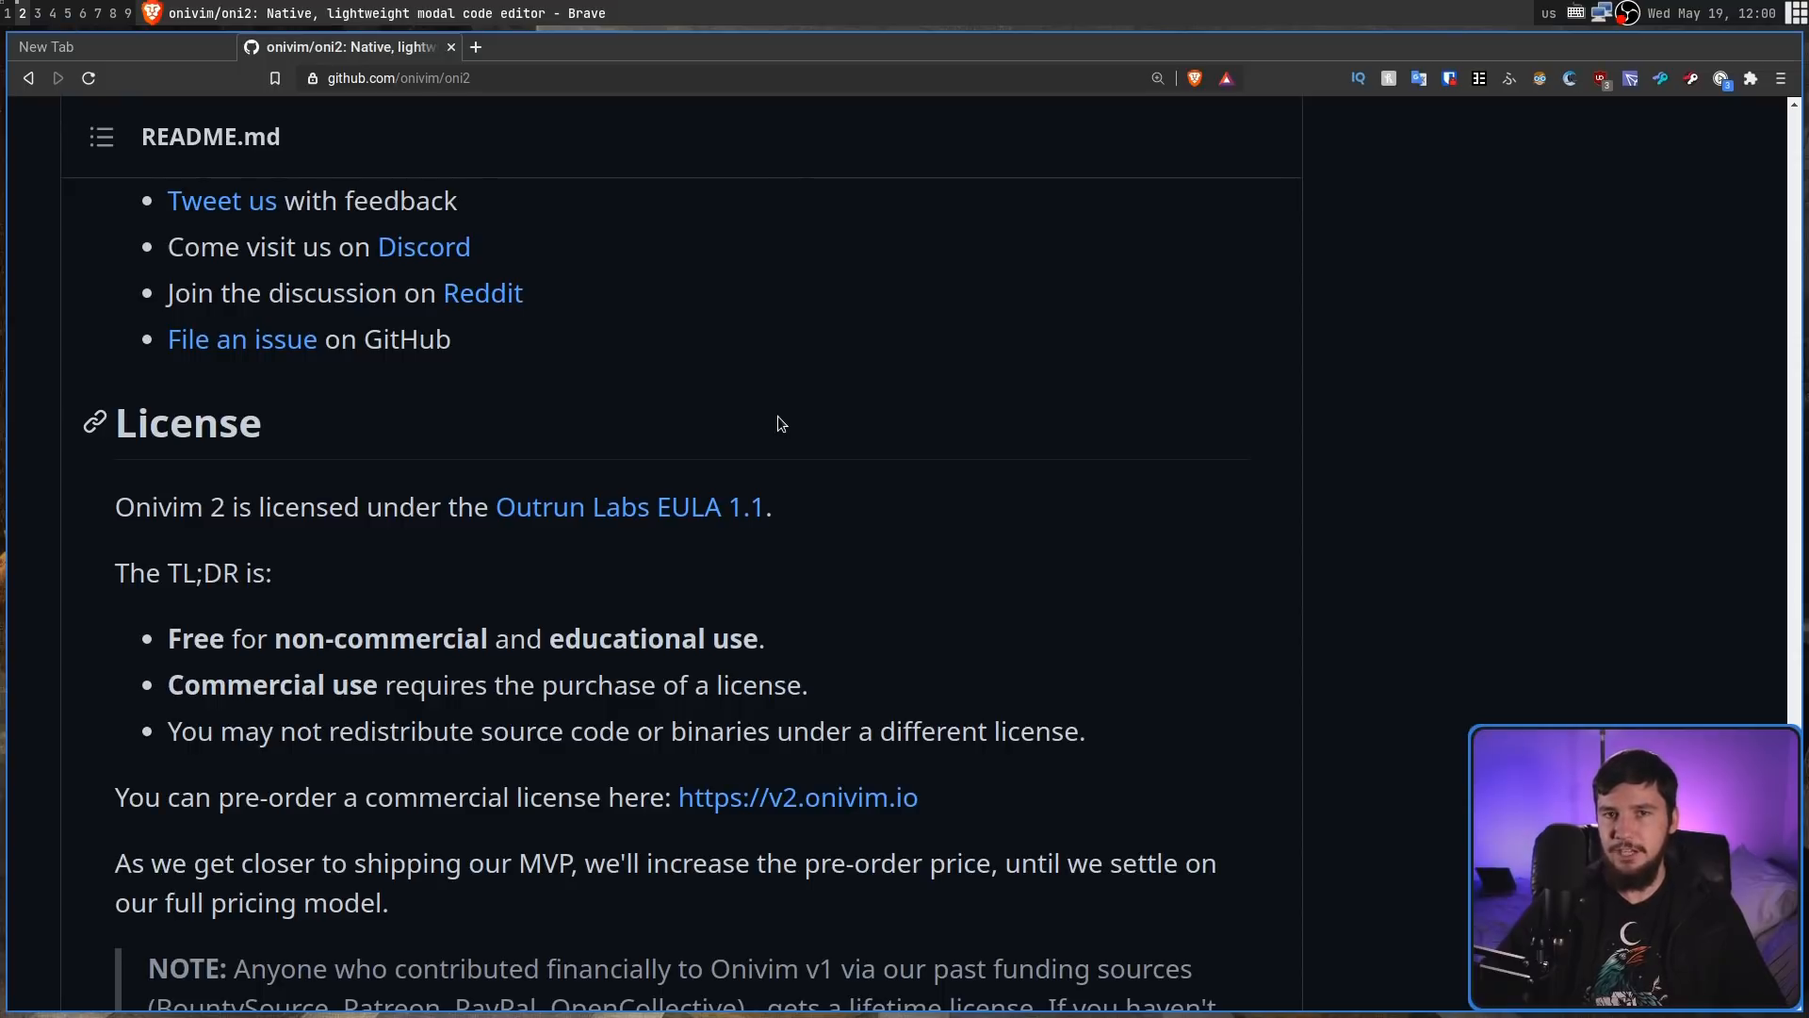